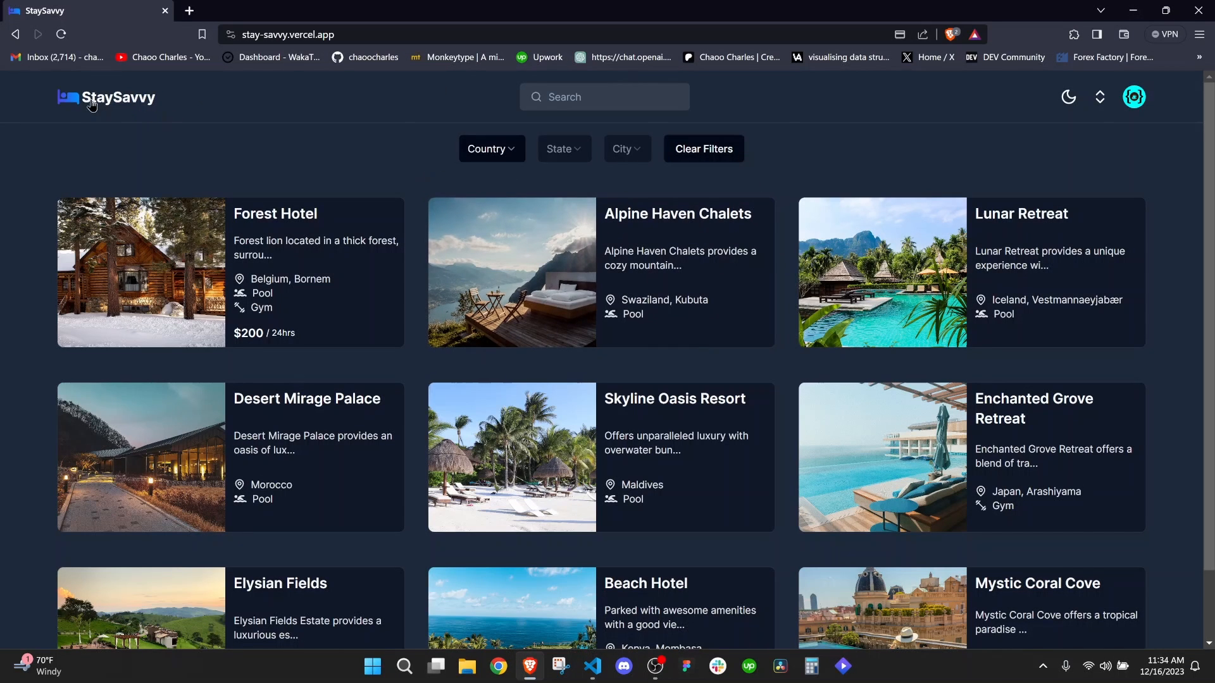
mouse_move(148, 152)
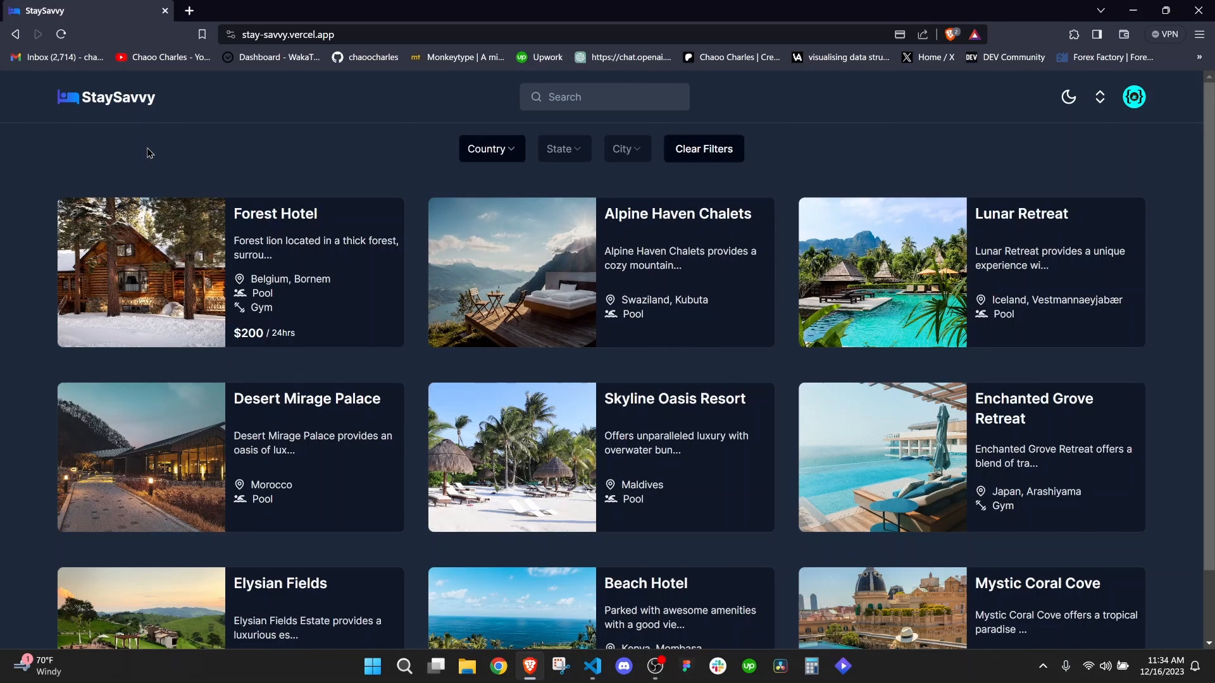
mouse_move(156, 173)
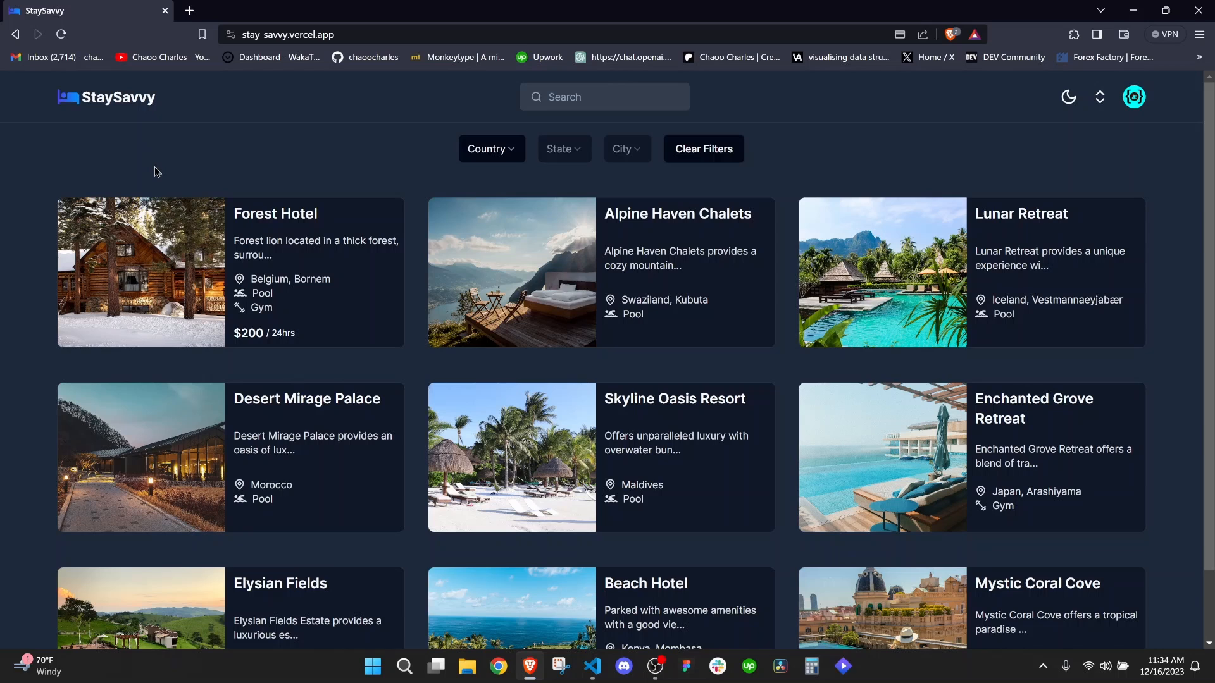
mouse_move(191, 144)
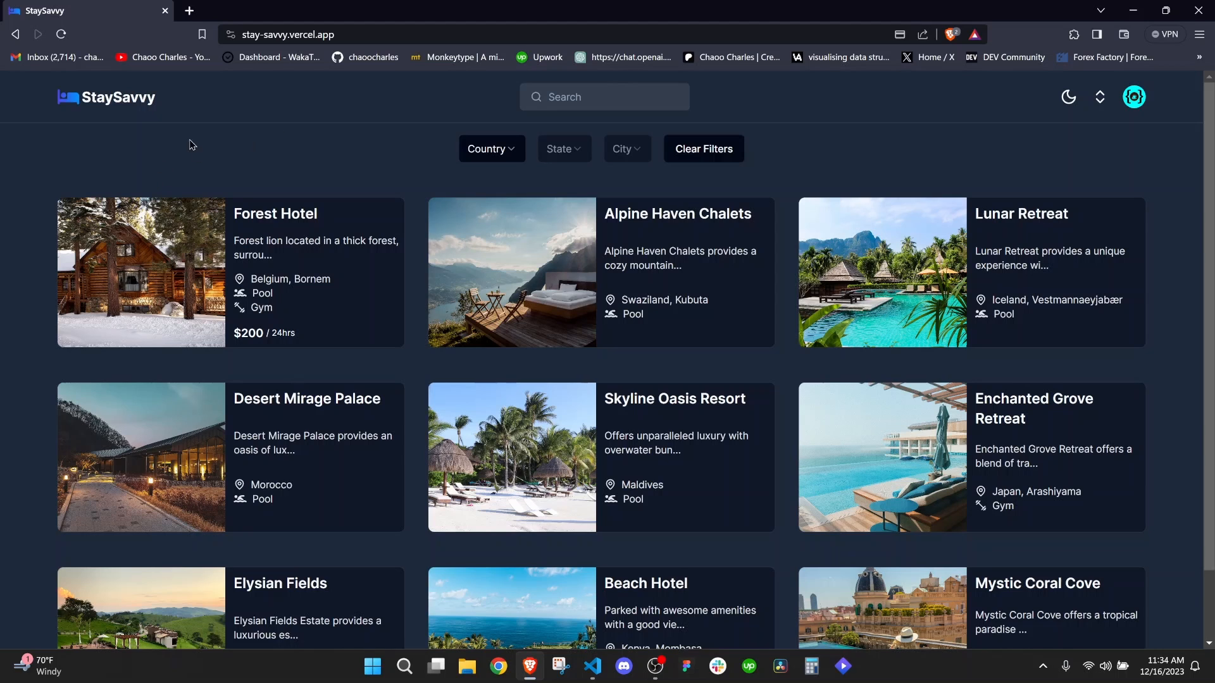
mouse_move(298, 161)
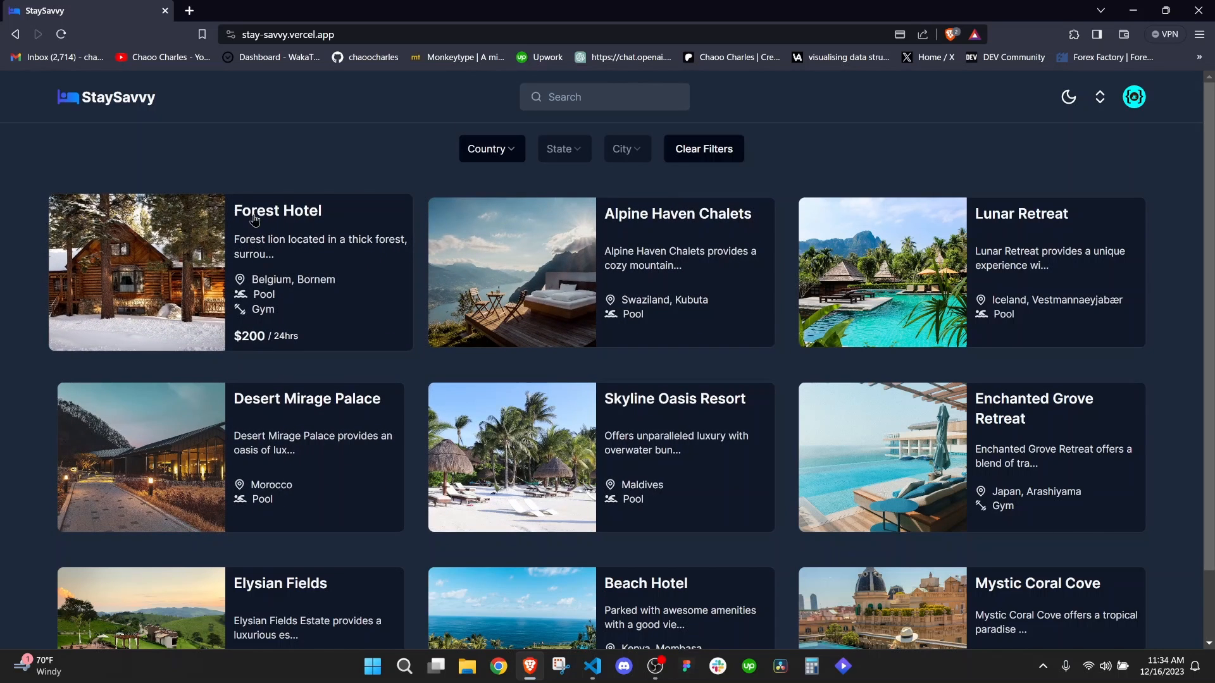
Search the hotels for 'forest' to show only Forest Hotel, then clear the filters
click(604, 97)
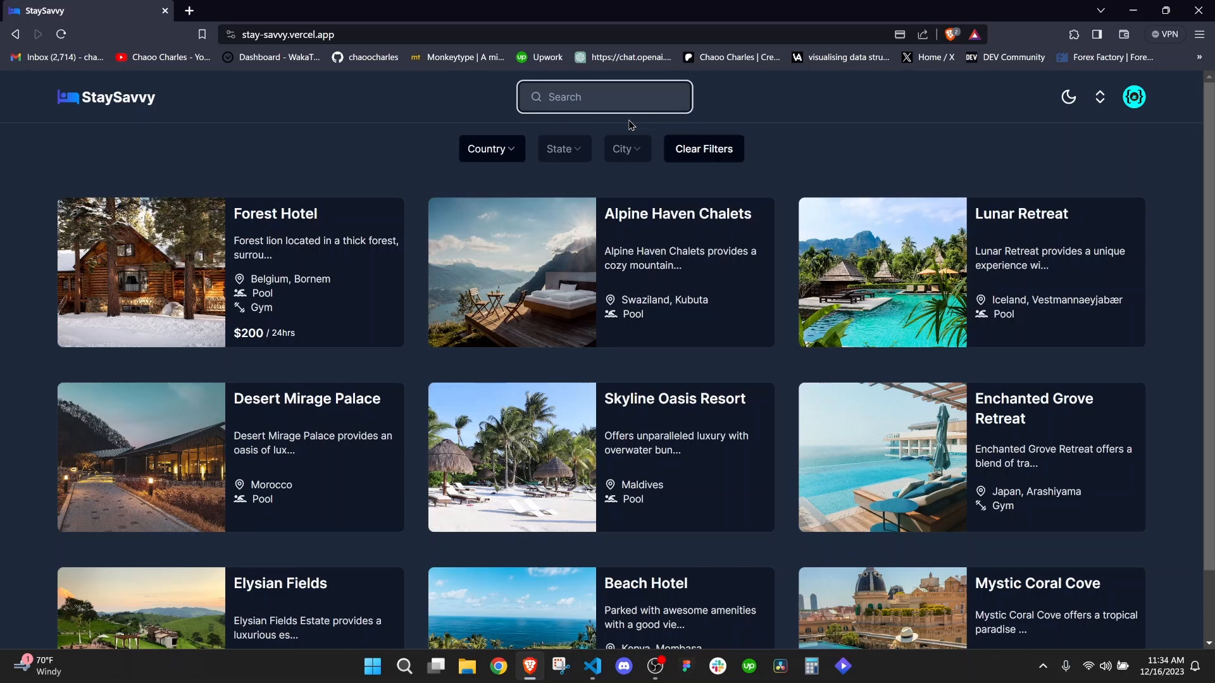
text(forest)
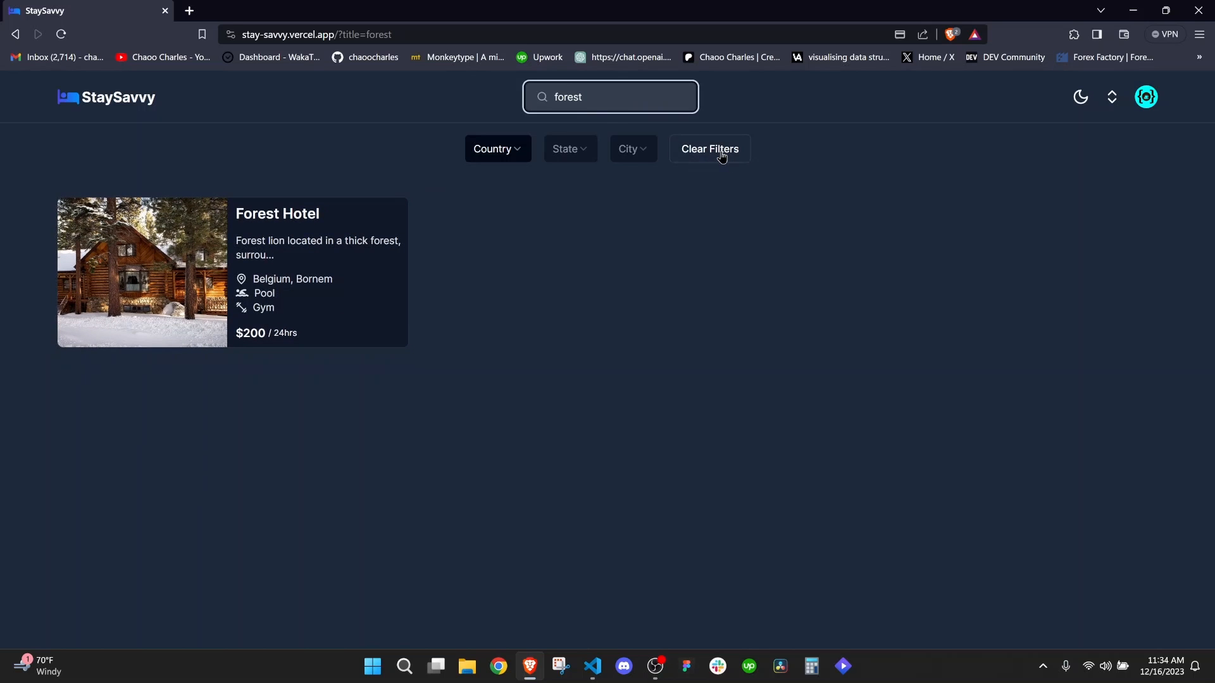
click(708, 148)
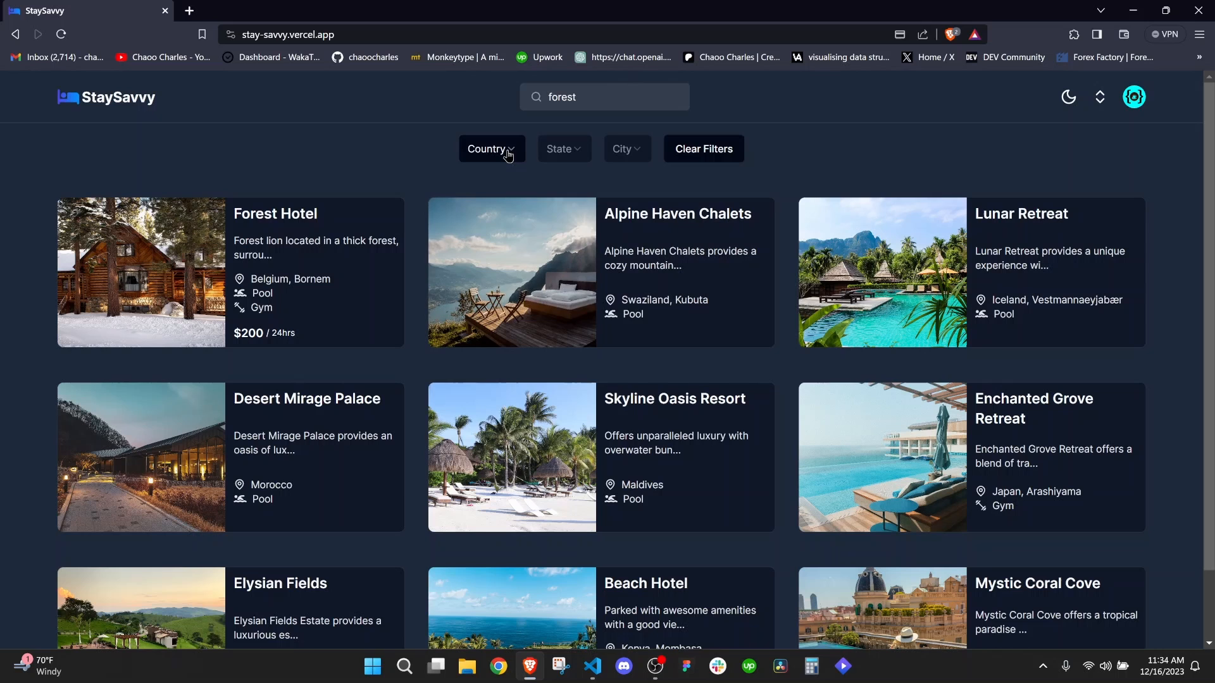
Filter listings to country Kenya, state Nairobi City and city Nairobi, leaving Mystic Coral Cove
click(491, 149)
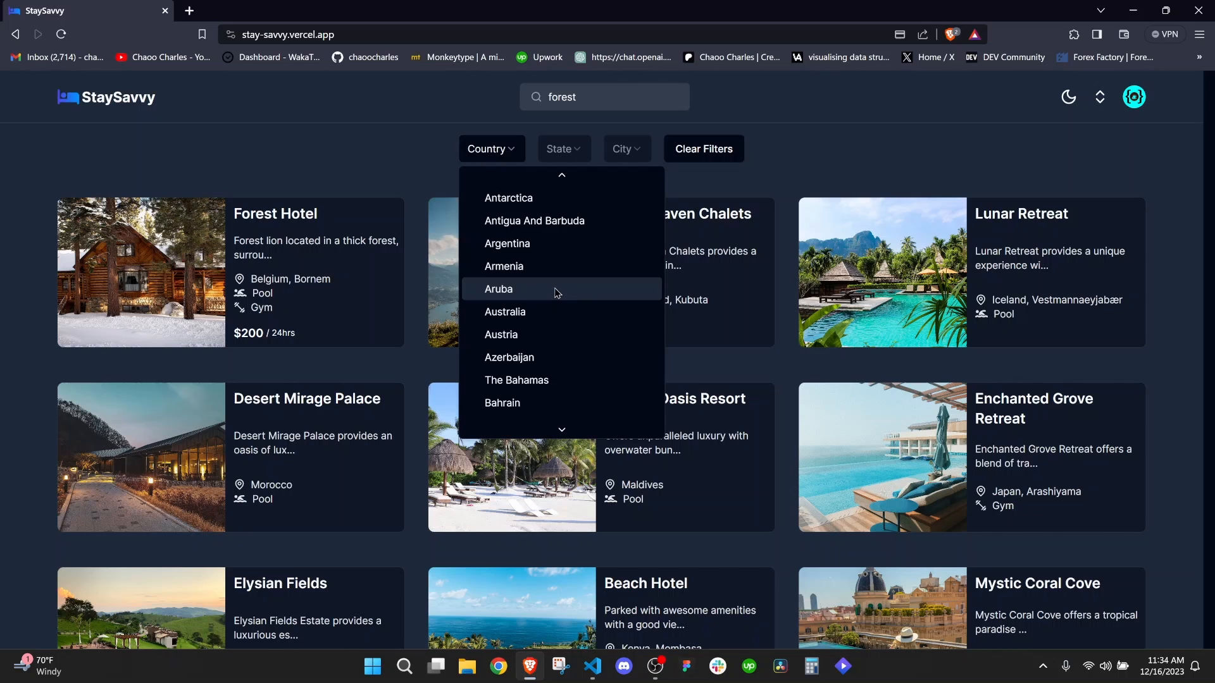
scroll(down, 3)
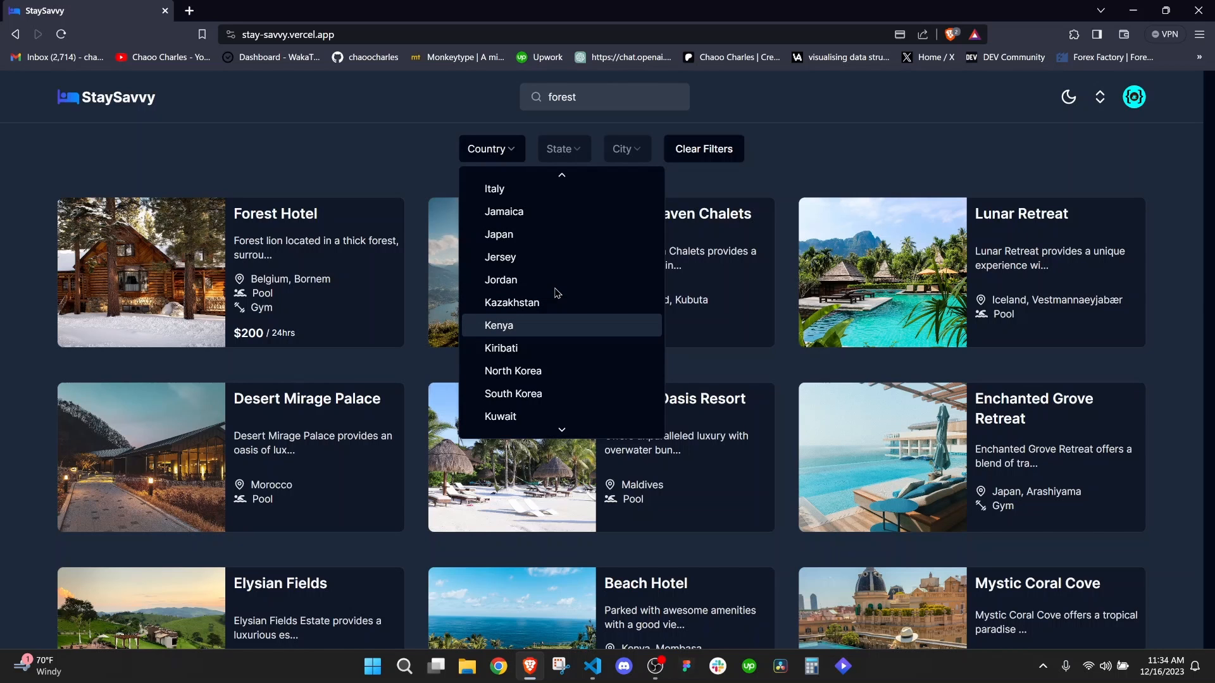
click(498, 325)
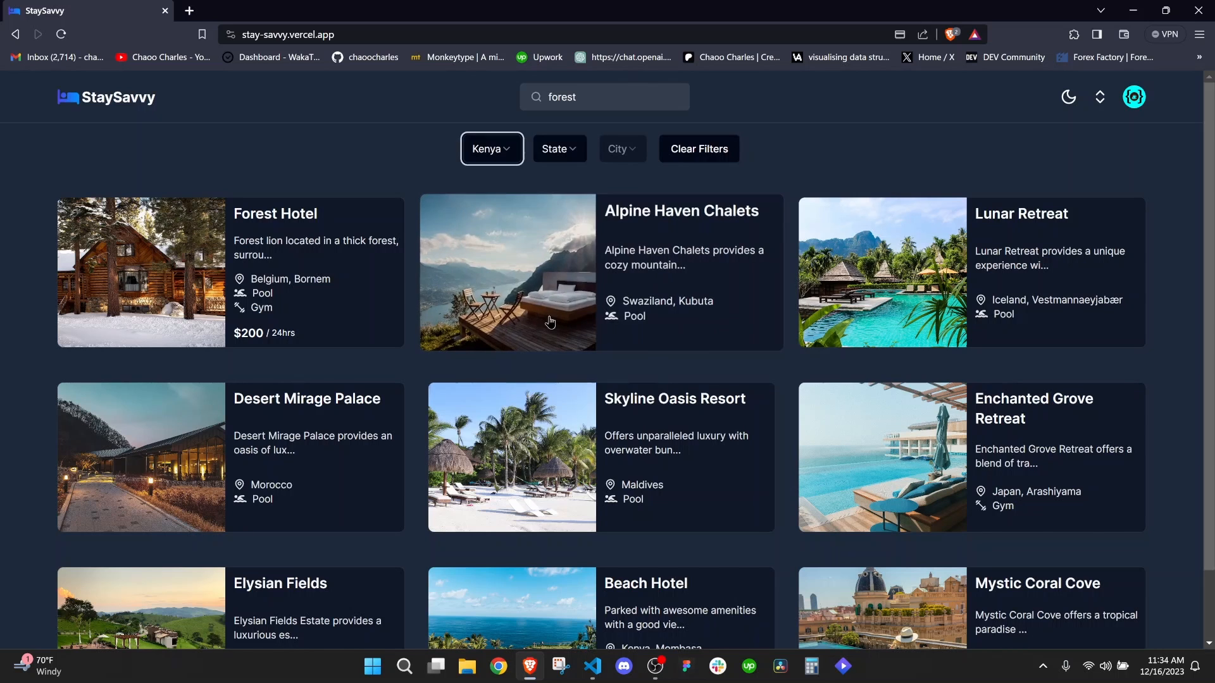
click(491, 148)
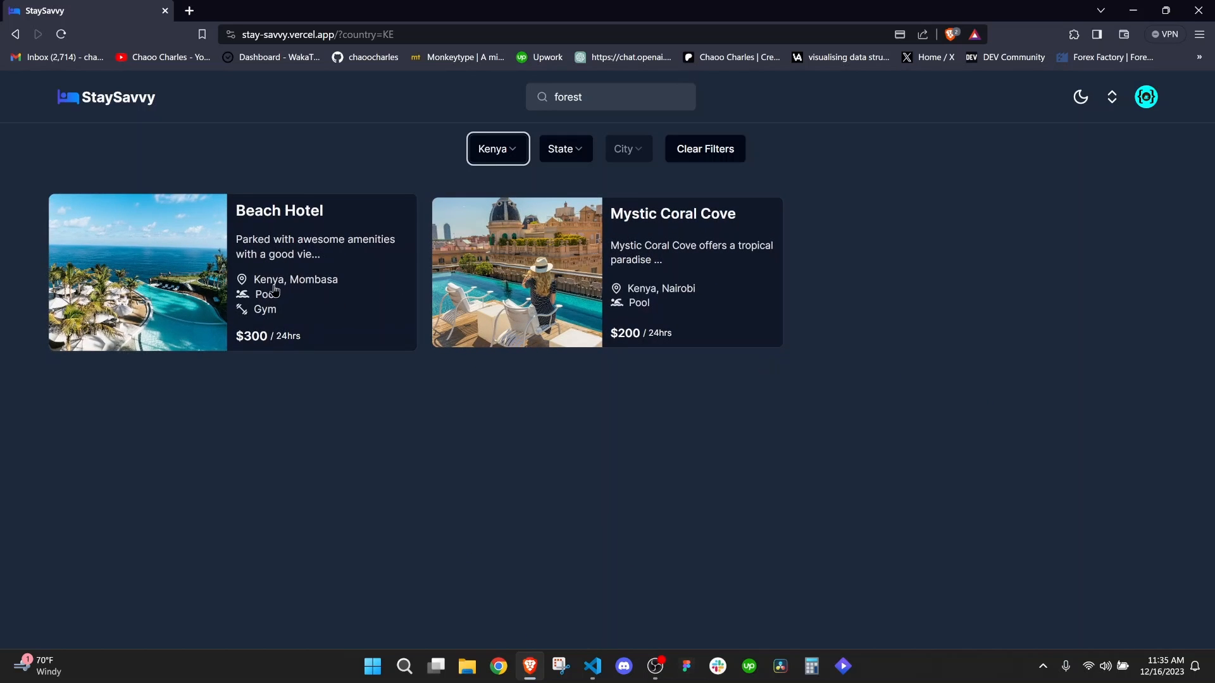
mouse_move(354, 283)
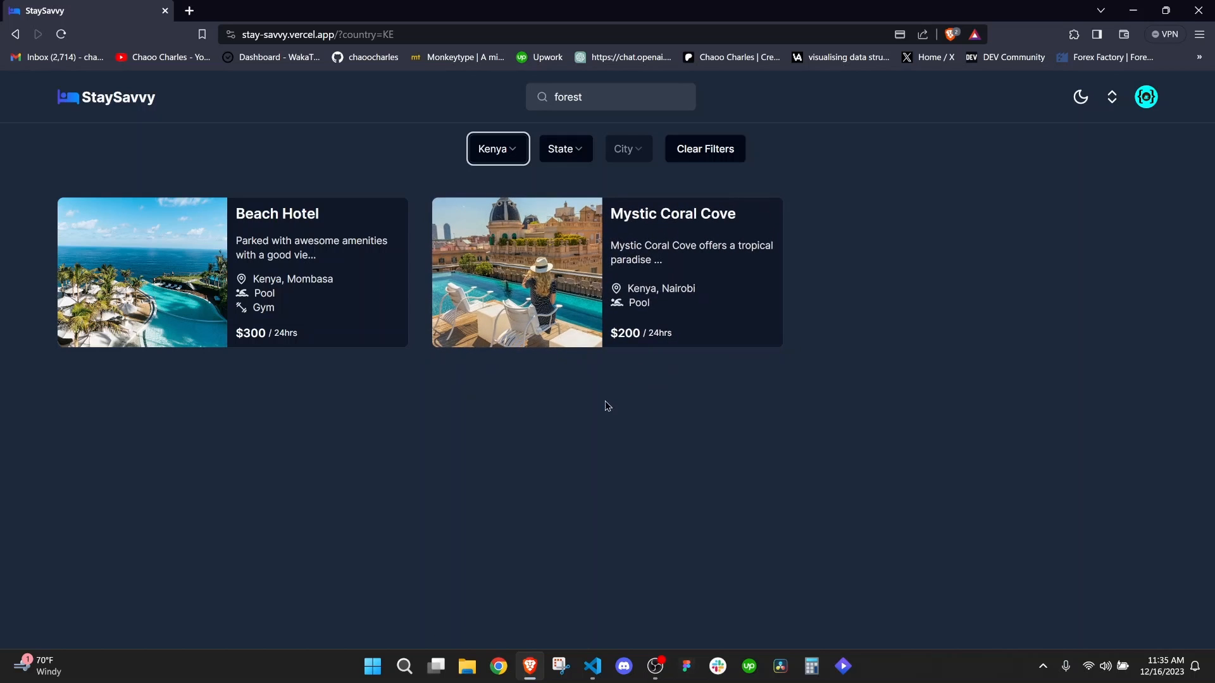
mouse_move(577, 205)
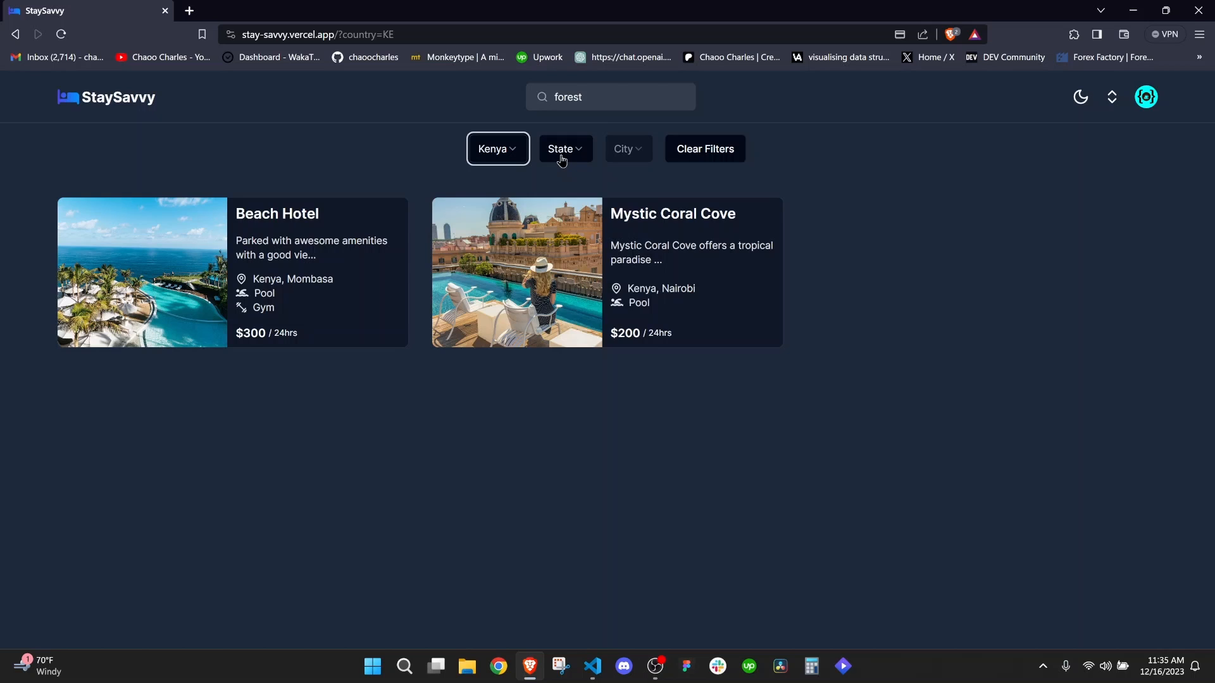
click(565, 149)
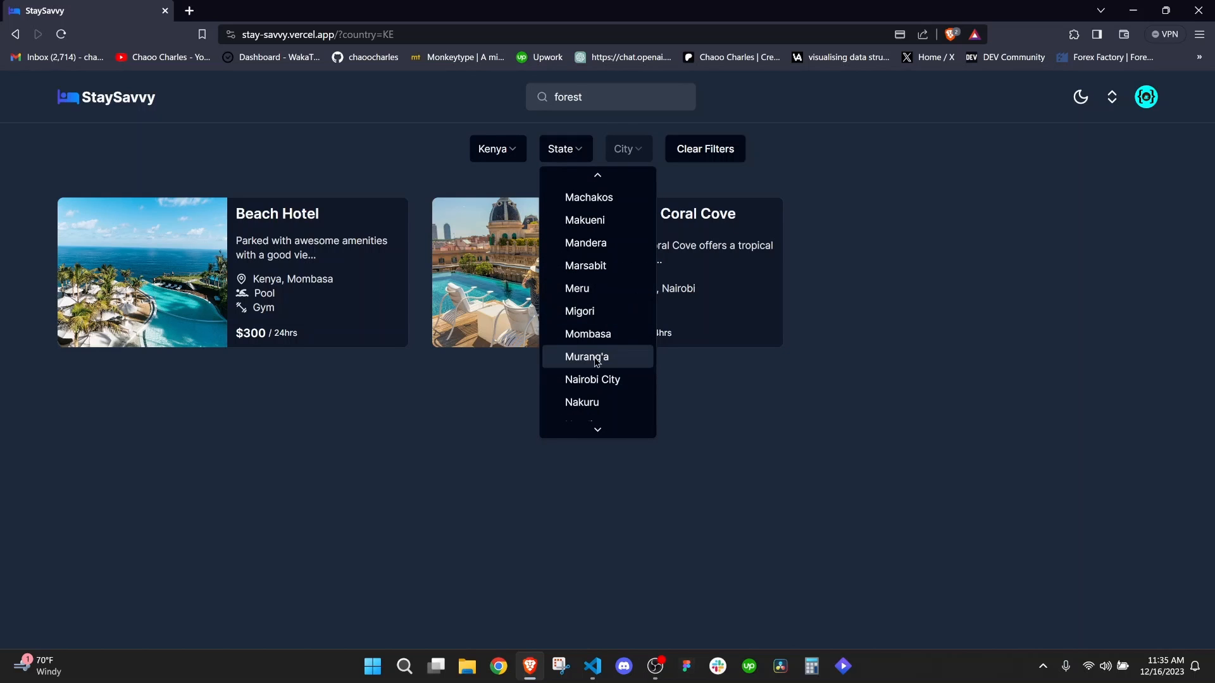
click(592, 379)
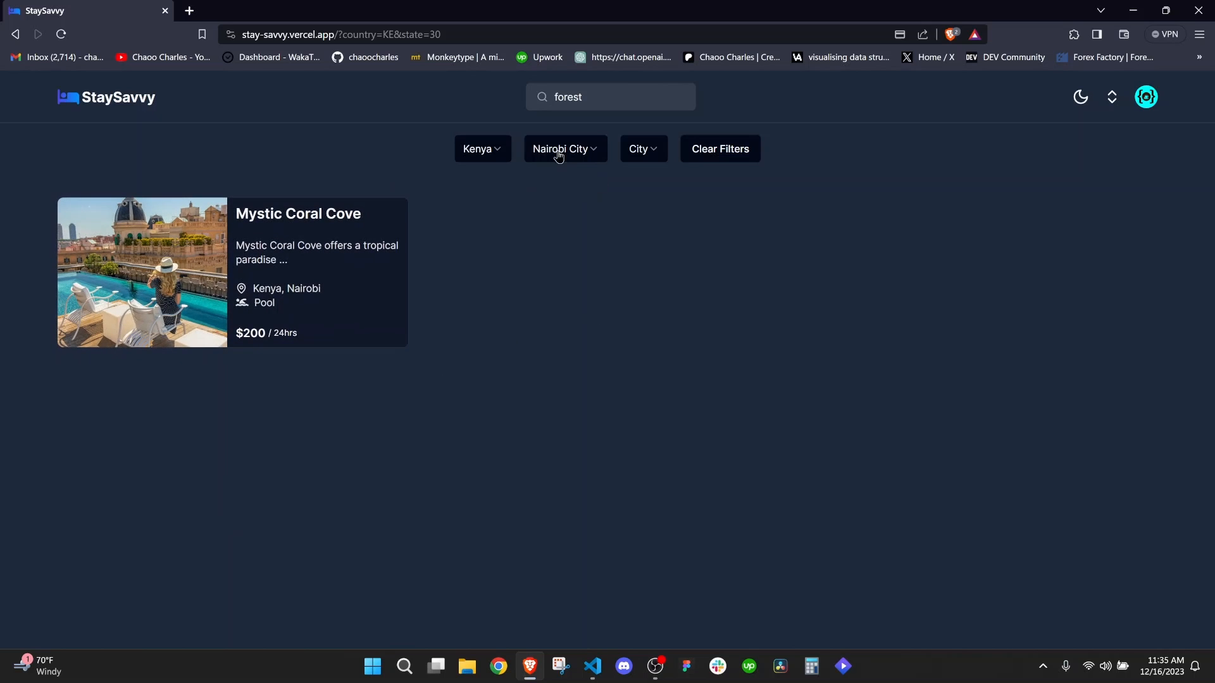
mouse_move(651, 151)
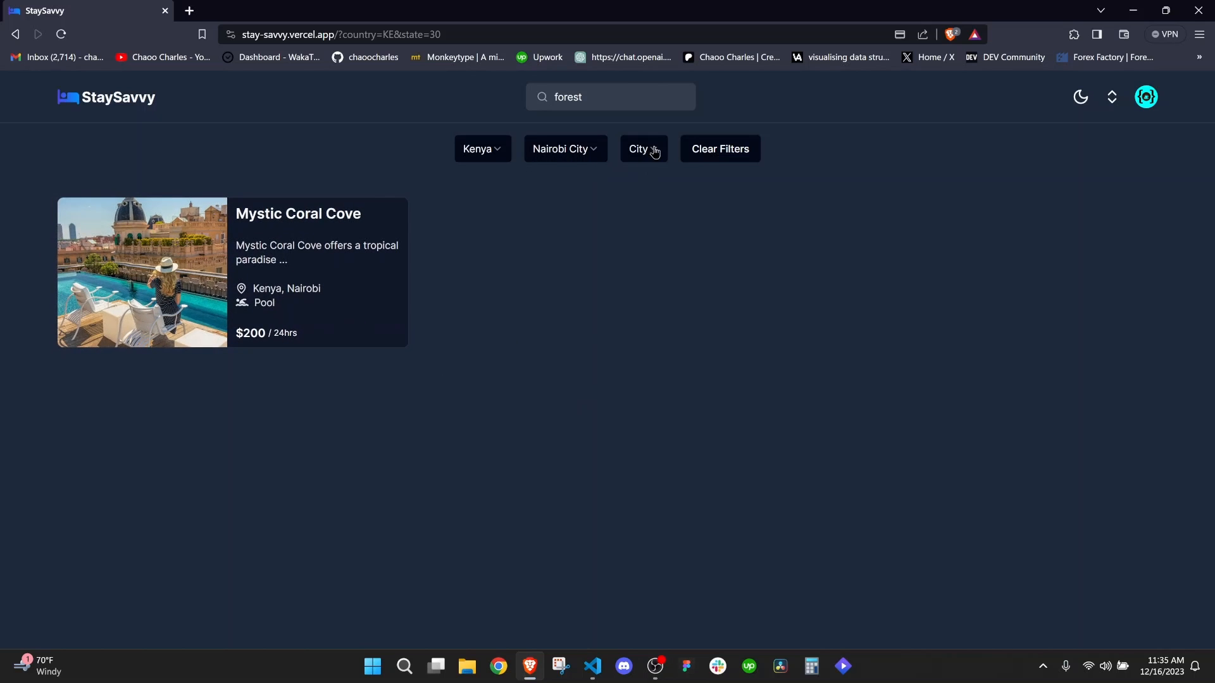
click(642, 149)
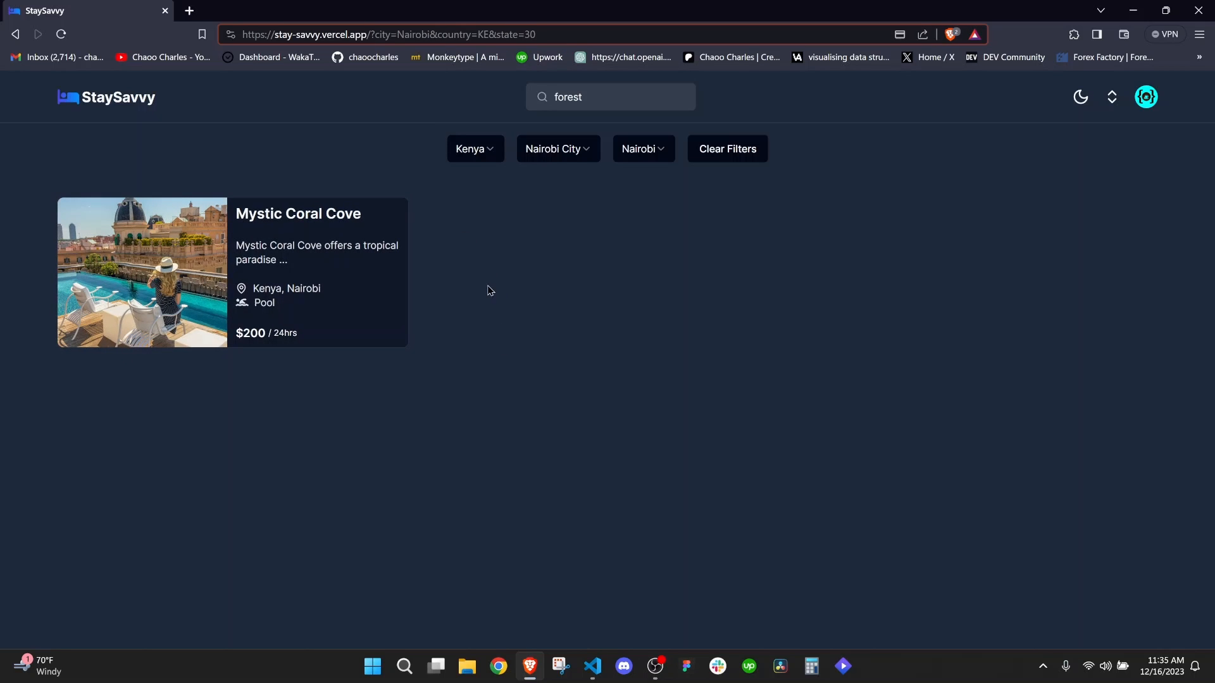
mouse_move(560, 329)
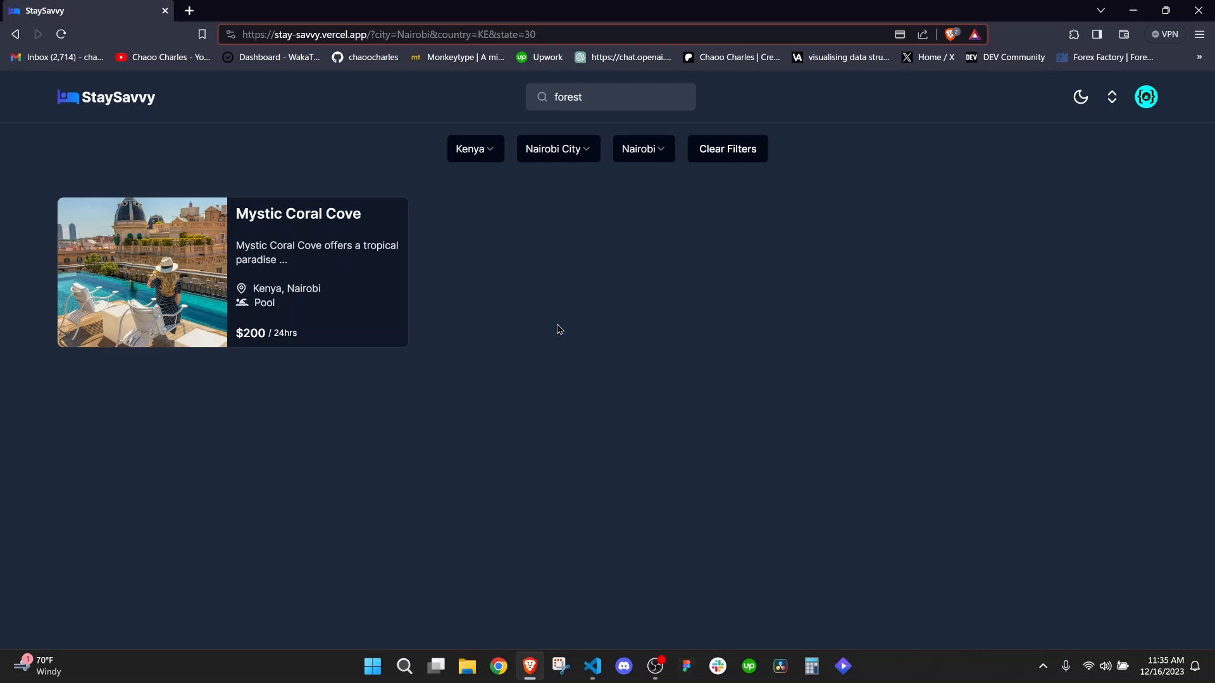
Reset the Country, State and City filters with Clear Filters to restore all hotels
click(725, 148)
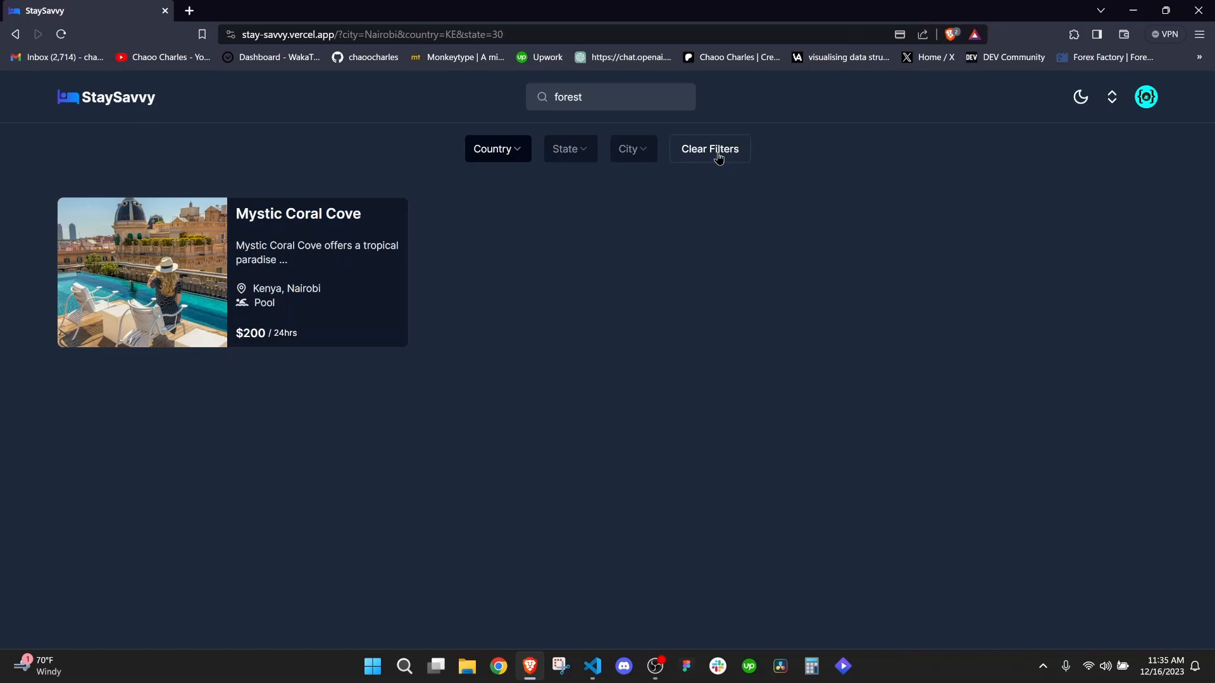
click(708, 148)
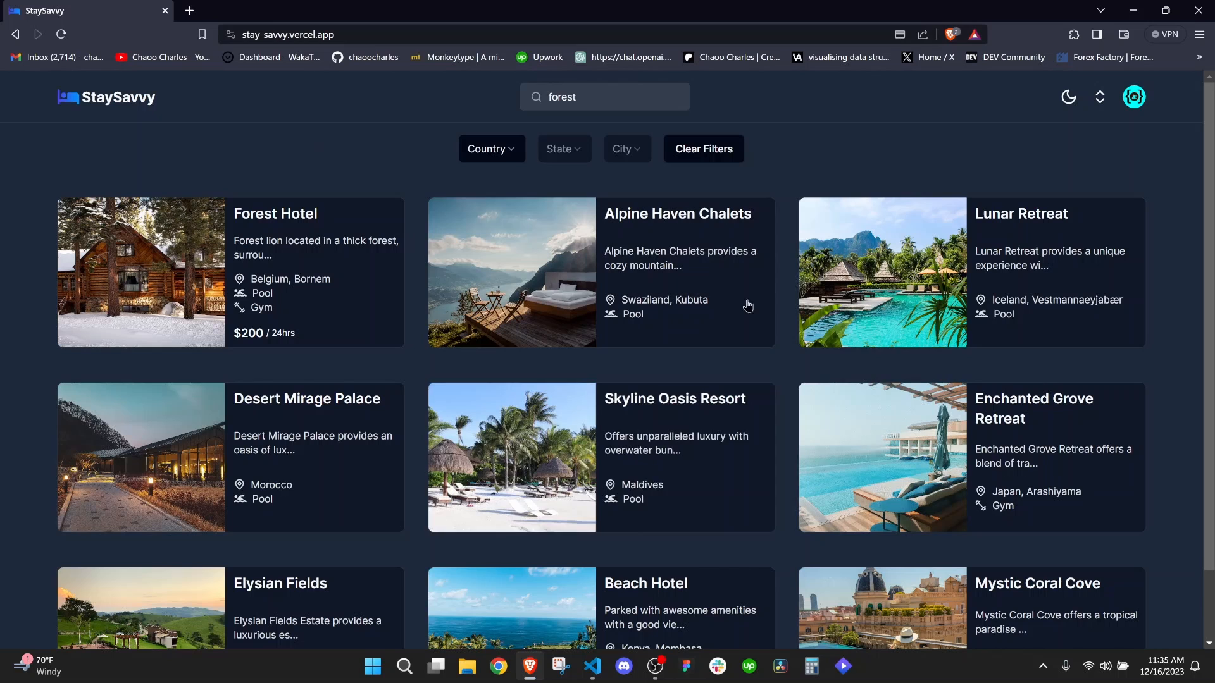
mouse_move(863, 111)
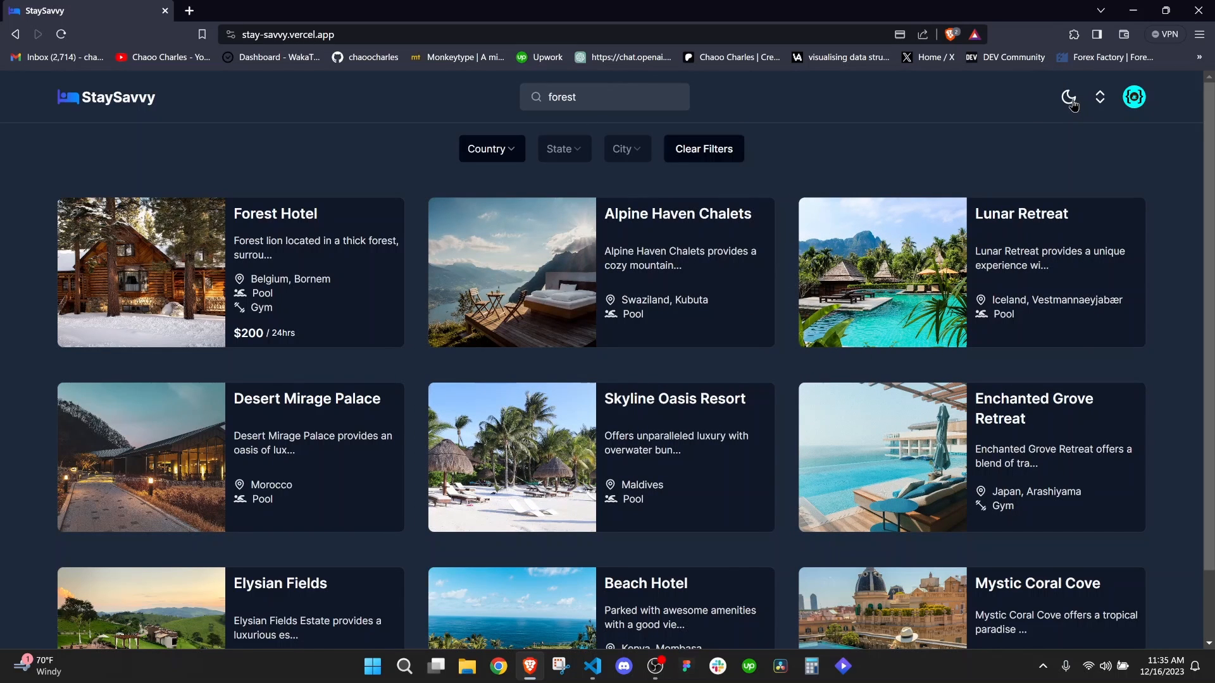
click(1067, 97)
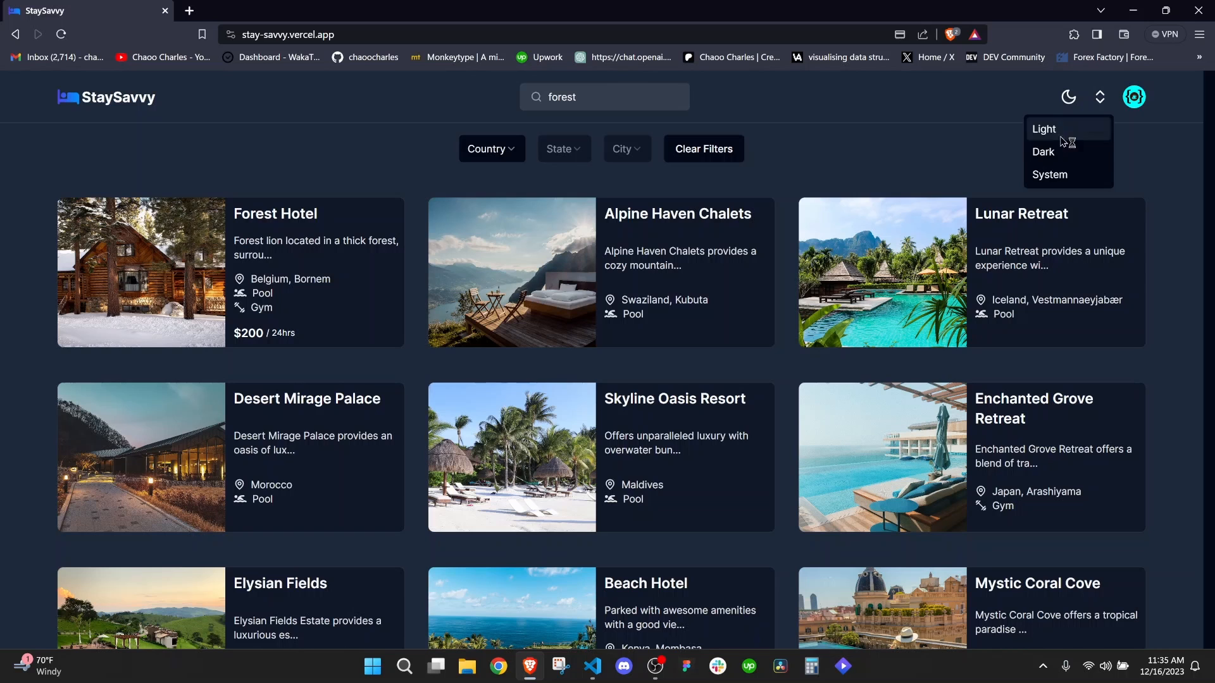
click(1043, 129)
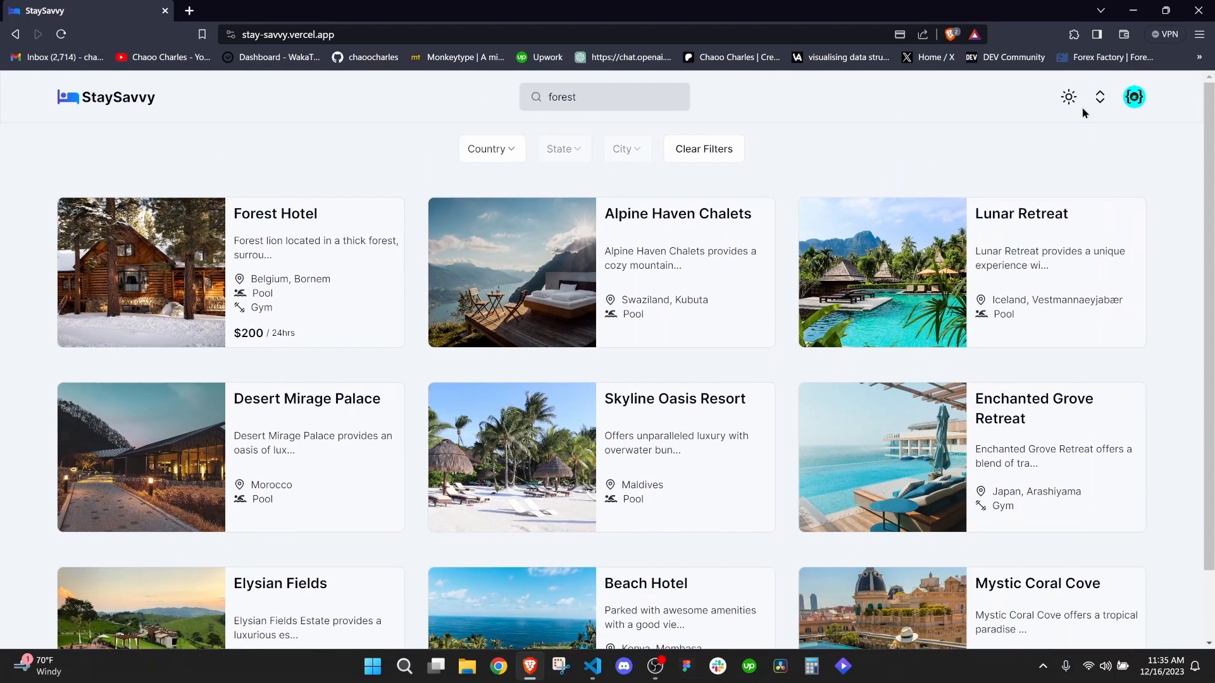
click(1068, 97)
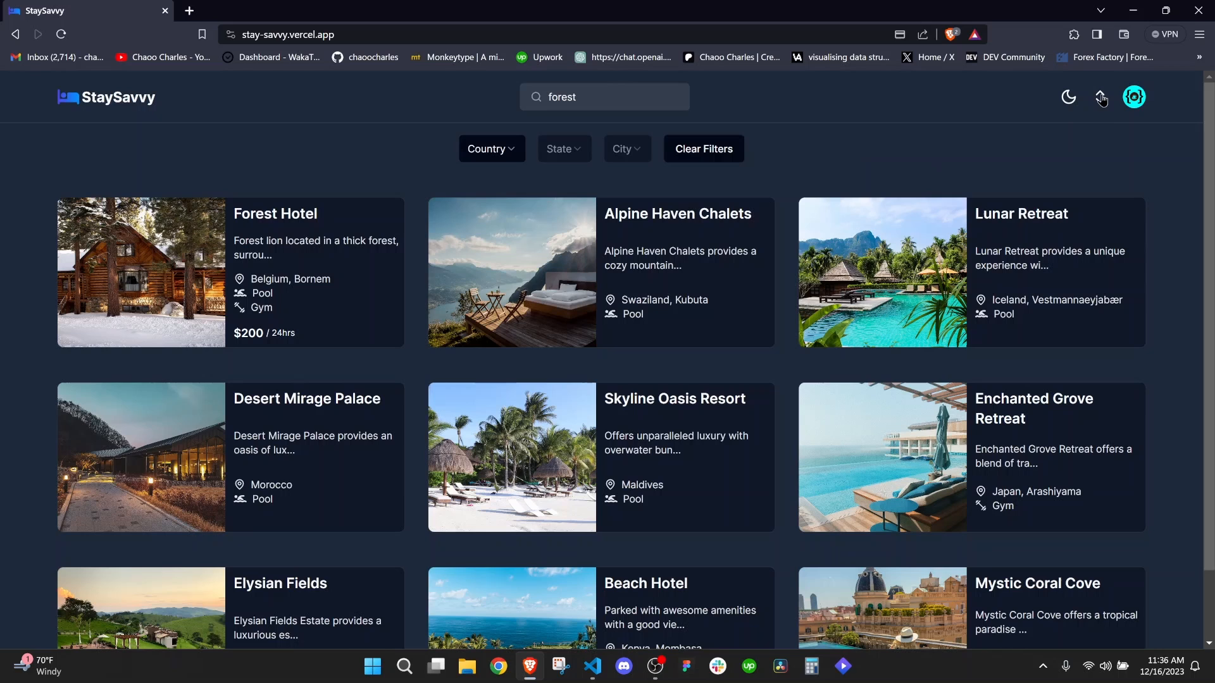
Open and close the hotel-management menu, leaving the hotel grid unchanged
click(1100, 97)
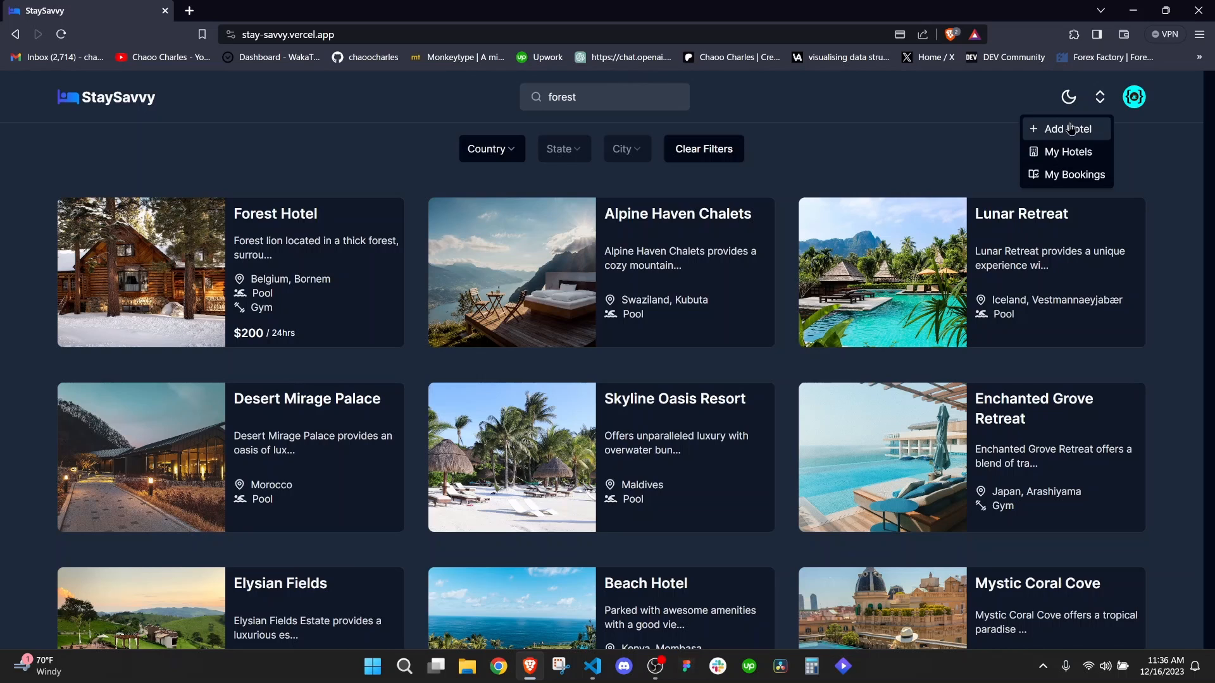
mouse_move(1067, 152)
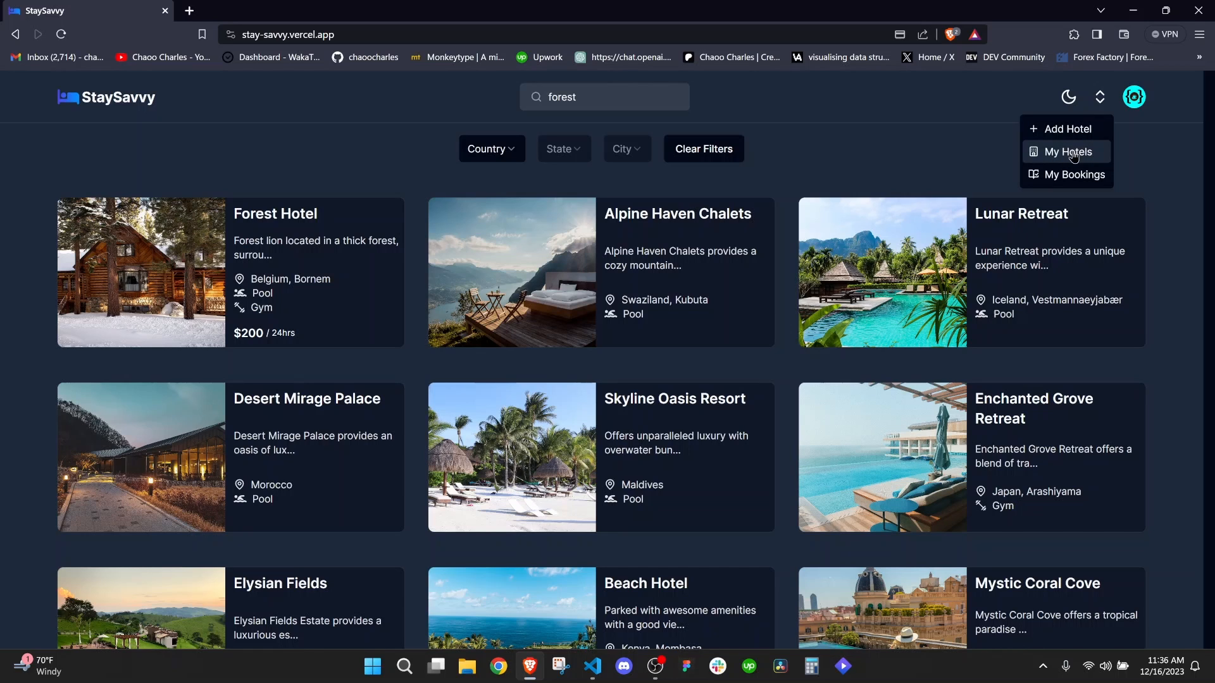
mouse_move(1045, 159)
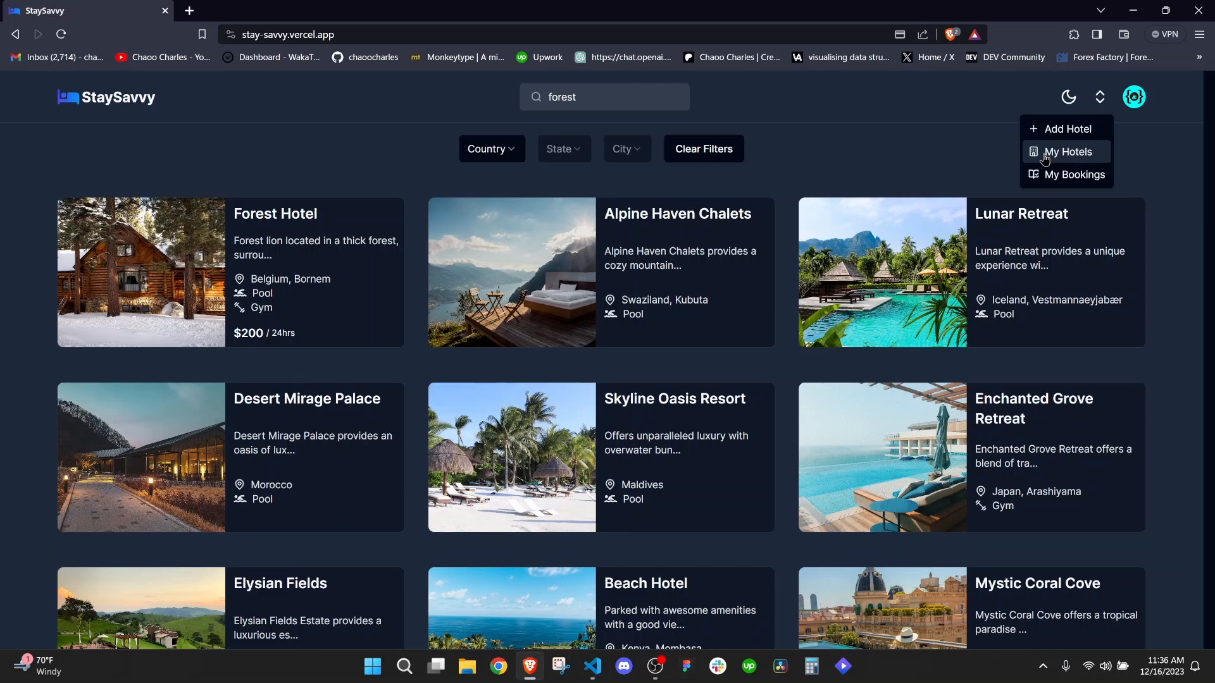
mouse_move(1075, 174)
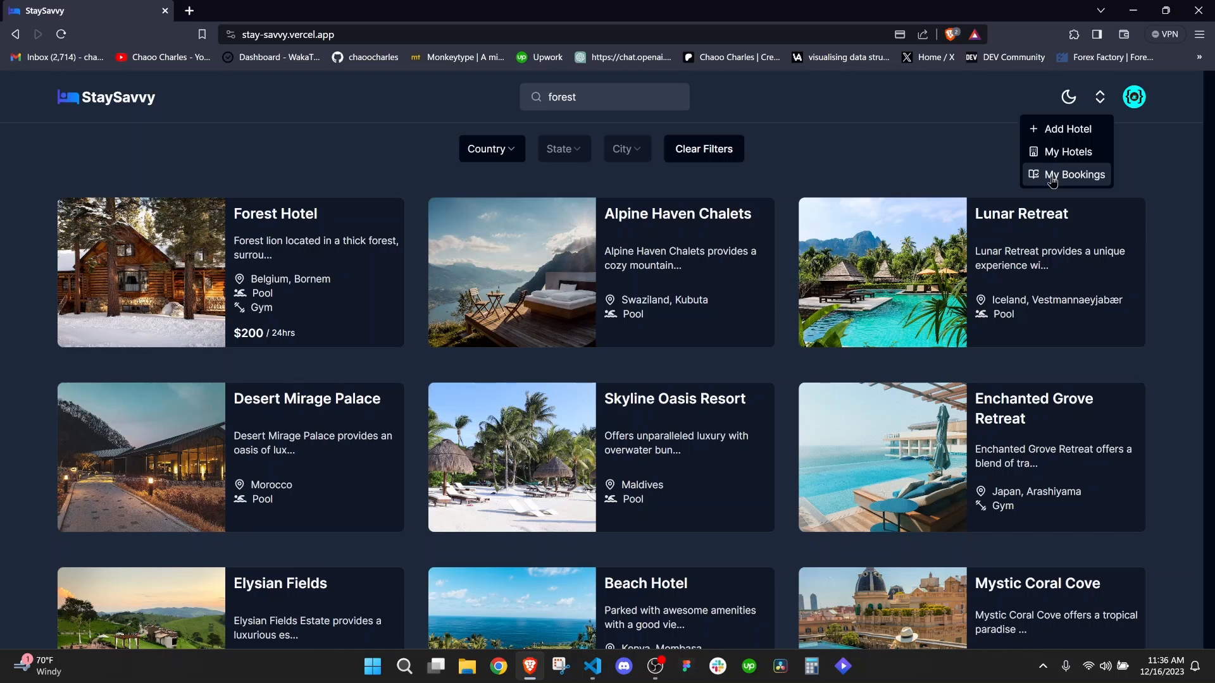
mouse_move(1094, 183)
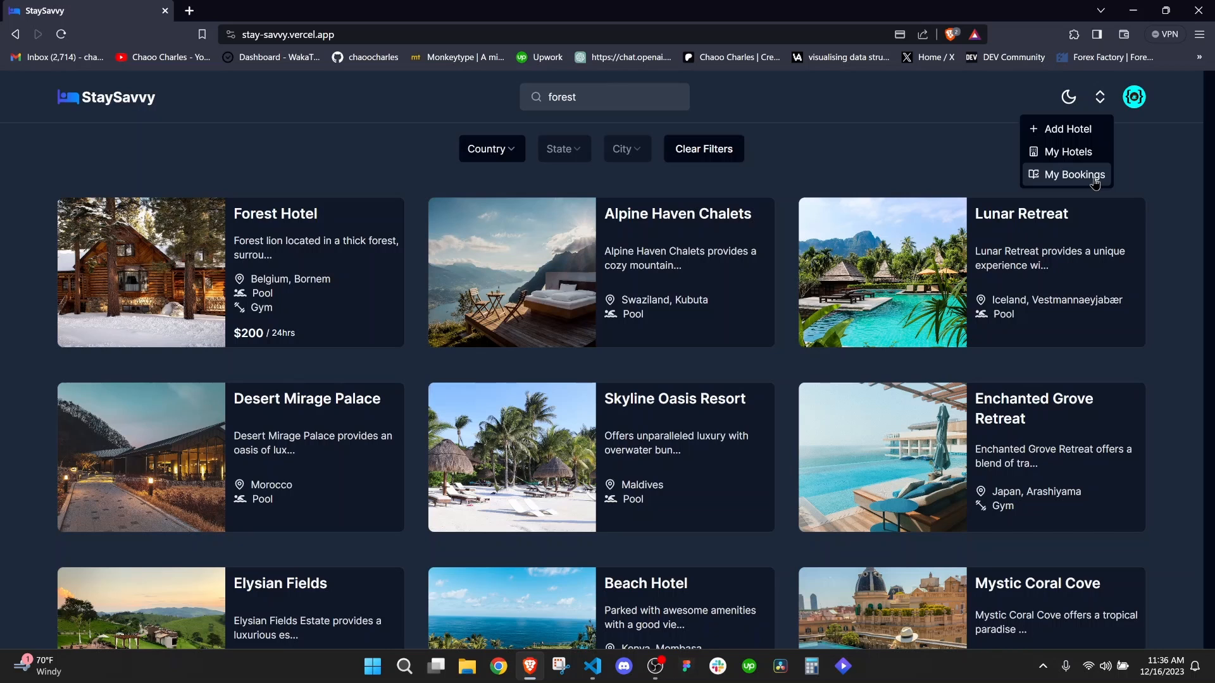
click(1132, 97)
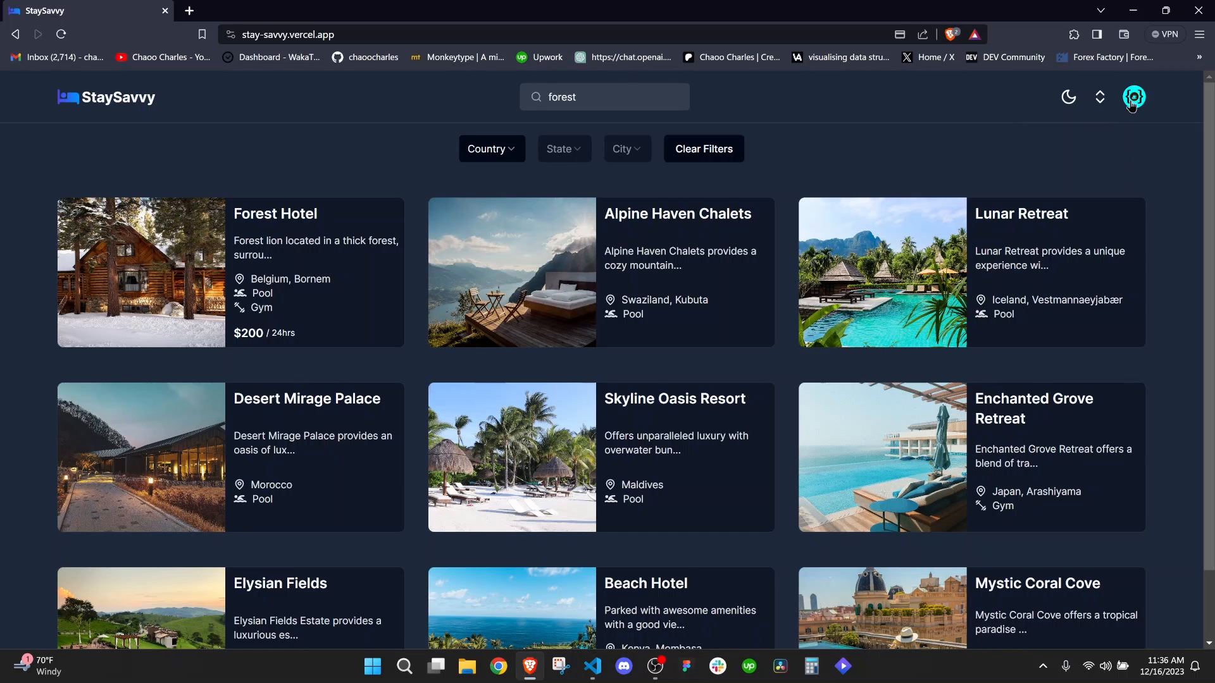
Sign out from the avatar menu and go to the Sign up page
click(1133, 96)
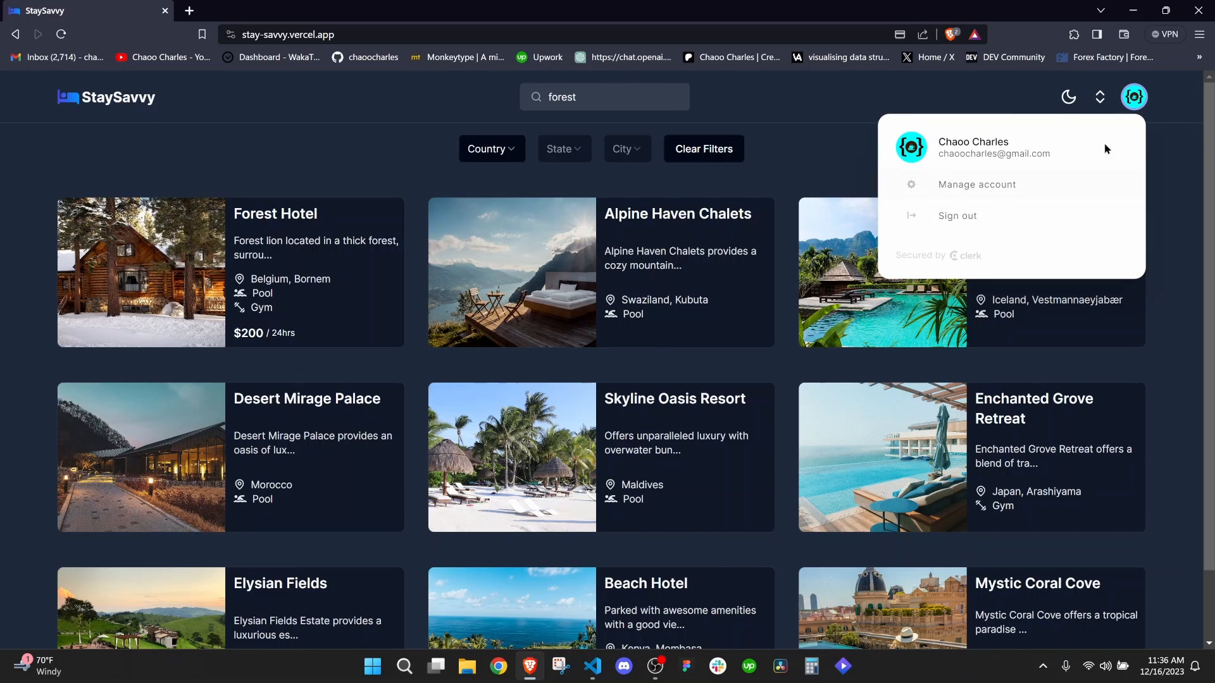
mouse_move(960, 259)
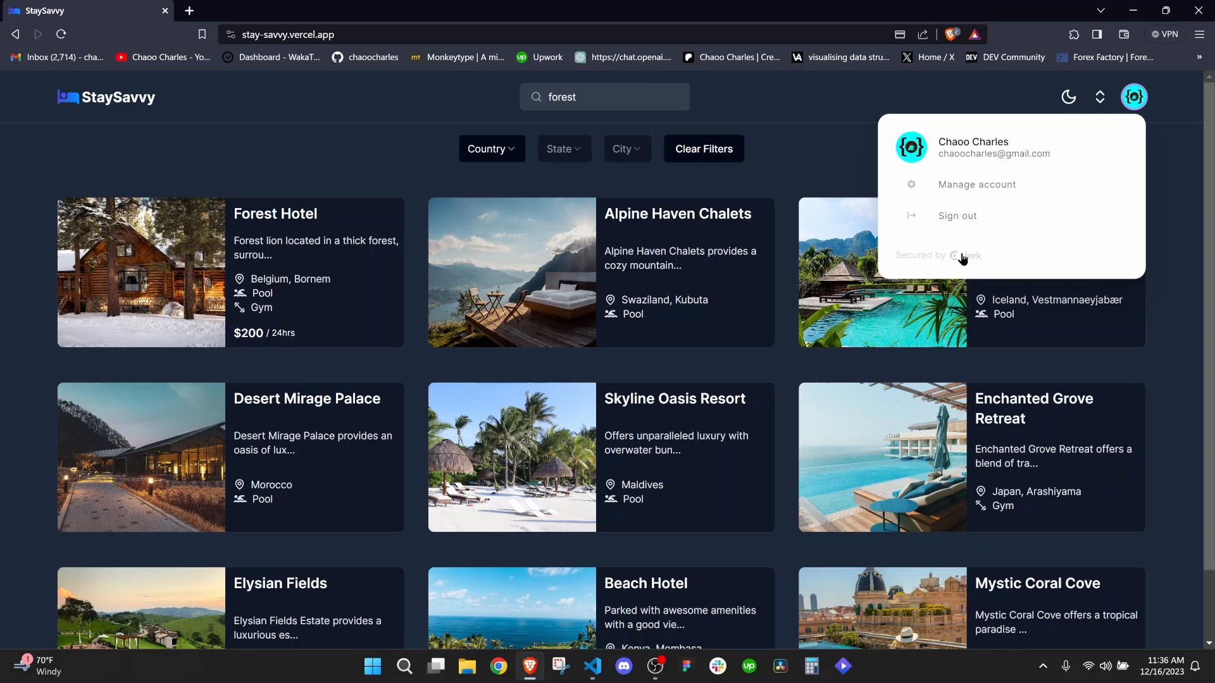
mouse_move(980, 267)
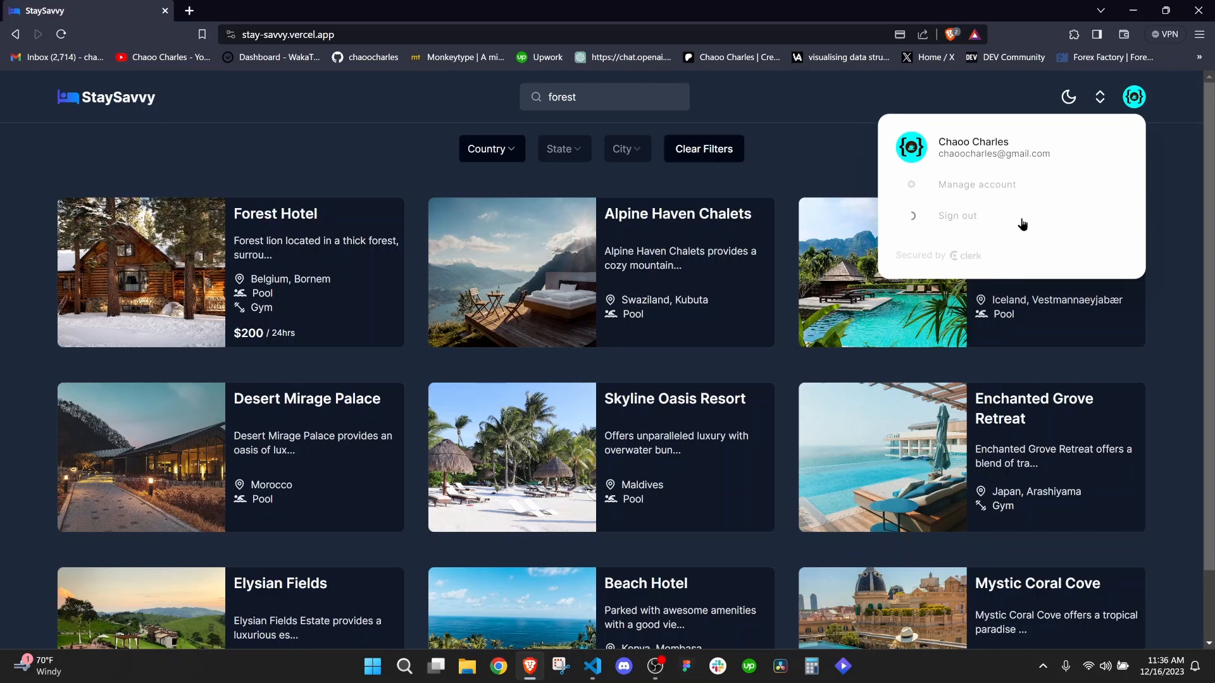
click(957, 215)
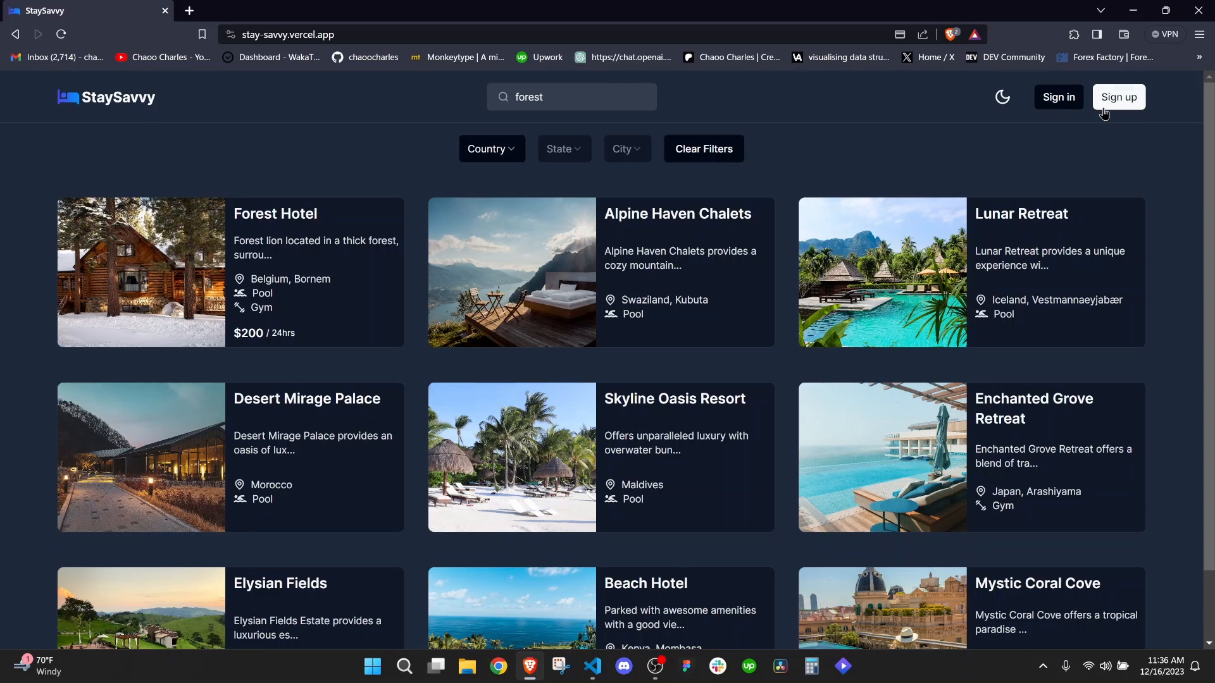
click(1118, 96)
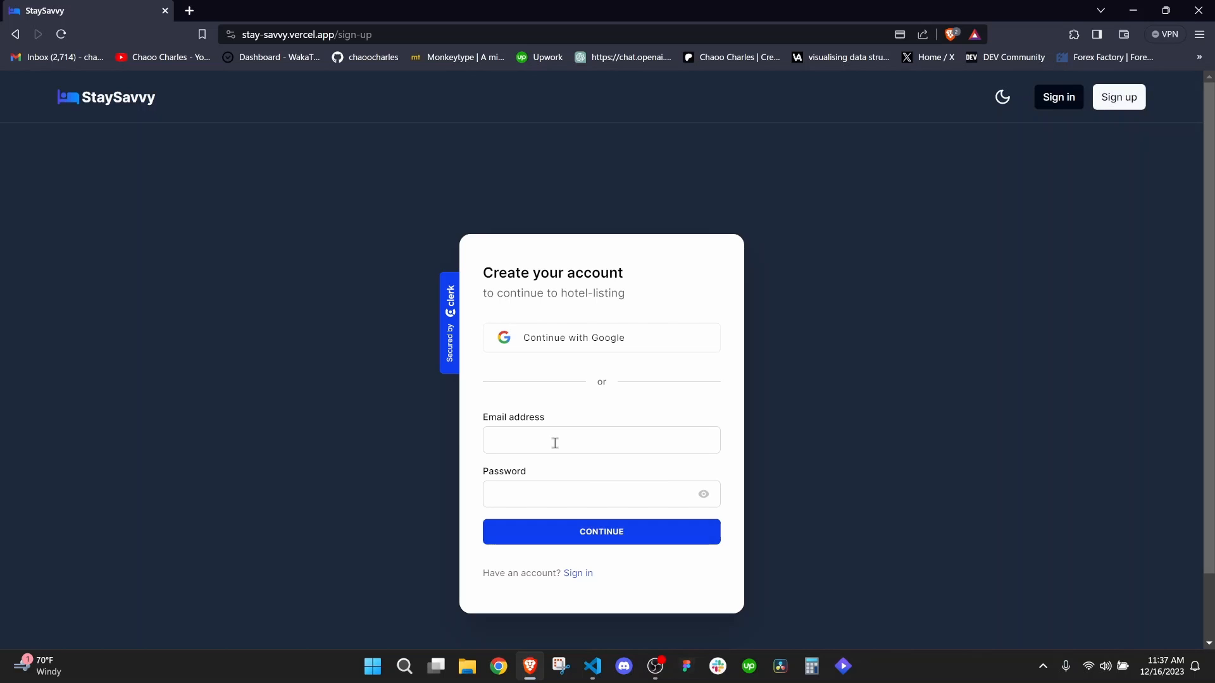
Sign back in with Continue with Google from the sign-up card
click(601, 494)
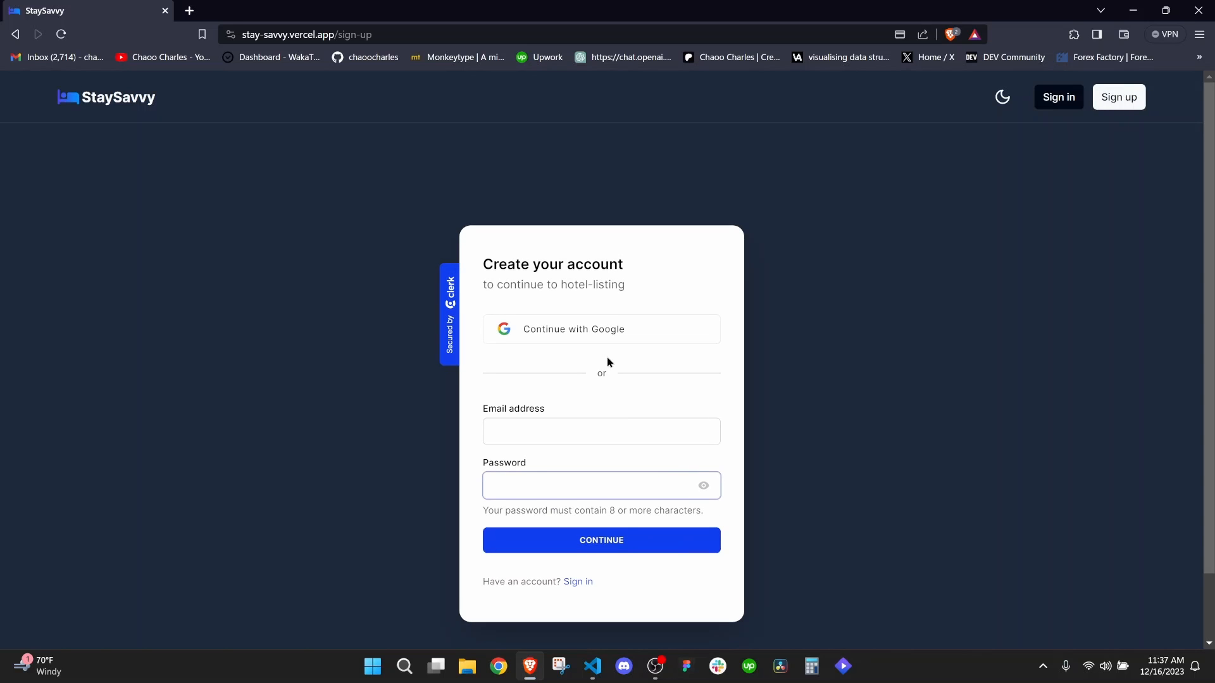
mouse_move(685, 306)
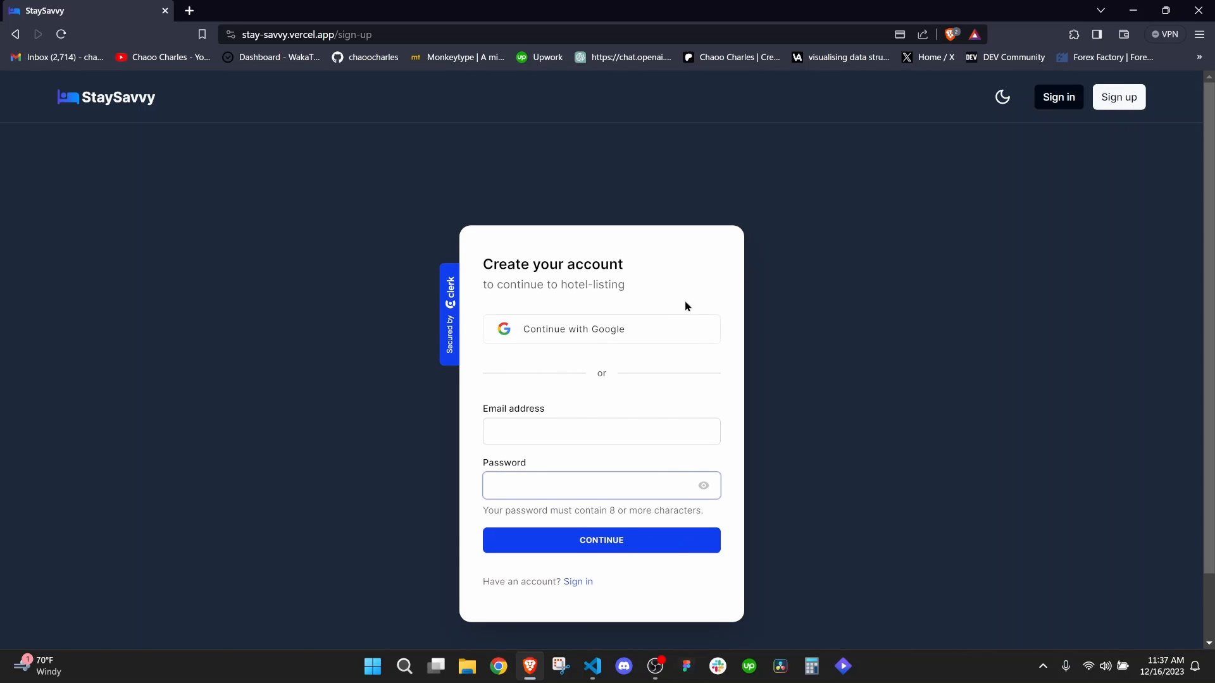
click(600, 328)
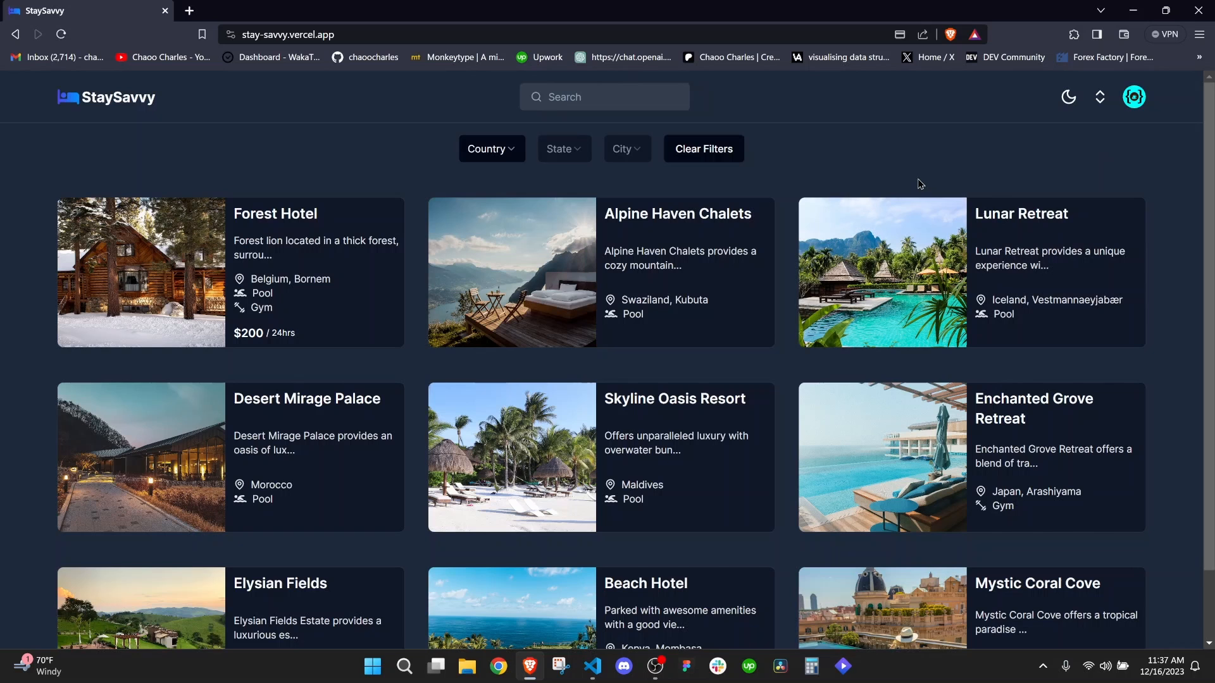
click(1133, 97)
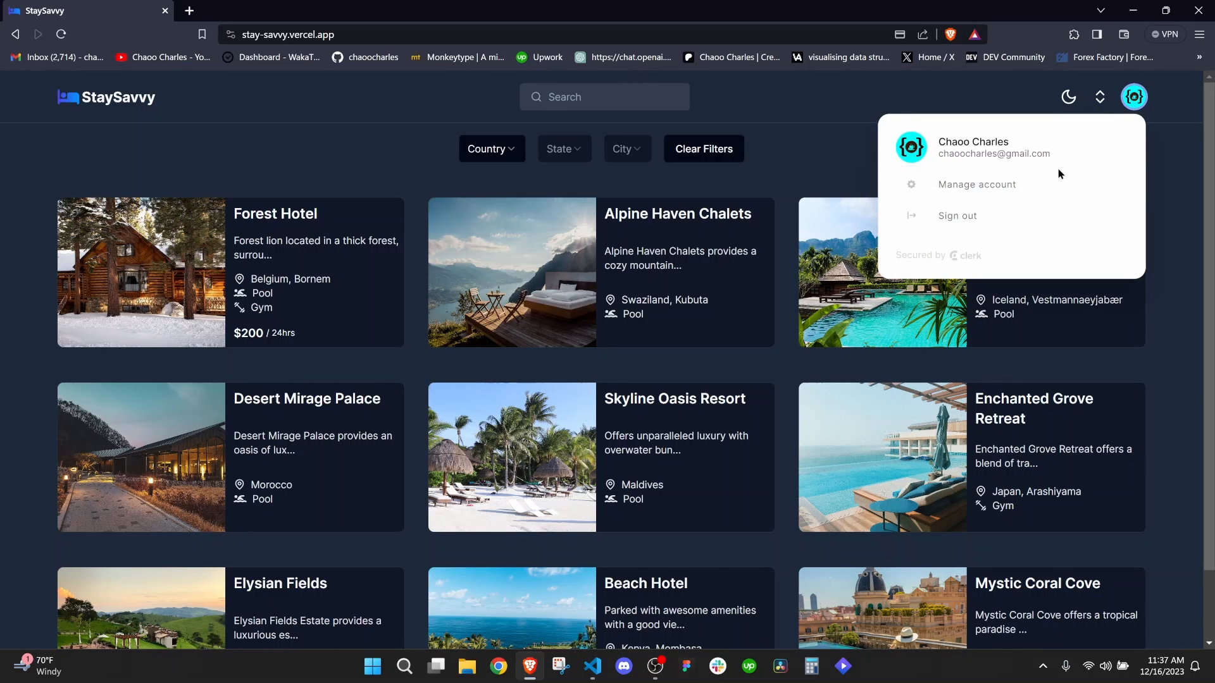
click(977, 184)
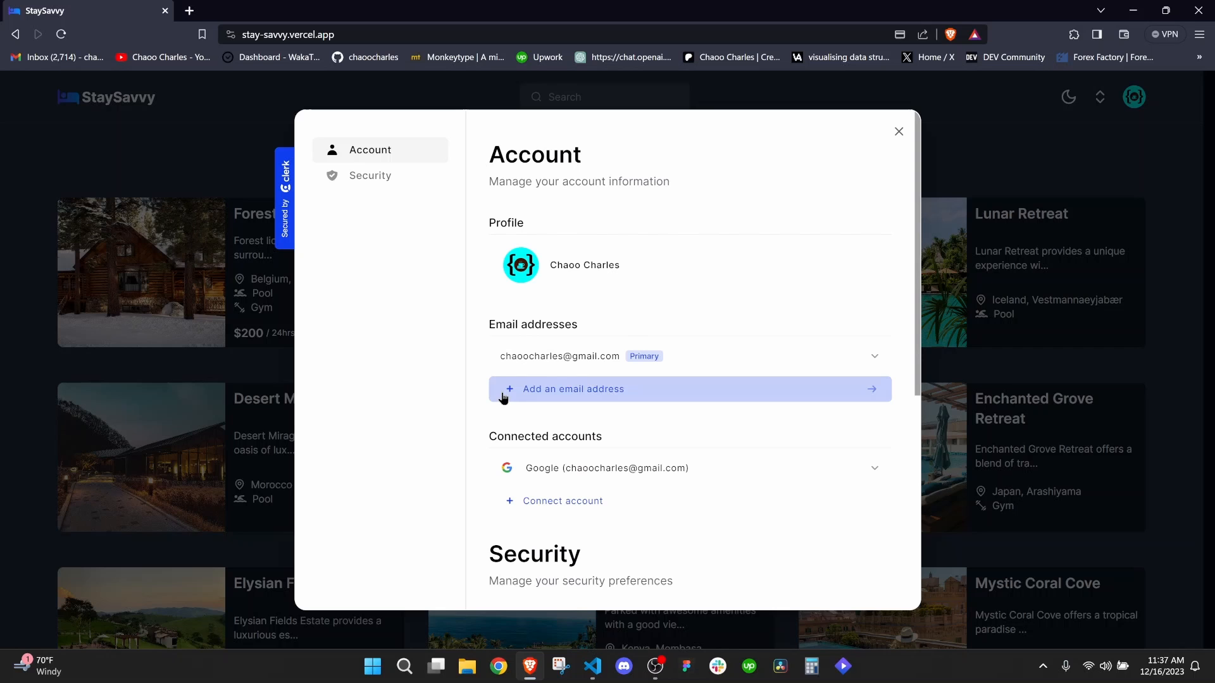
mouse_move(503, 398)
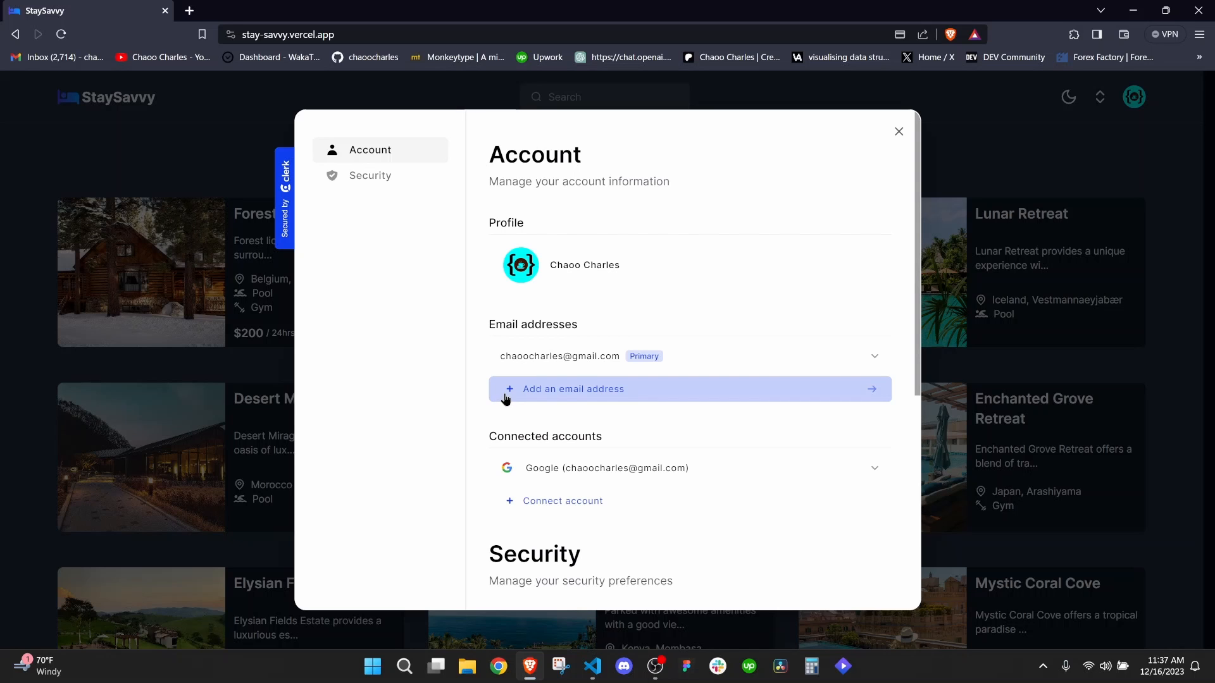
click(897, 131)
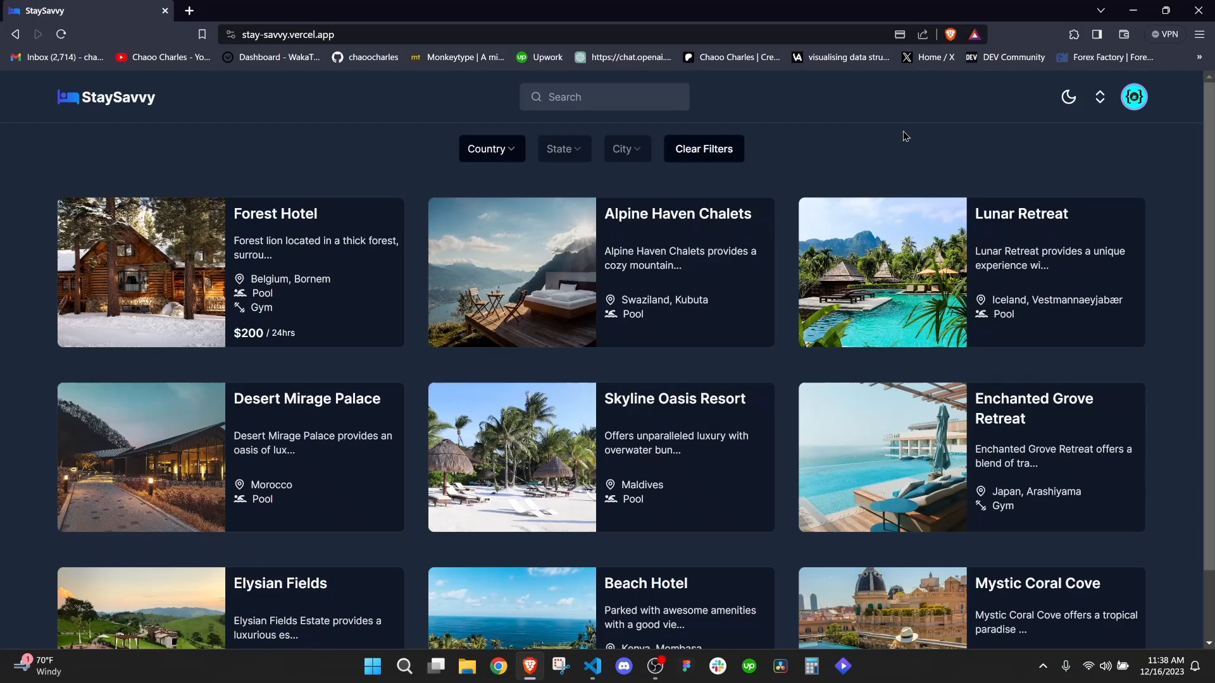
mouse_move(318, 263)
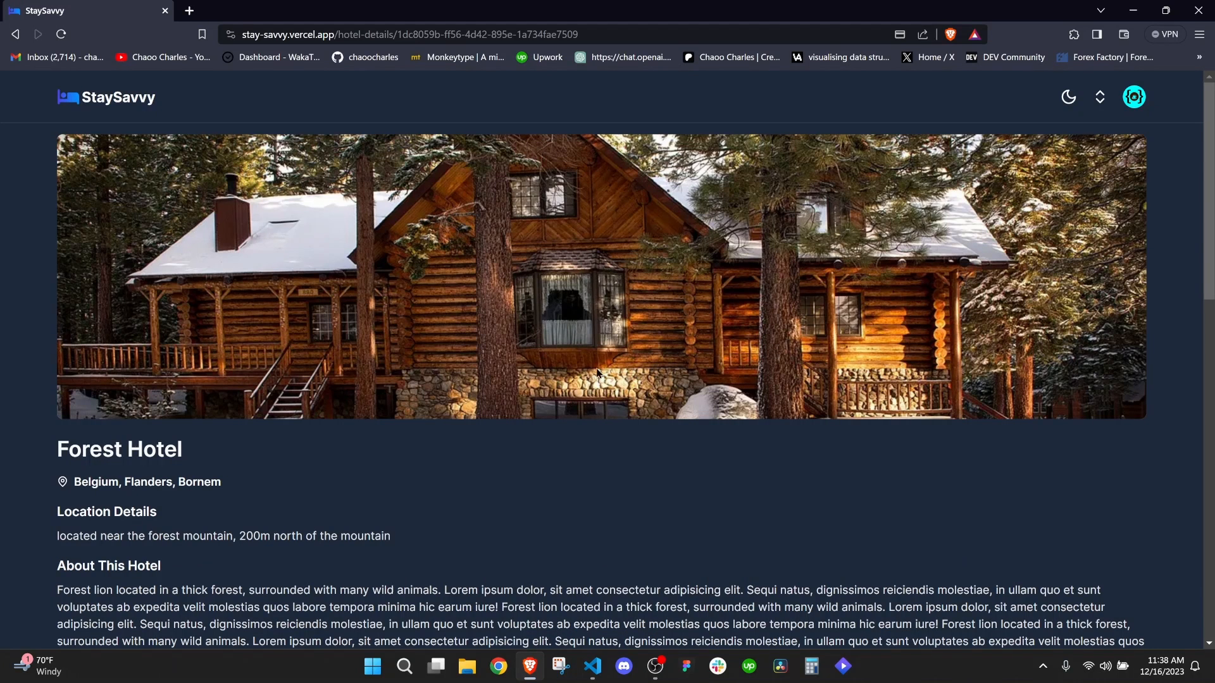
Review Forest Hotel's location and amenities down to the River Room and Lion room prices
scroll(down, 3)
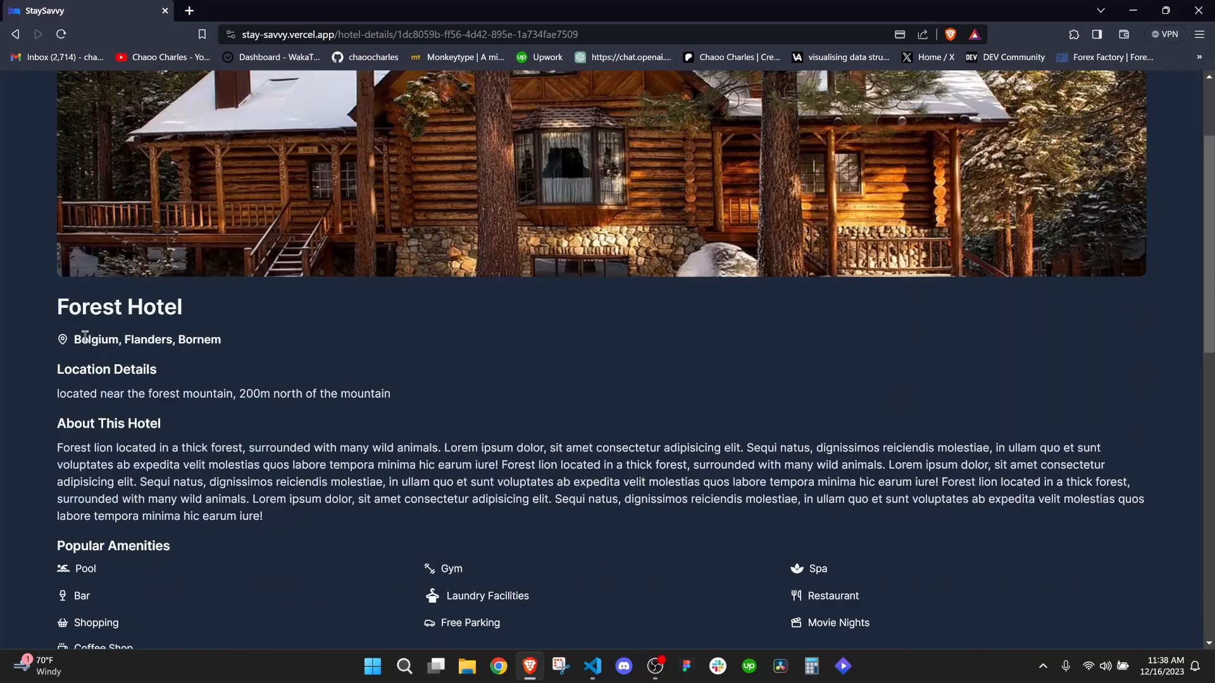
drag(74, 339, 221, 339)
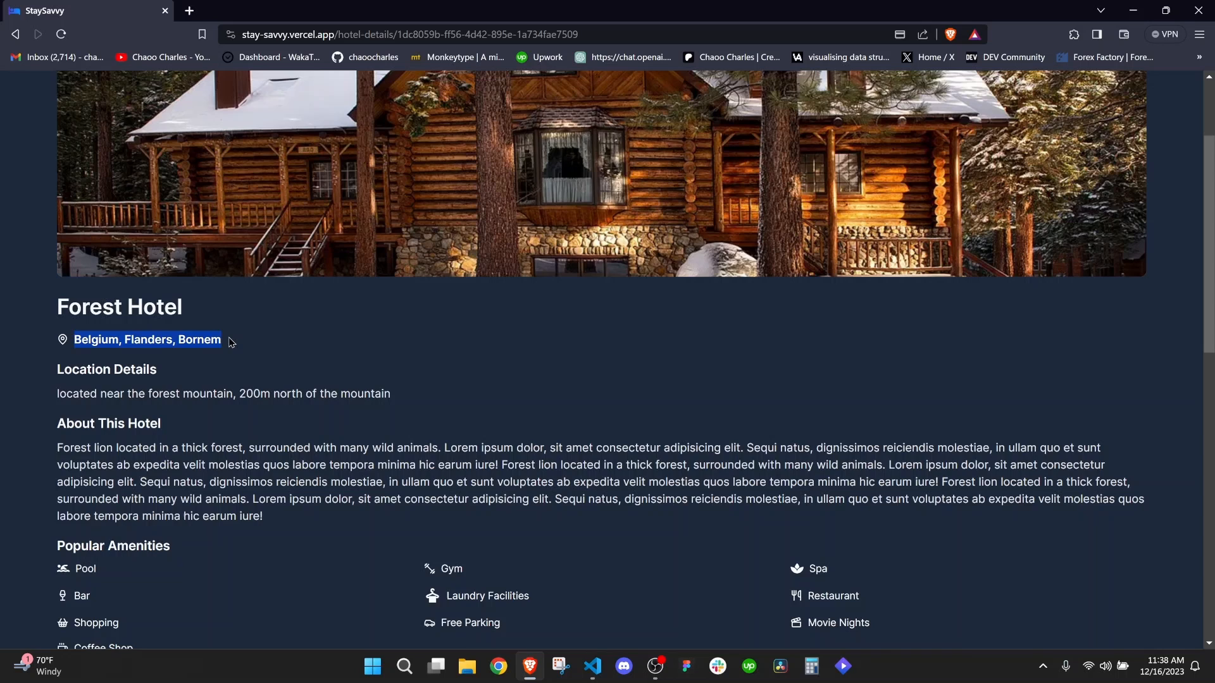
scroll(down, 3)
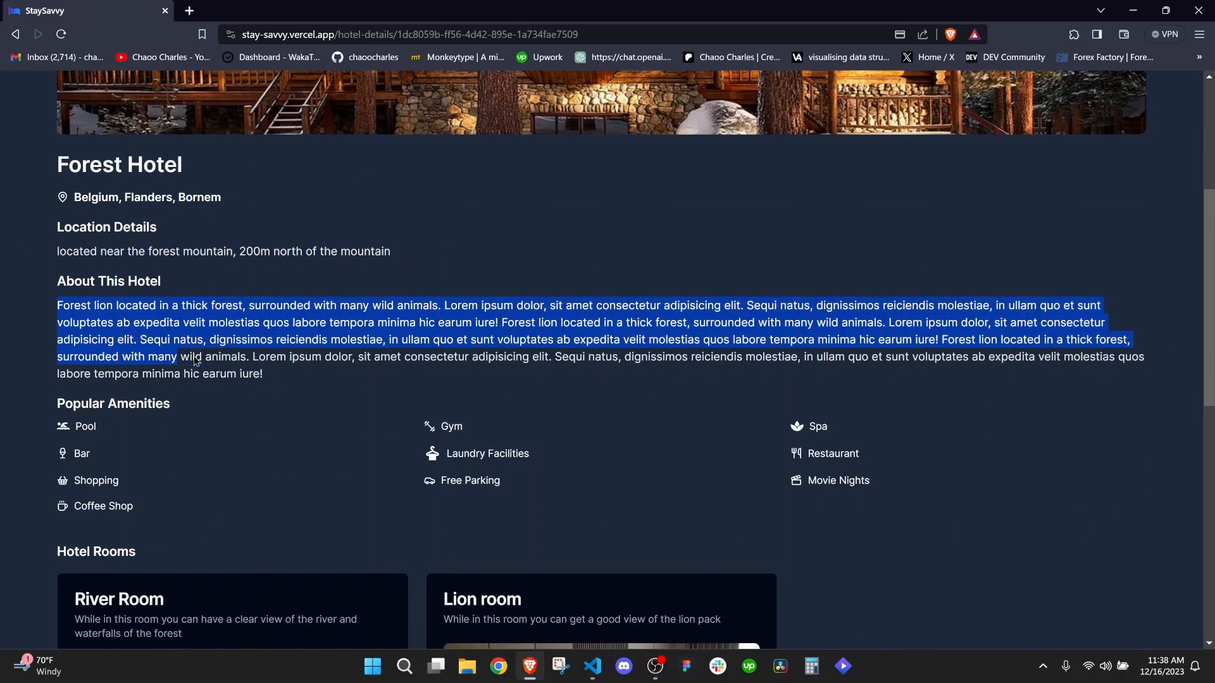
scroll(down, 3)
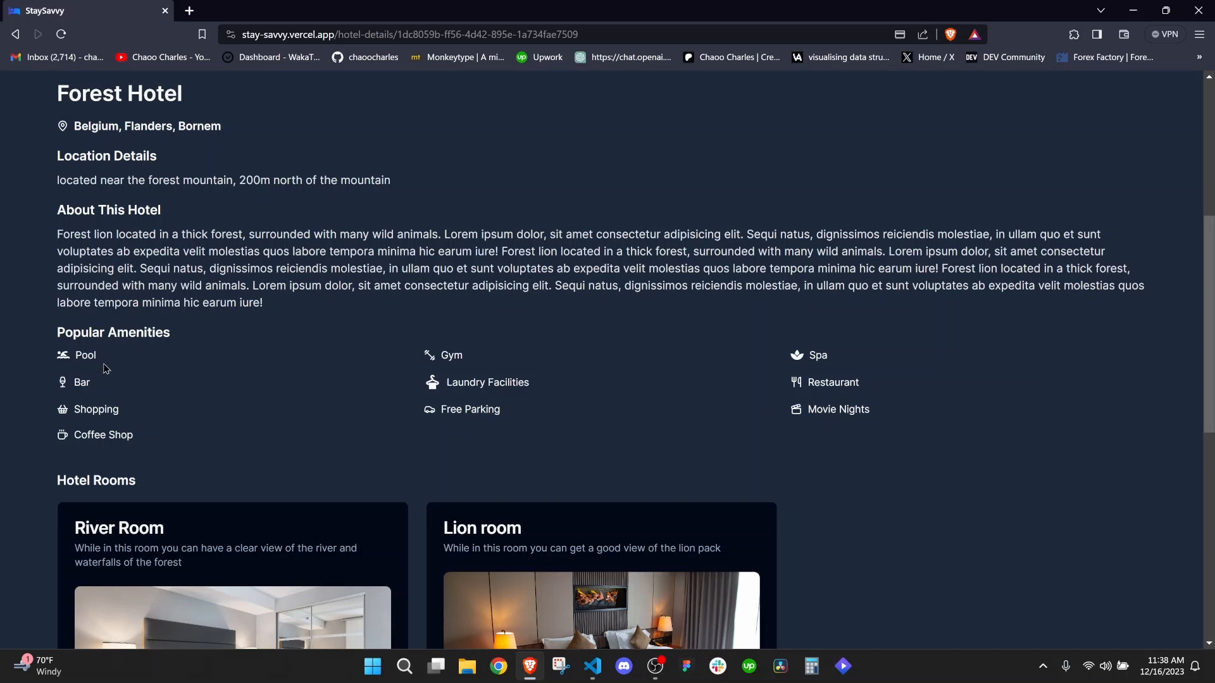
mouse_move(191, 432)
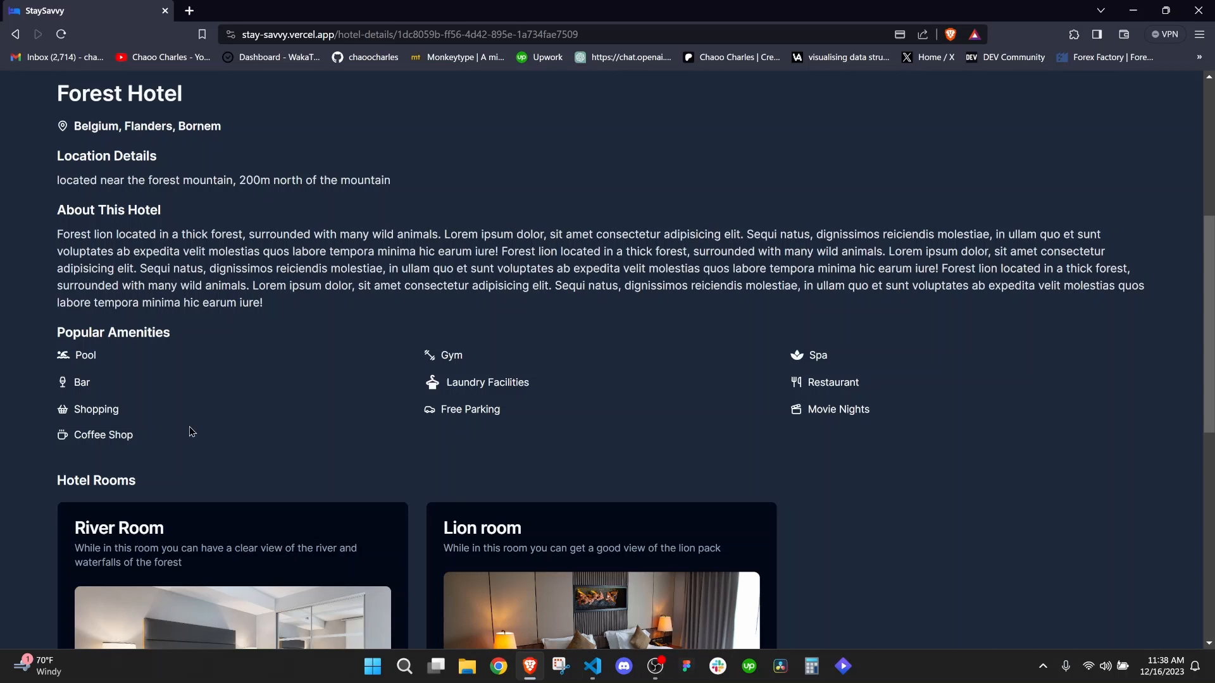
scroll(down, 3)
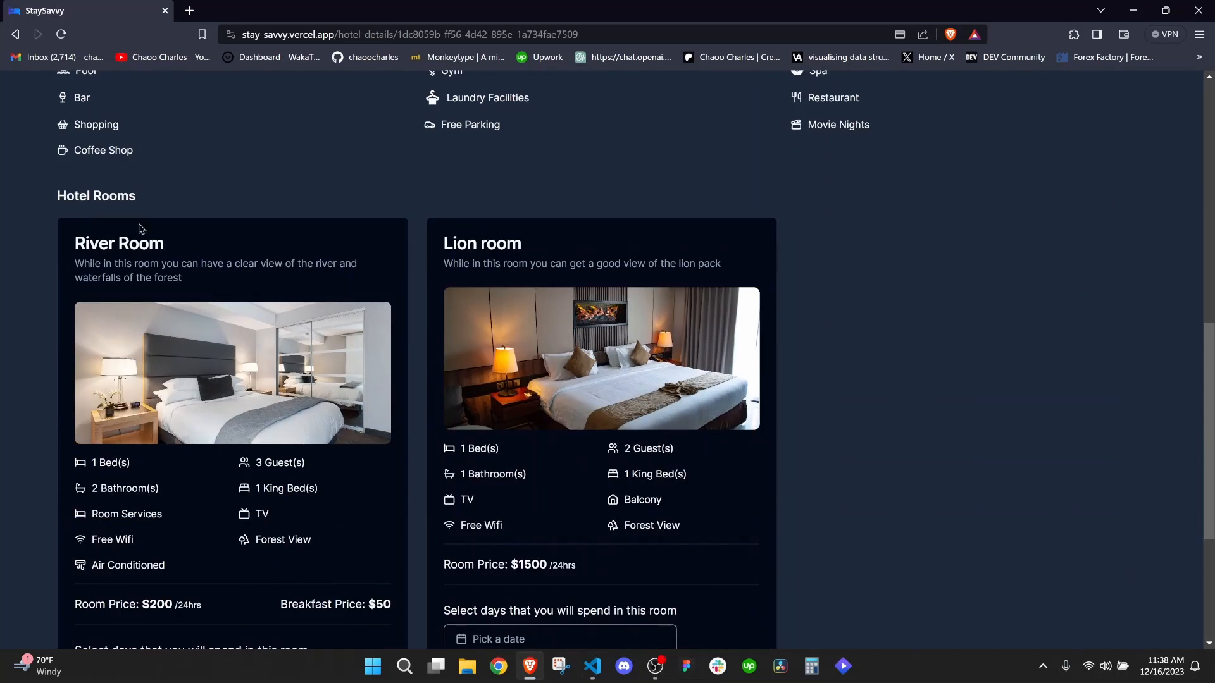
scroll(down, 3)
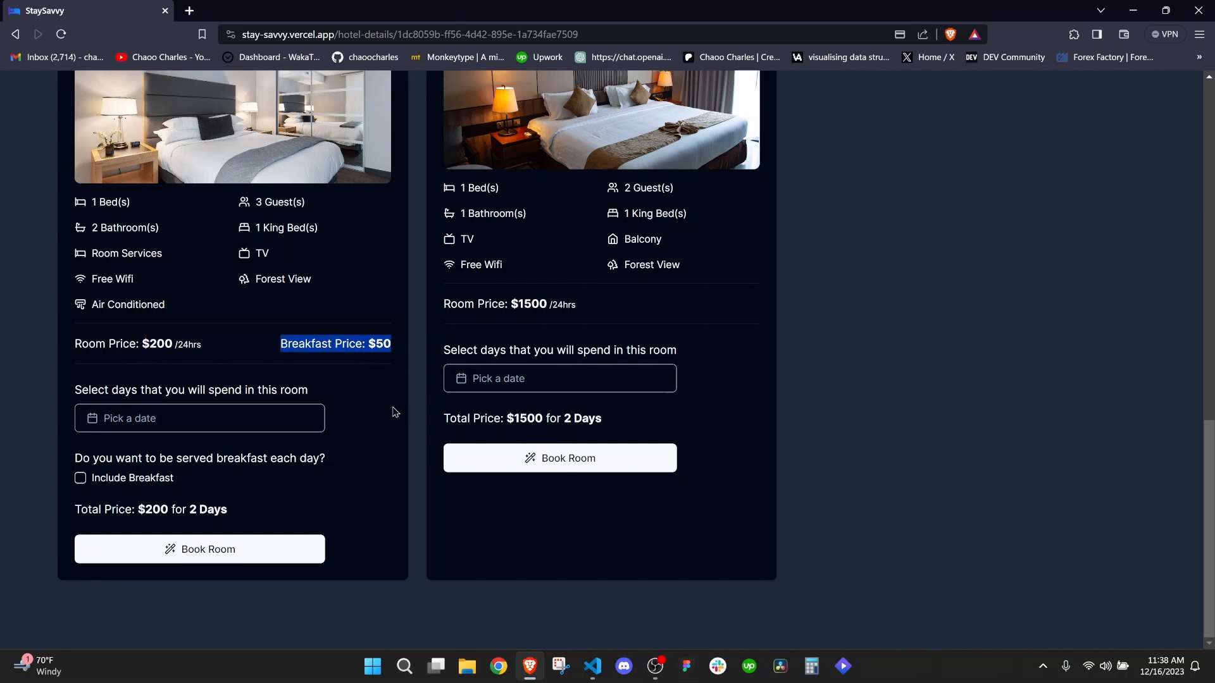
Book River Room for Dec 27–30, 2023 with breakfast, totaling $750
click(199, 418)
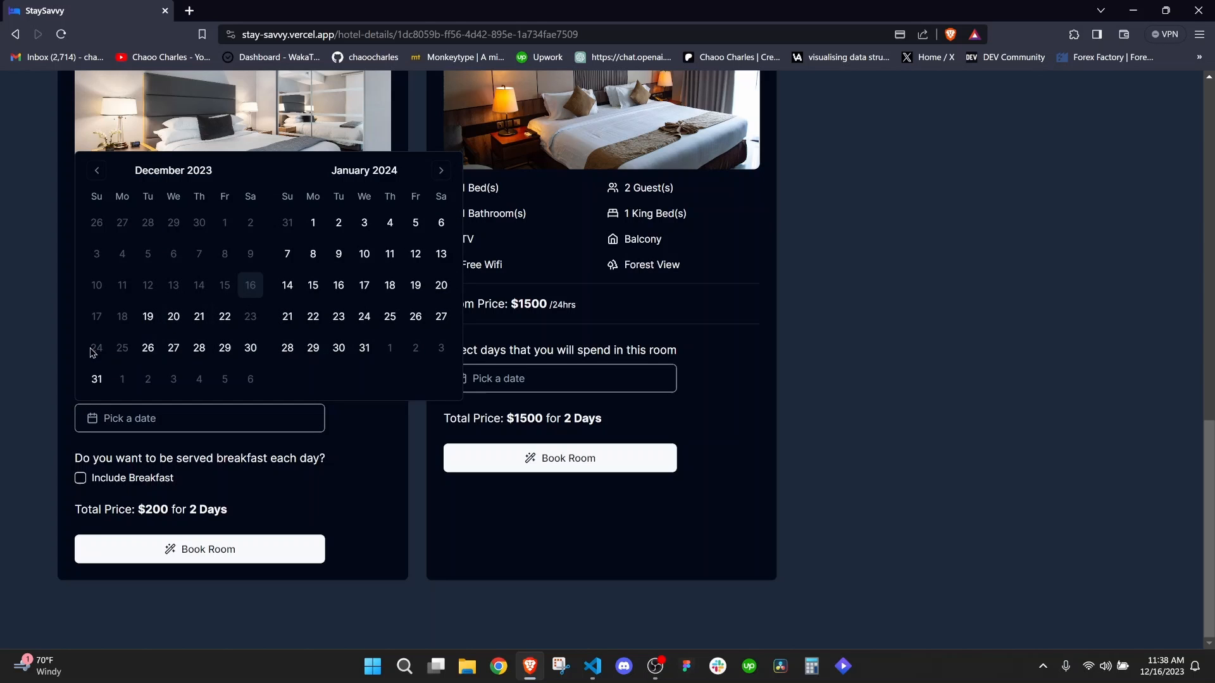
mouse_move(190, 347)
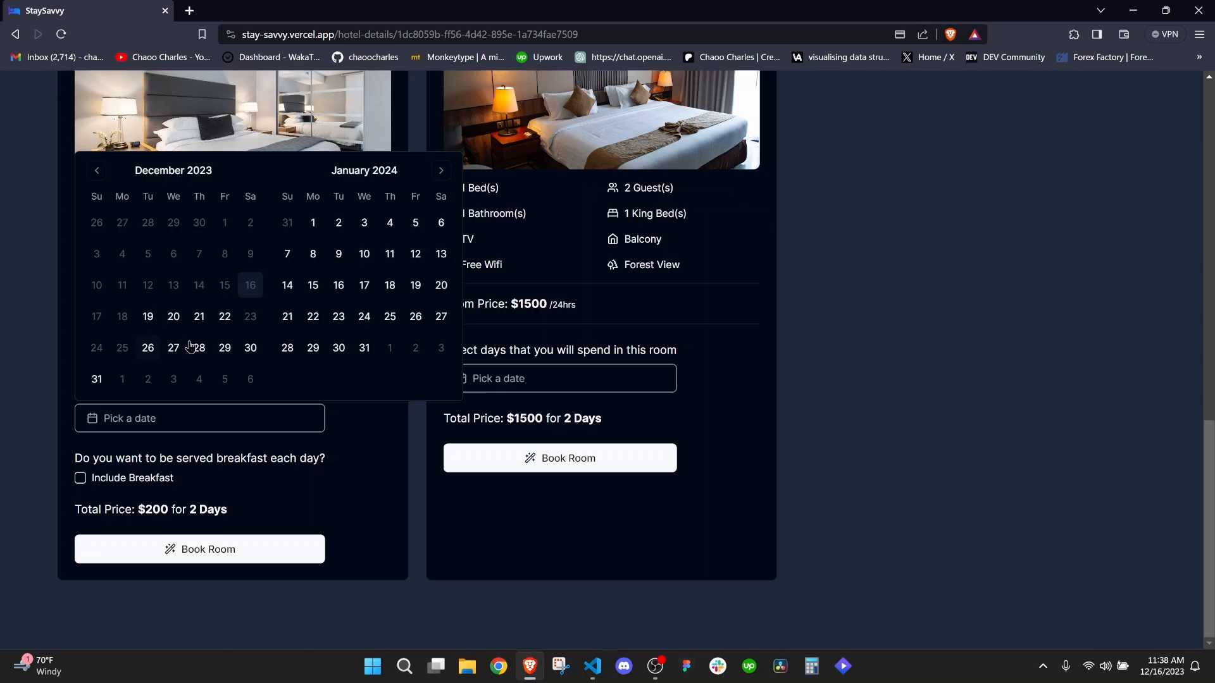
mouse_move(295, 379)
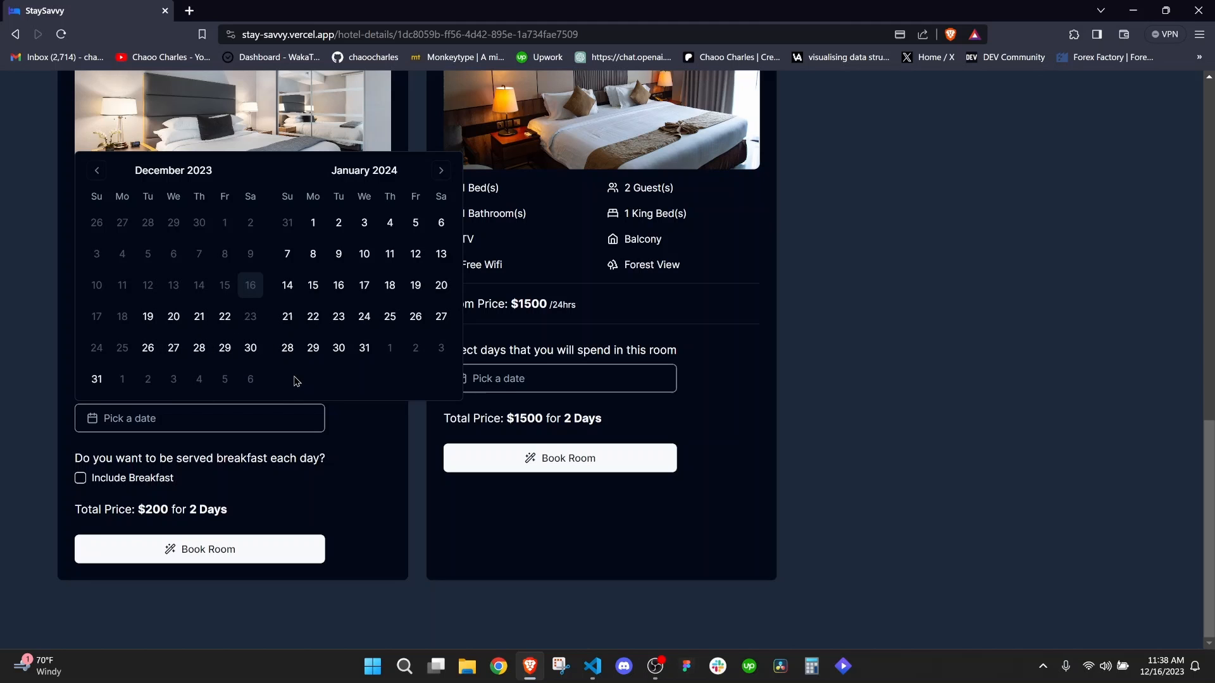
mouse_move(213, 313)
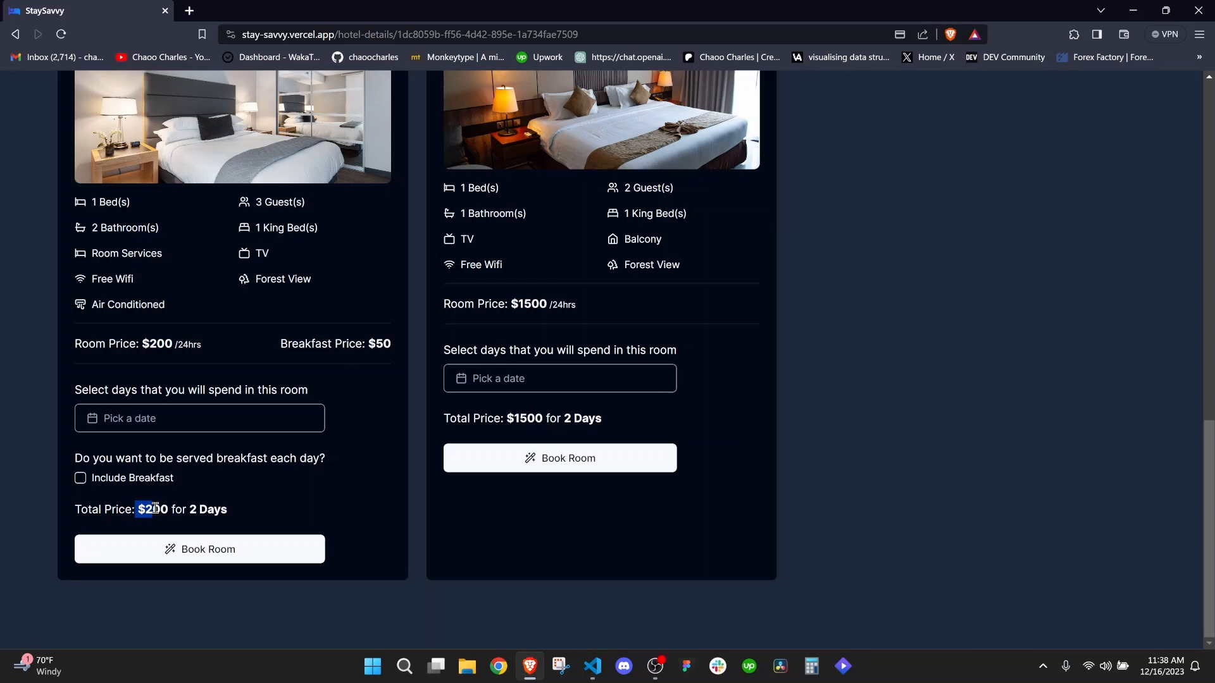
click(199, 418)
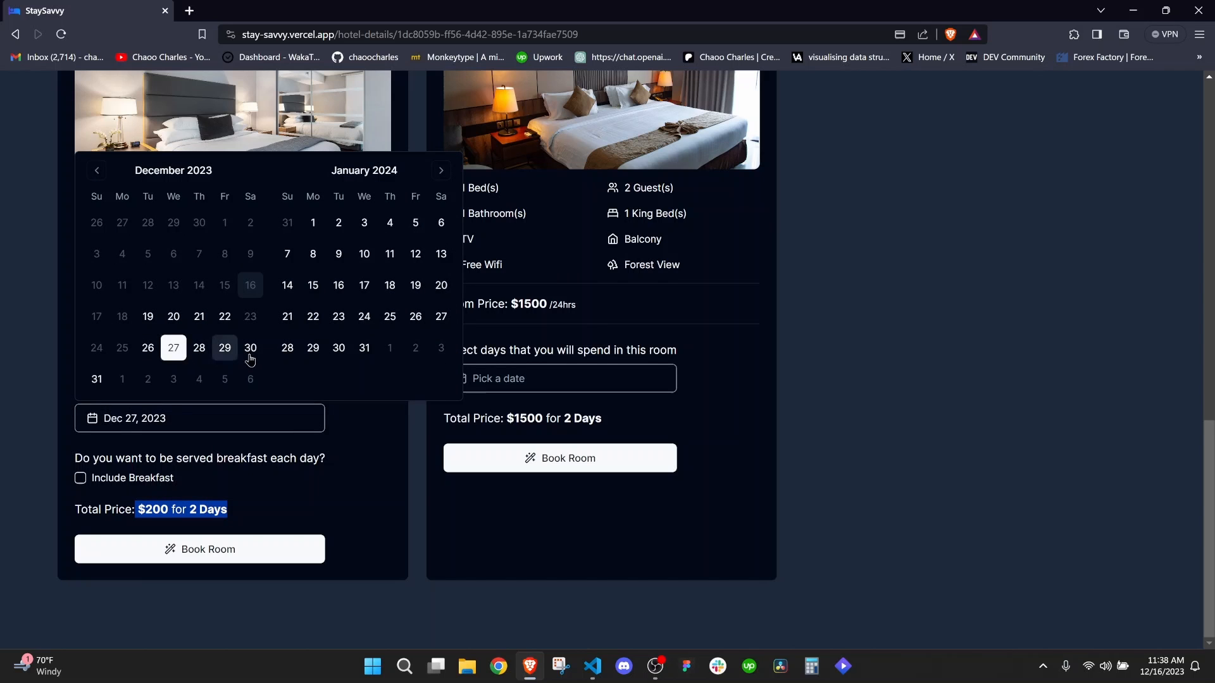
click(250, 347)
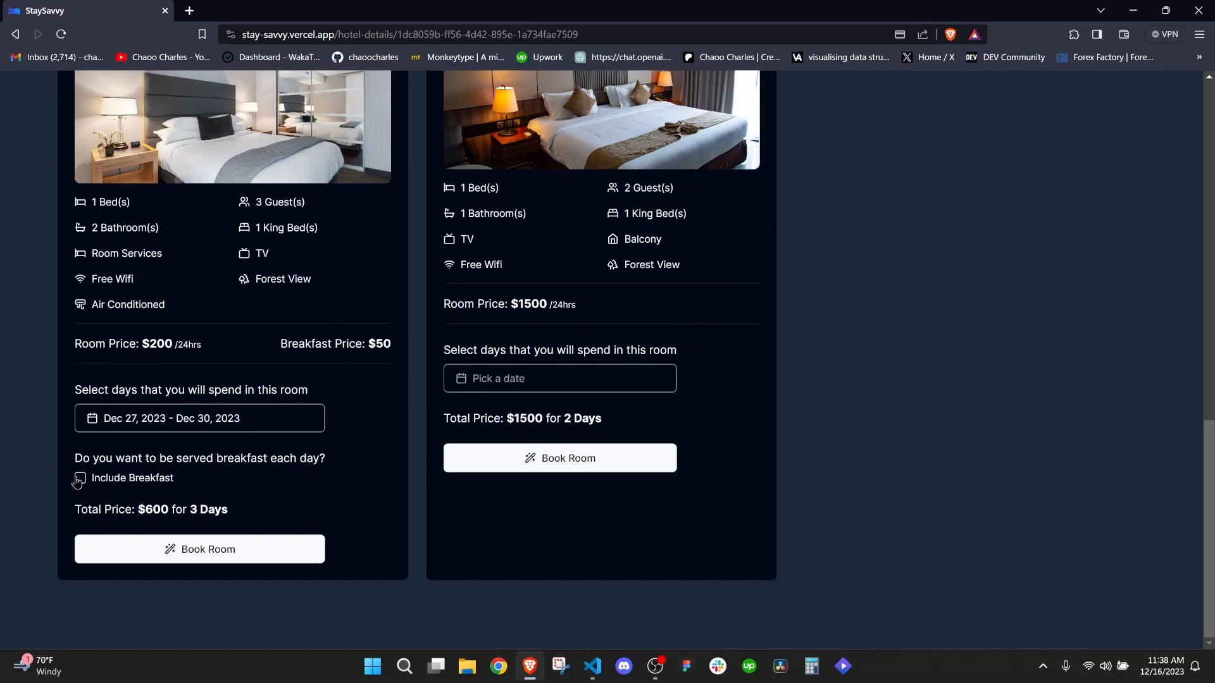
click(78, 478)
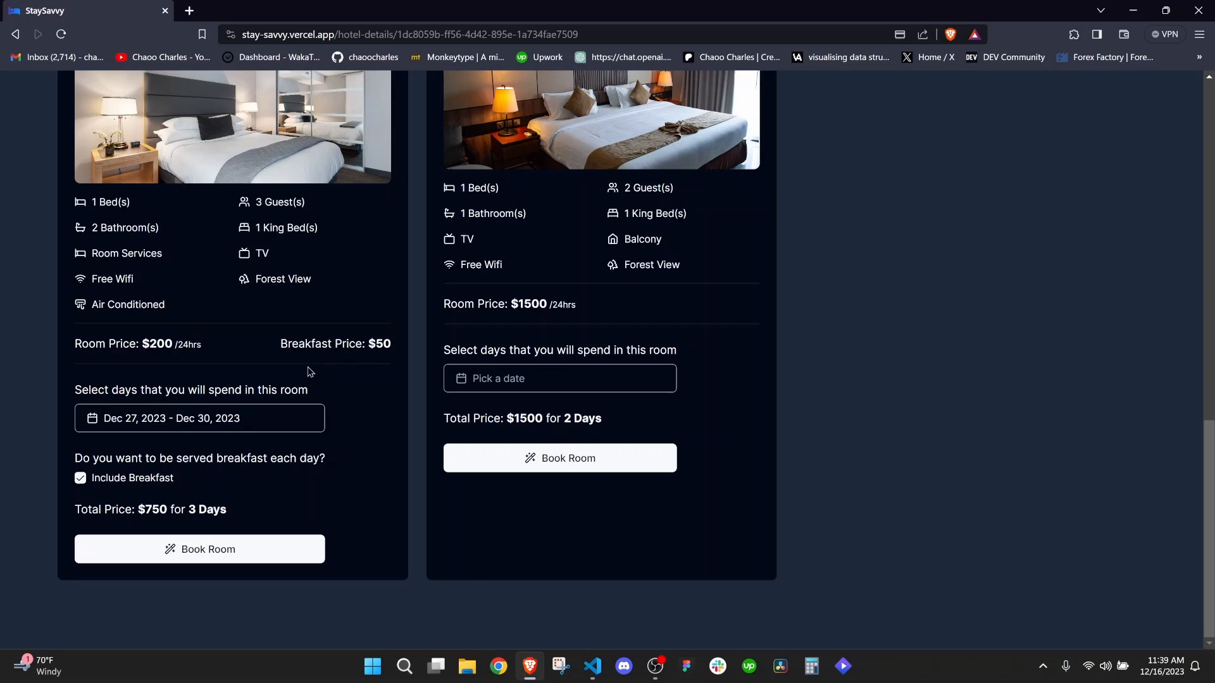
mouse_move(357, 423)
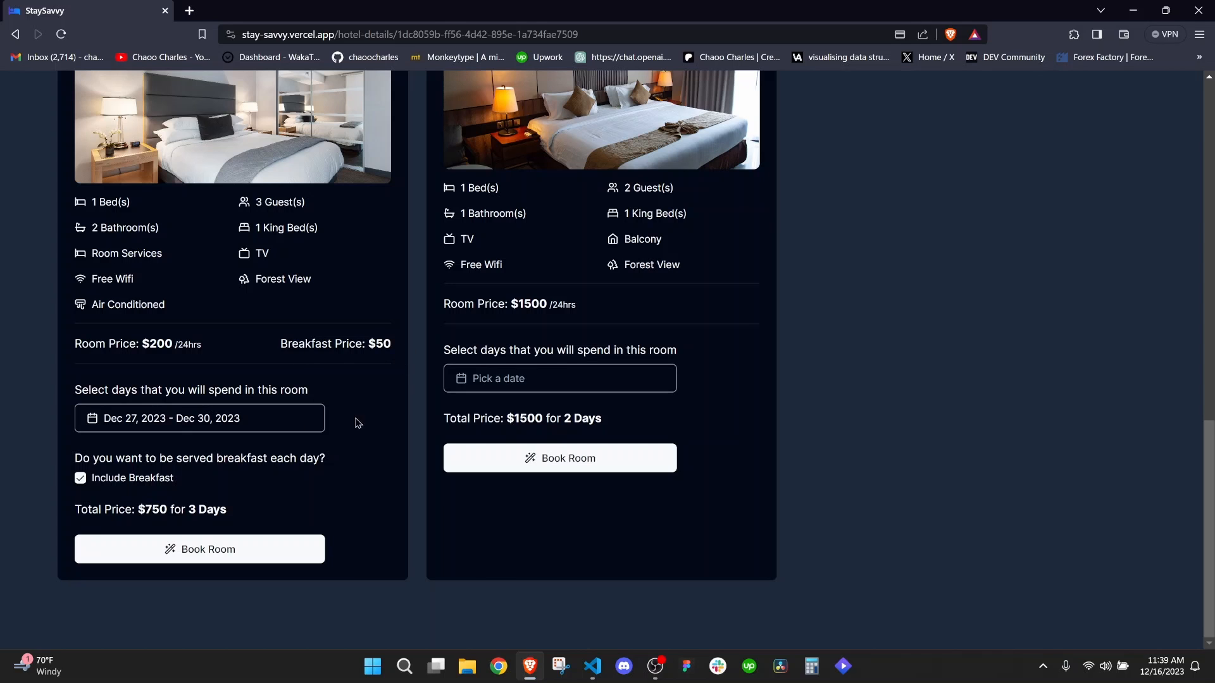
mouse_move(248, 459)
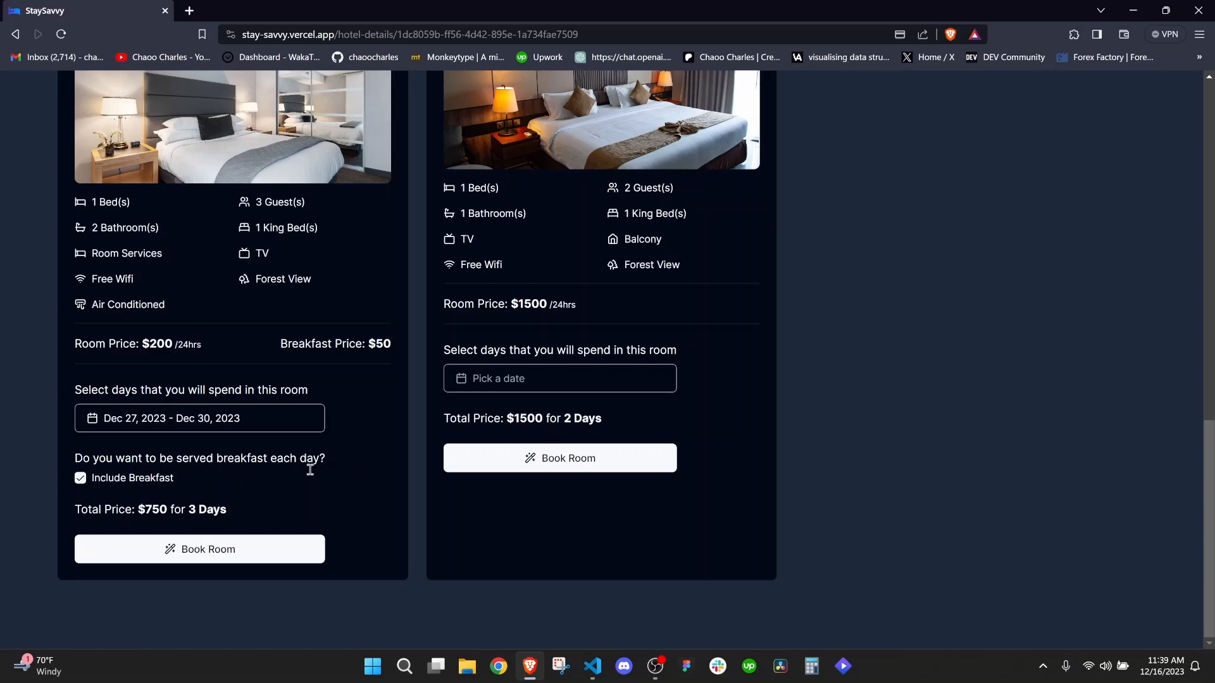
Choose Add Hotel from the account menu and enter 'Mountain Hotel' as the title
scroll(up, 3)
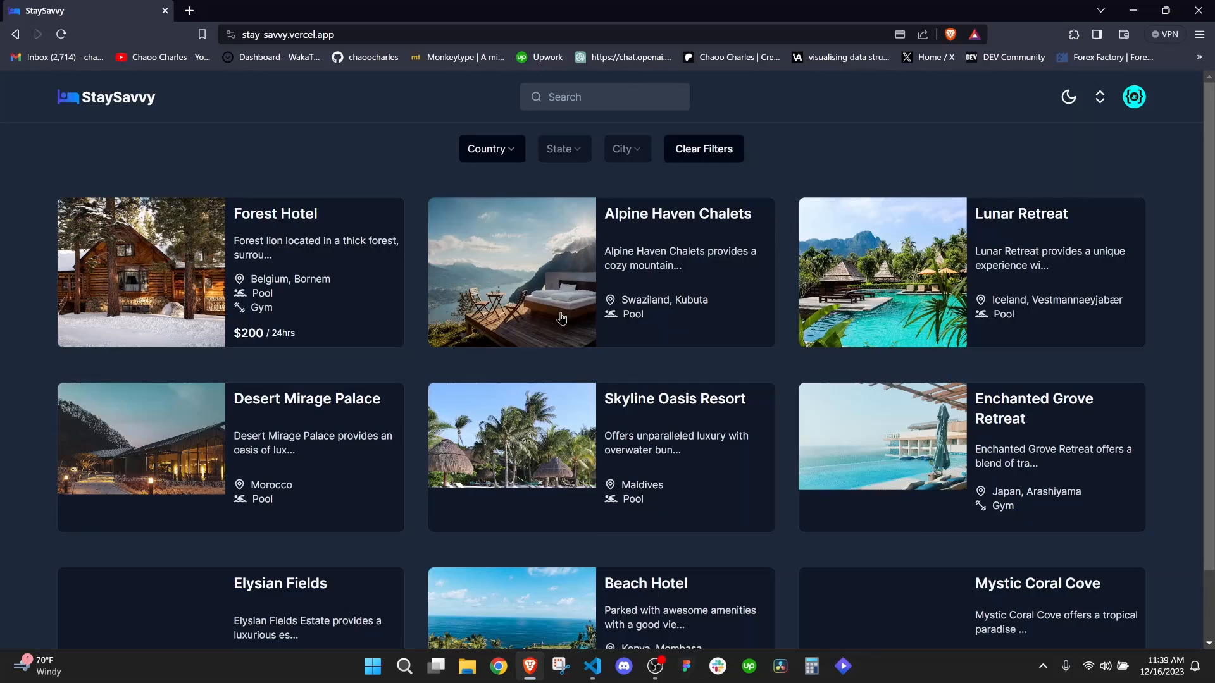
scroll(down, 3)
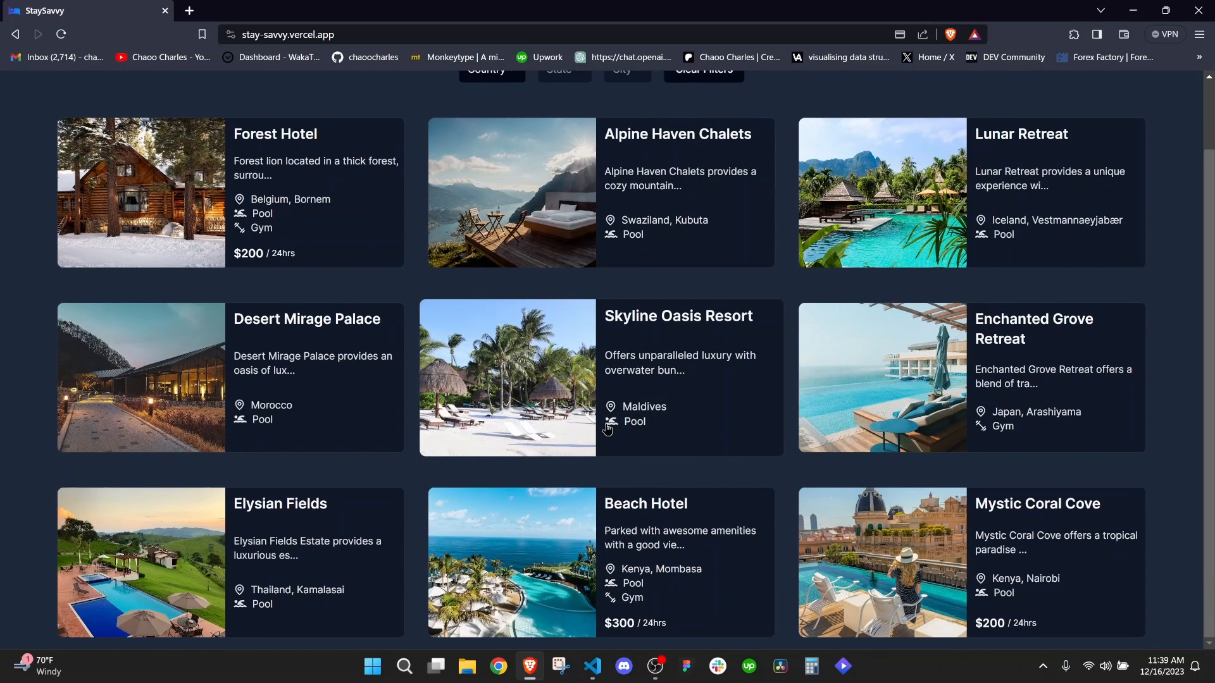
click(1133, 96)
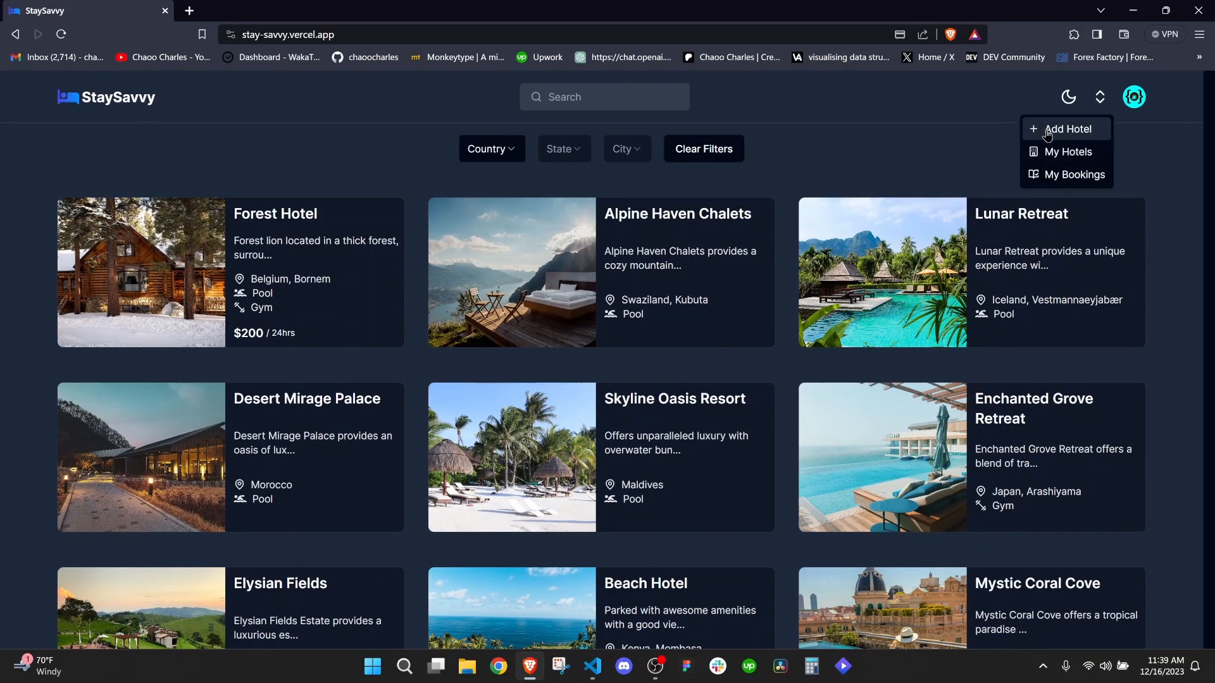
click(1069, 129)
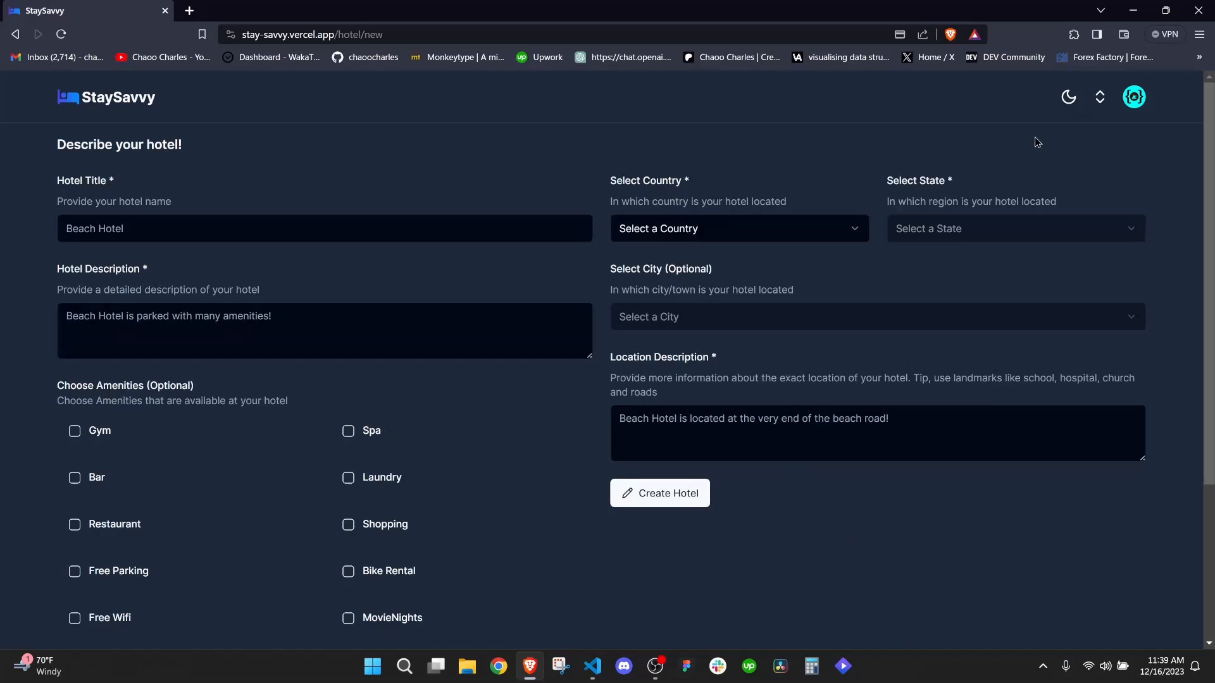
click(324, 229)
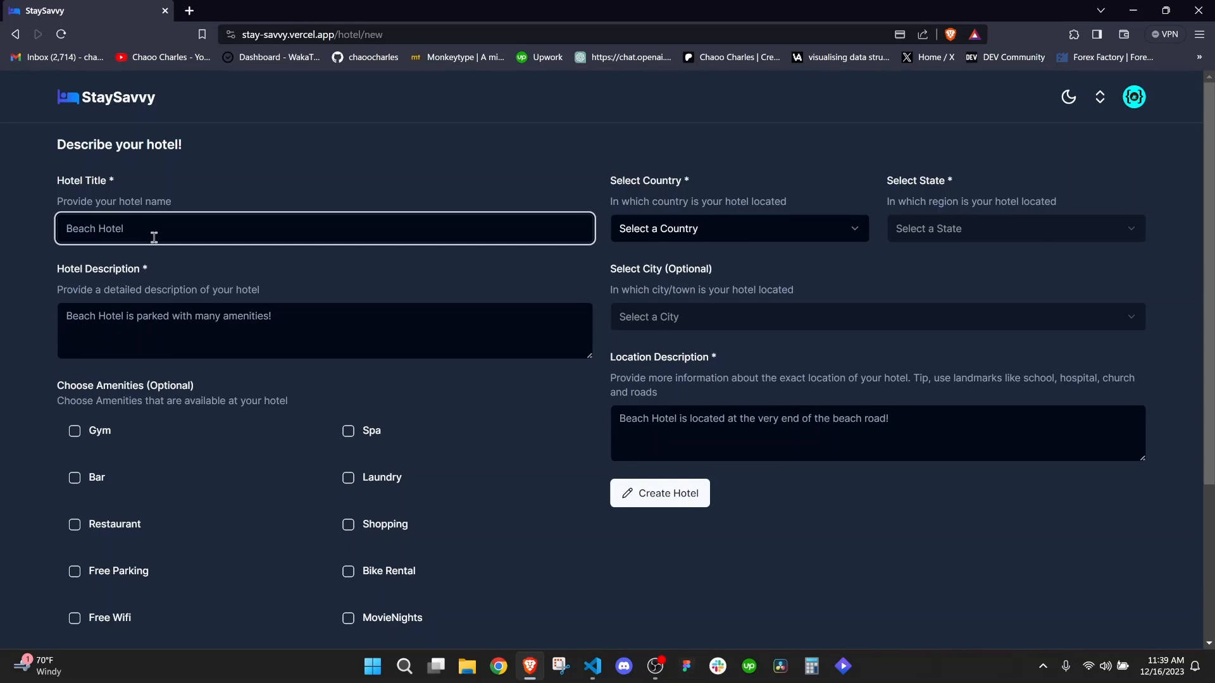
text(Mountain)
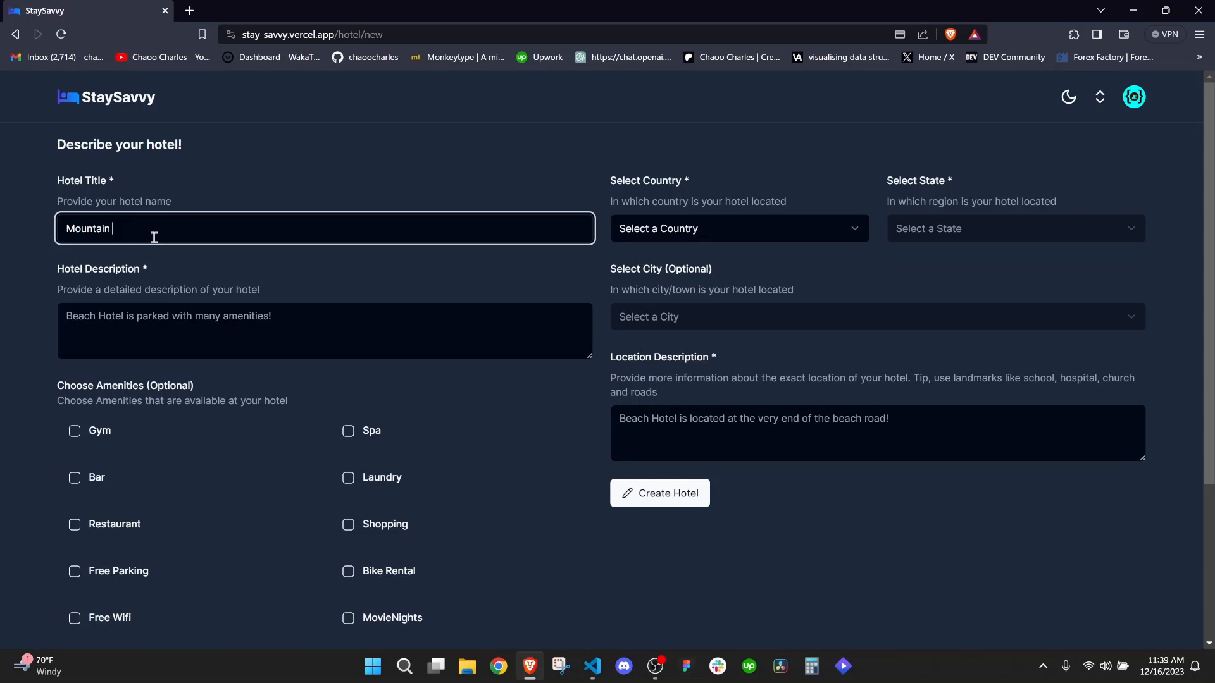
text(Hotel)
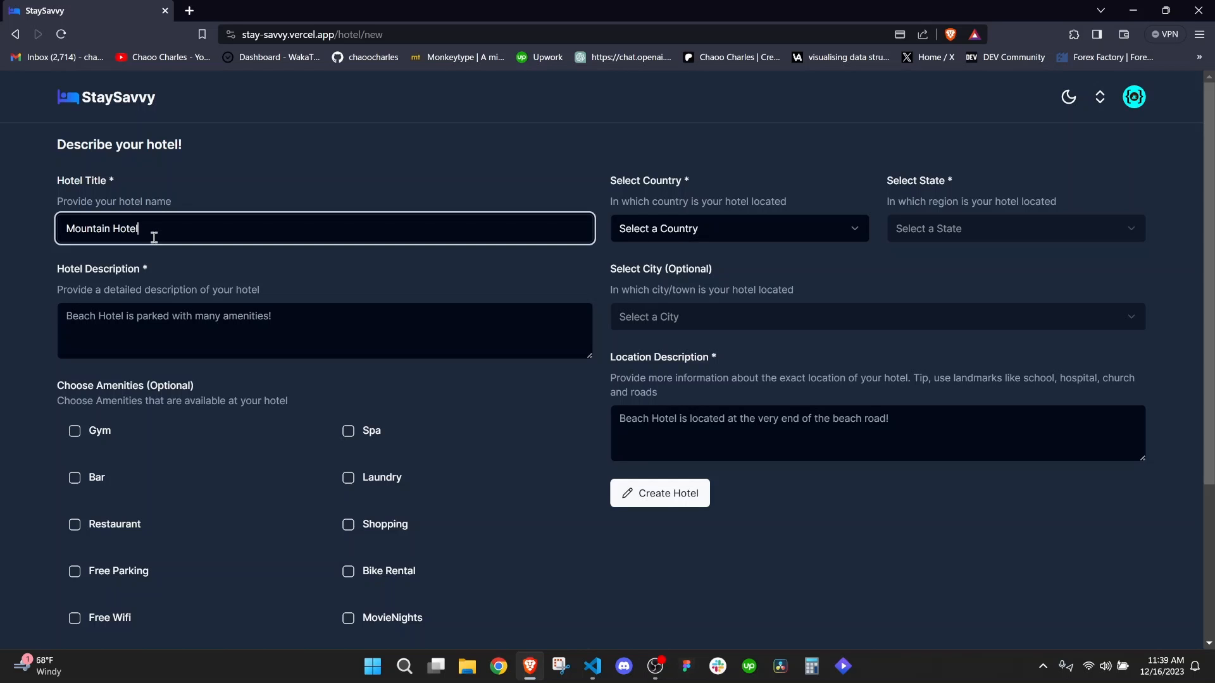
scroll(down, 3)
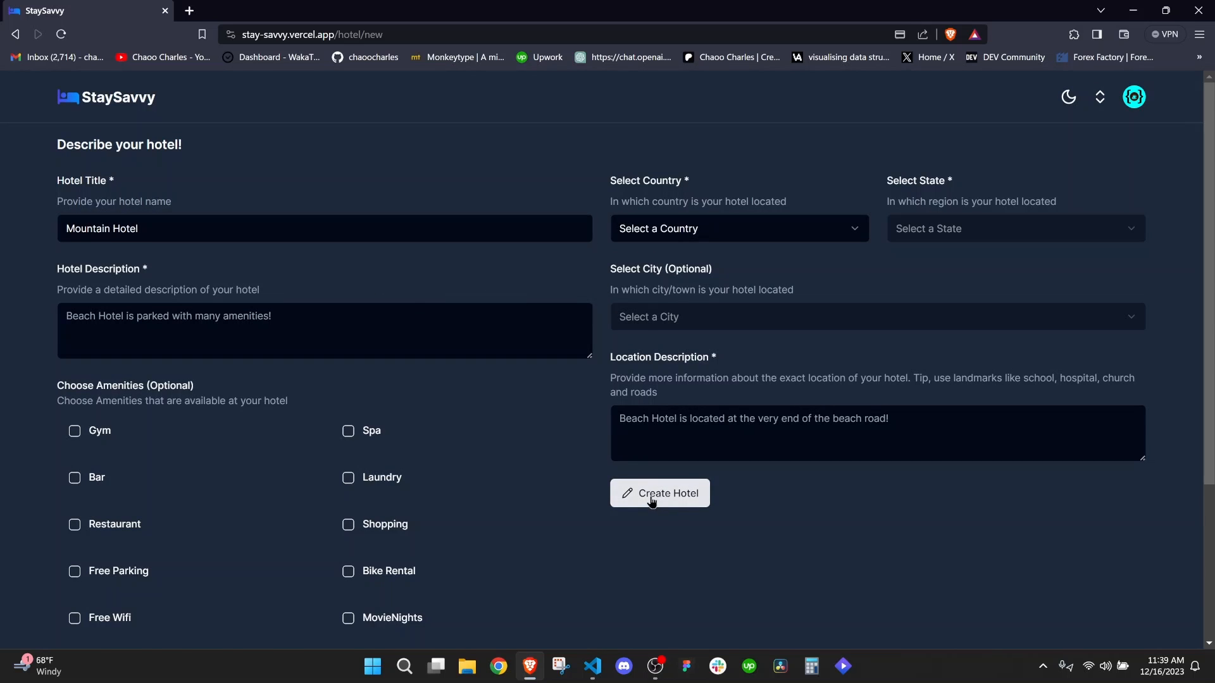
Submit to reveal country and description errors, then enter a longer hotel description
click(660, 493)
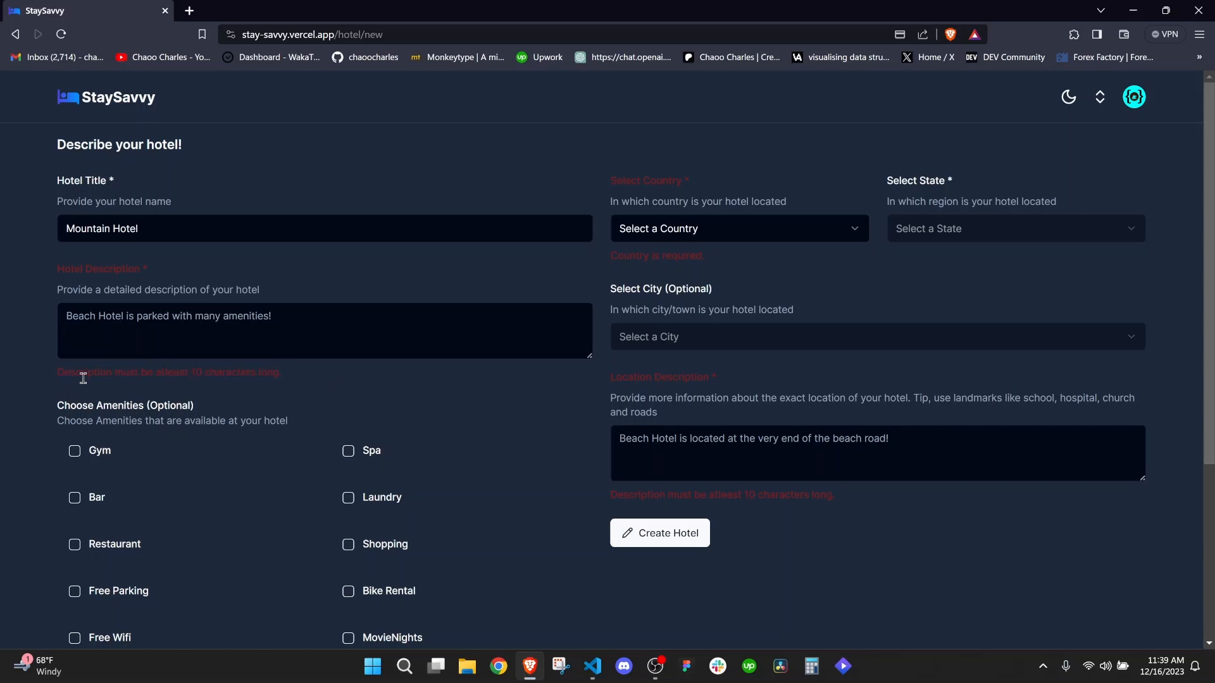
scroll(down, 3)
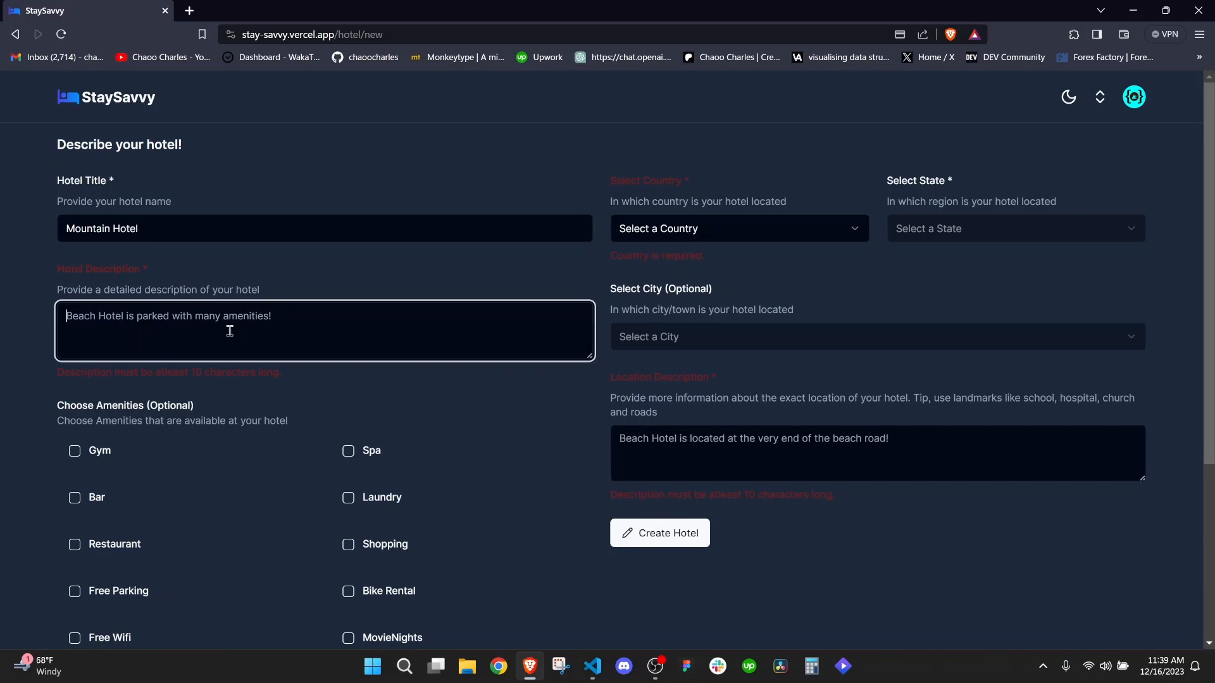
click(310, 331)
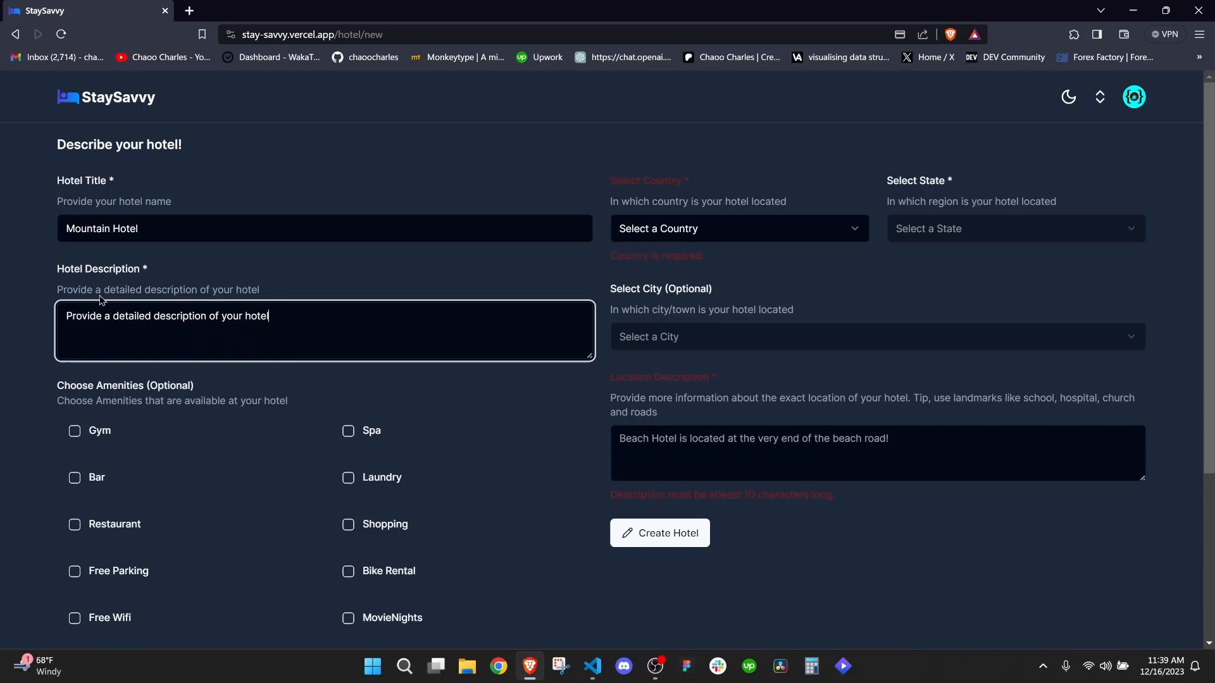
mouse_move(279, 370)
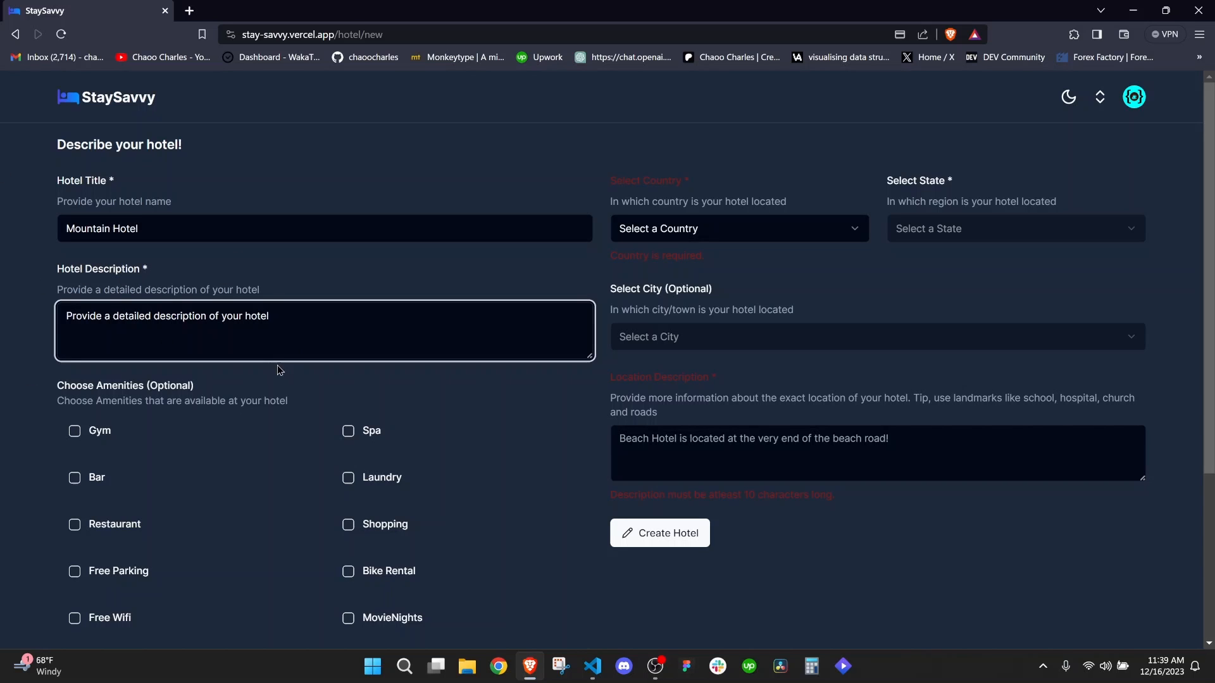
scroll(down, 3)
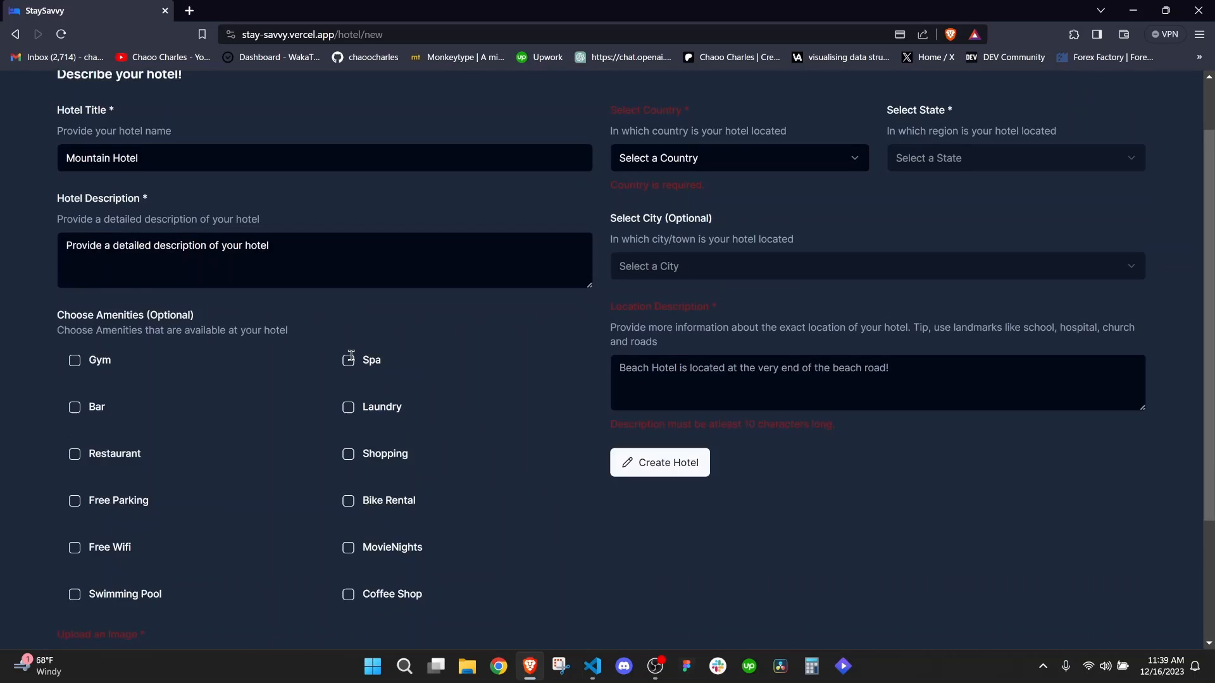
Tick the Gym, Bike Rental, MovieNights and remaining amenity checkboxes for Mountain Hotel
scroll(down, 3)
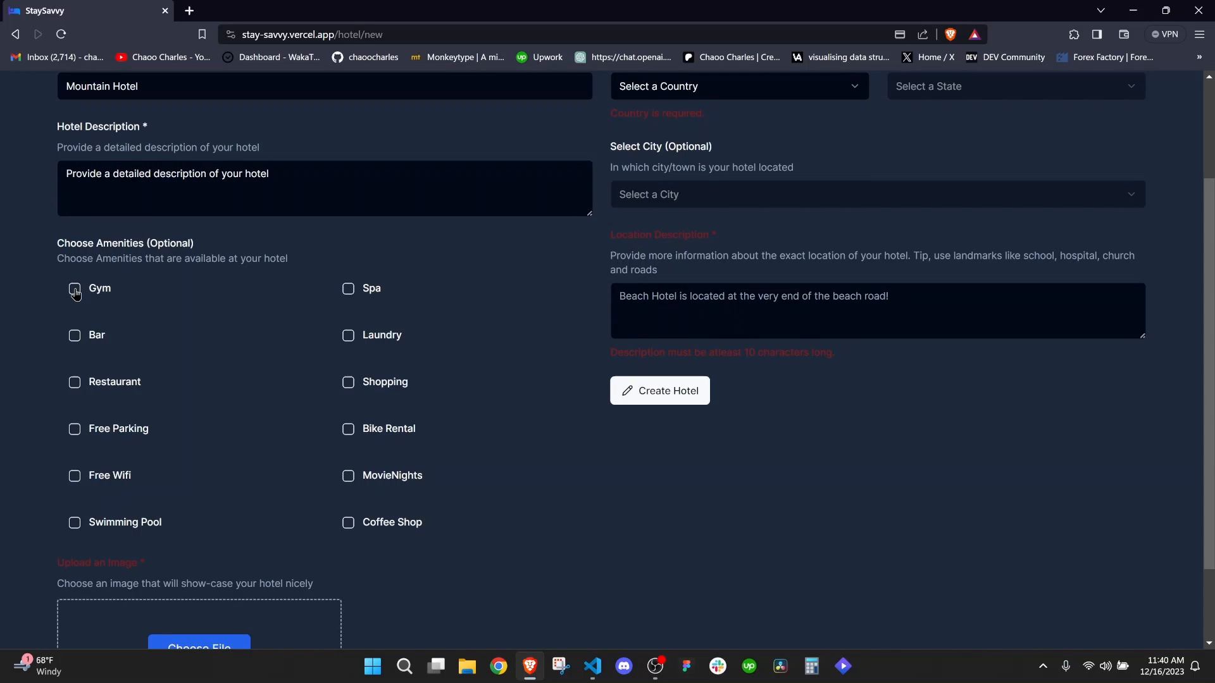
click(74, 288)
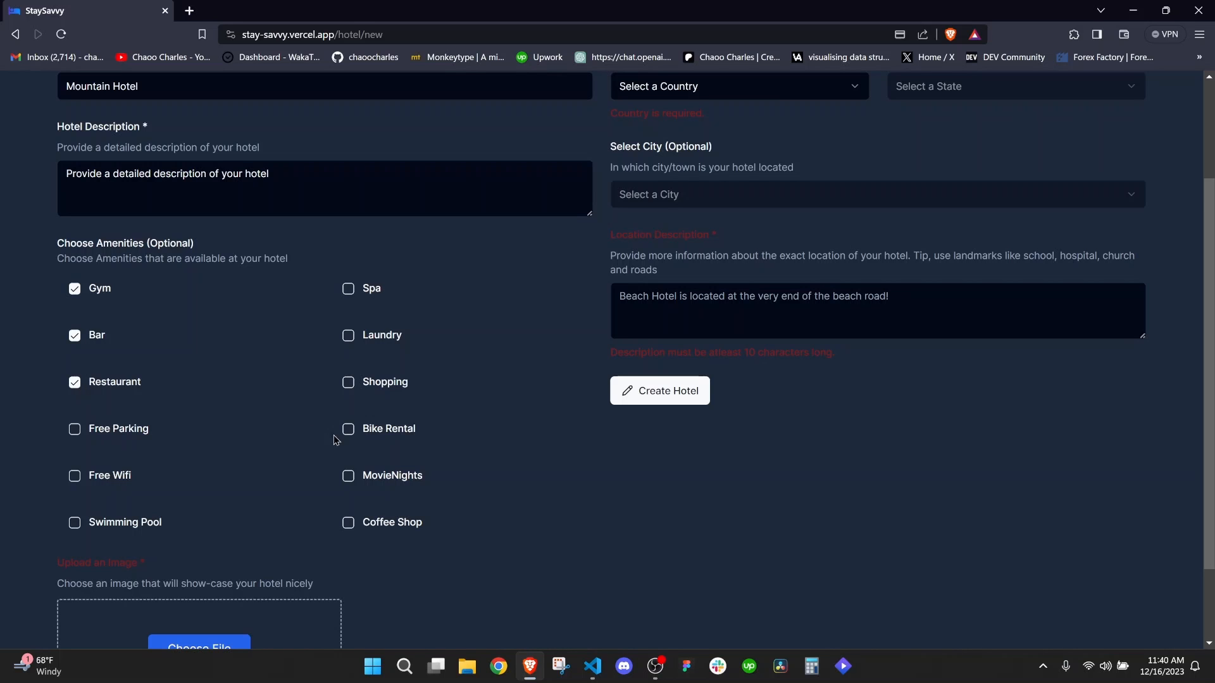
click(348, 428)
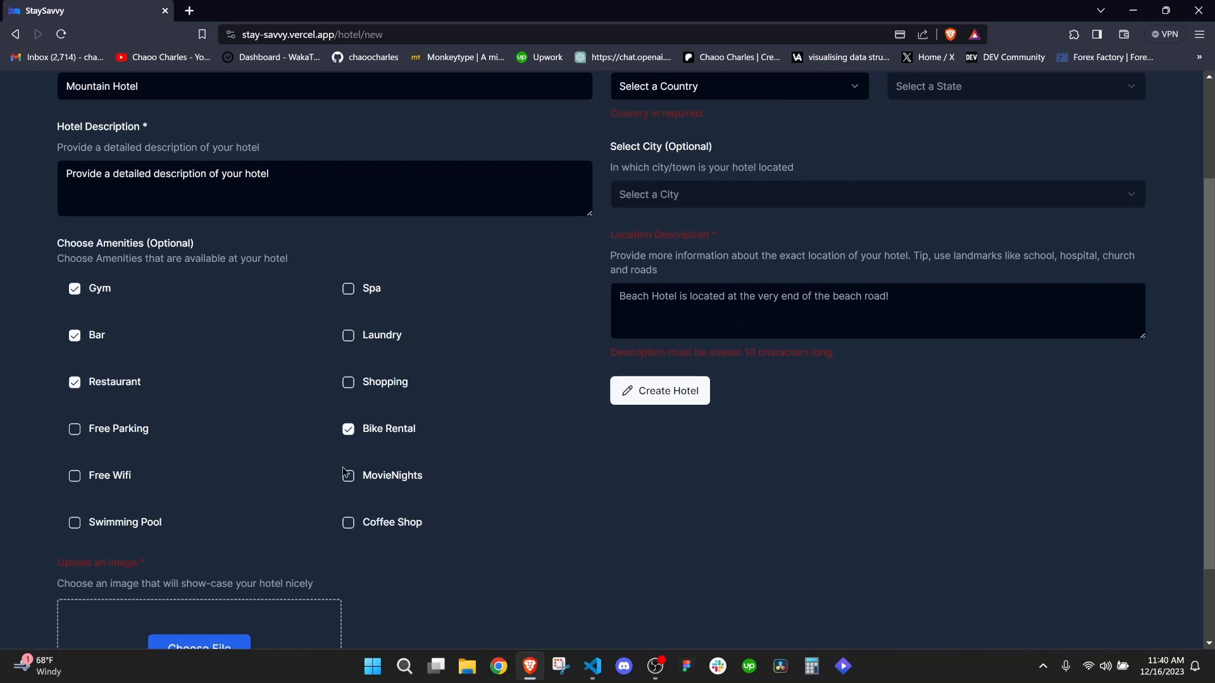
click(348, 522)
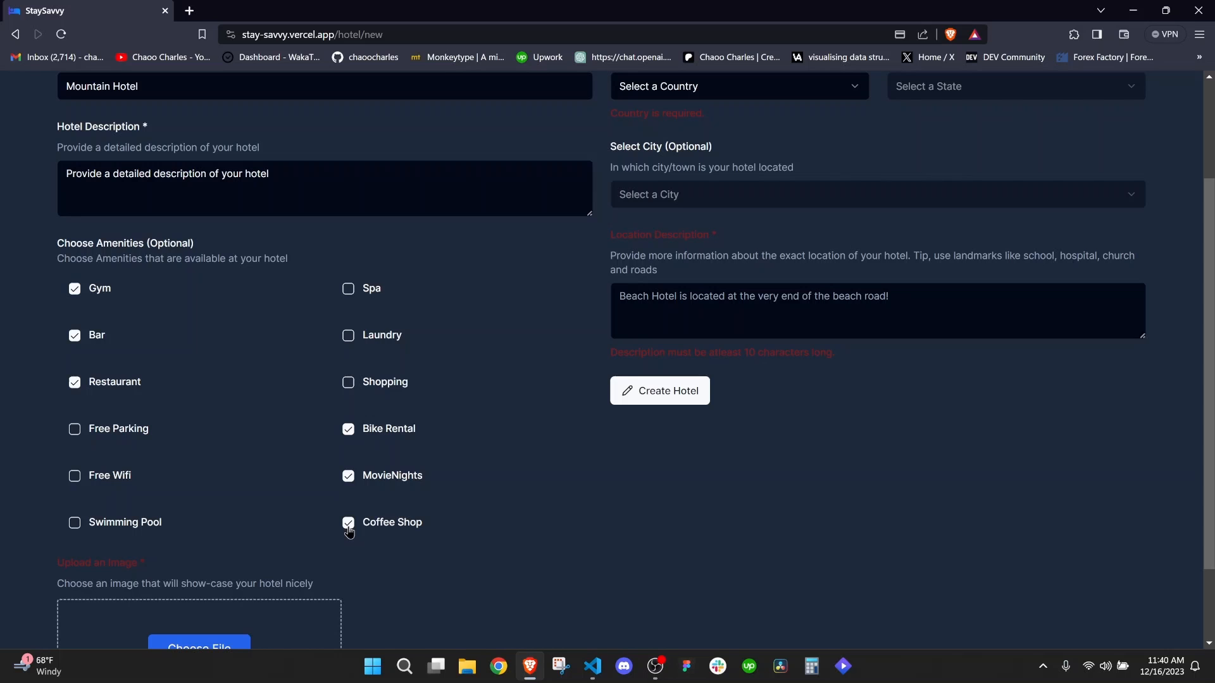
click(74, 522)
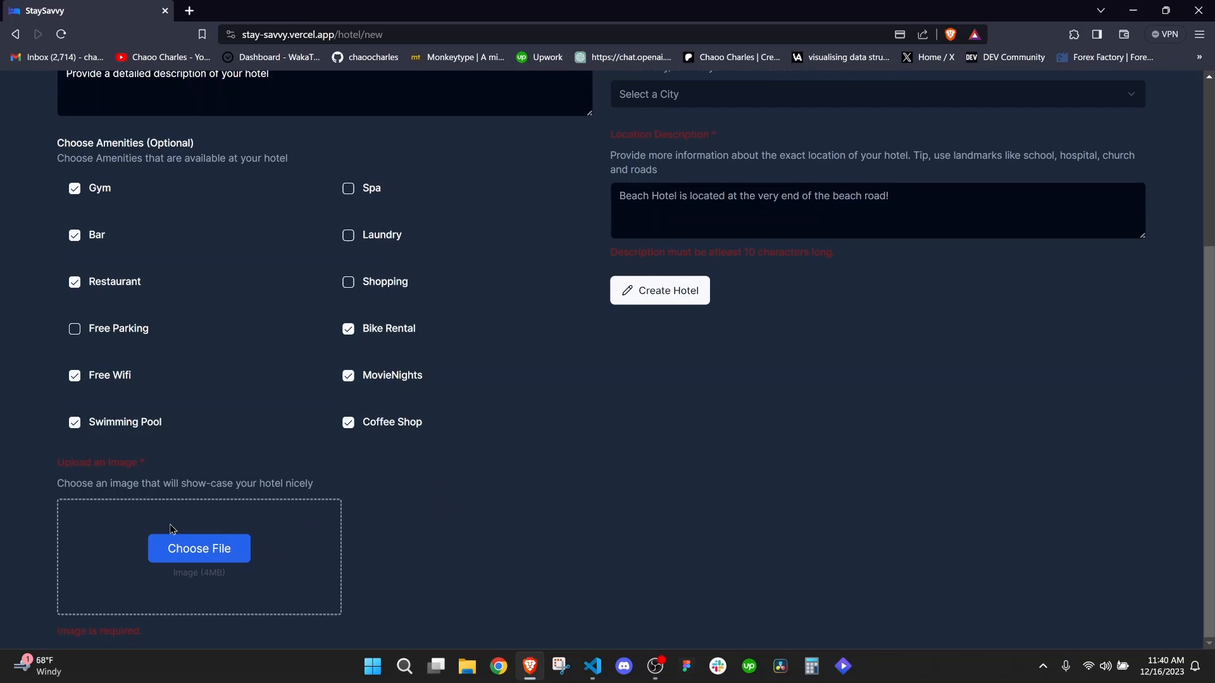
Select the 'mirage palace' photo in the Open dialog and upload it as the hotel image
click(198, 548)
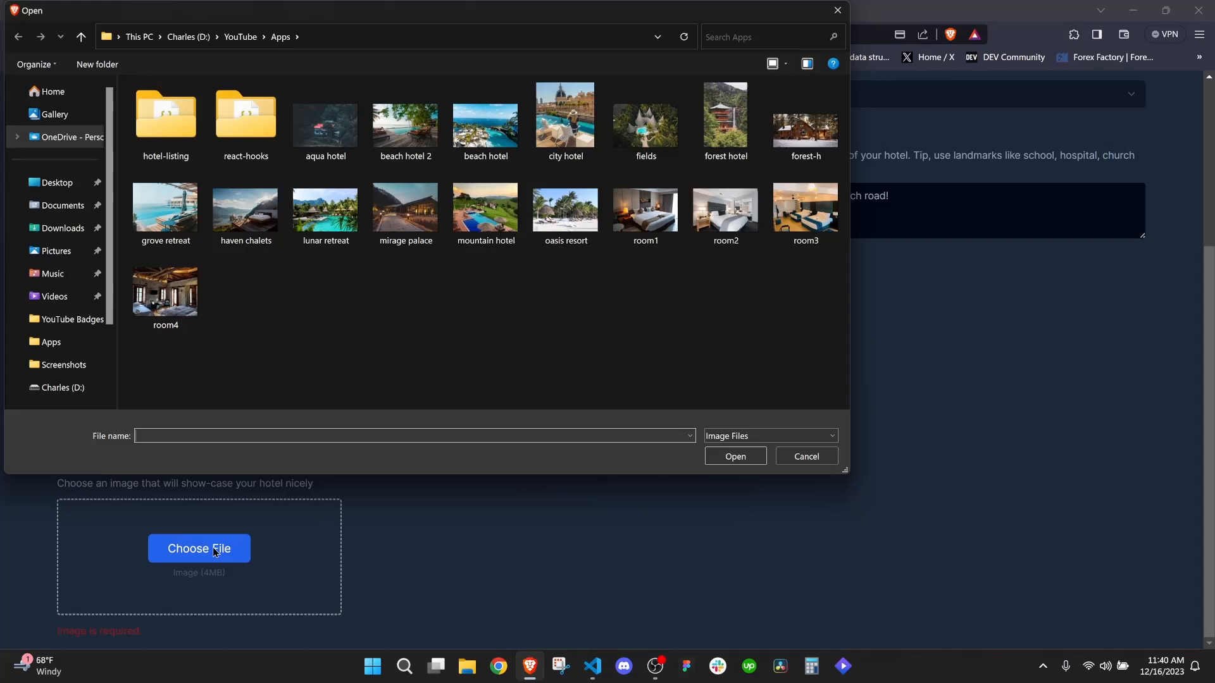
click(164, 292)
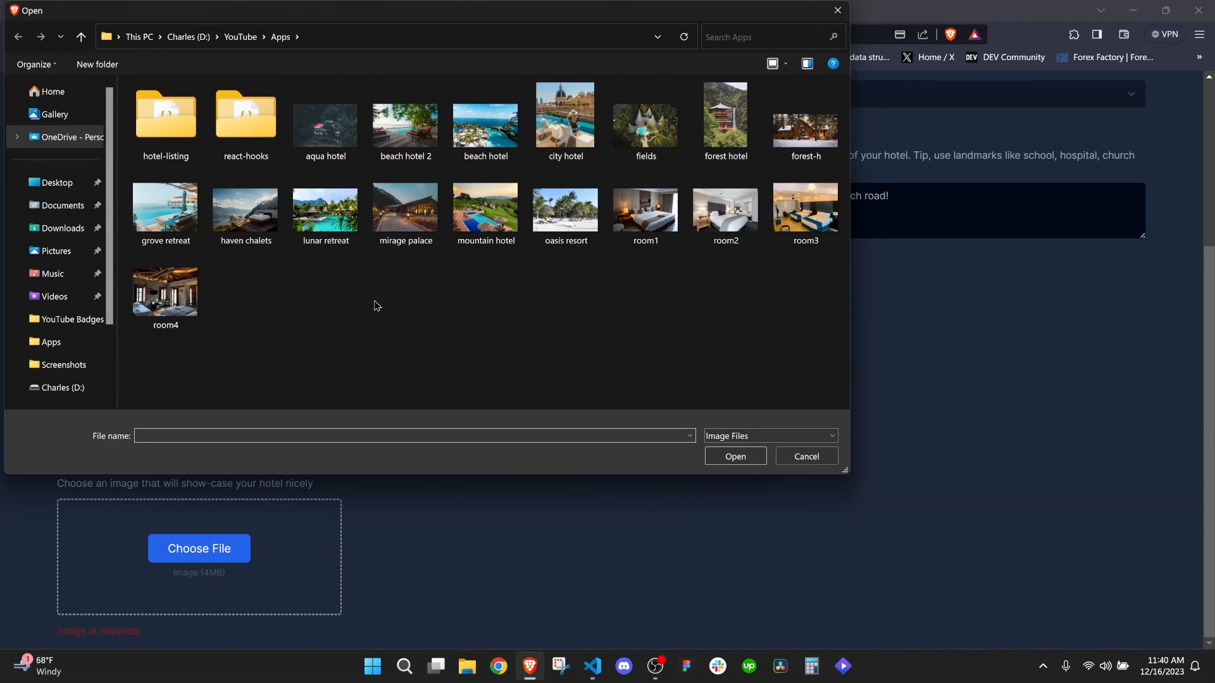
click(404, 205)
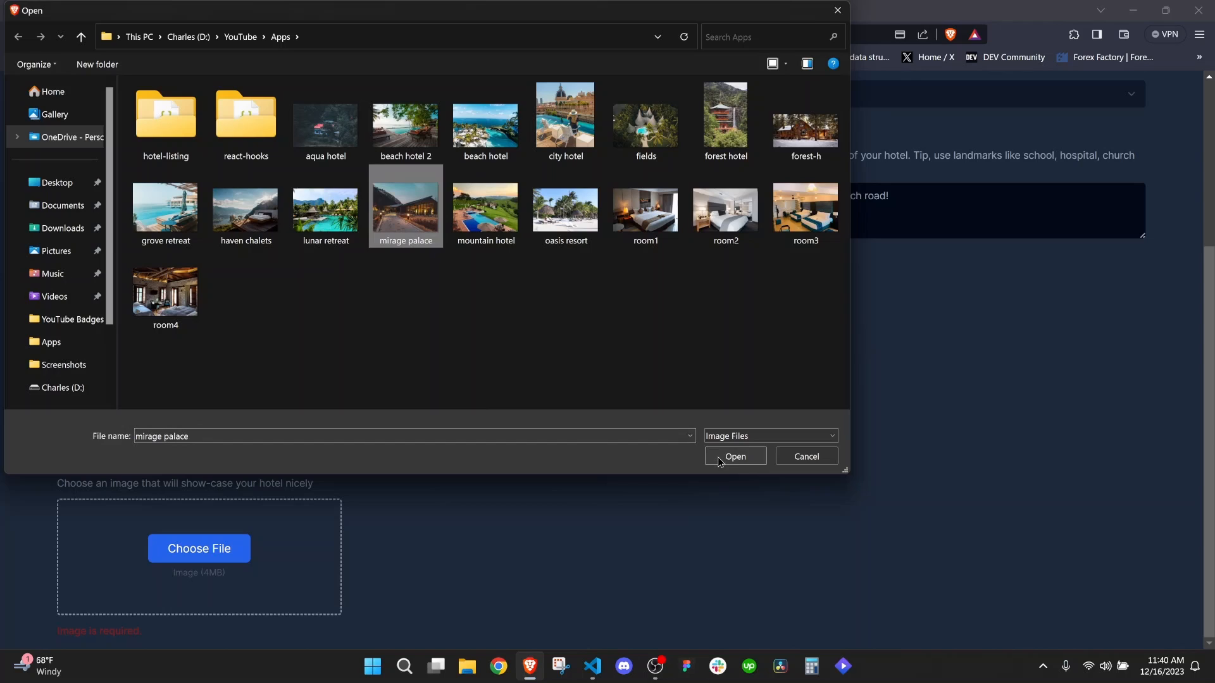
click(734, 456)
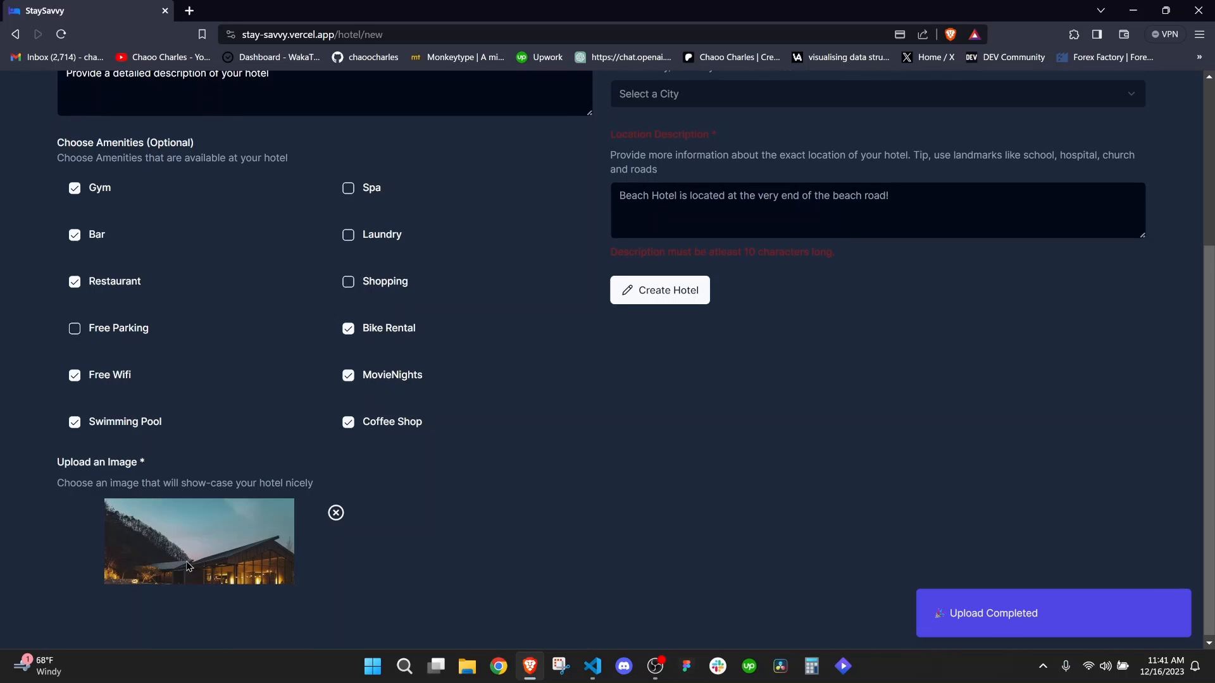
scroll(down, 3)
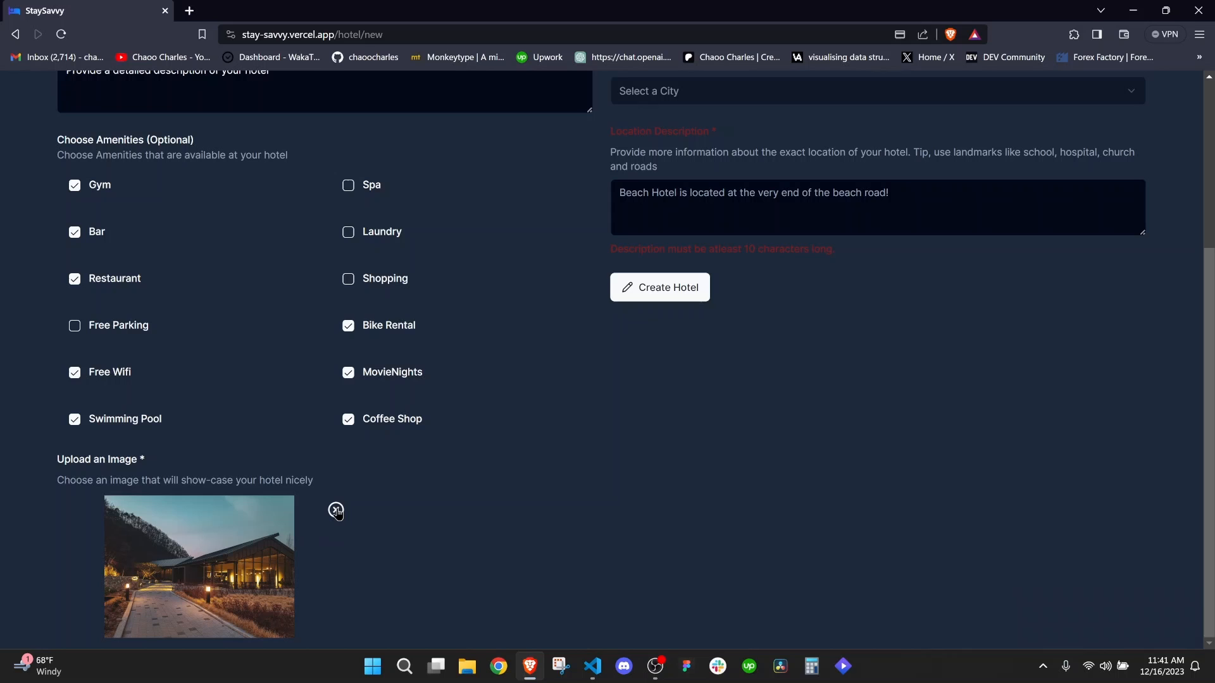
mouse_move(231, 524)
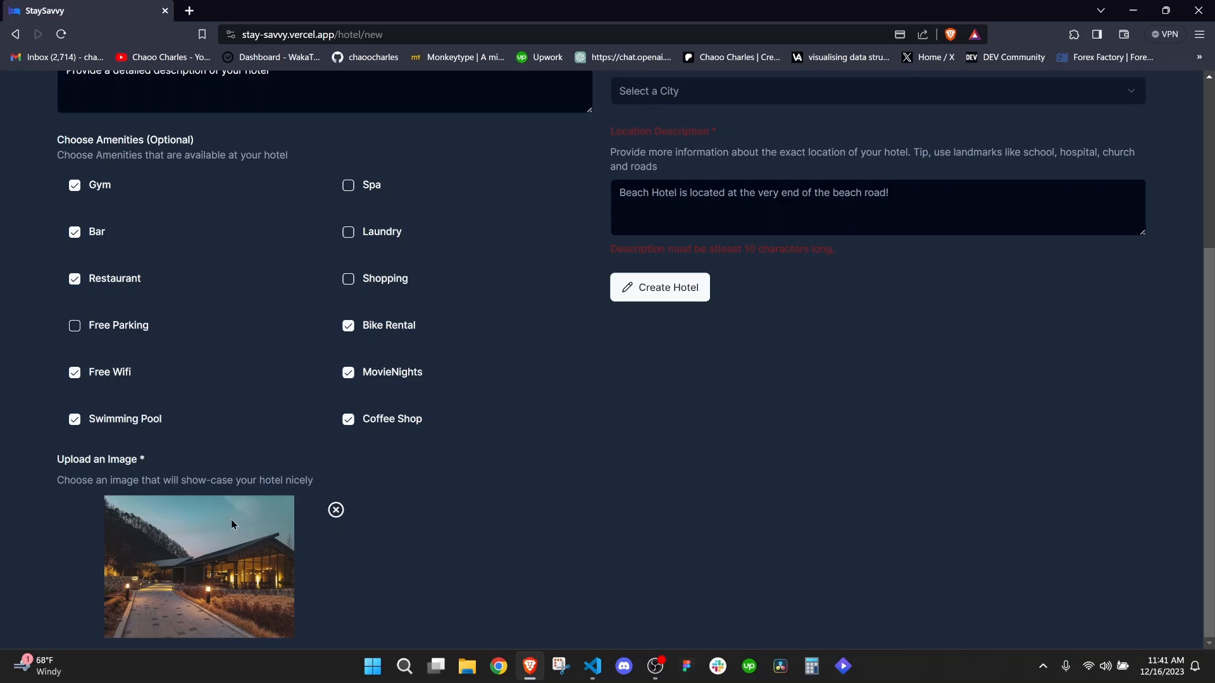
mouse_move(334, 510)
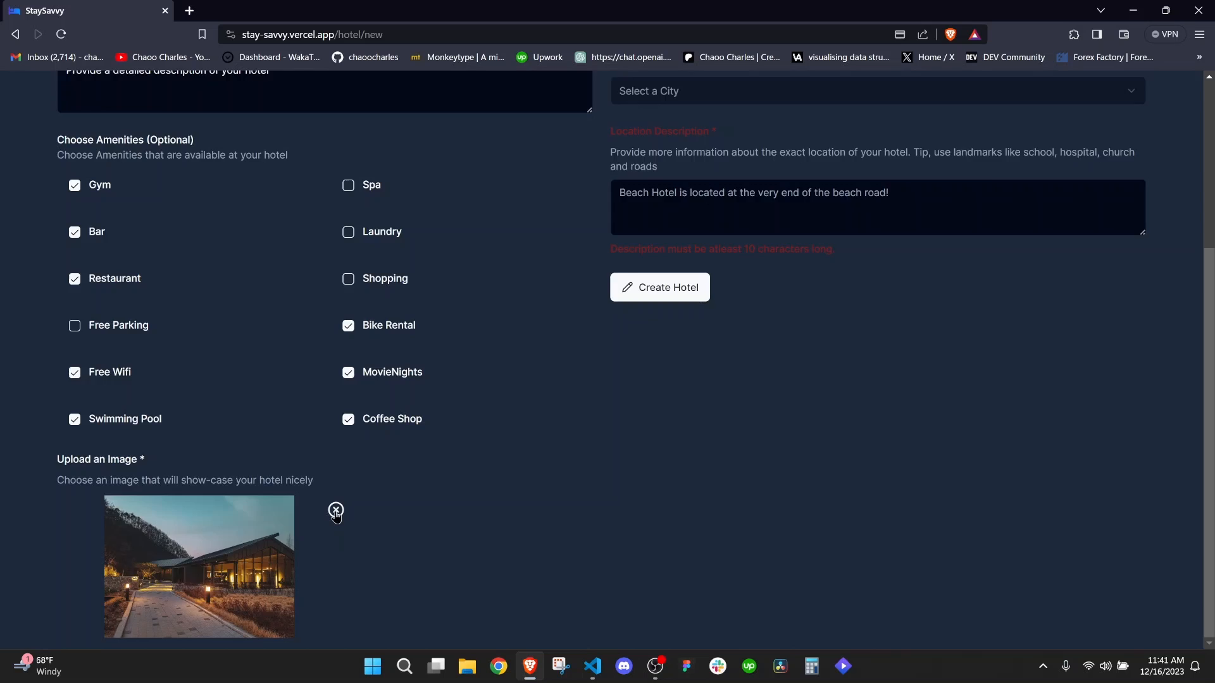
Set the location to Afghanistan, state Balkh, city Balkh, and create the hotel
click(736, 228)
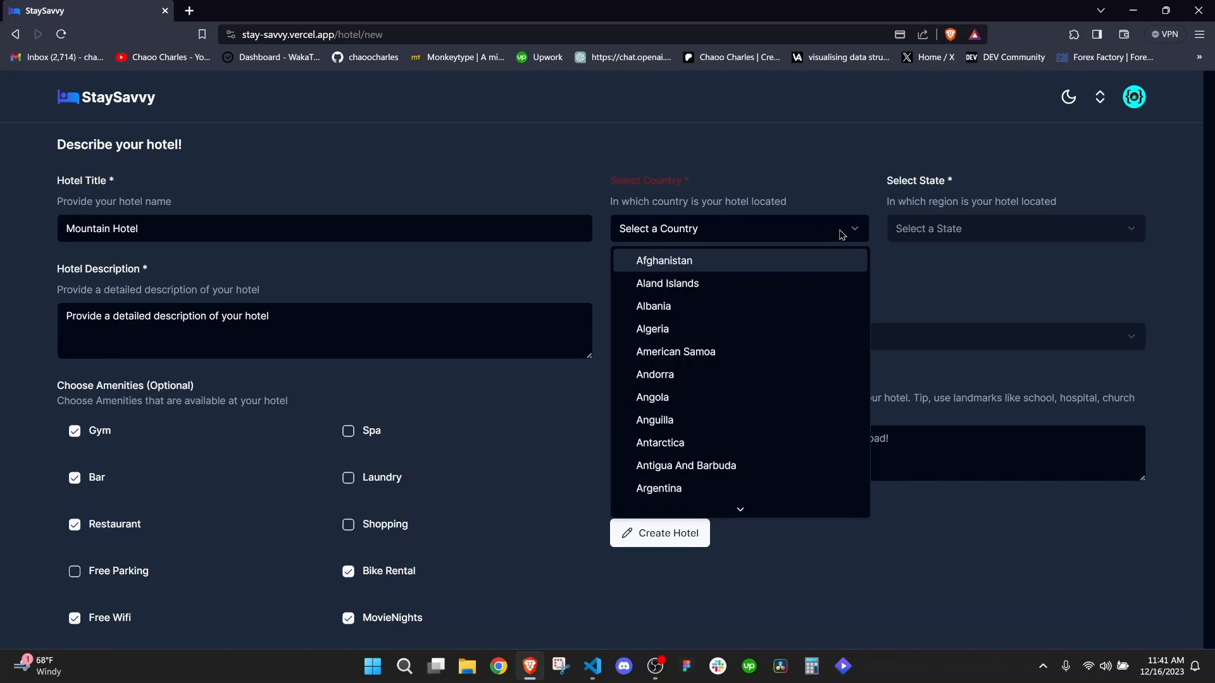
click(662, 260)
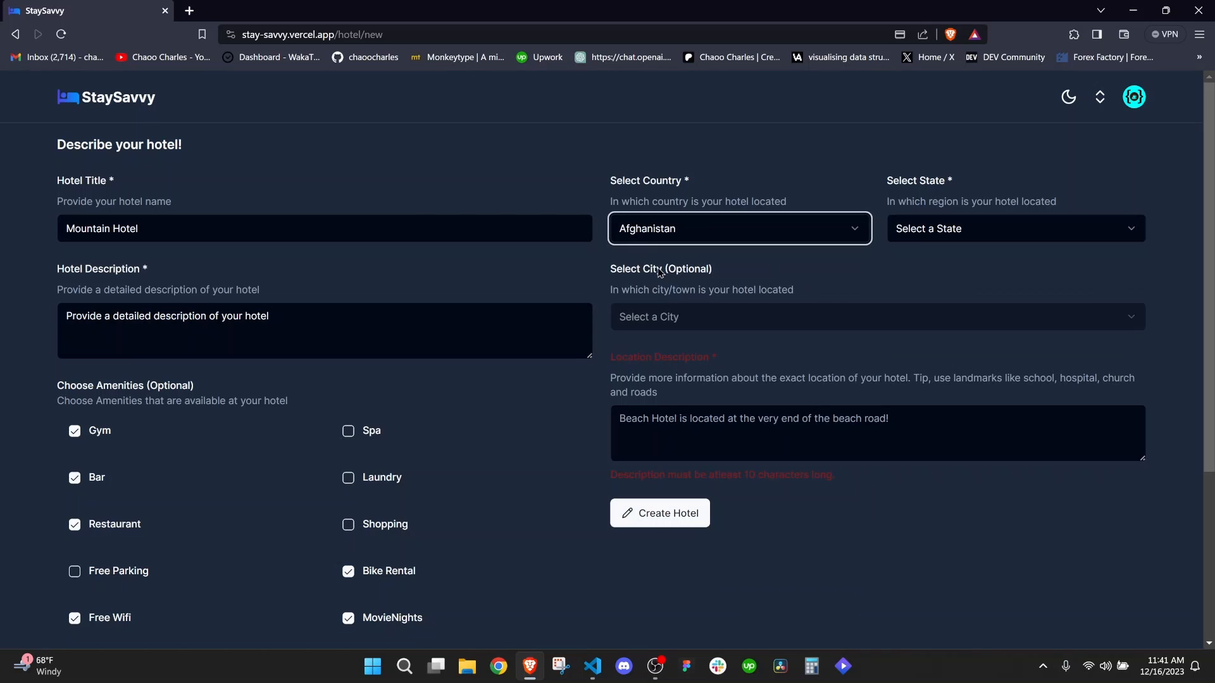
click(1015, 229)
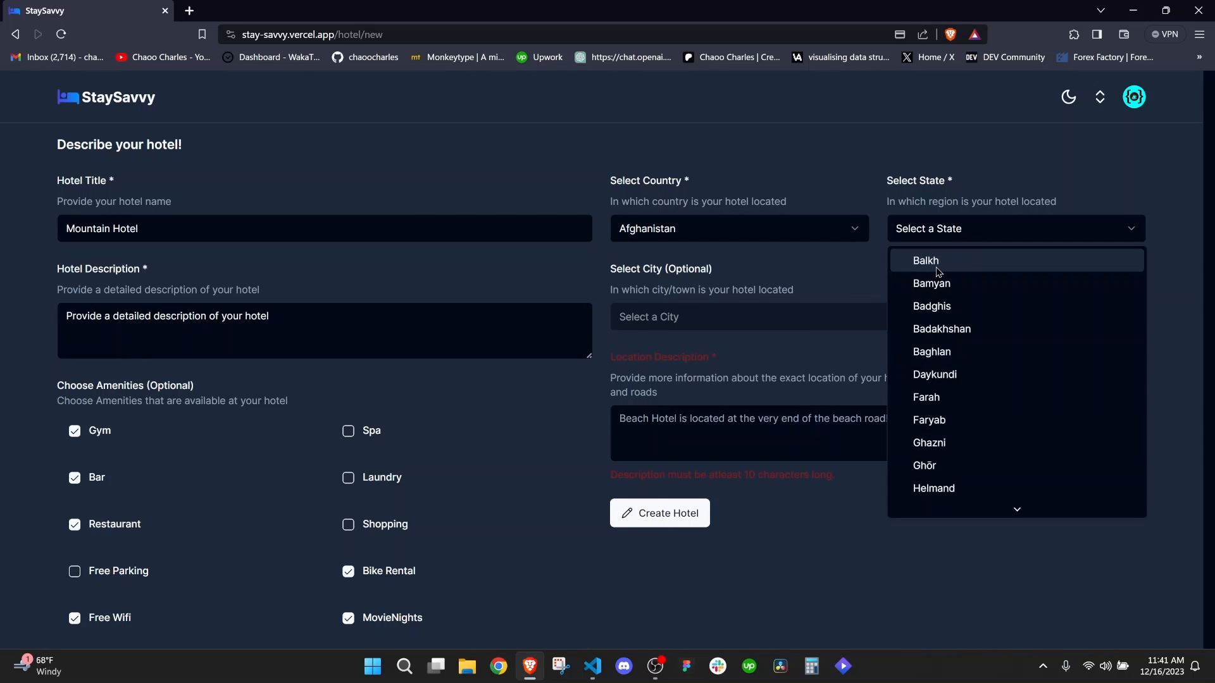
click(925, 260)
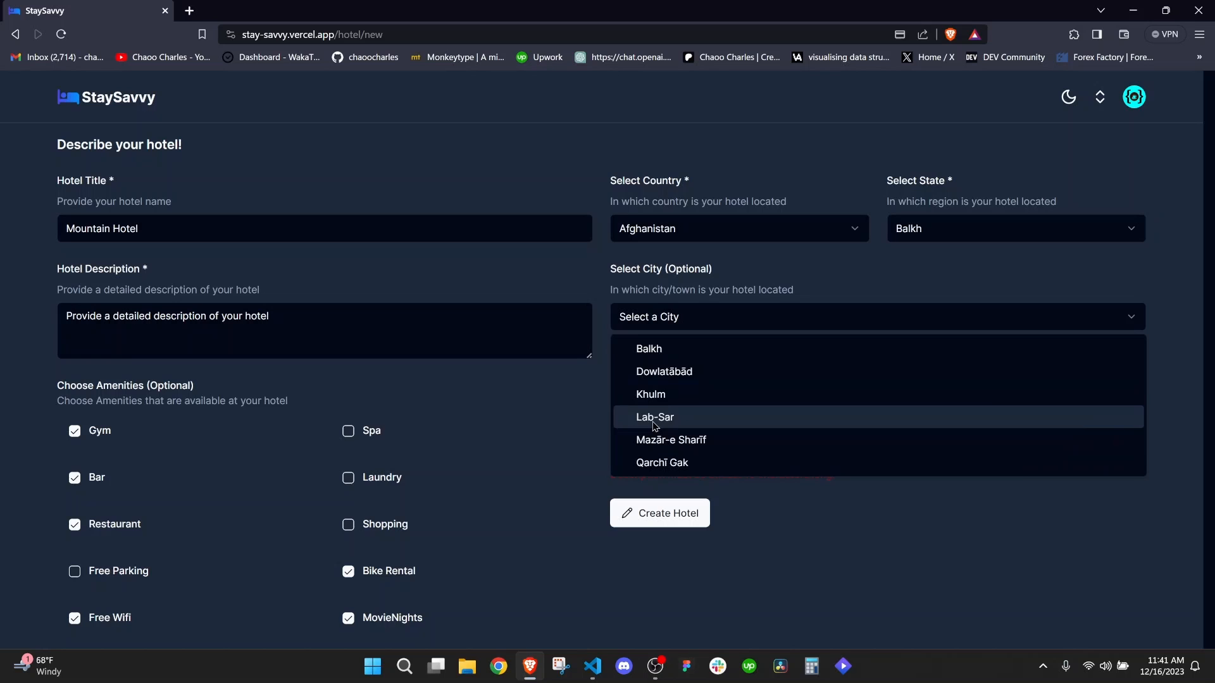
click(648, 348)
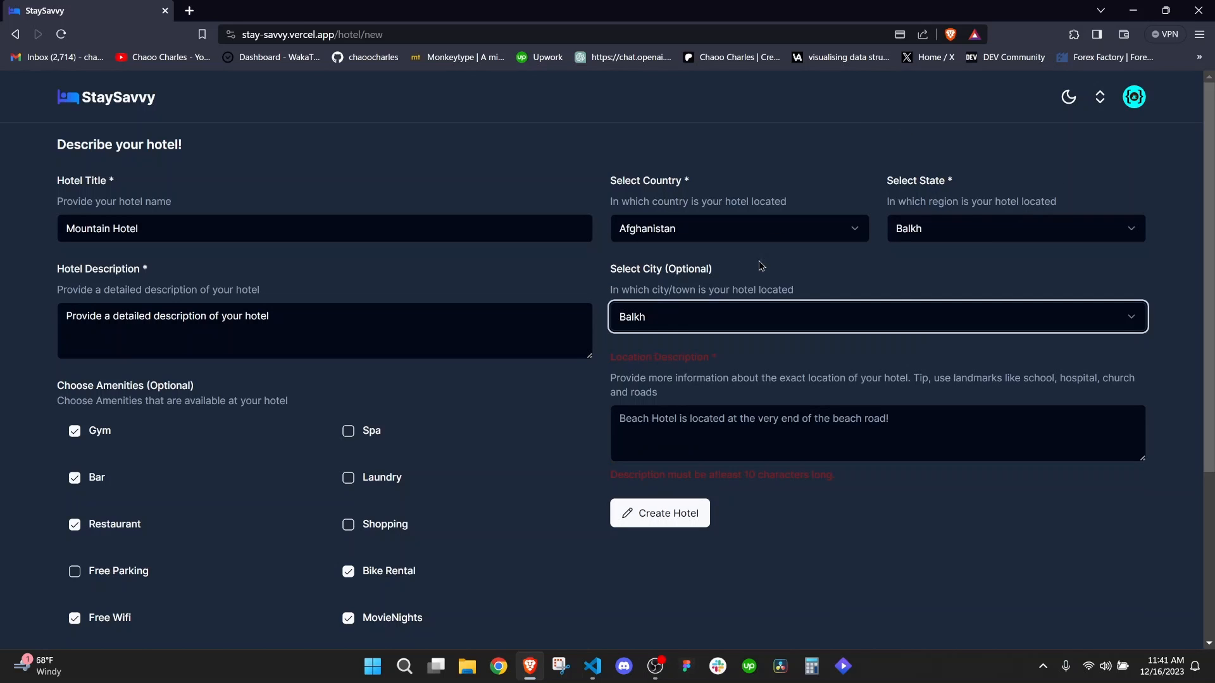
mouse_move(669, 333)
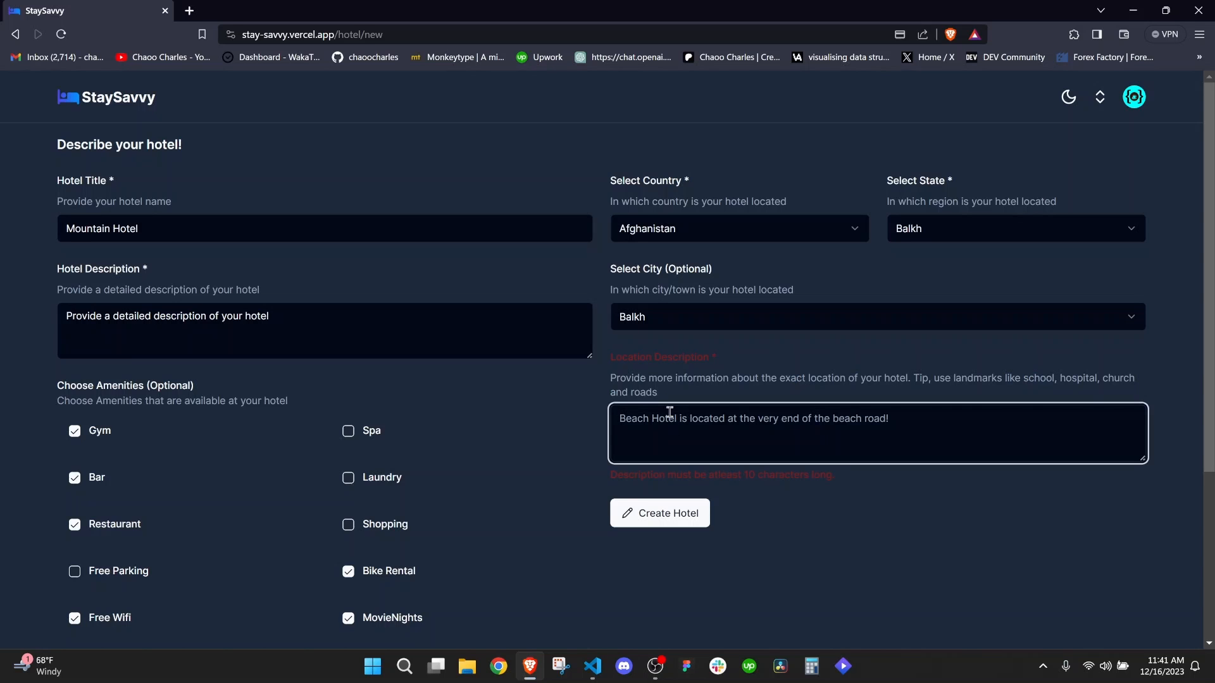
scroll(down, 3)
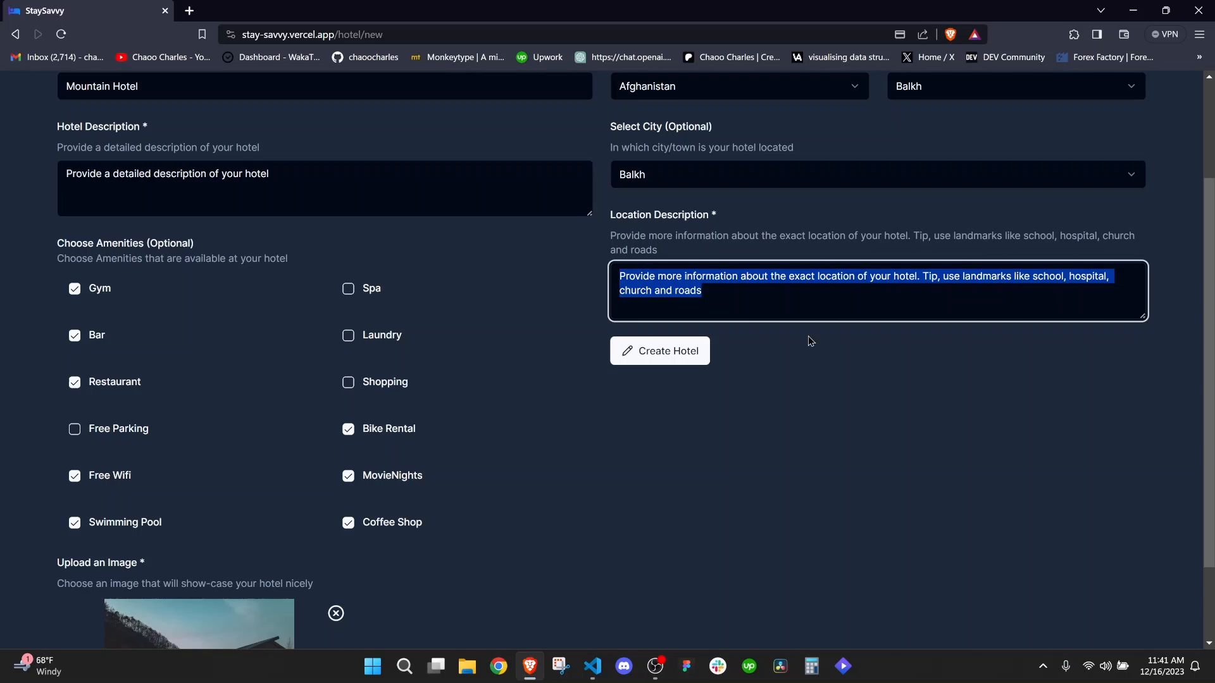
click(658, 350)
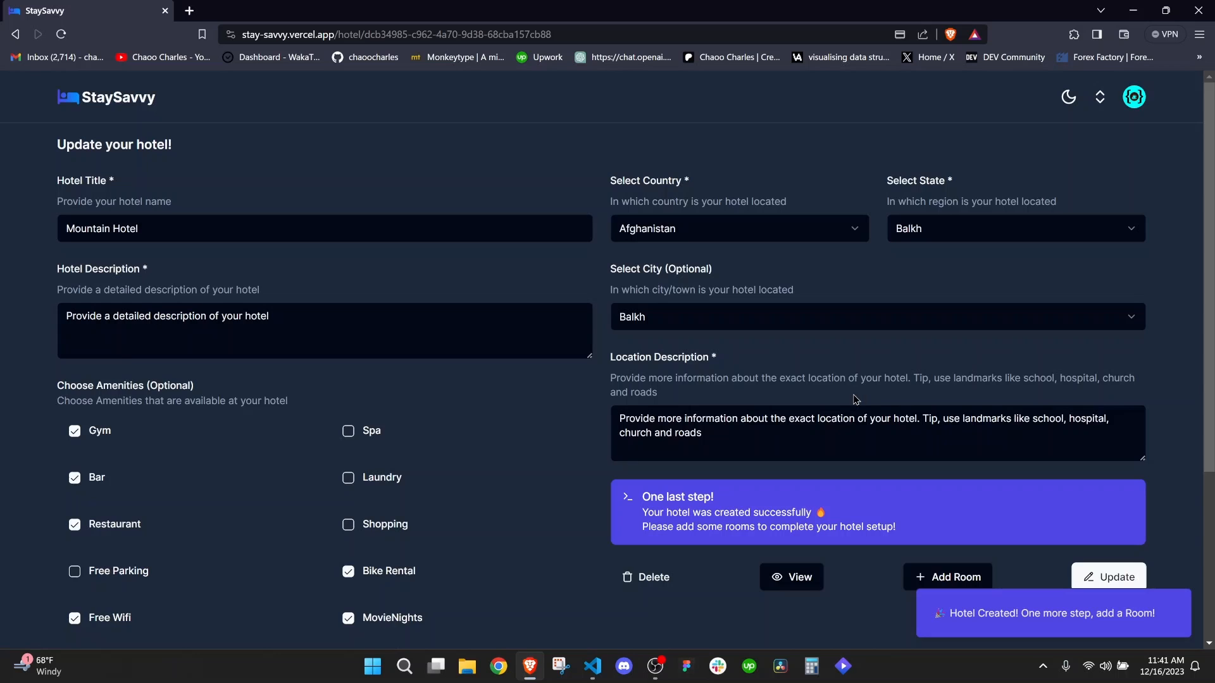
Scroll the Update your hotel page to review the One last step room prompt
scroll(down, 3)
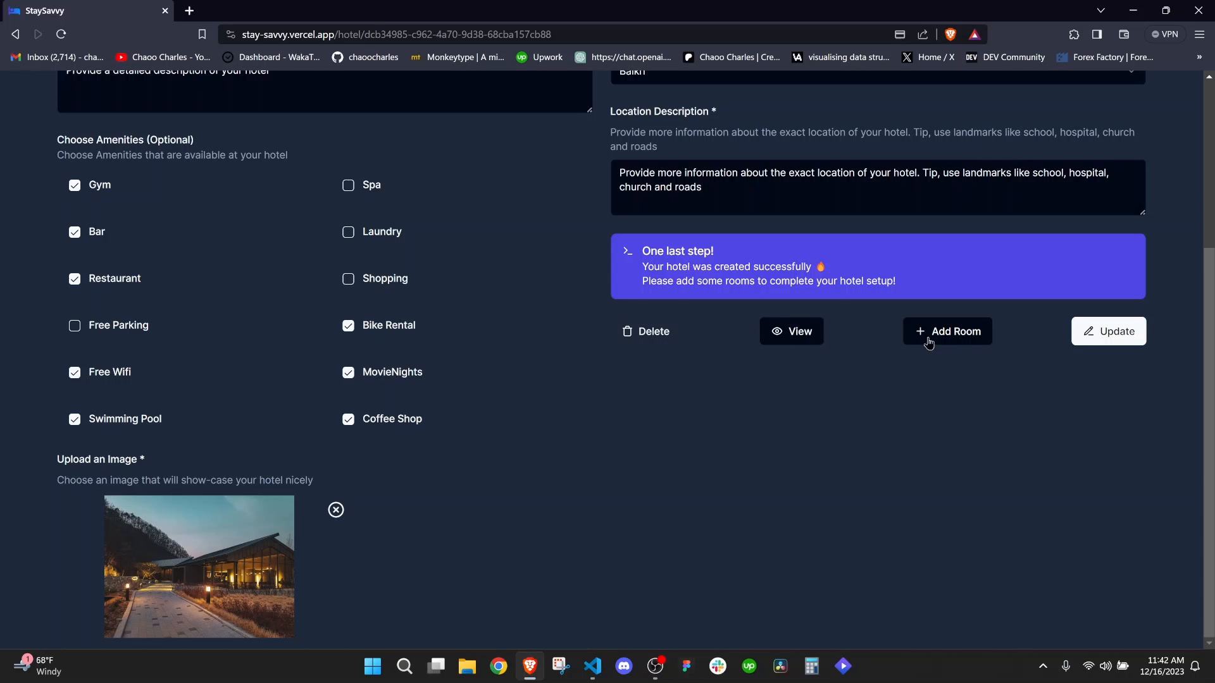
mouse_move(282, 146)
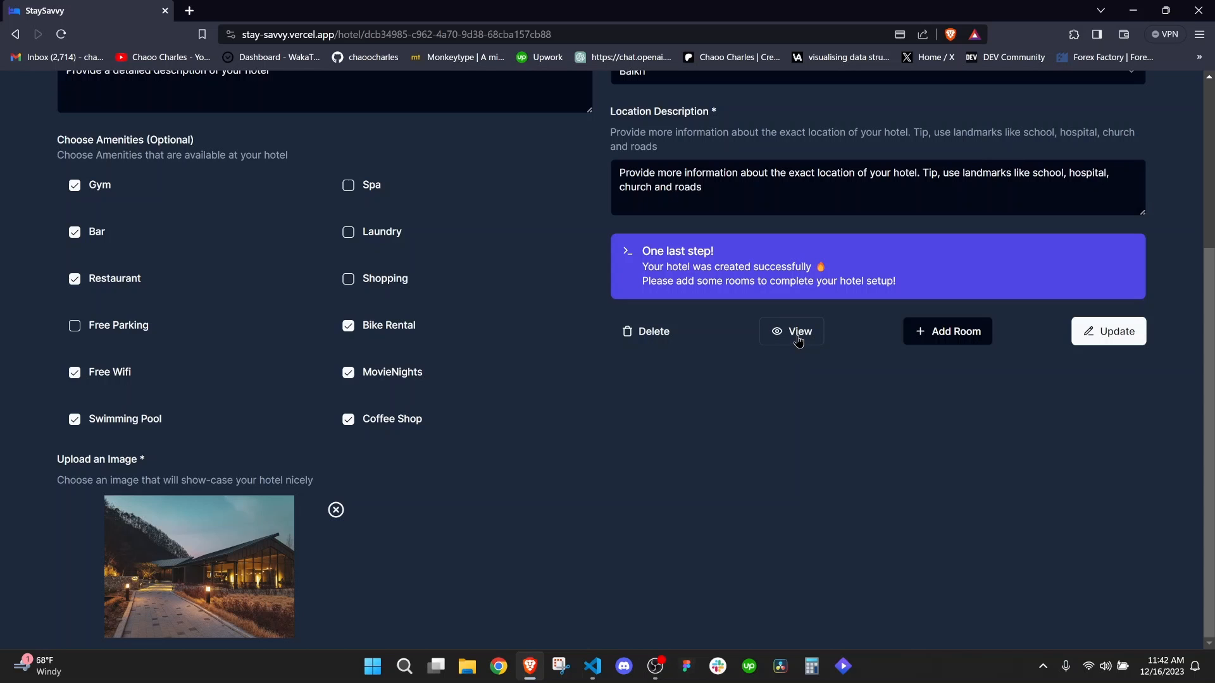
View Mountain Hotel's details page and scroll through its photo, location and amenities
click(791, 331)
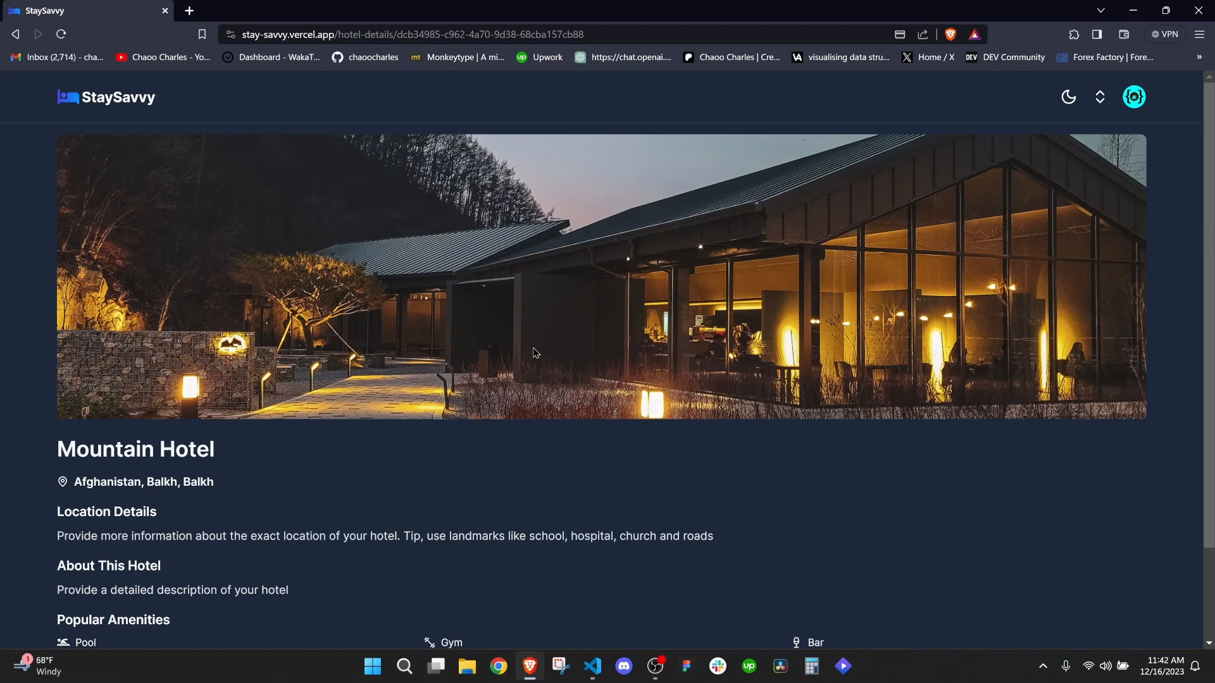
scroll(down, 3)
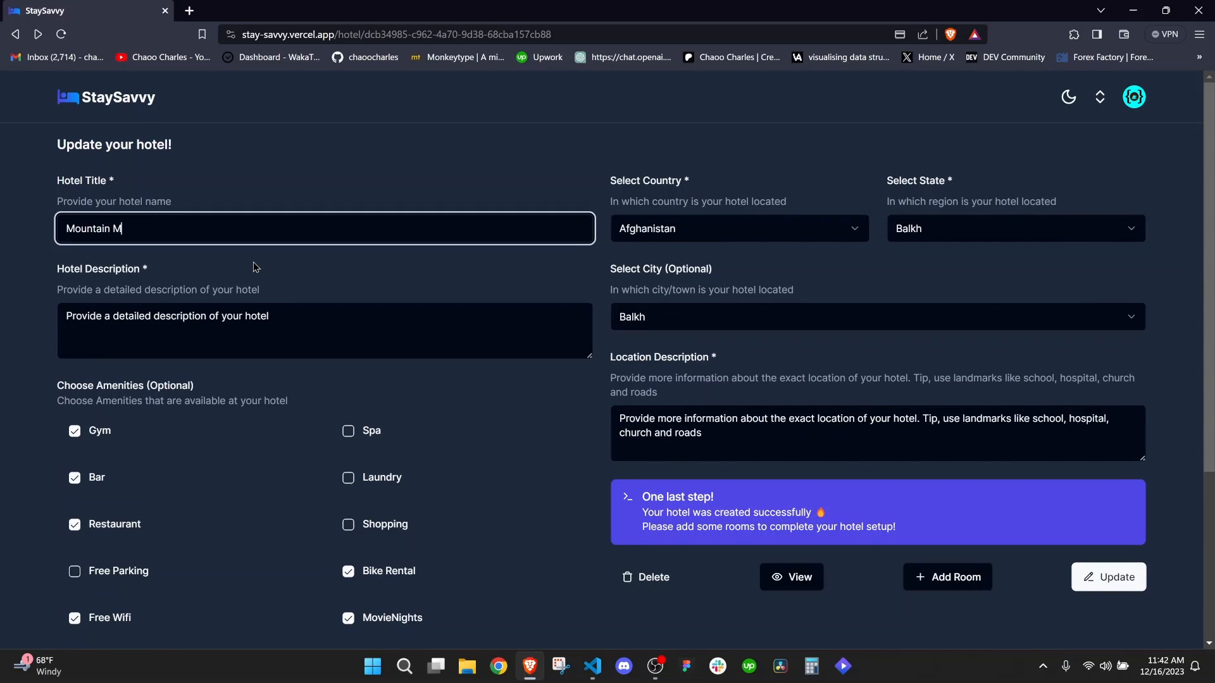
Change the hotel title to 'Mountain Motel' and save the update
text(otel)
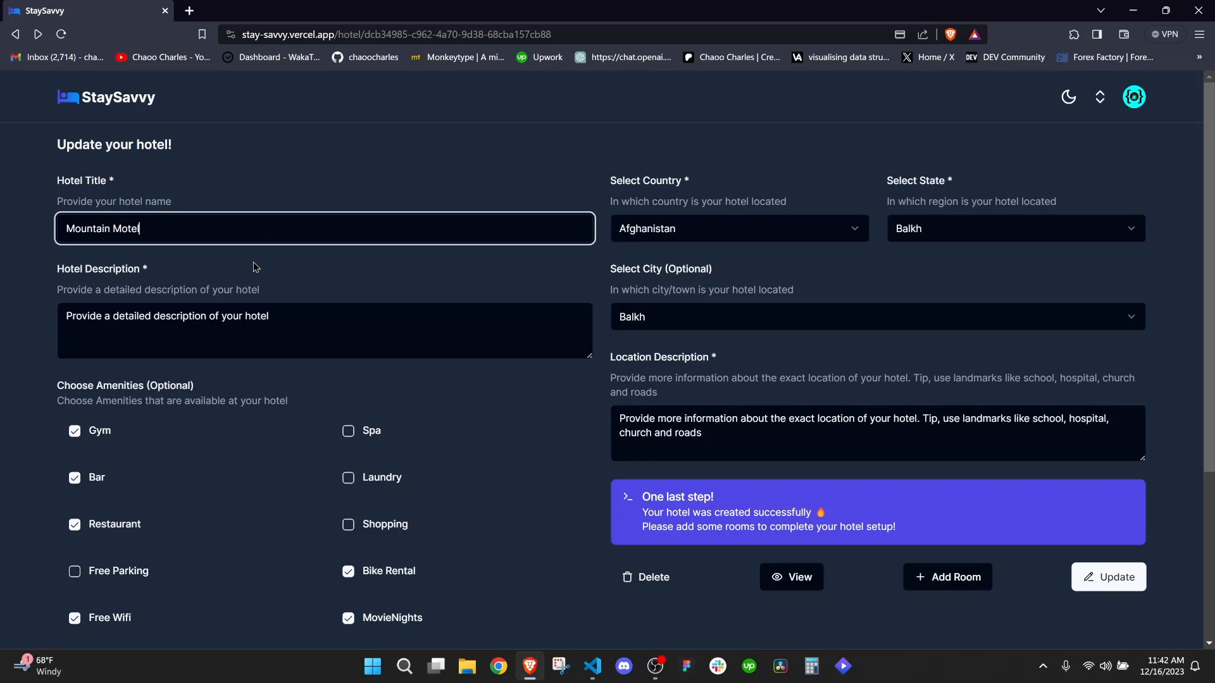
click(1108, 576)
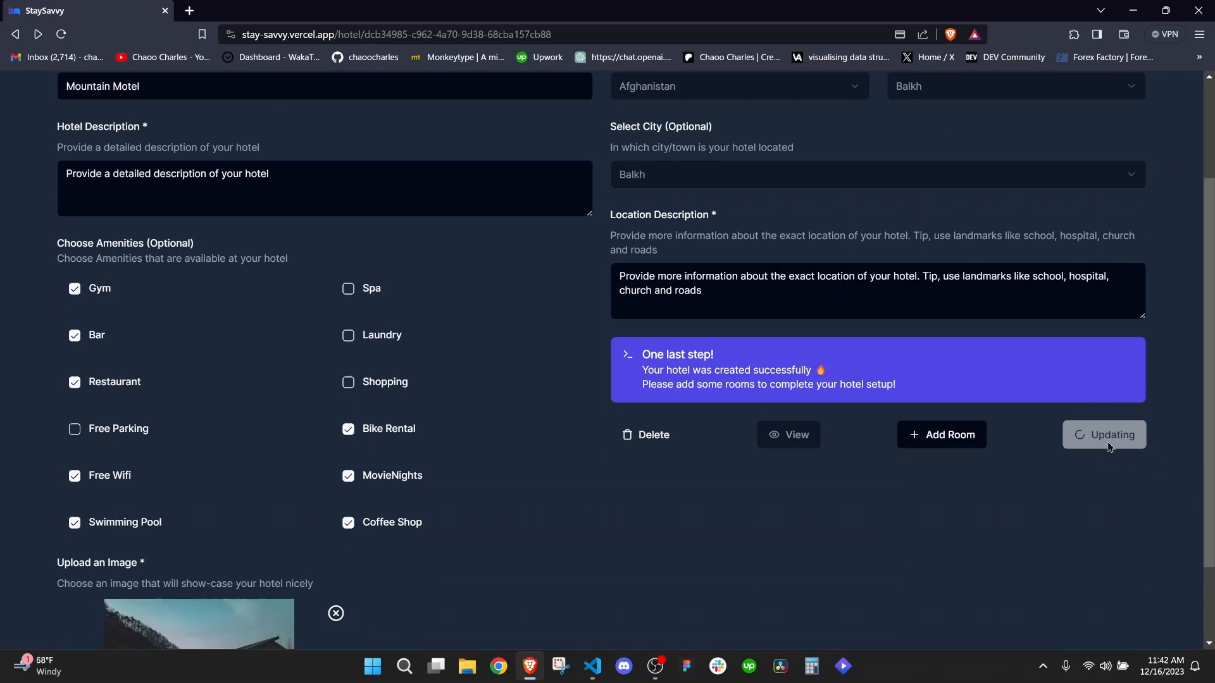
click(1107, 434)
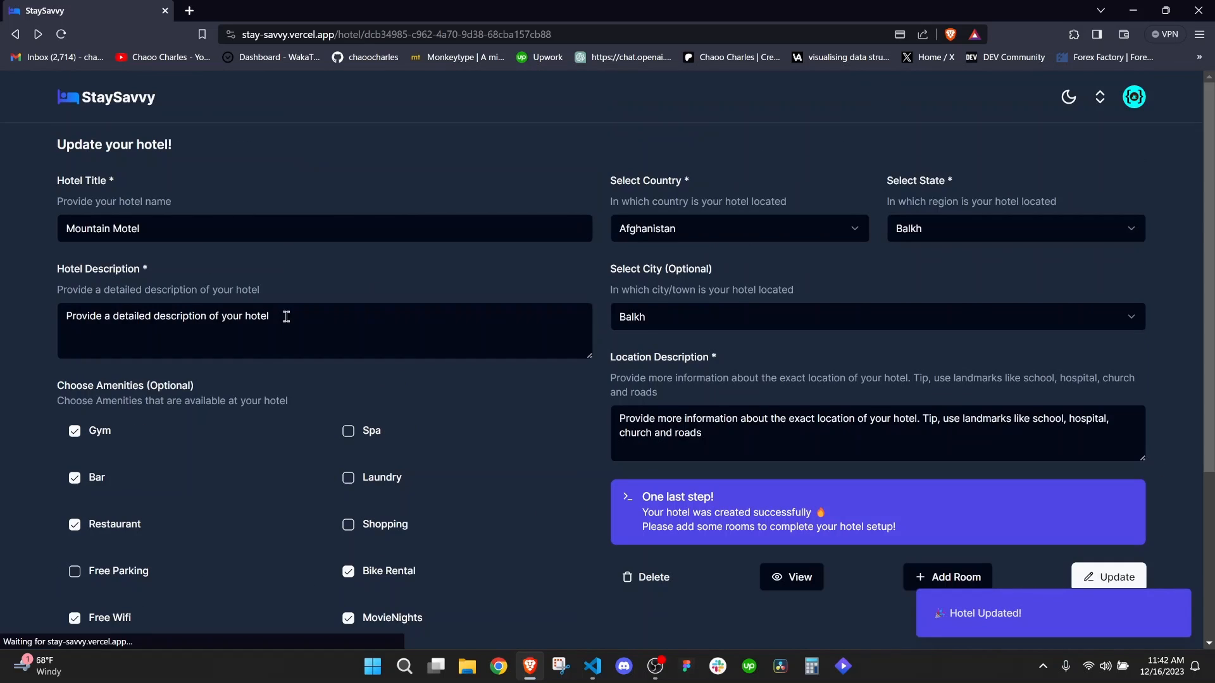
scroll(down, 3)
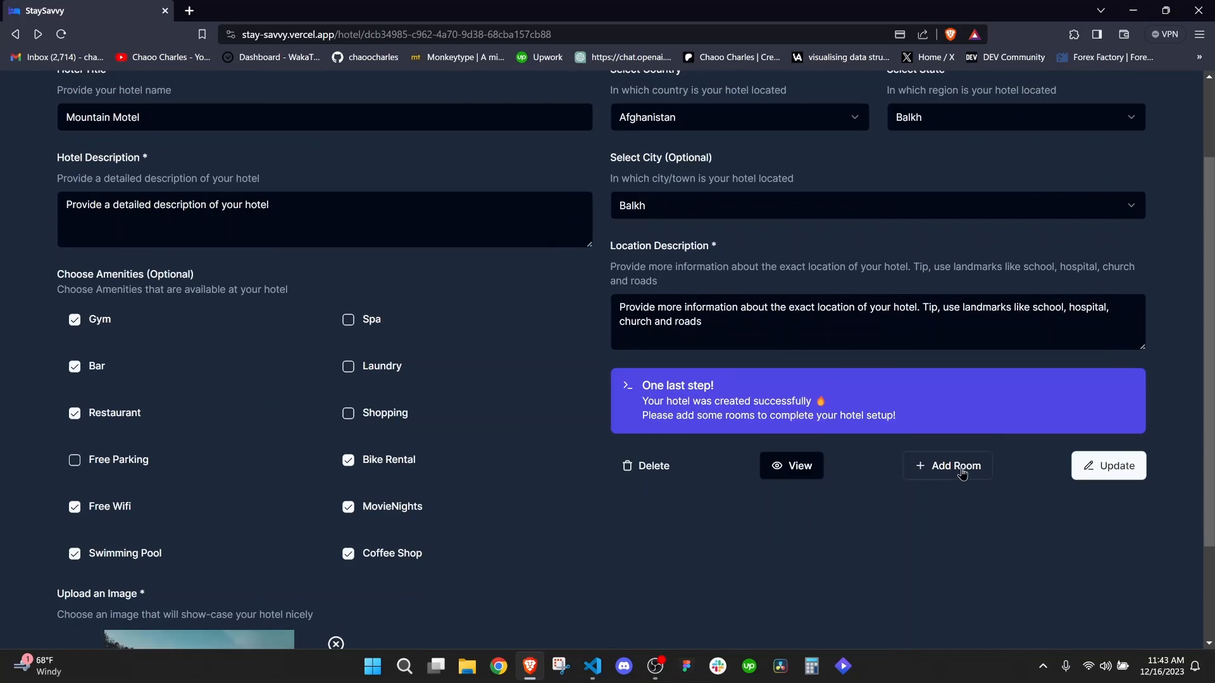
Start a new room with 24hrs Room Services, TV, Balcony, Mountain View, Sound Proofed, Air Conditioned
click(946, 466)
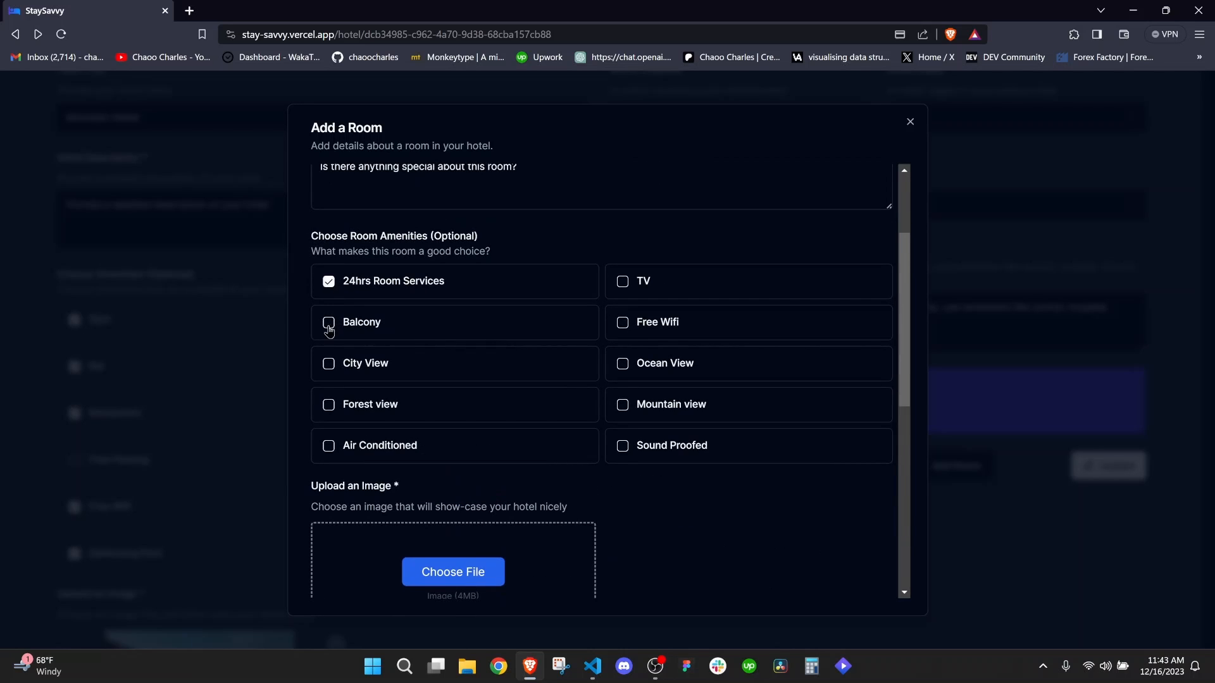
click(327, 322)
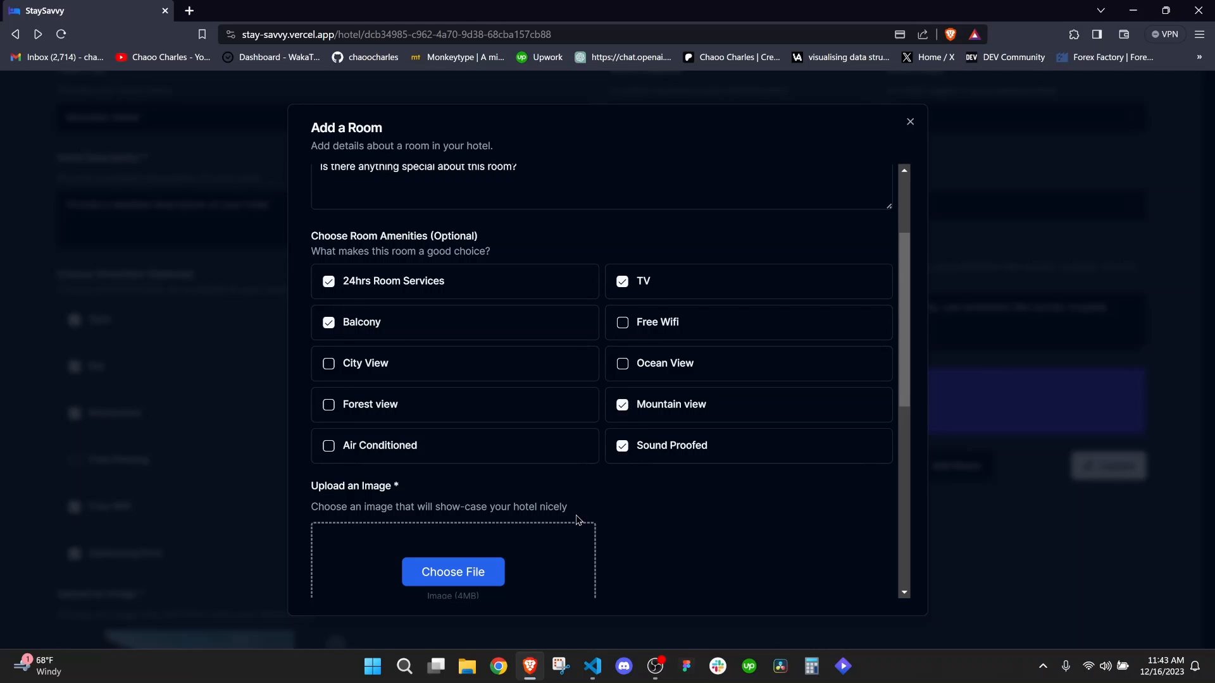
click(329, 446)
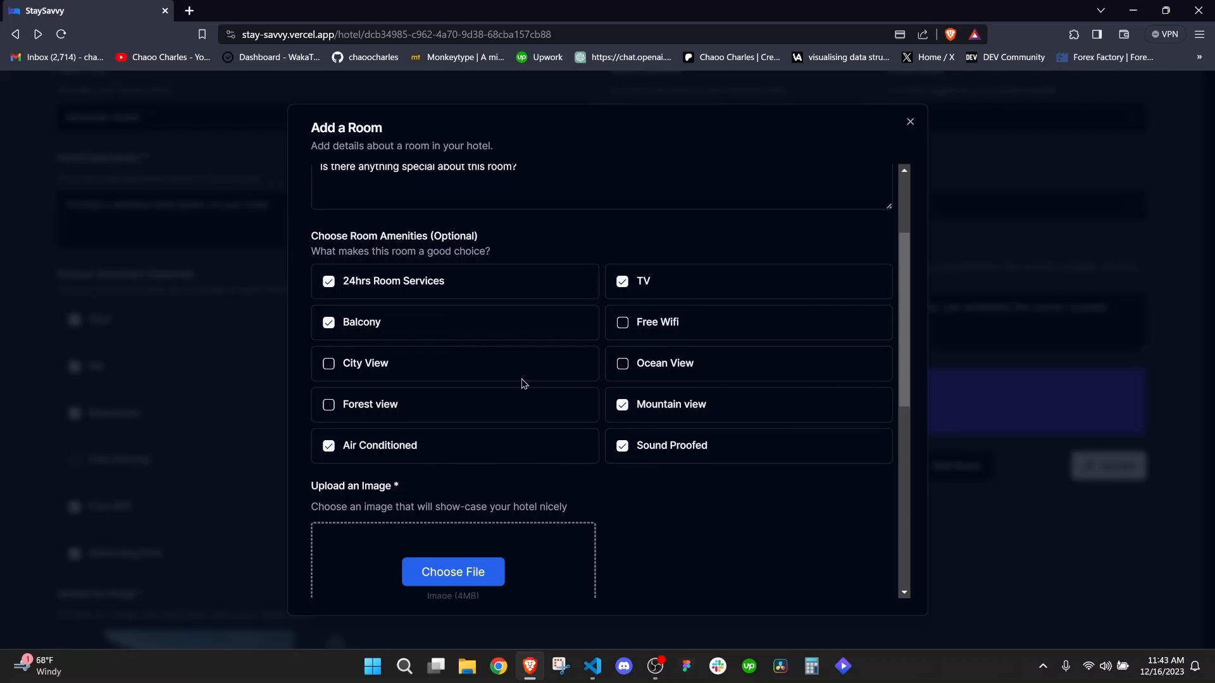
scroll(down, 3)
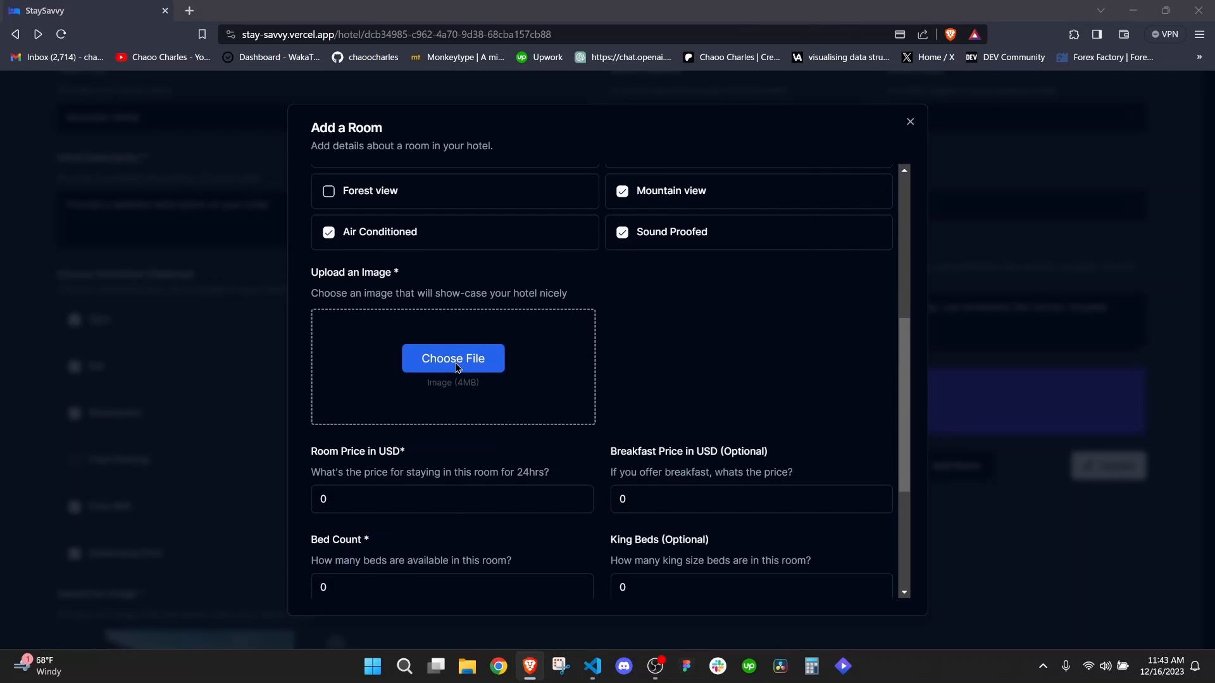
Pick a room image, and enter a price of 100 and 2 guests
click(452, 358)
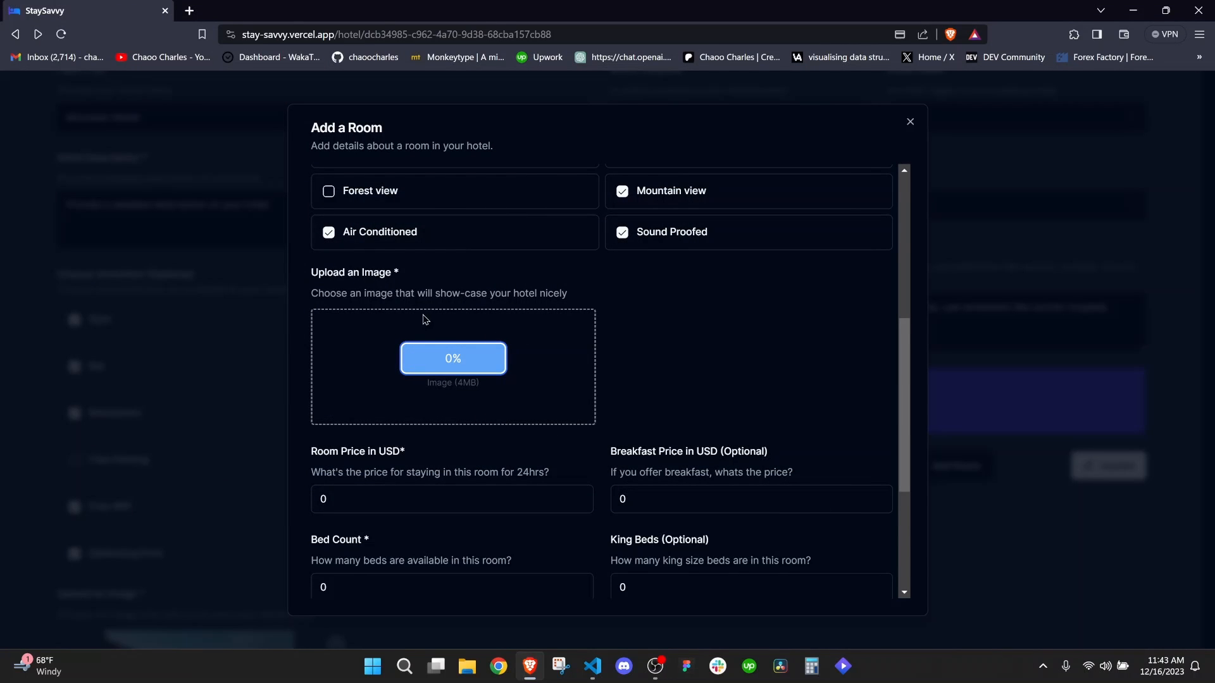
mouse_move(536, 388)
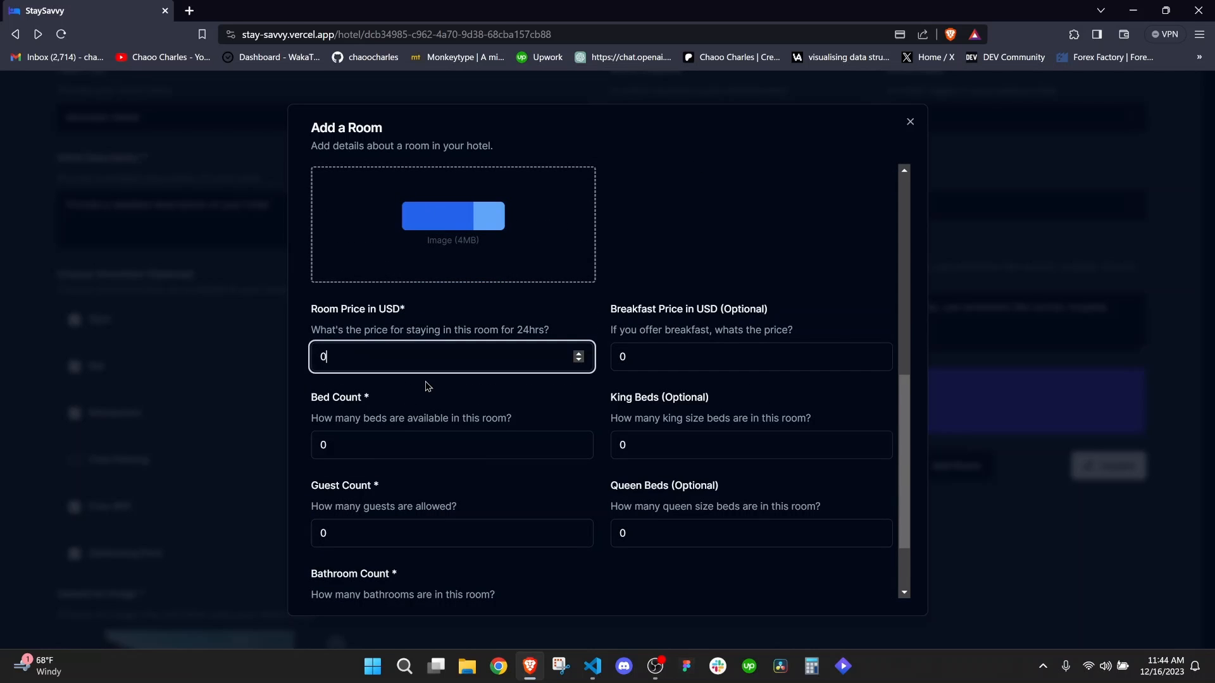
text(1)
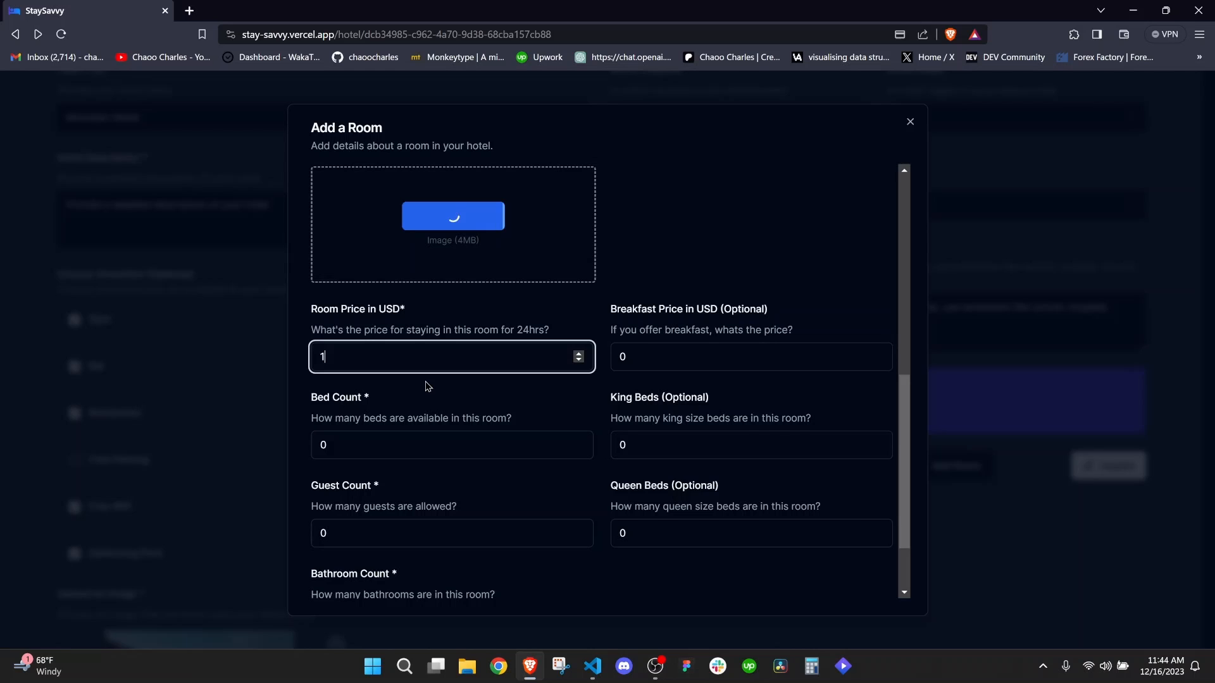
text(00)
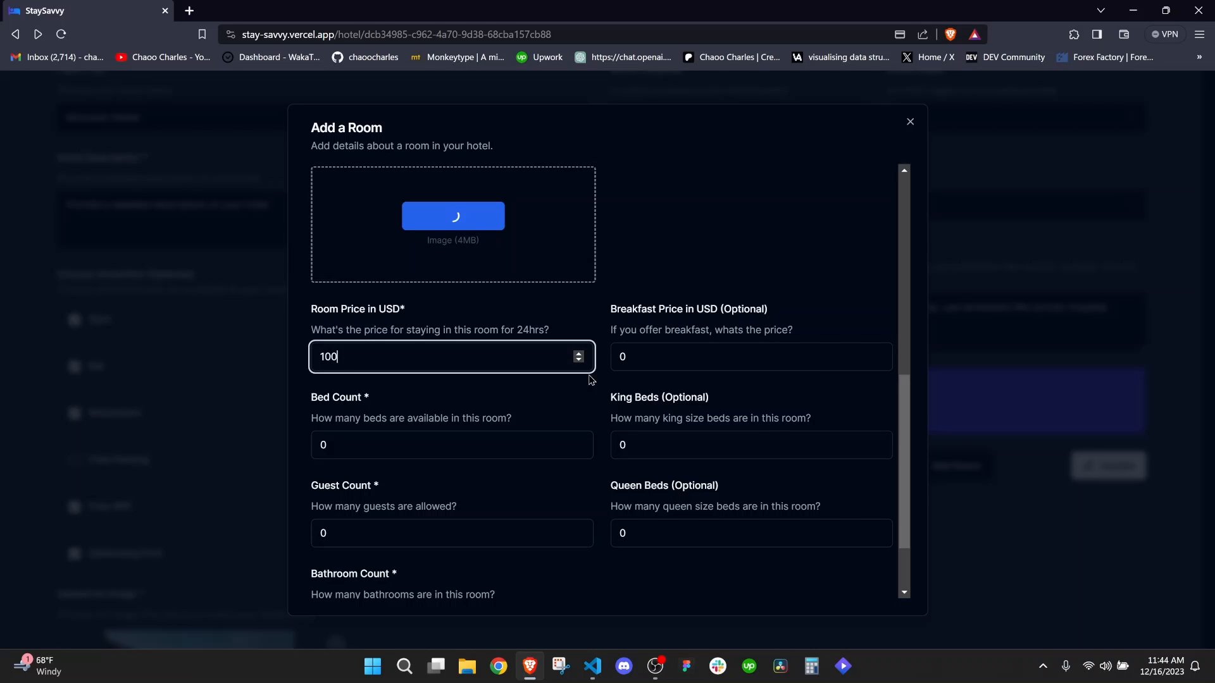
click(451, 444)
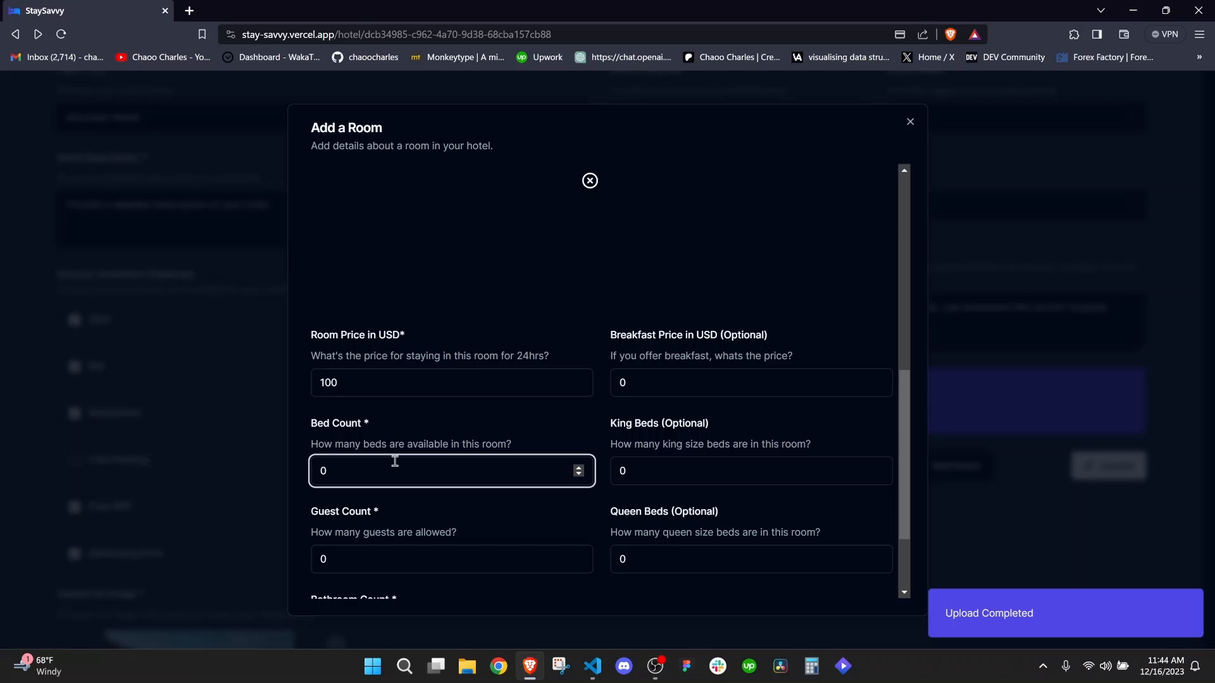
click(451, 559)
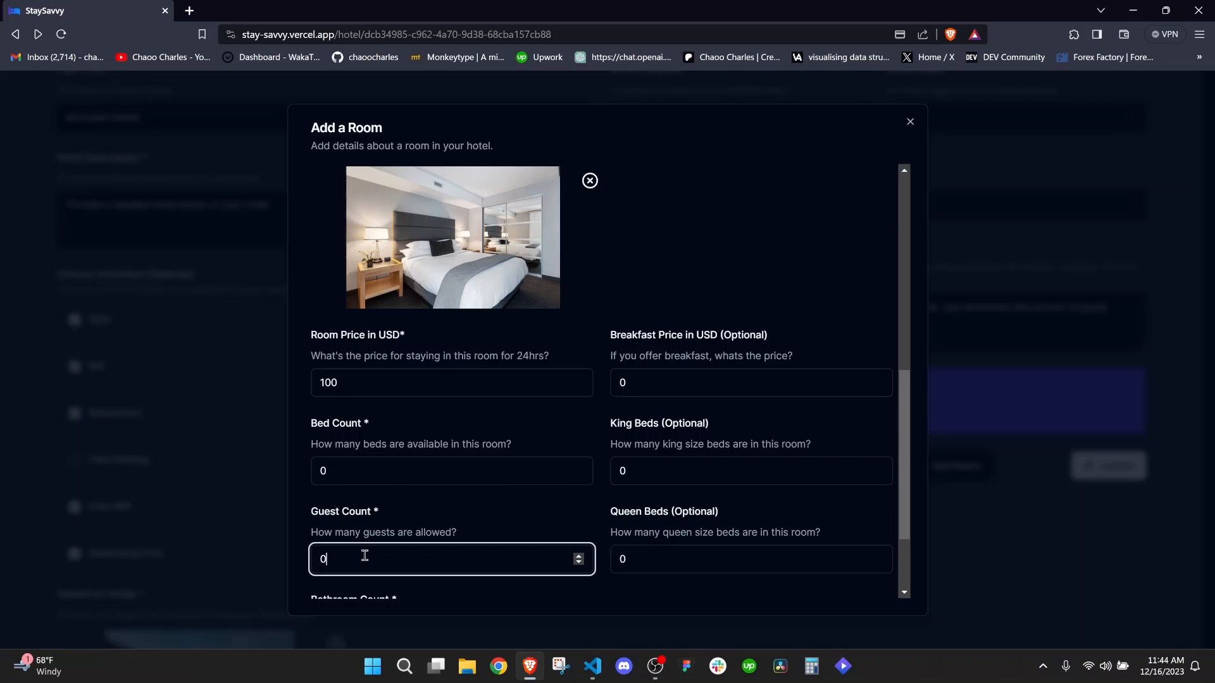
text(2)
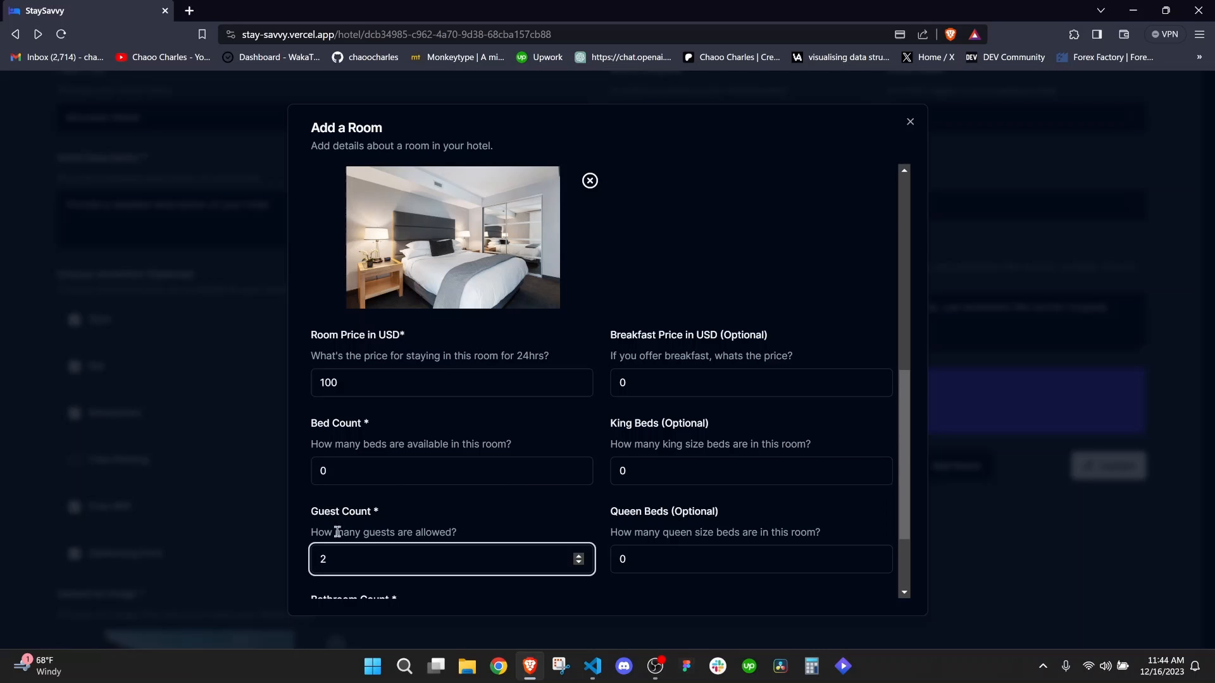
Enter 1 bathroom and $20 breakfast, then submit the room with a bed count of 1
scroll(down, 3)
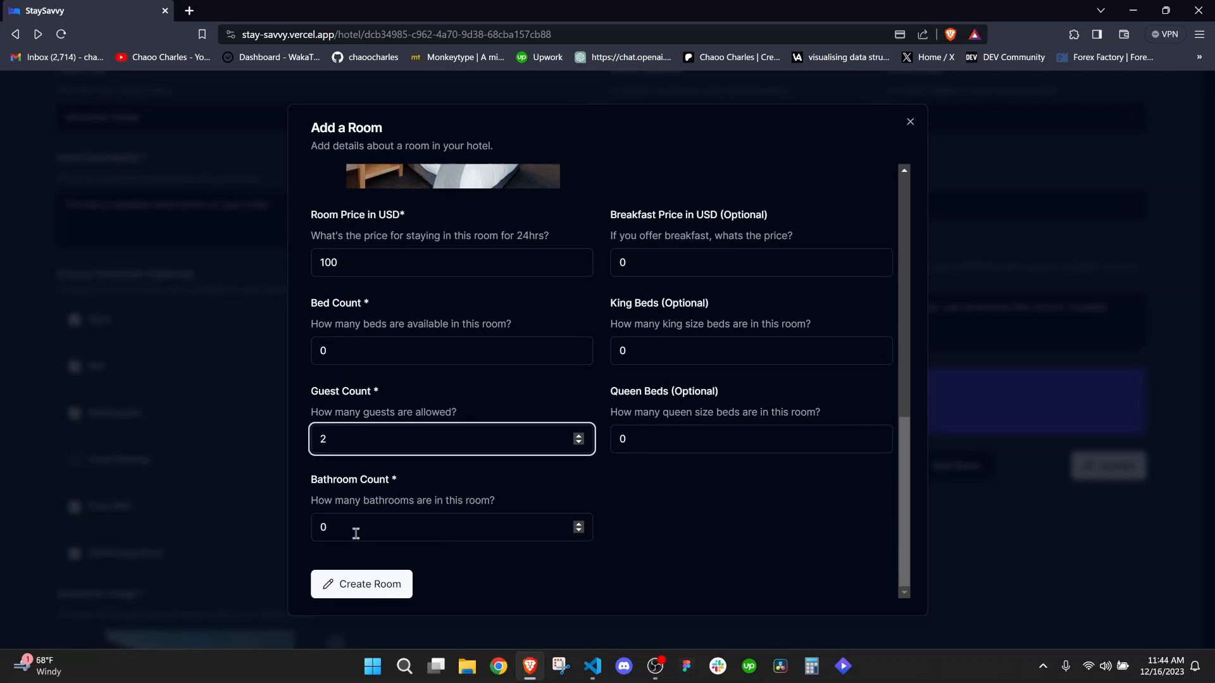
click(449, 528)
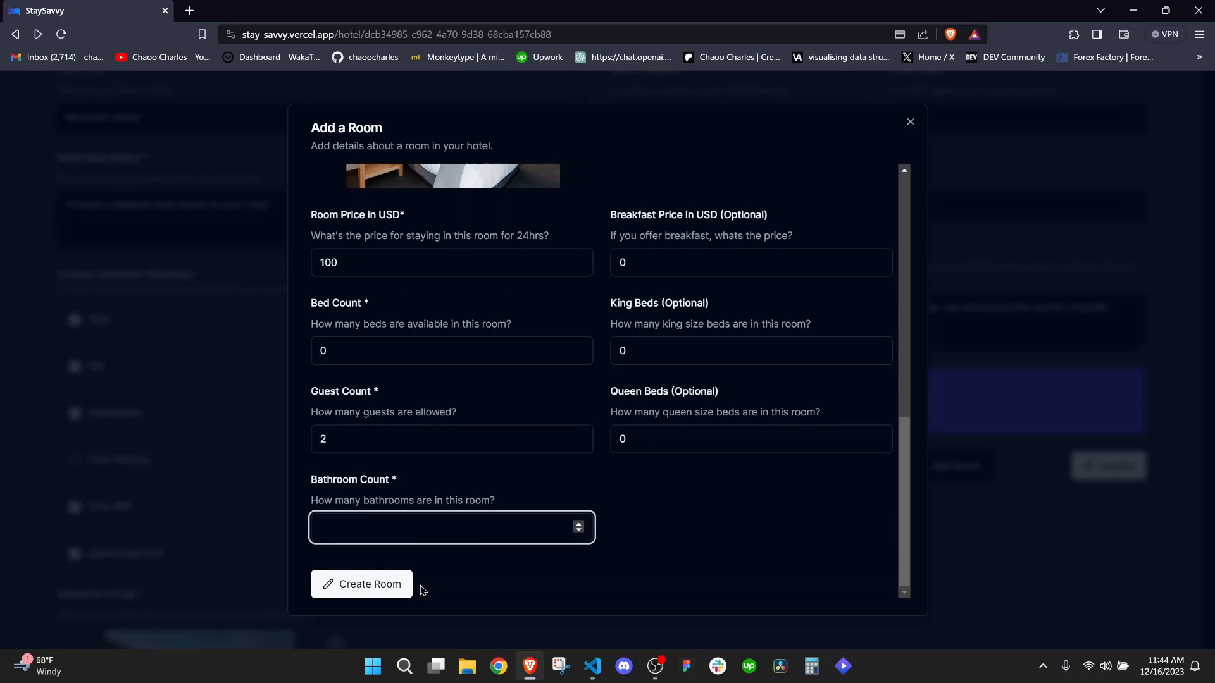
text(1)
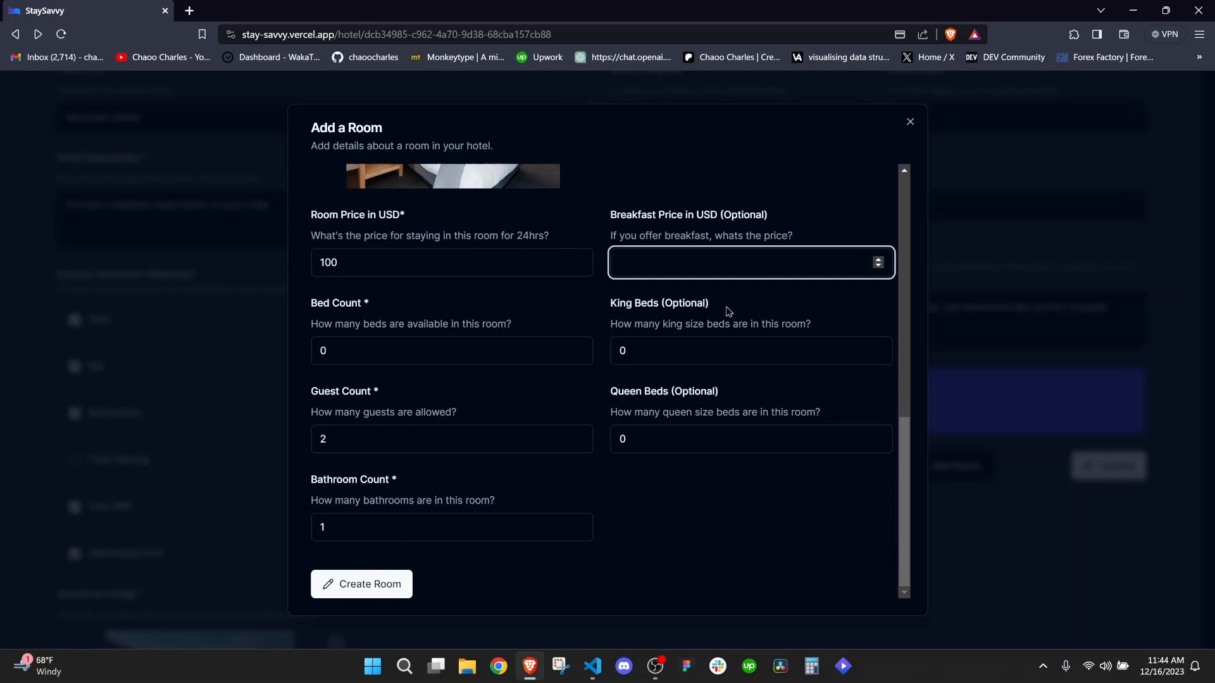
text(20)
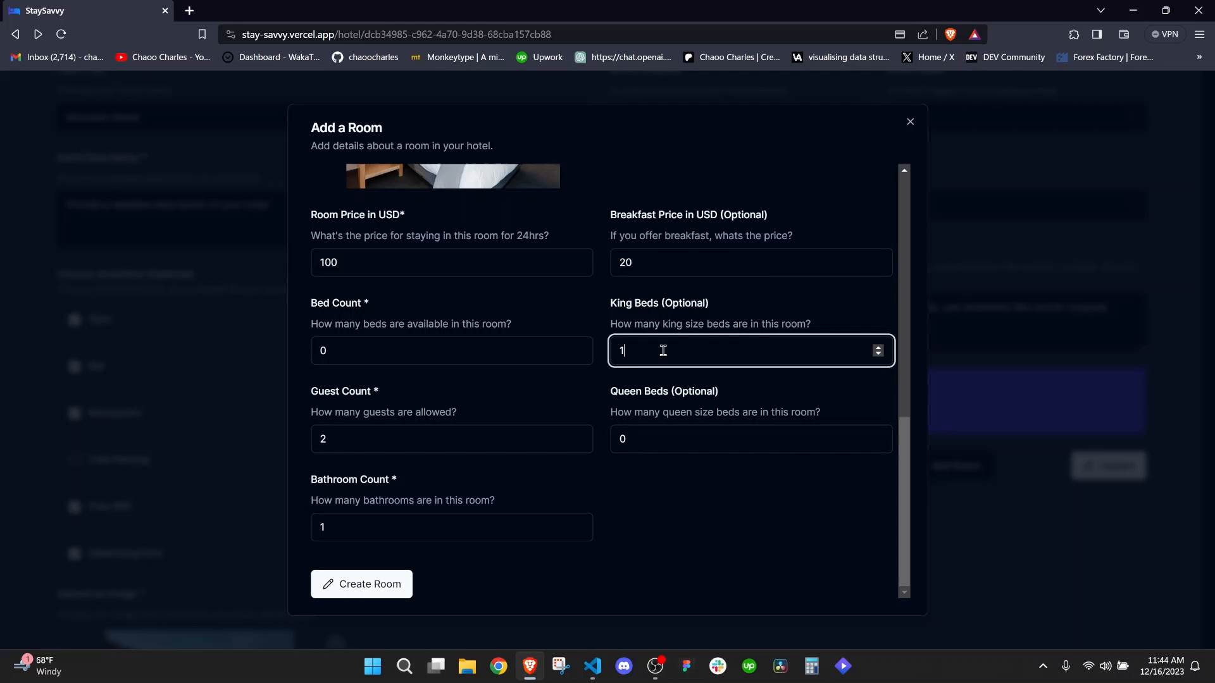
mouse_move(679, 473)
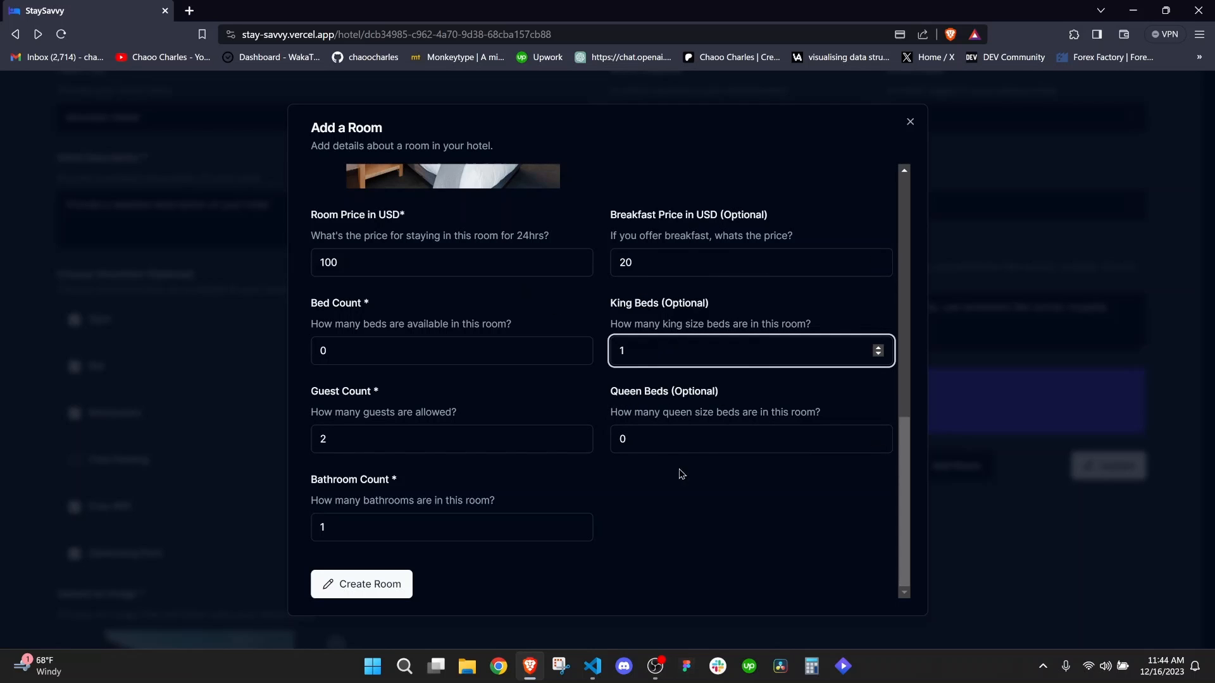
mouse_move(614, 546)
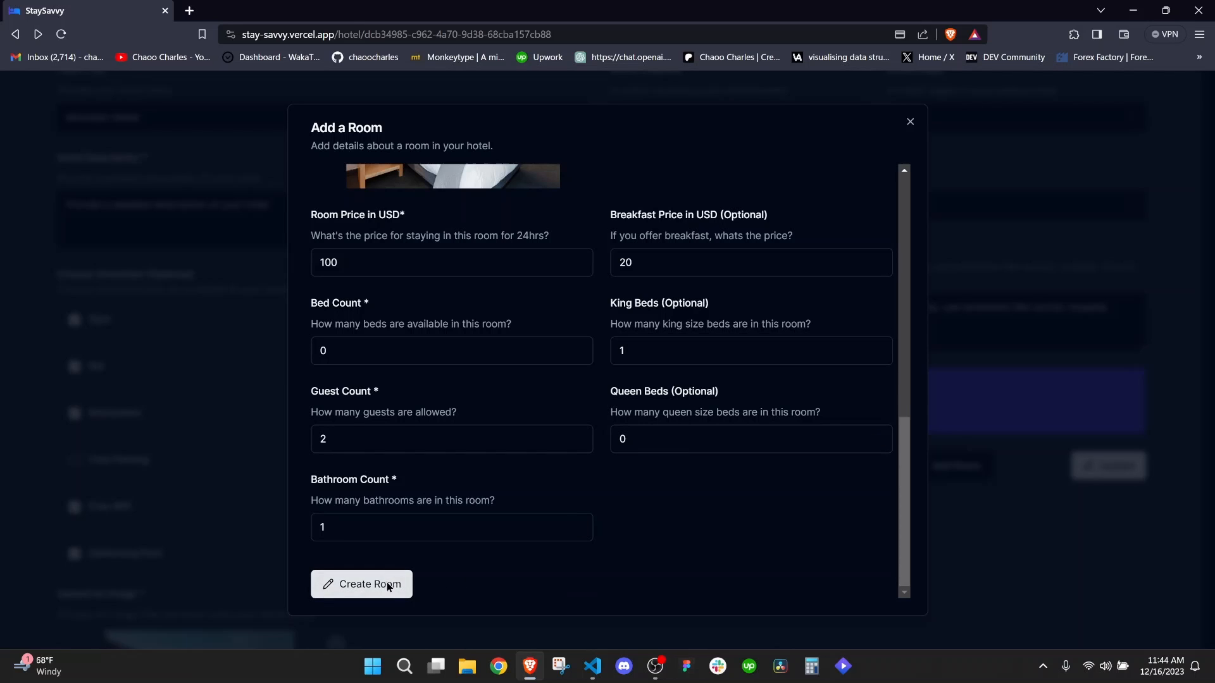
click(362, 584)
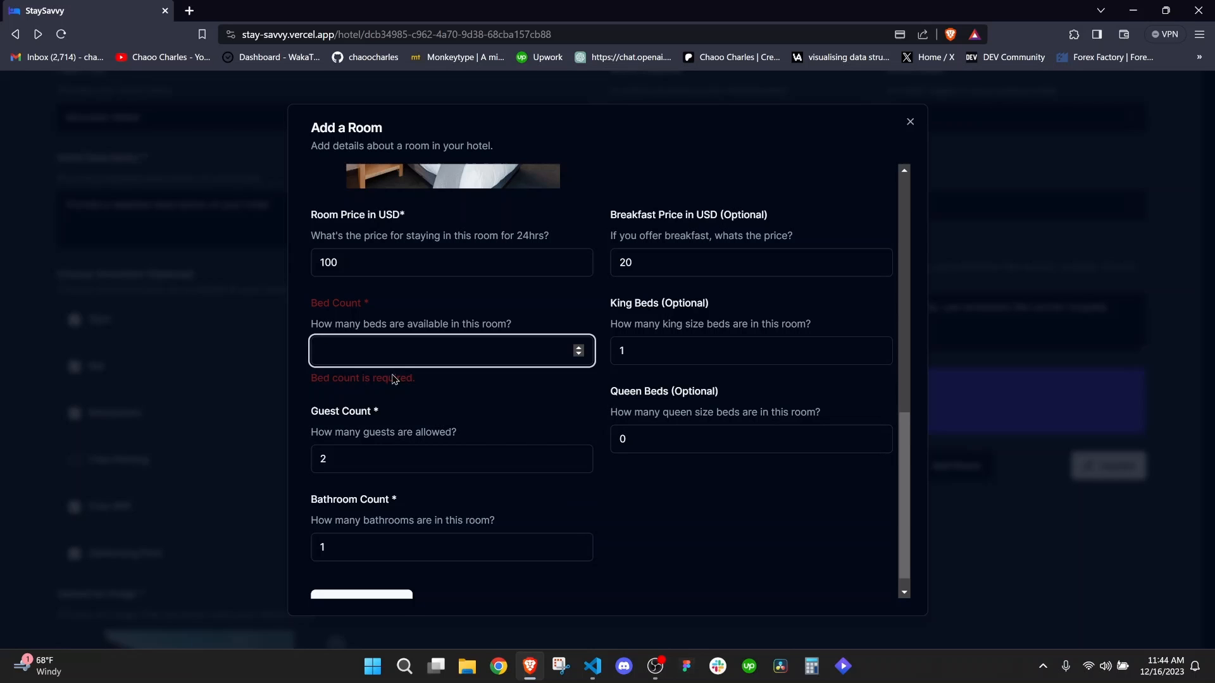
text(1)
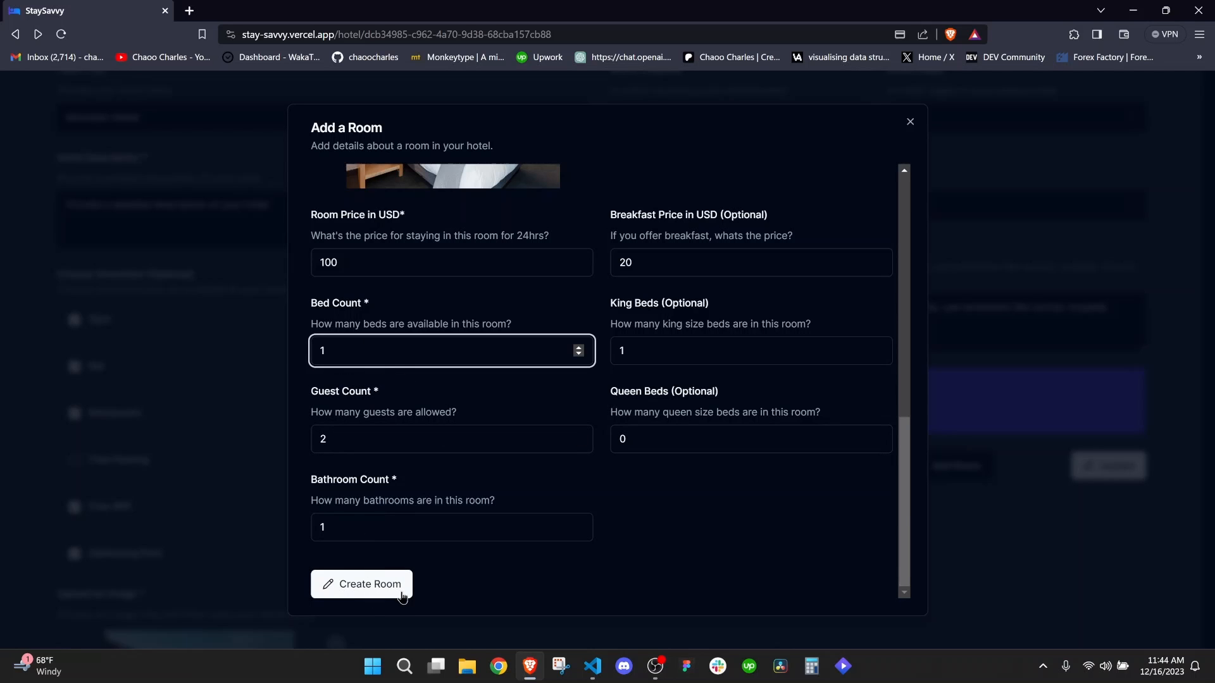
click(370, 584)
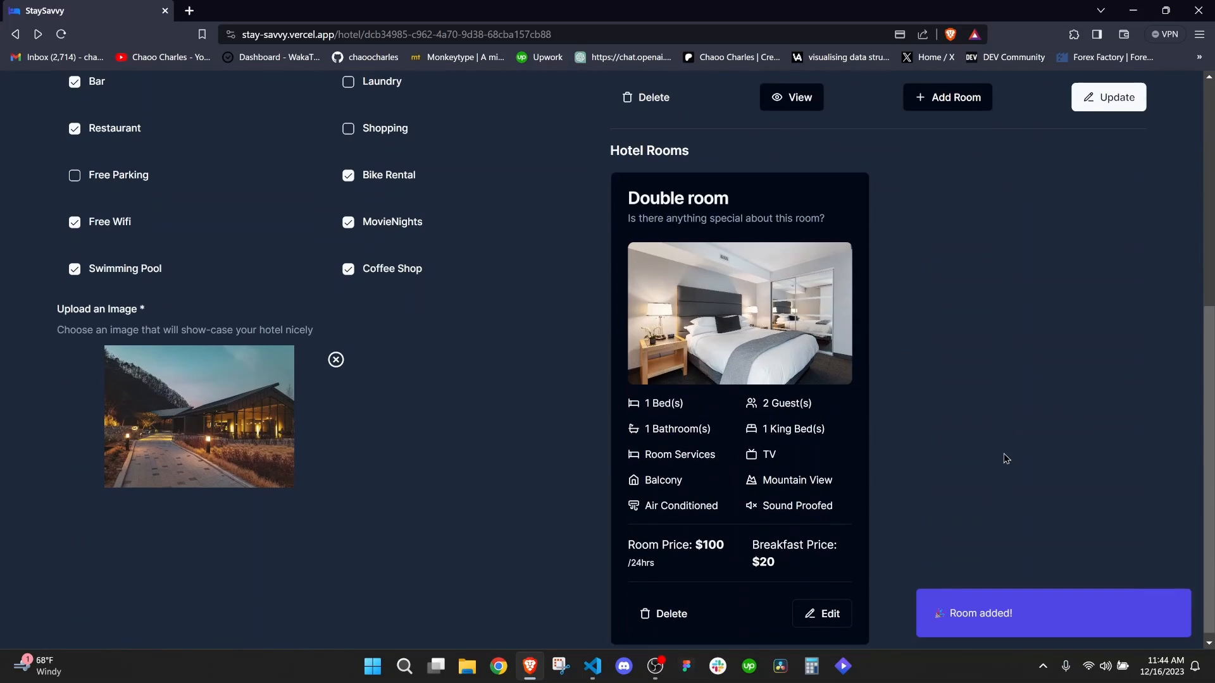
scroll(down, 3)
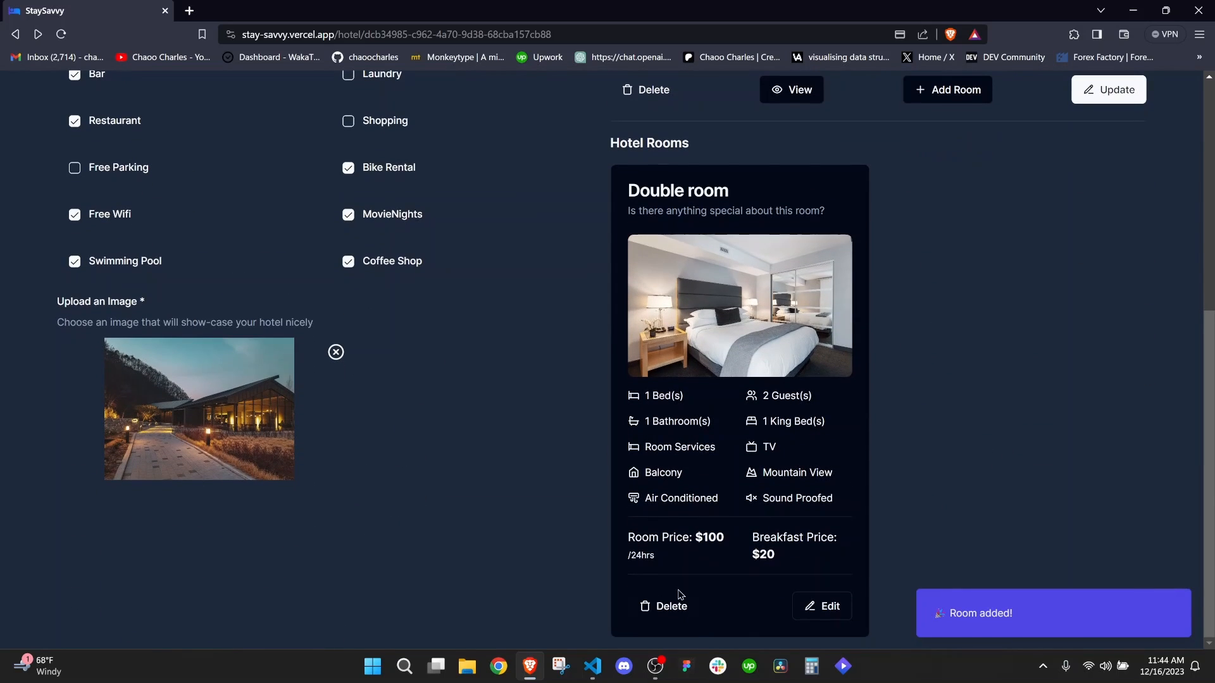
mouse_move(695, 414)
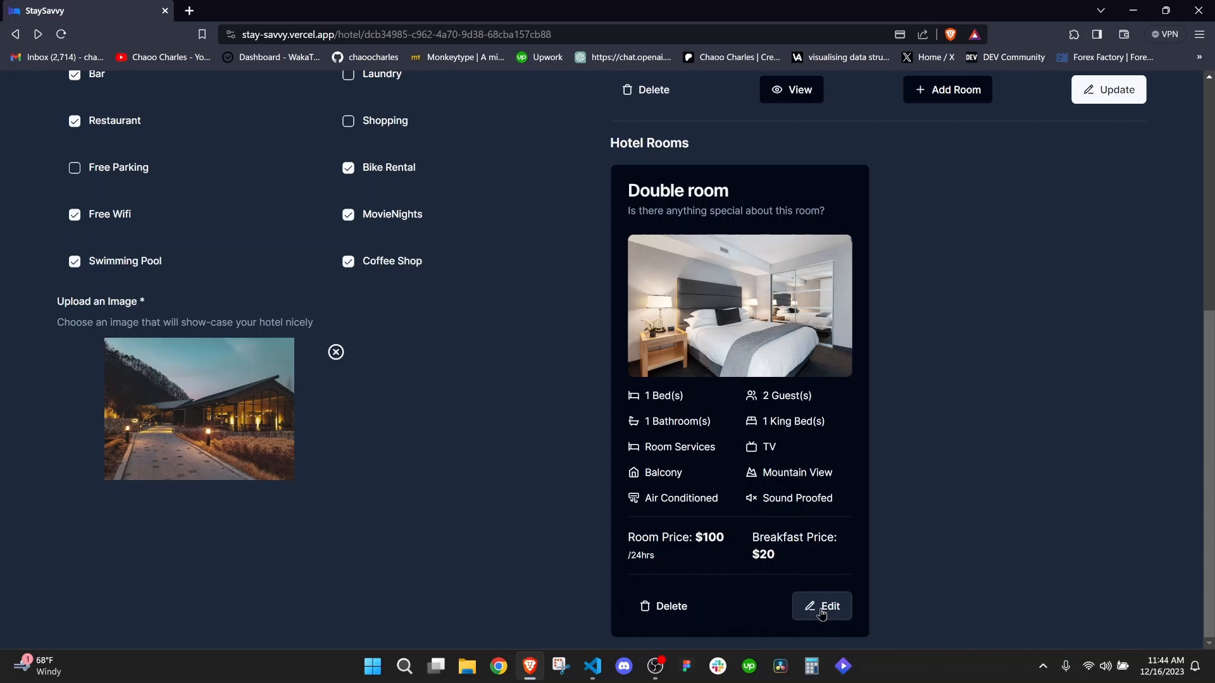
Retitle the Double room as 'Single room' and save it with Update Room
click(821, 606)
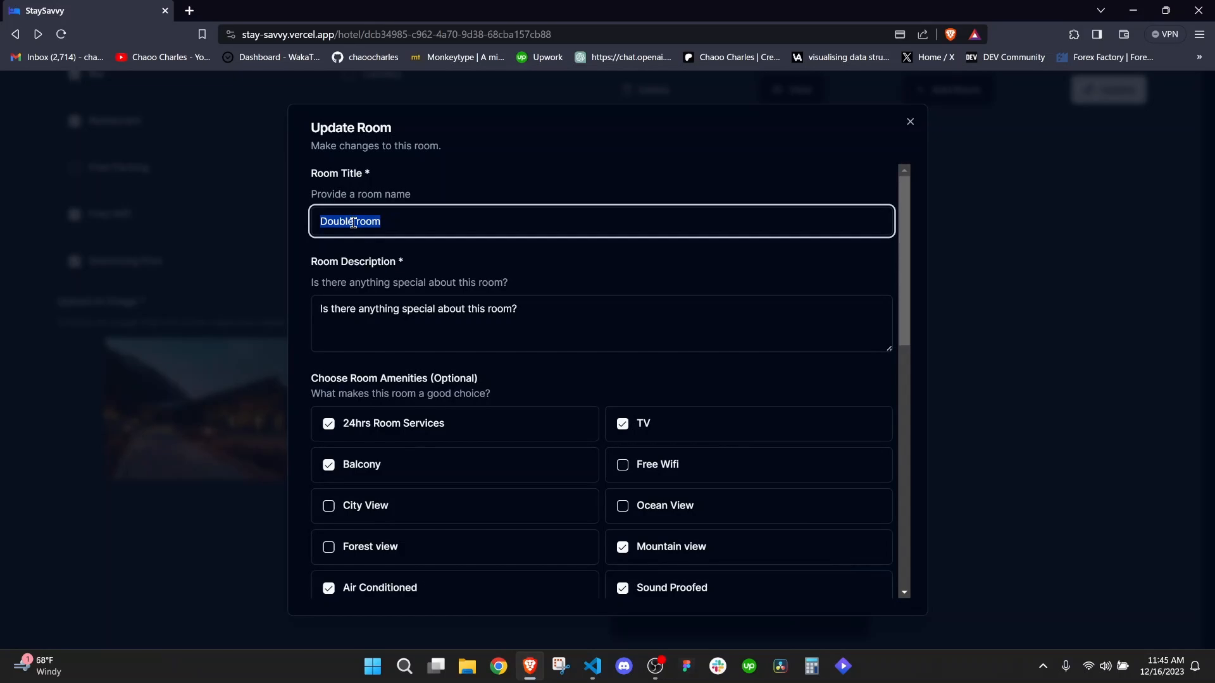
text(room)
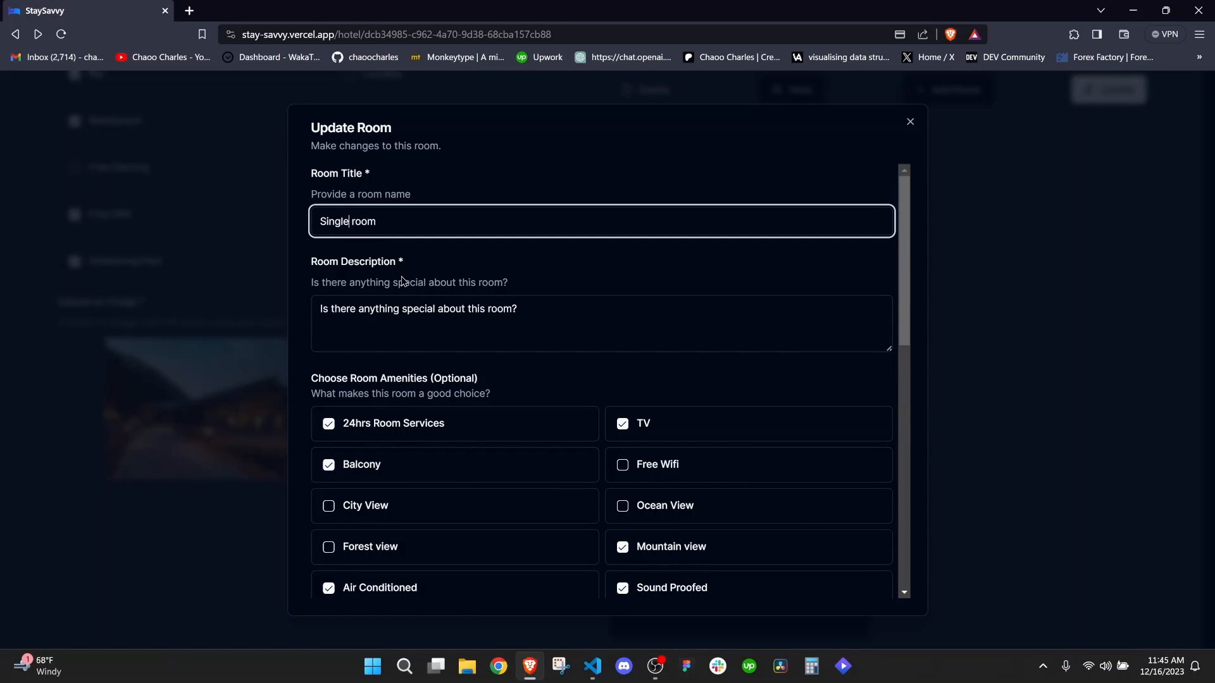
scroll(down, 3)
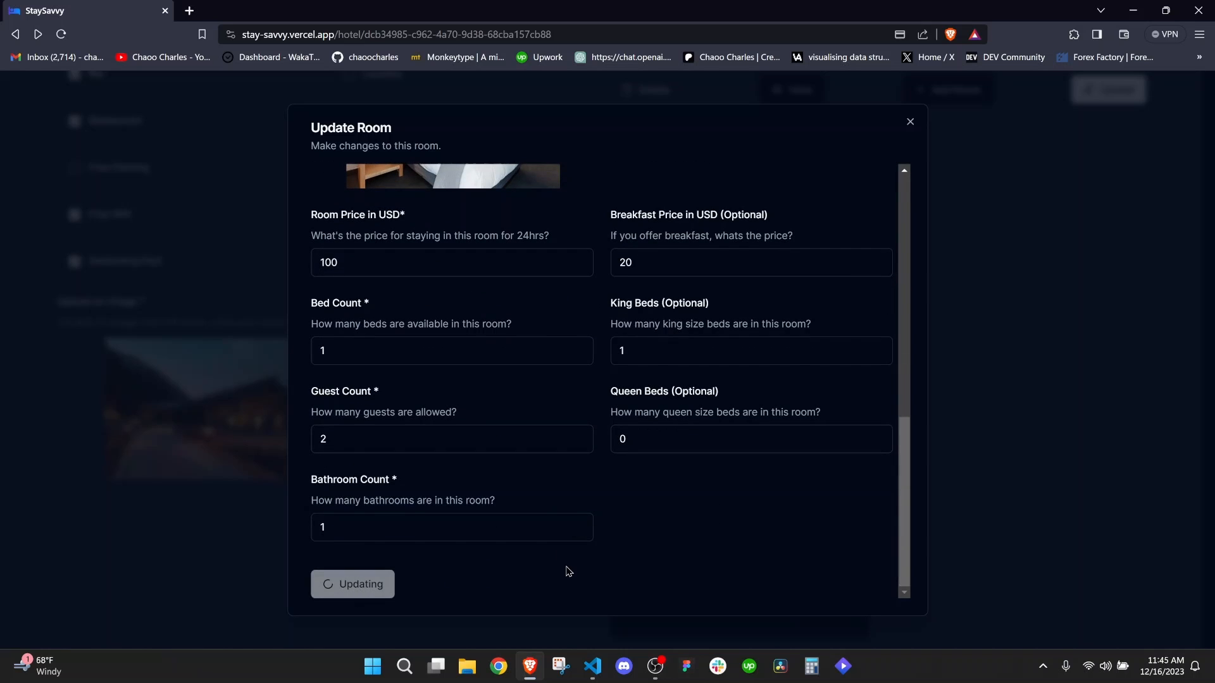
click(352, 583)
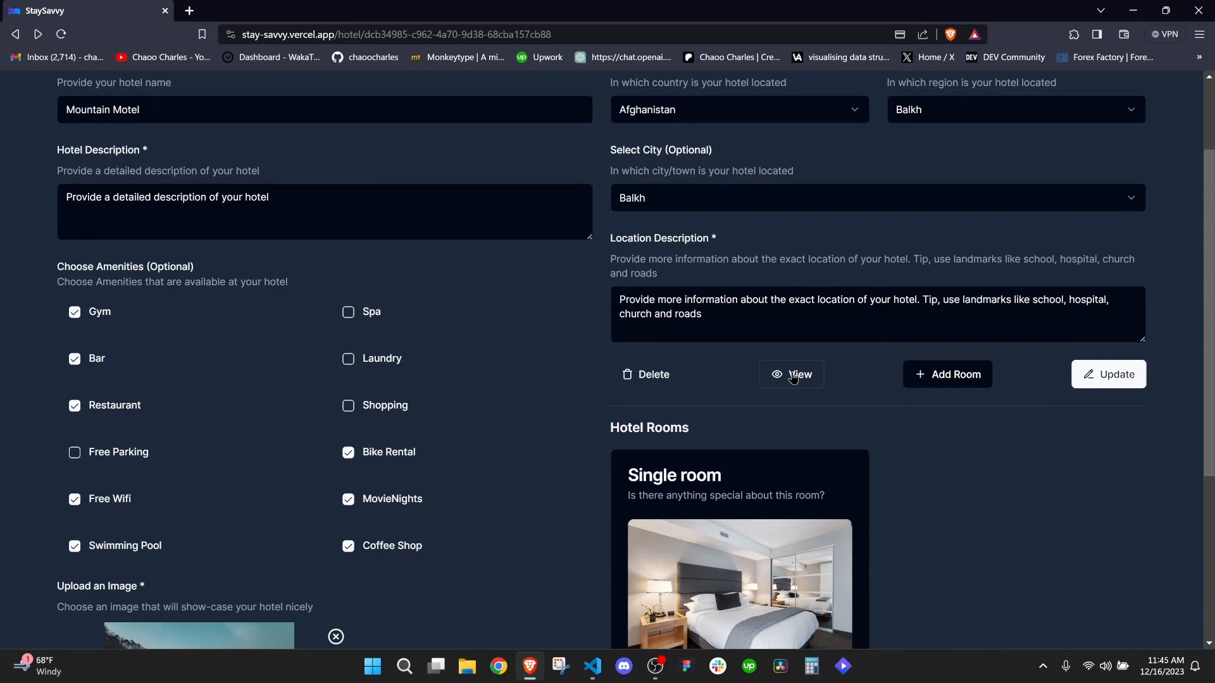
View Mountain Motel's public page and browse its $100 Single room listing
click(791, 374)
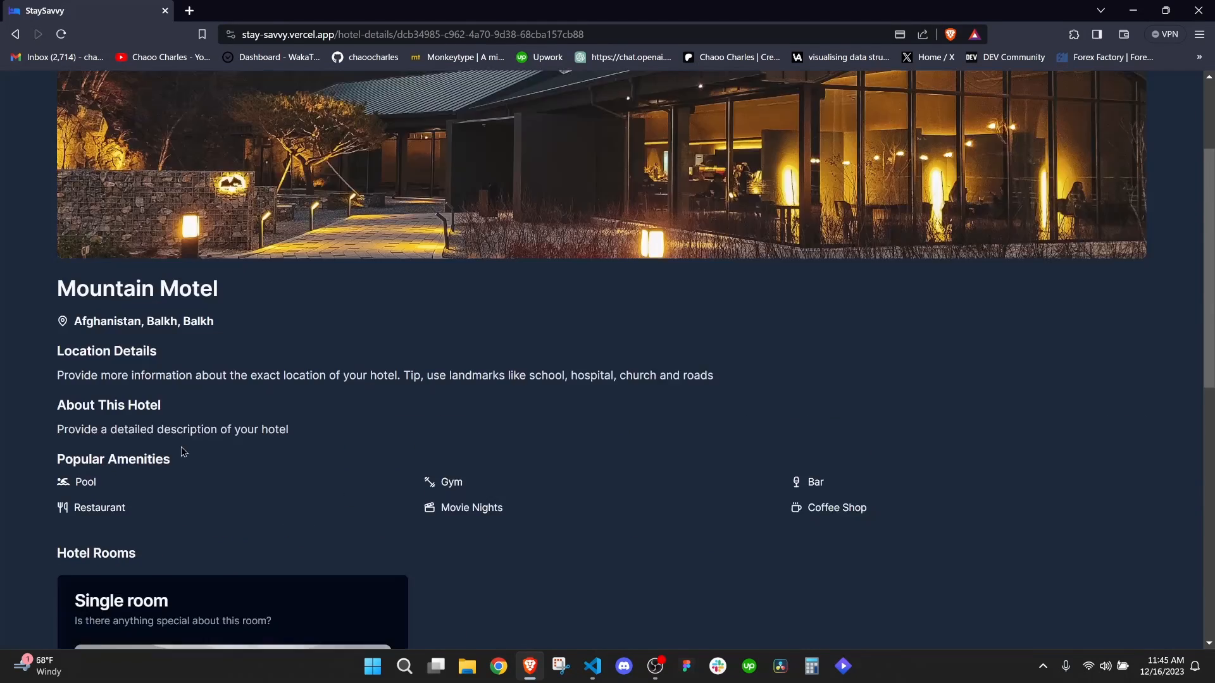
scroll(down, 3)
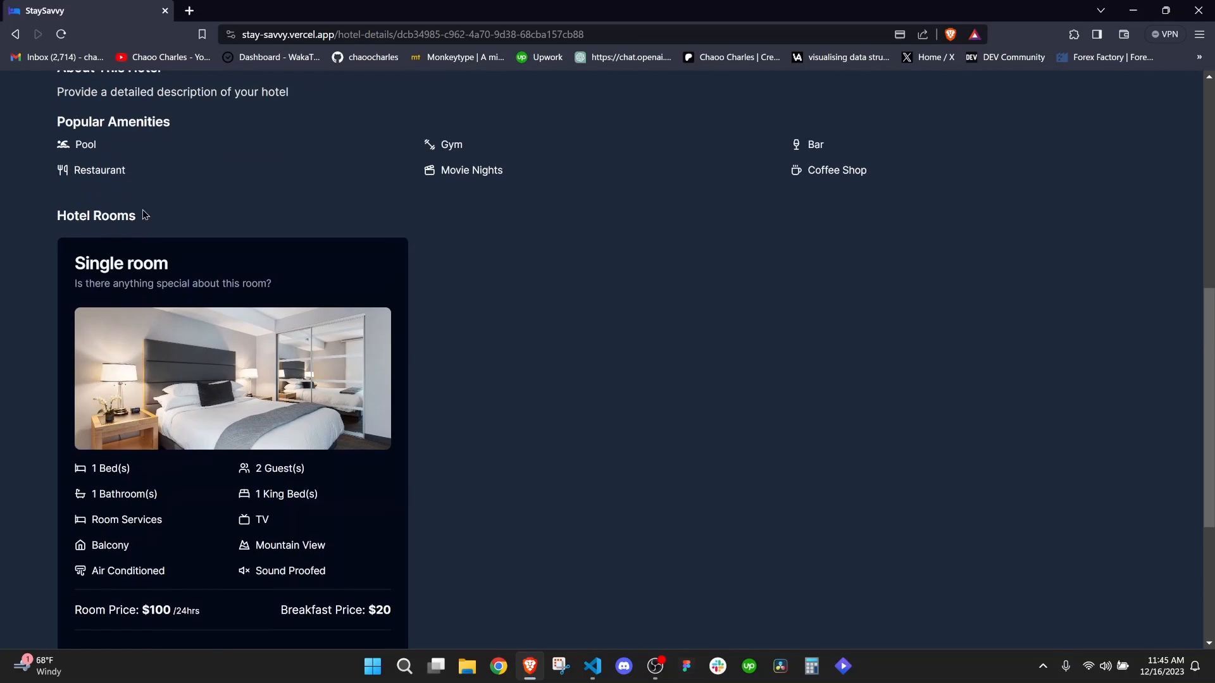
scroll(down, 3)
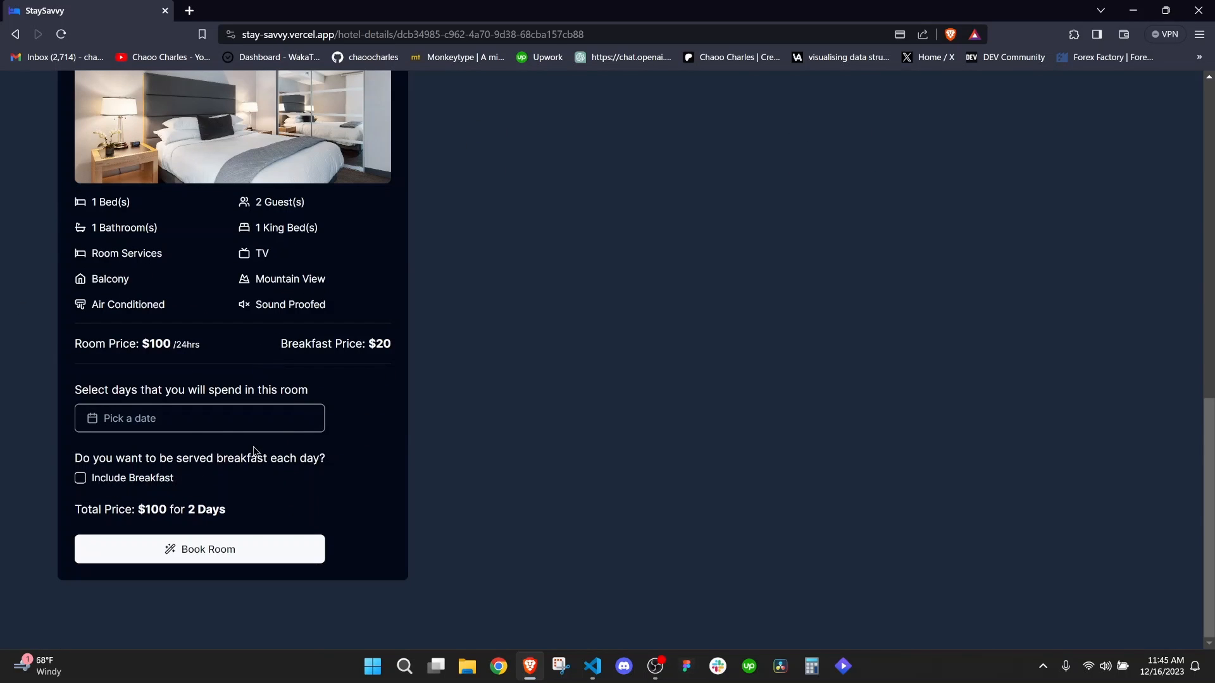
click(199, 418)
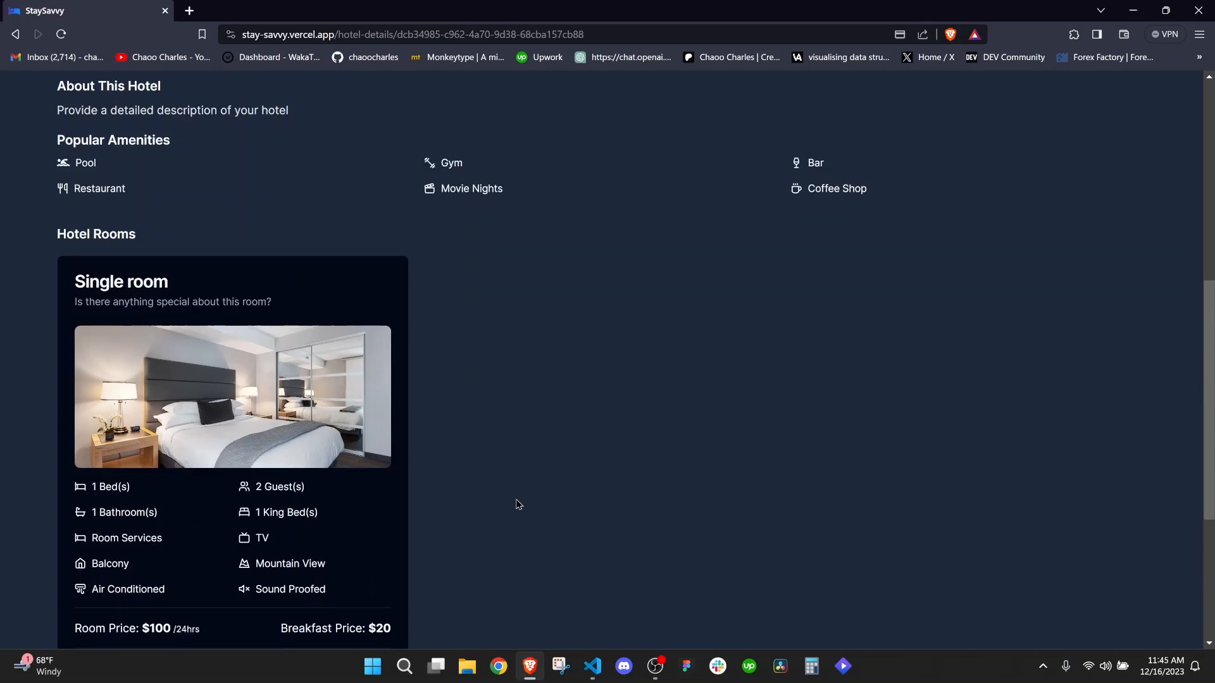
scroll(up, 3)
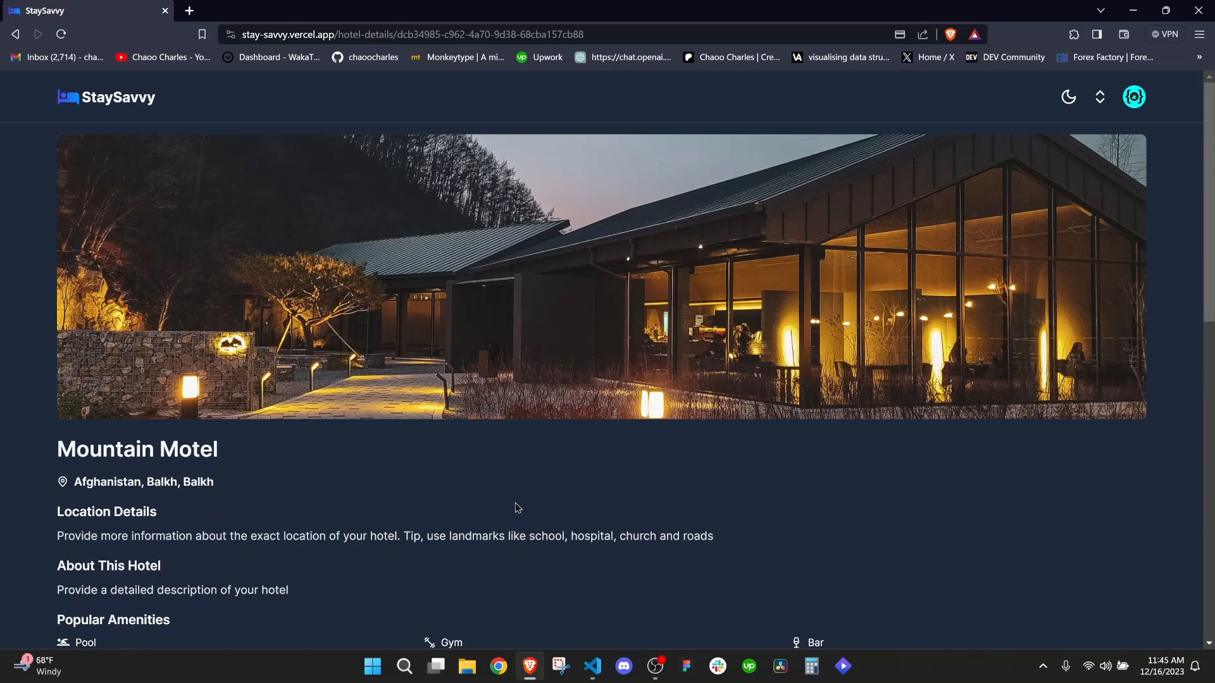
Choose check-in Dec 23 and check-out Dec 25, add breakfast, and book the Single room
scroll(down, 3)
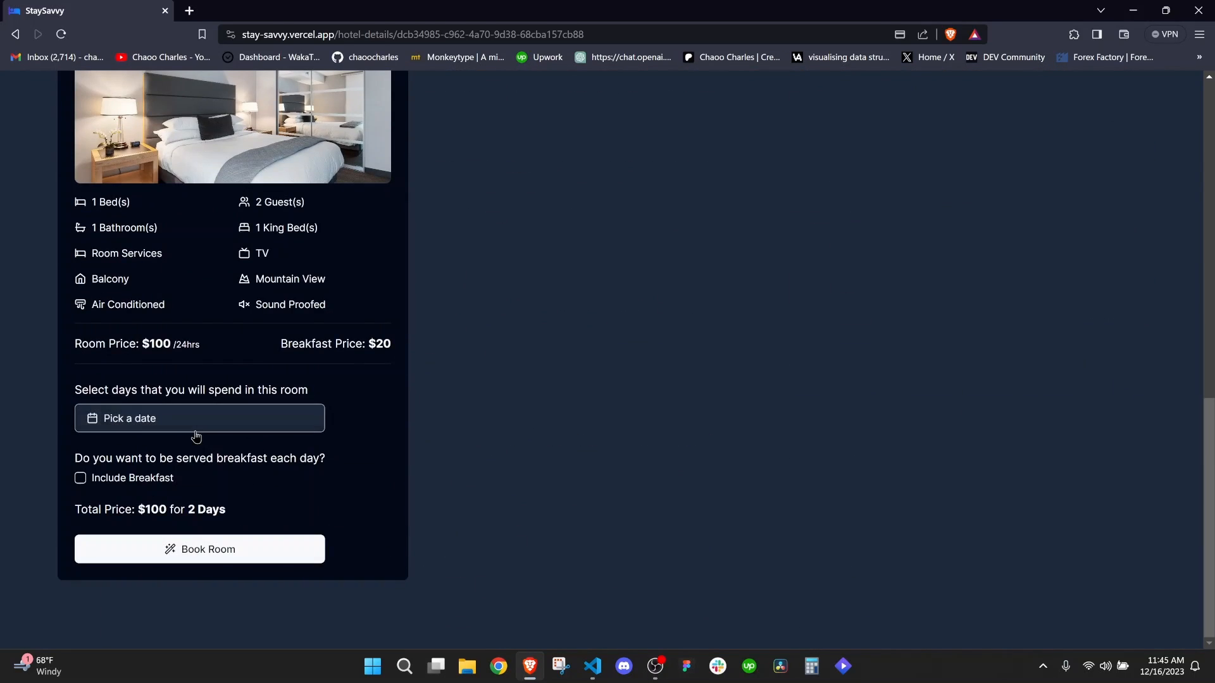
click(199, 418)
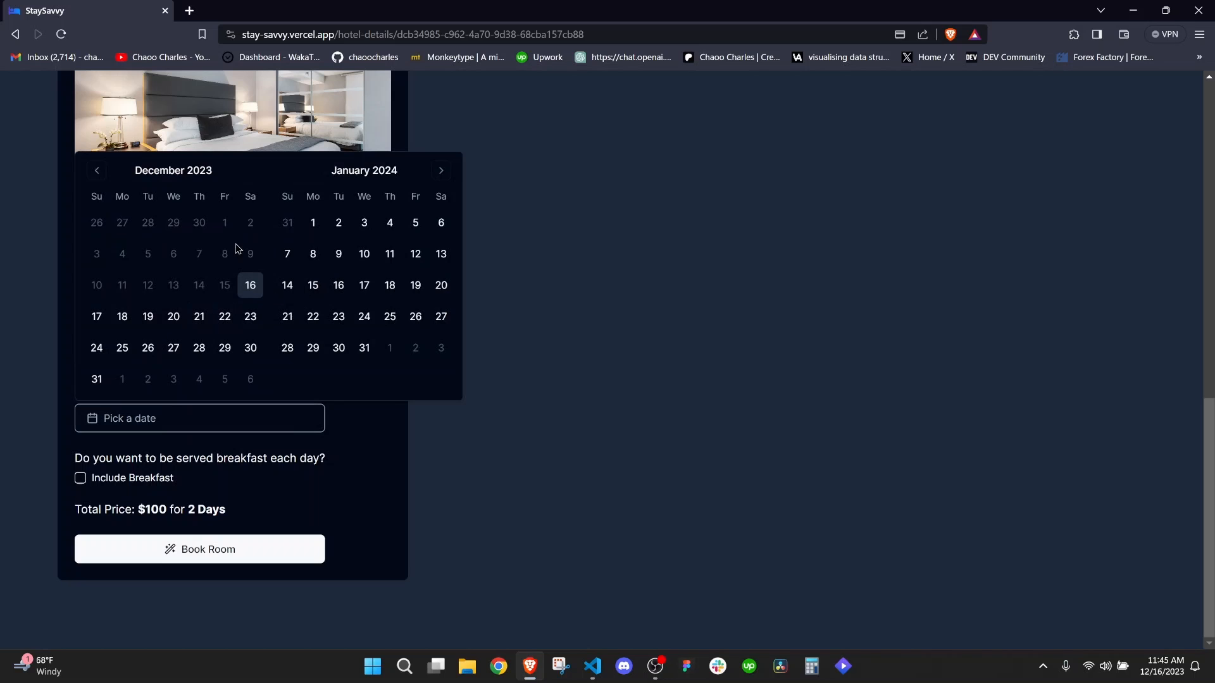
click(250, 317)
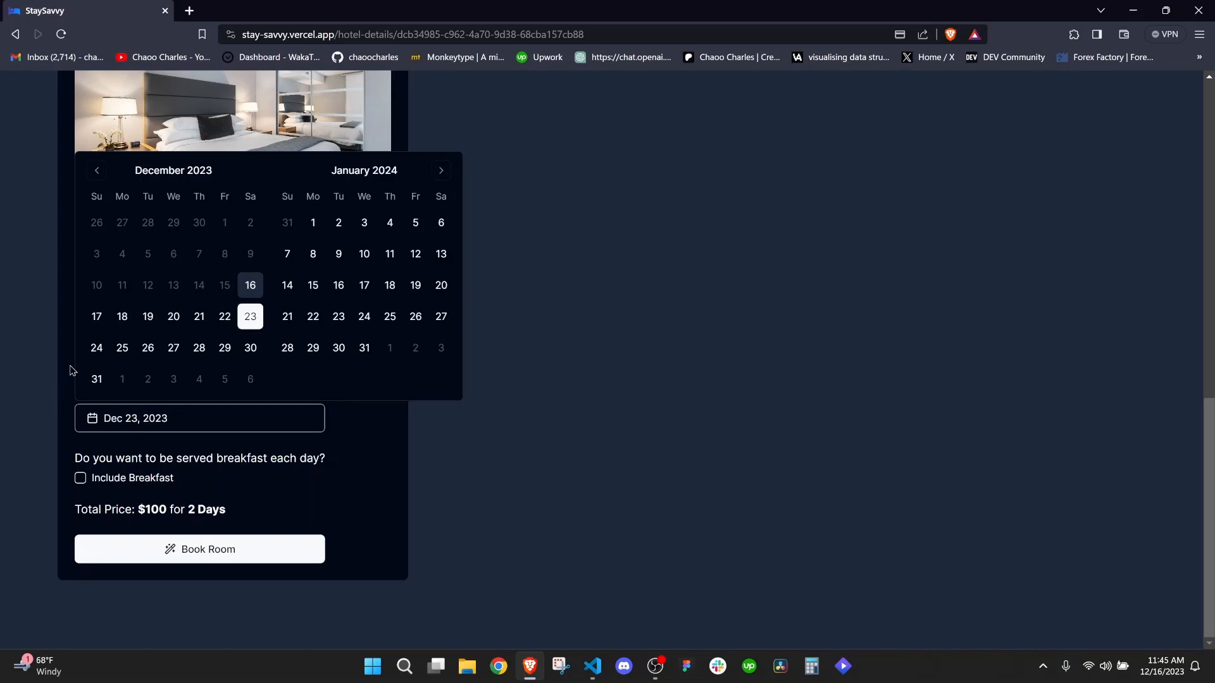
click(121, 348)
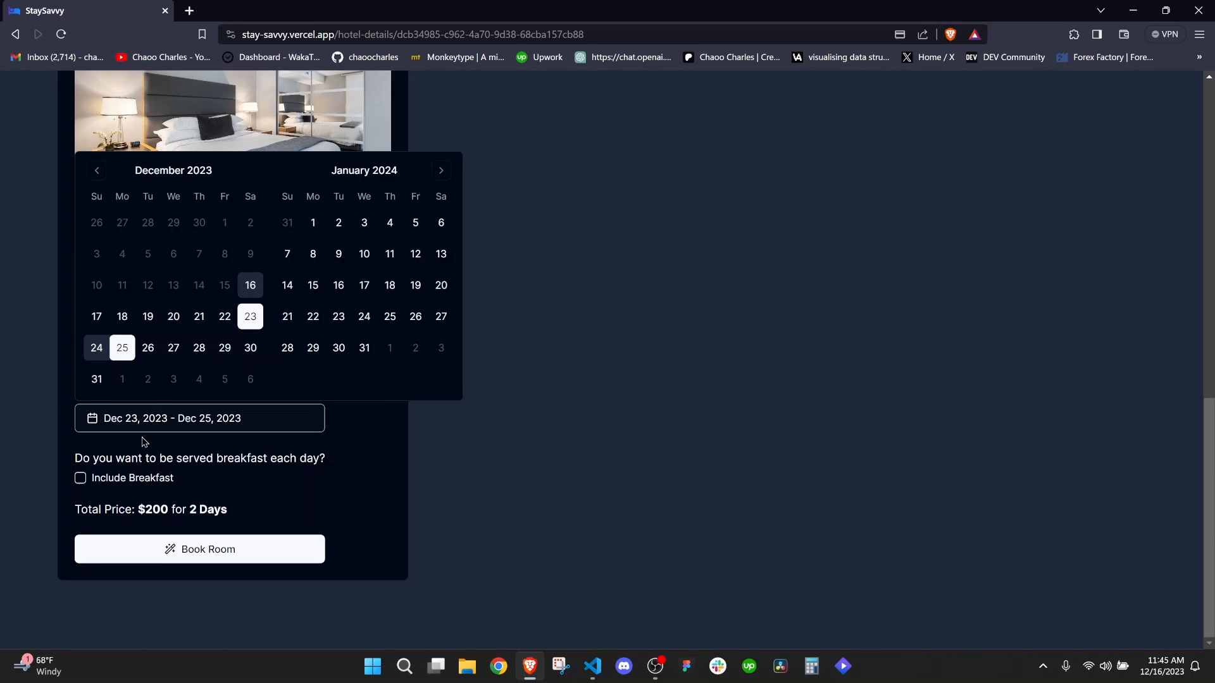
click(79, 478)
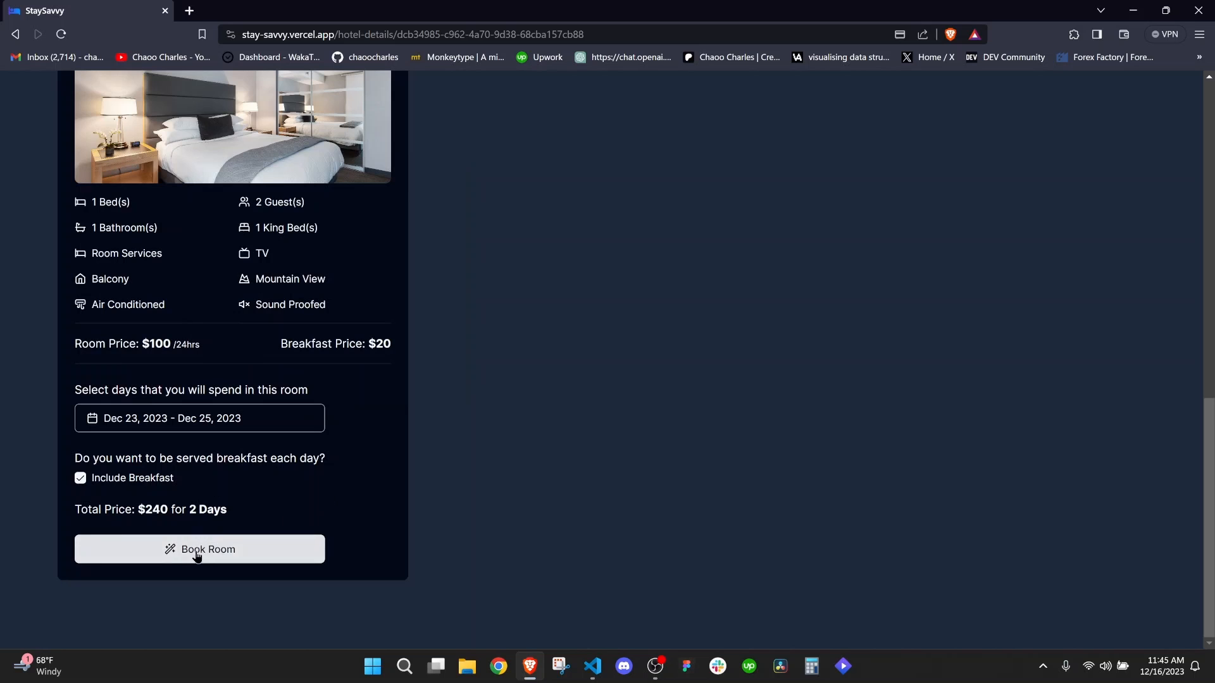
click(199, 549)
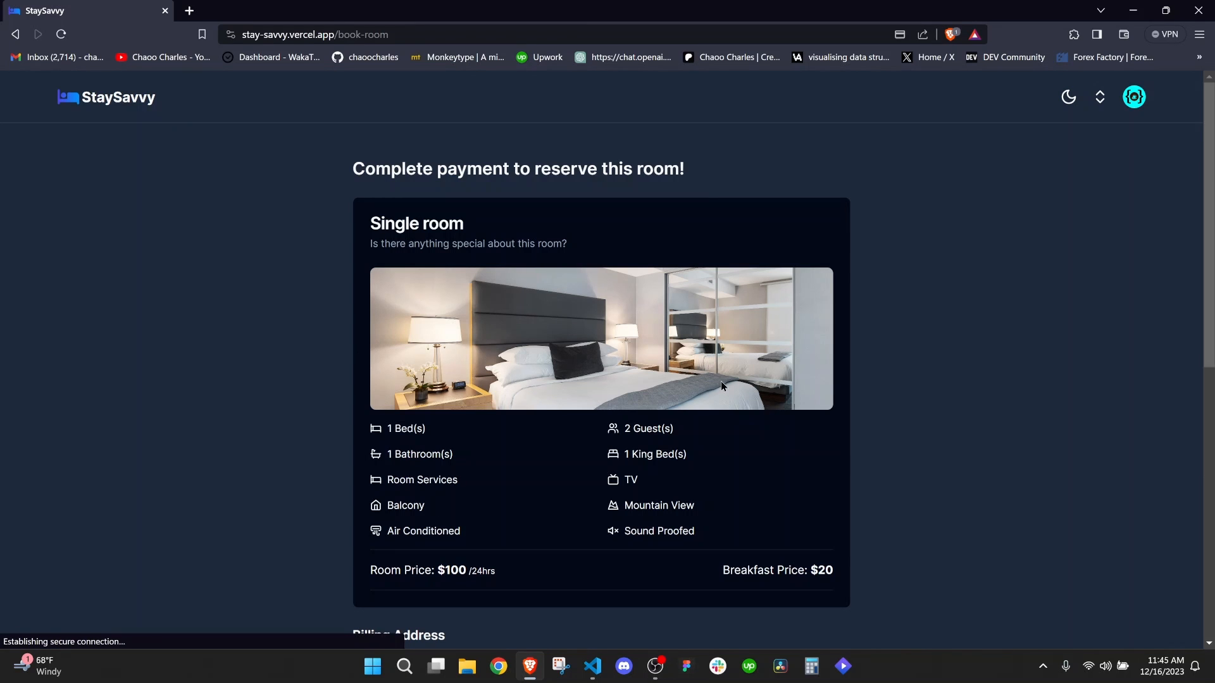
scroll(down, 3)
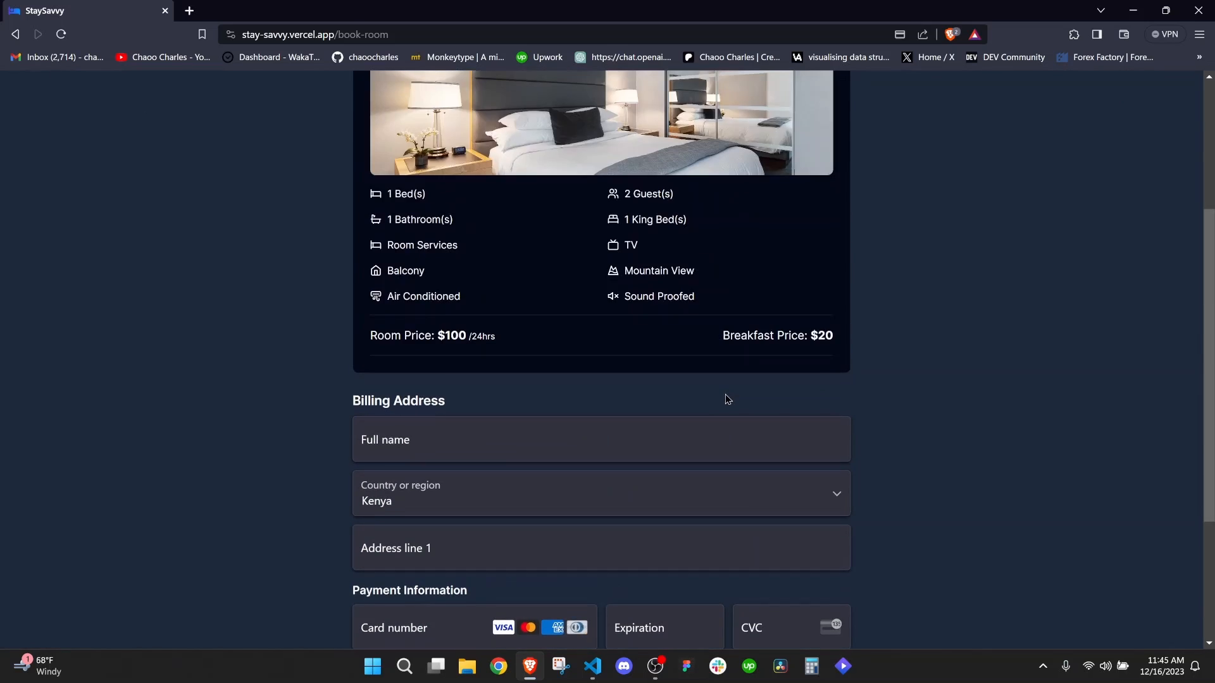
scroll(down, 3)
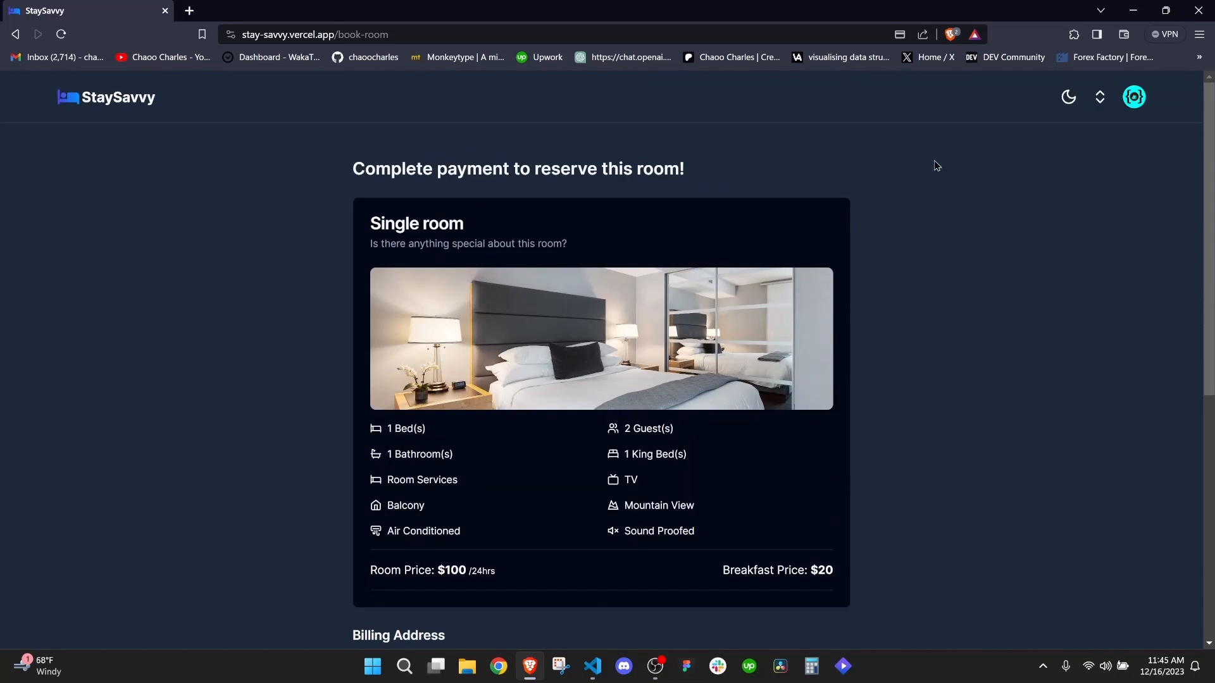
mouse_move(565, 213)
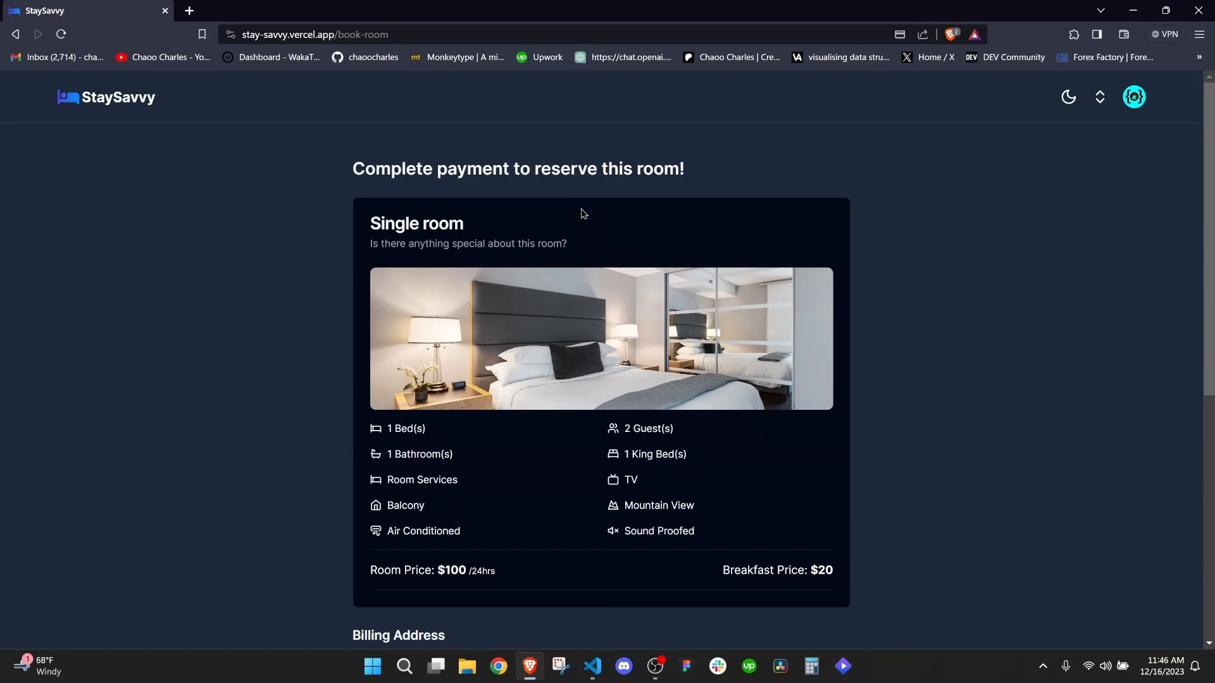
scroll(down, 3)
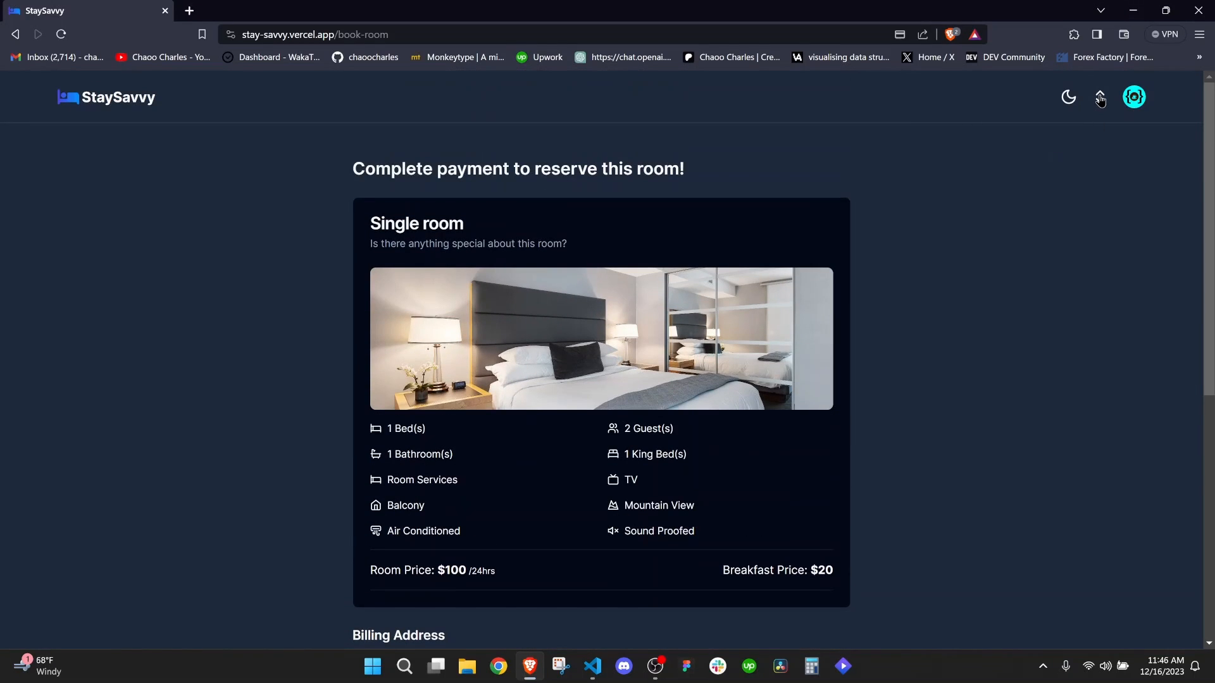
Open My Bookings and find the Mountain Motel card showing Not Paid $240, Room Not Reserved
click(1098, 97)
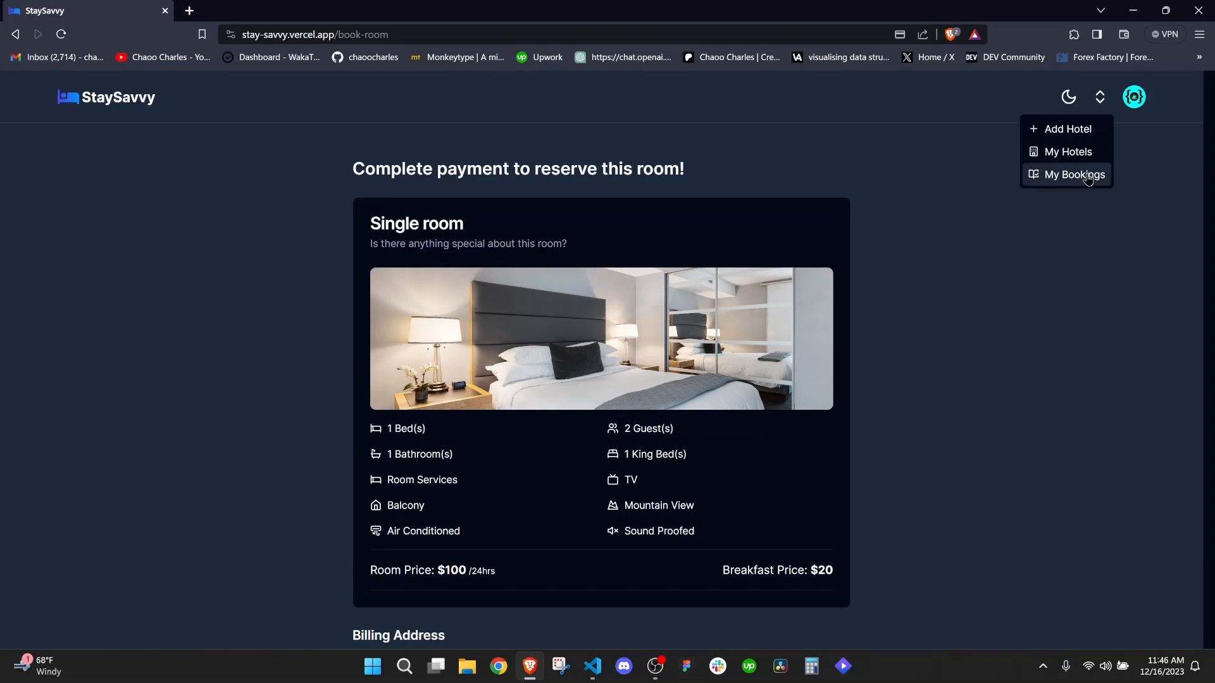
click(1074, 175)
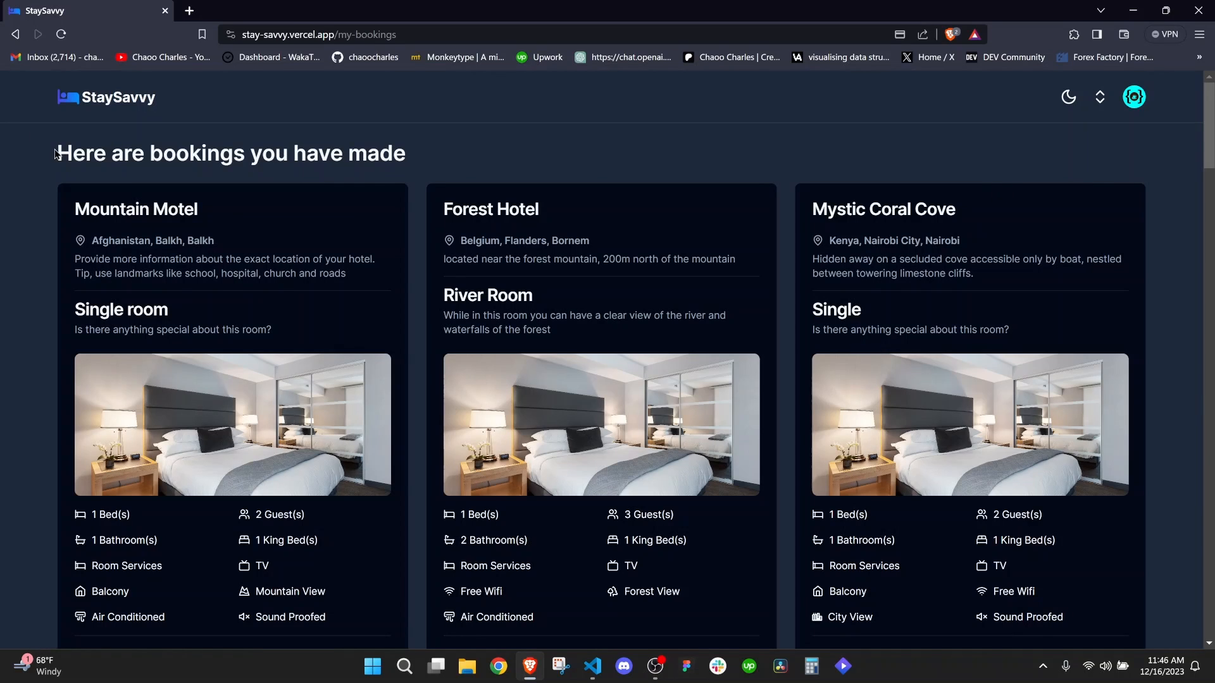
scroll(down, 3)
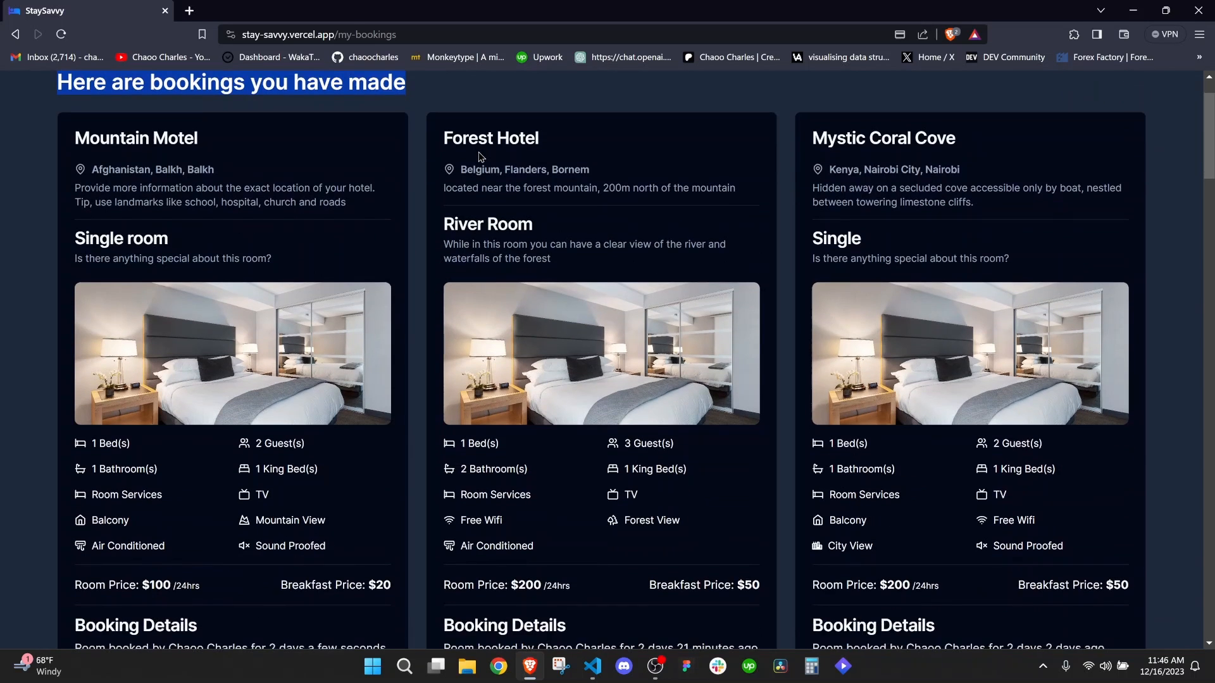
scroll(down, 3)
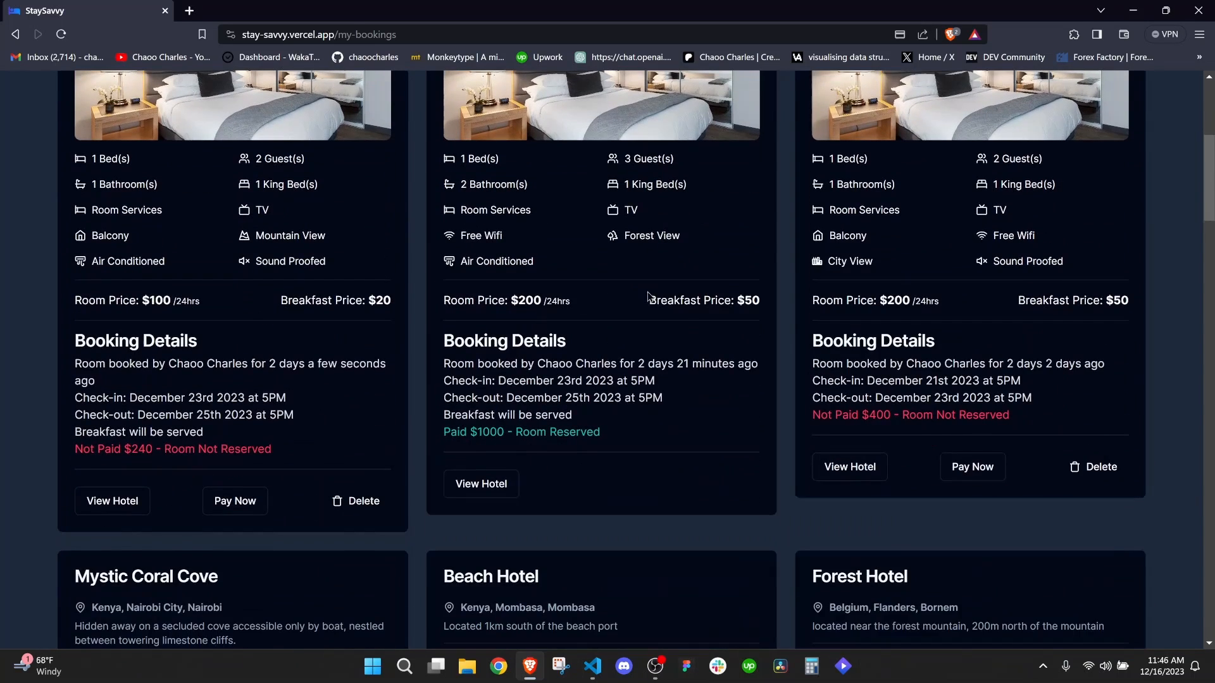
scroll(down, 3)
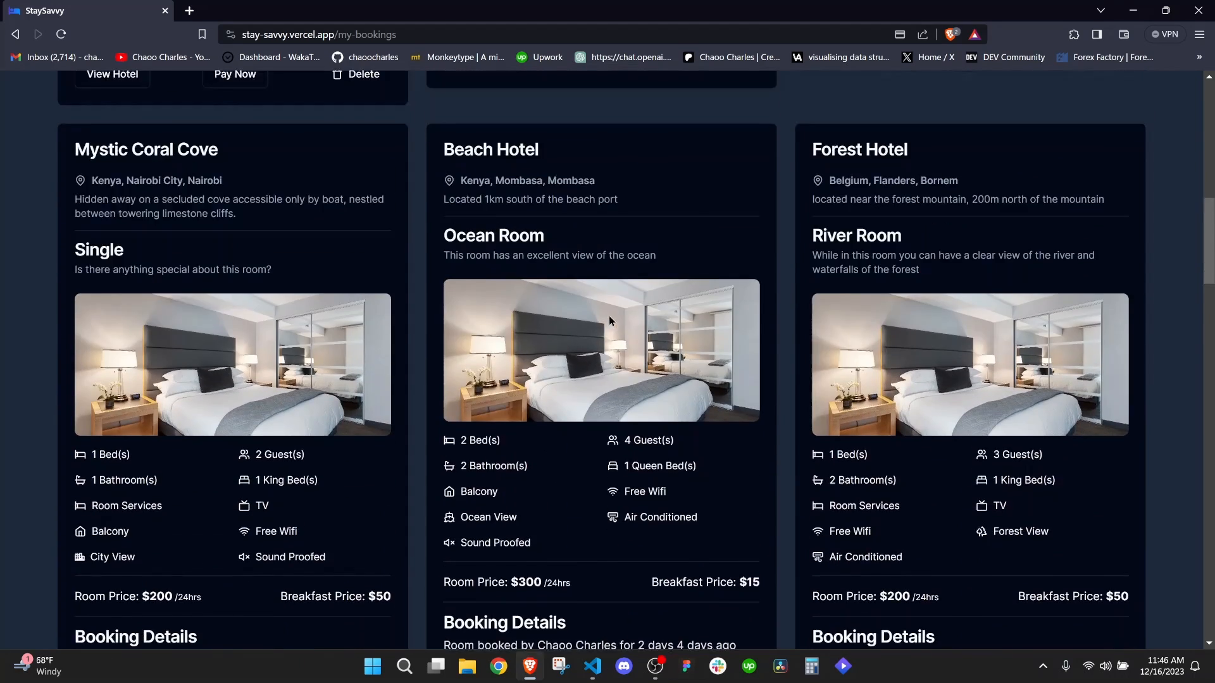
scroll(down, 3)
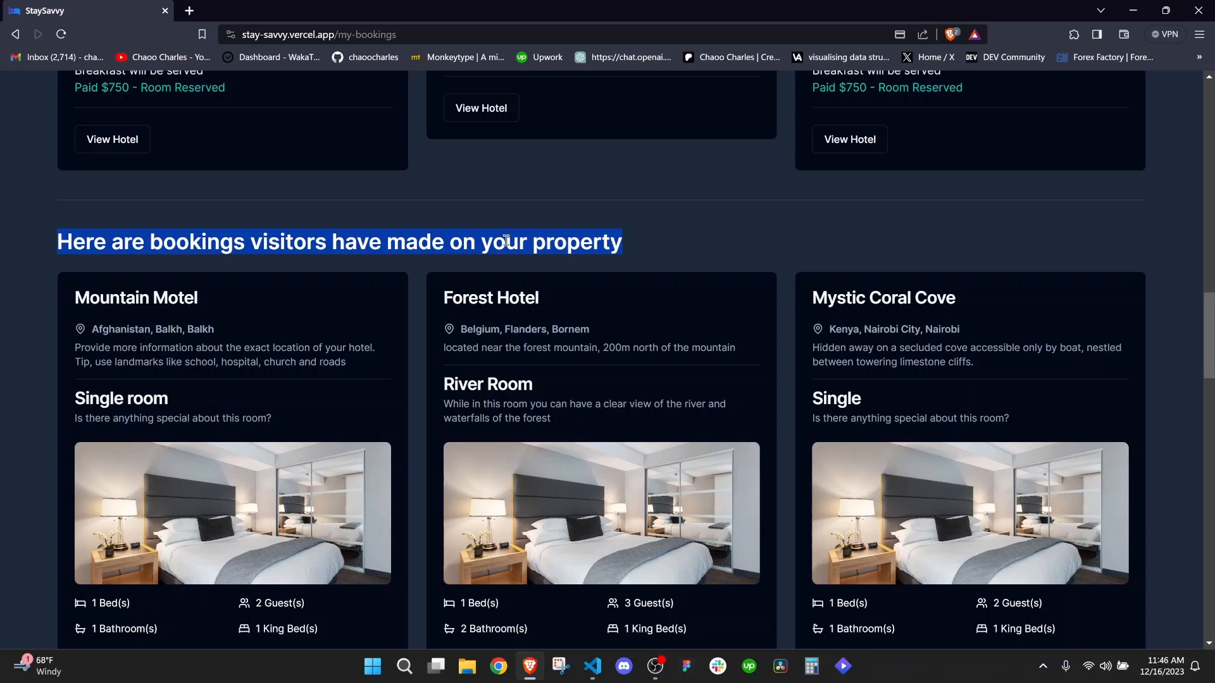
scroll(down, 3)
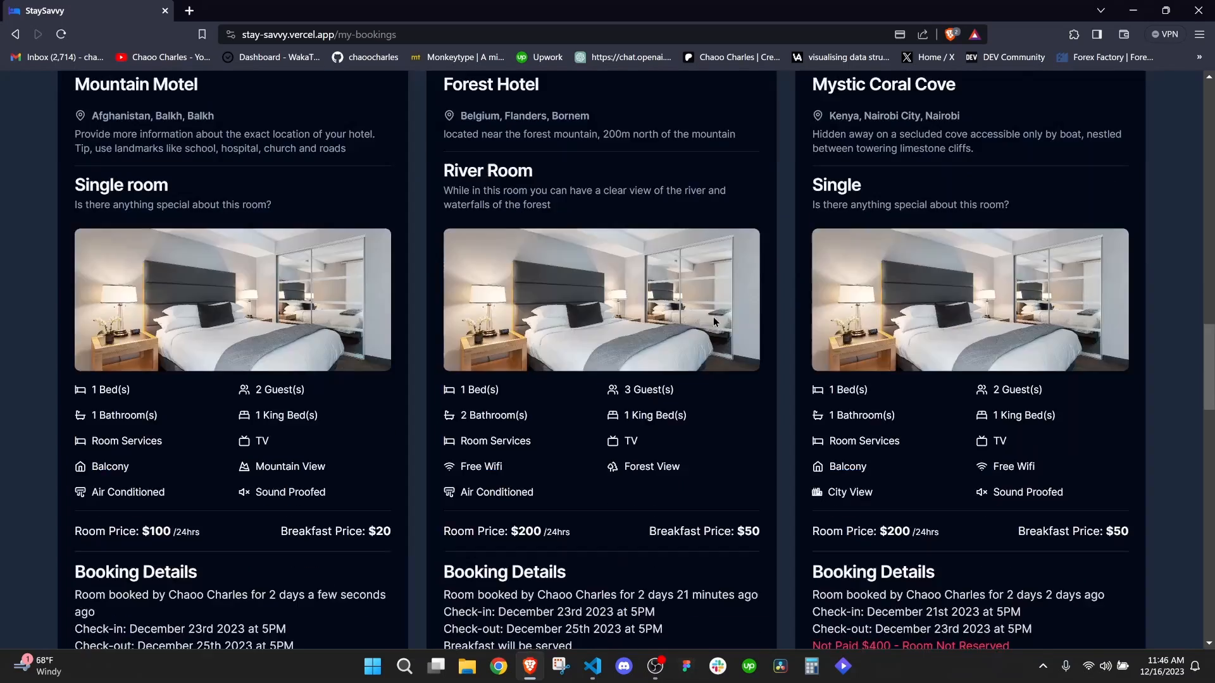
scroll(down, 3)
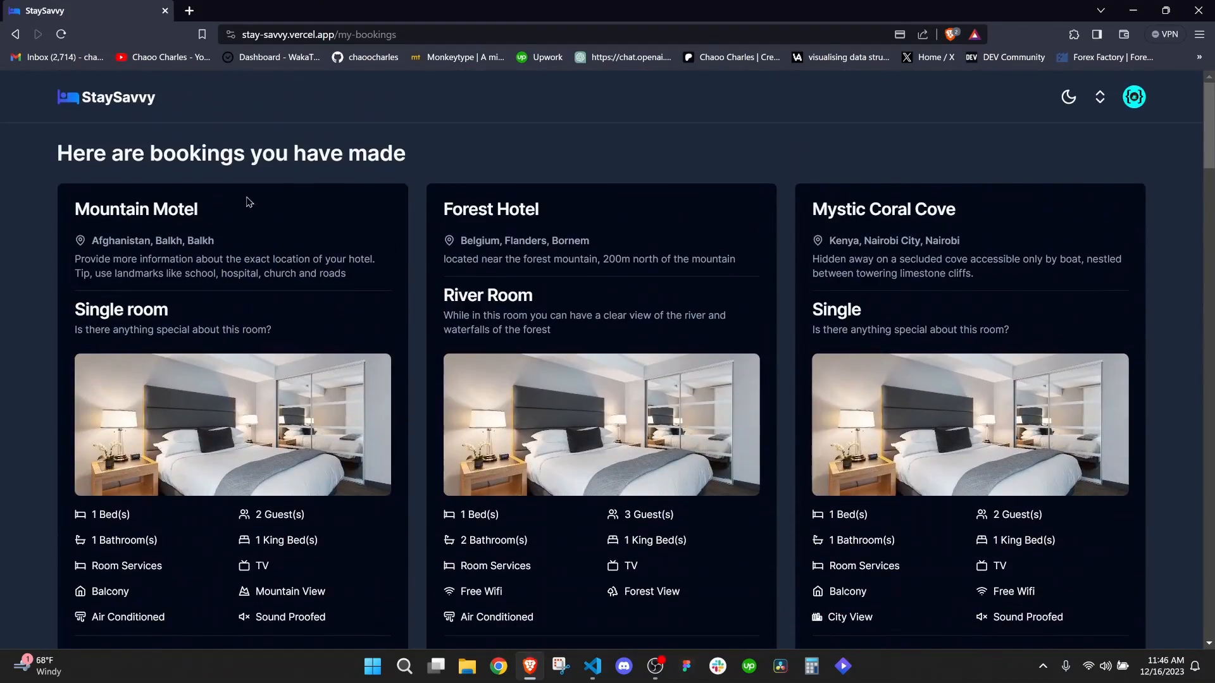
scroll(down, 3)
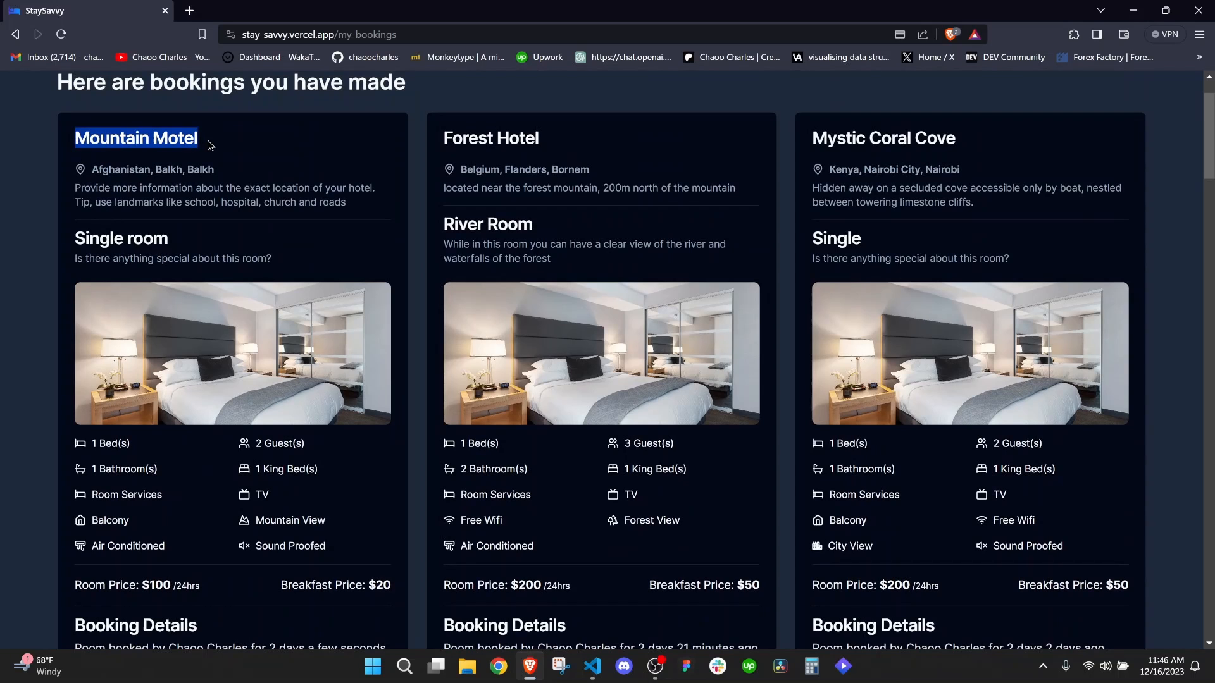
mouse_move(87, 171)
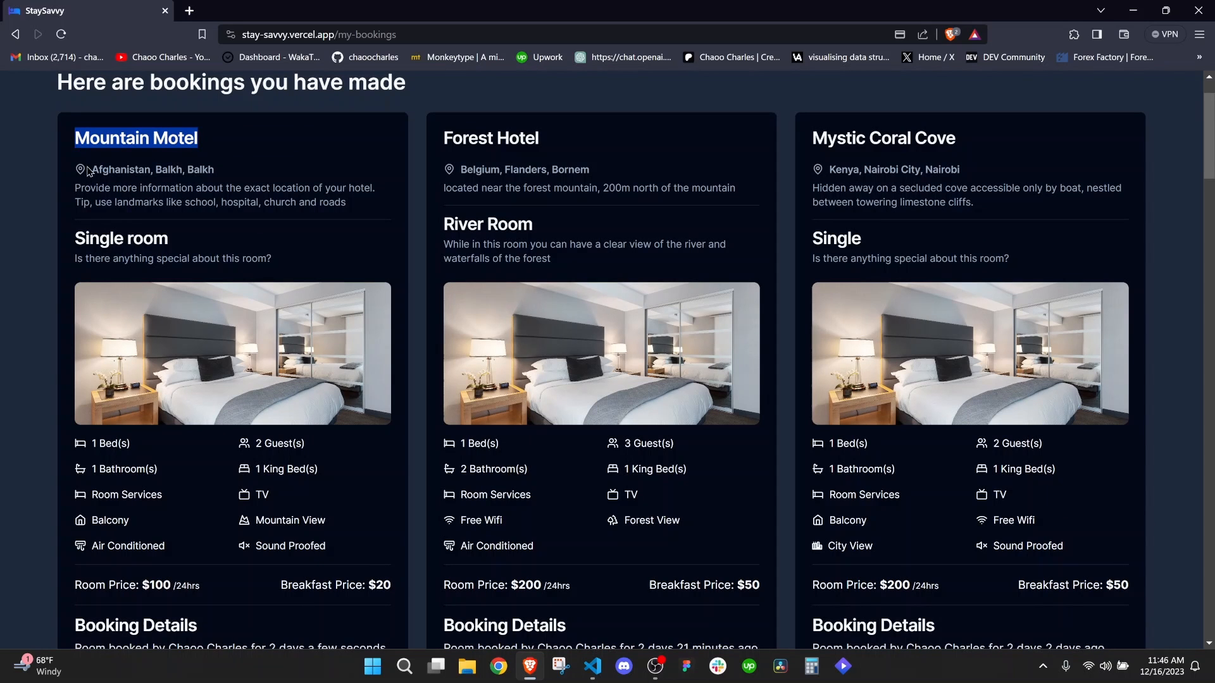
scroll(down, 3)
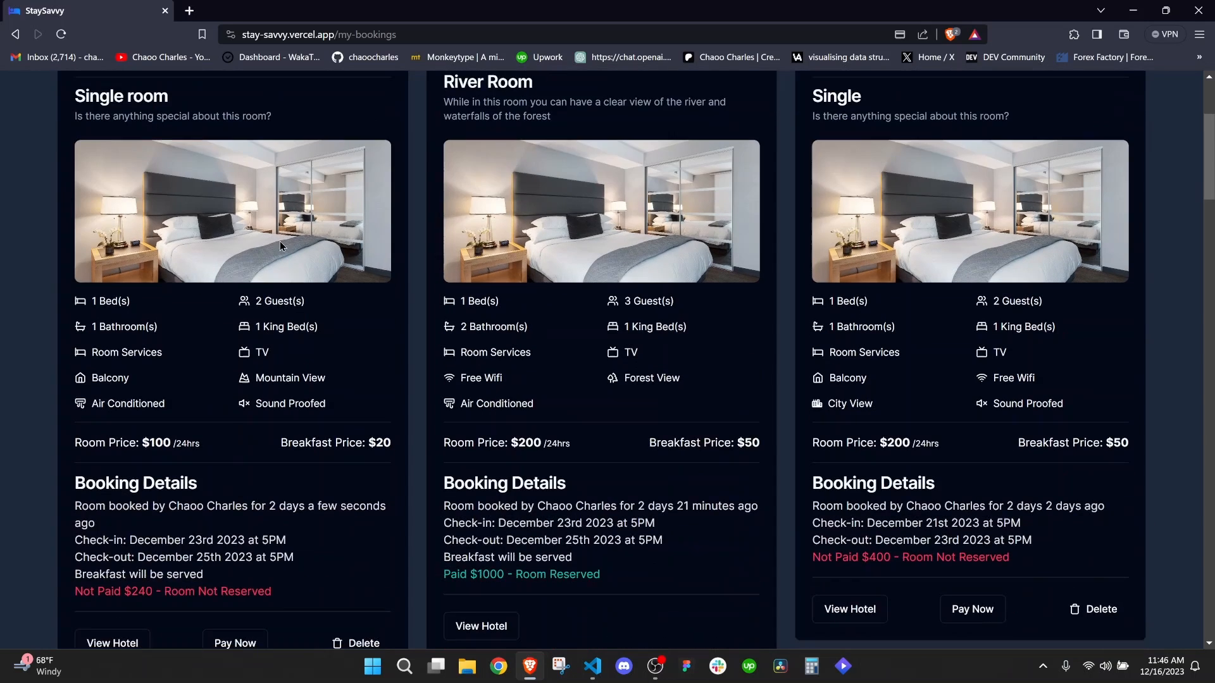
scroll(down, 3)
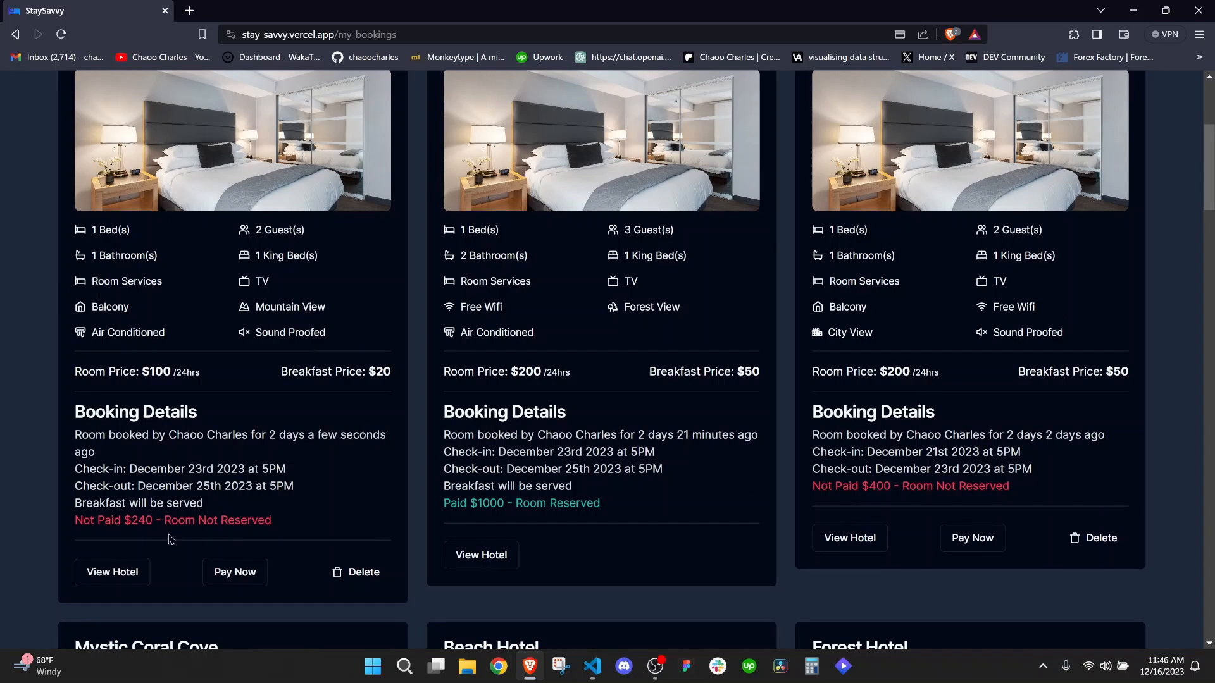
drag(163, 520, 271, 520)
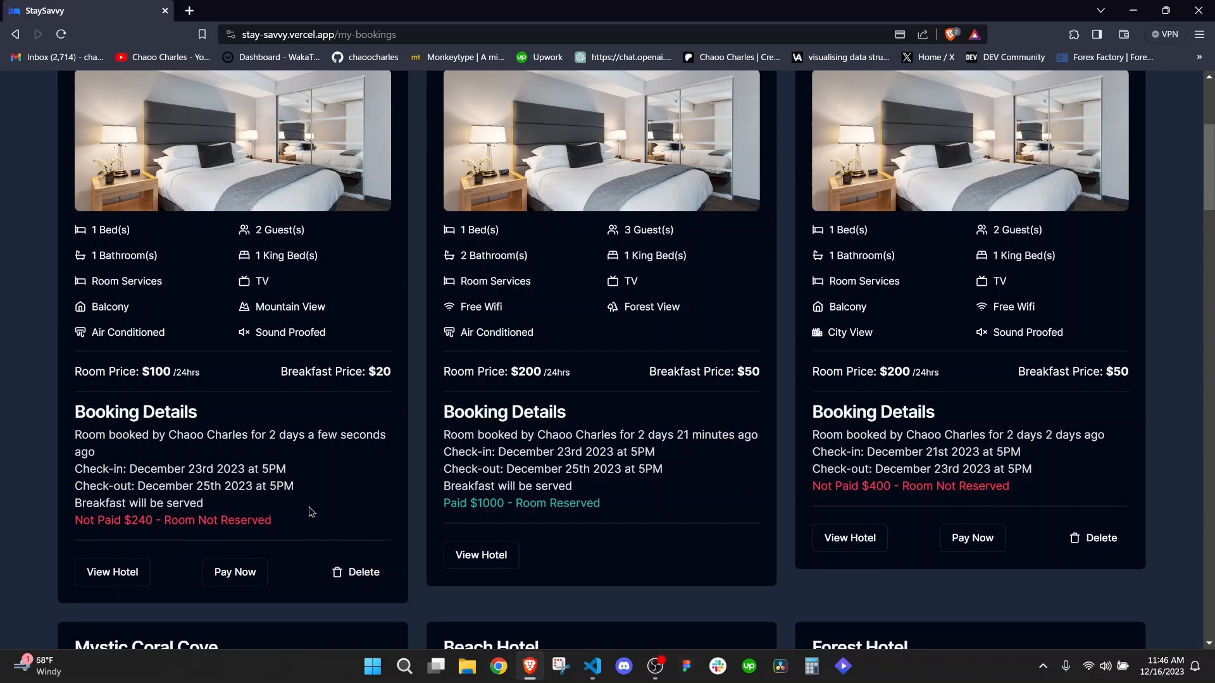
Open the payment form for the Mountain Motel booking
click(234, 572)
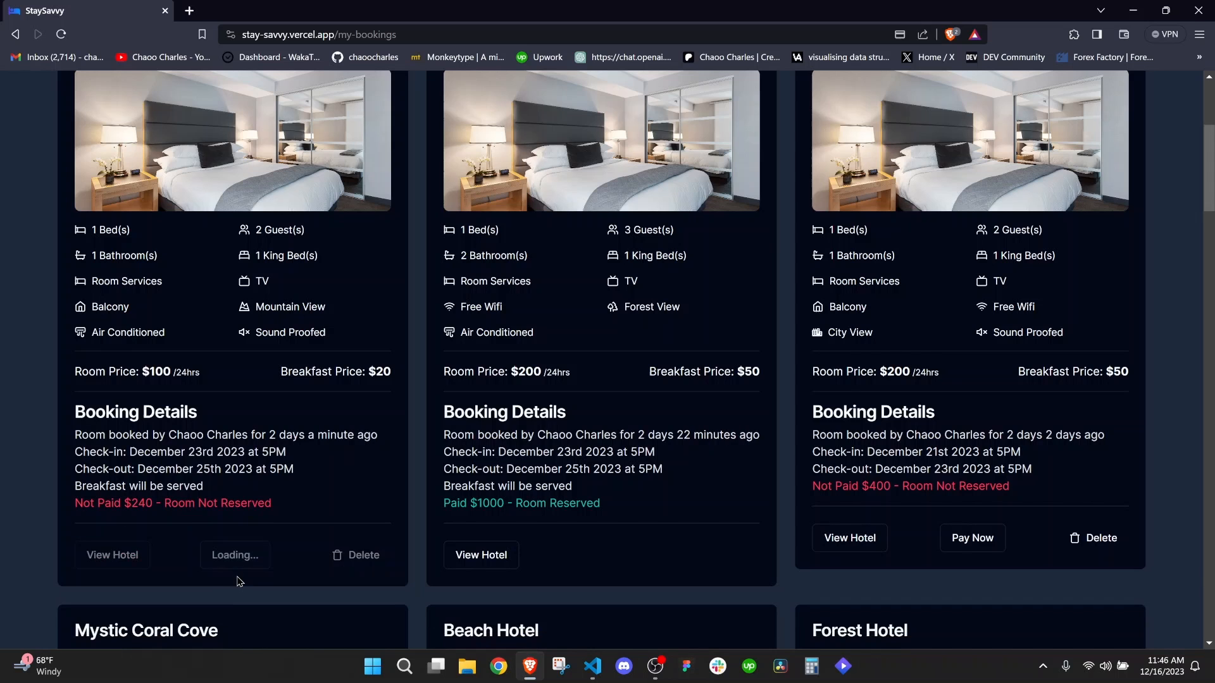
click(235, 555)
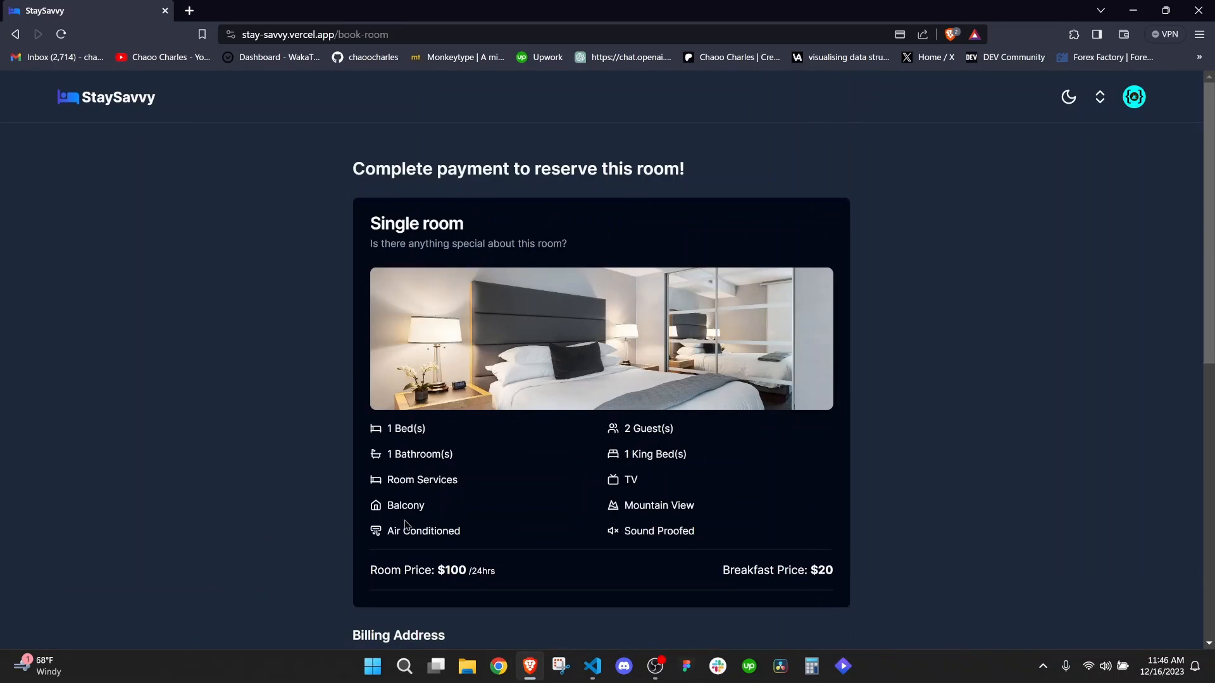
scroll(down, 3)
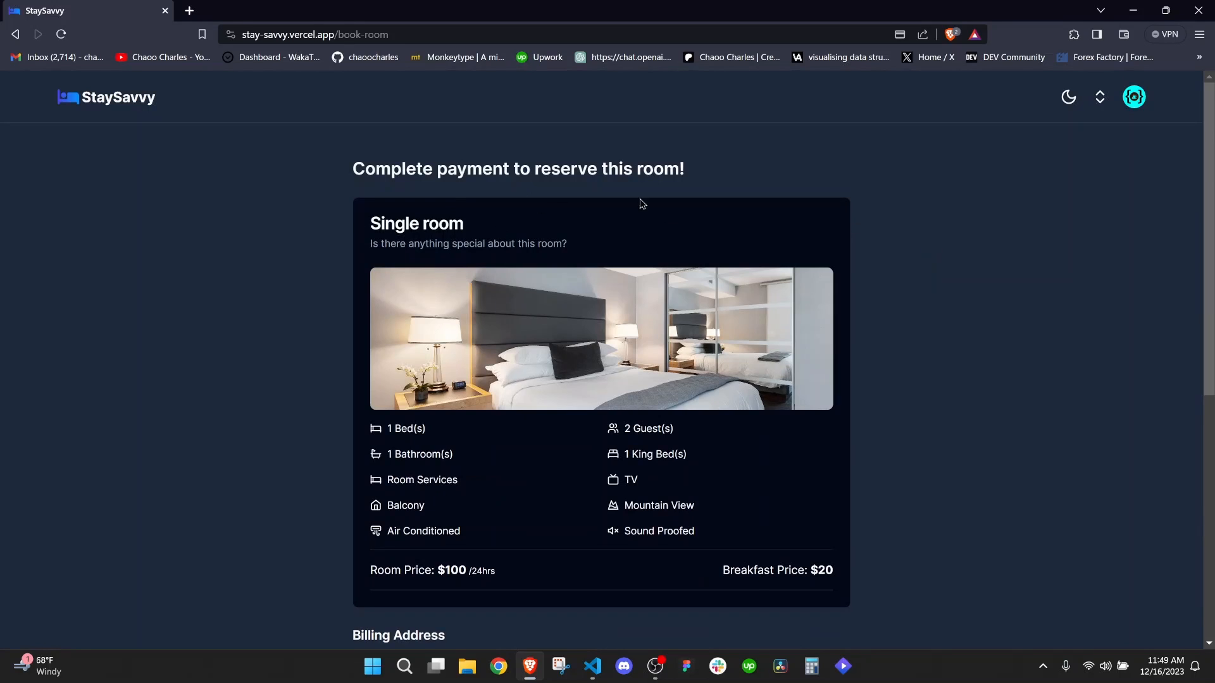
scroll(down, 3)
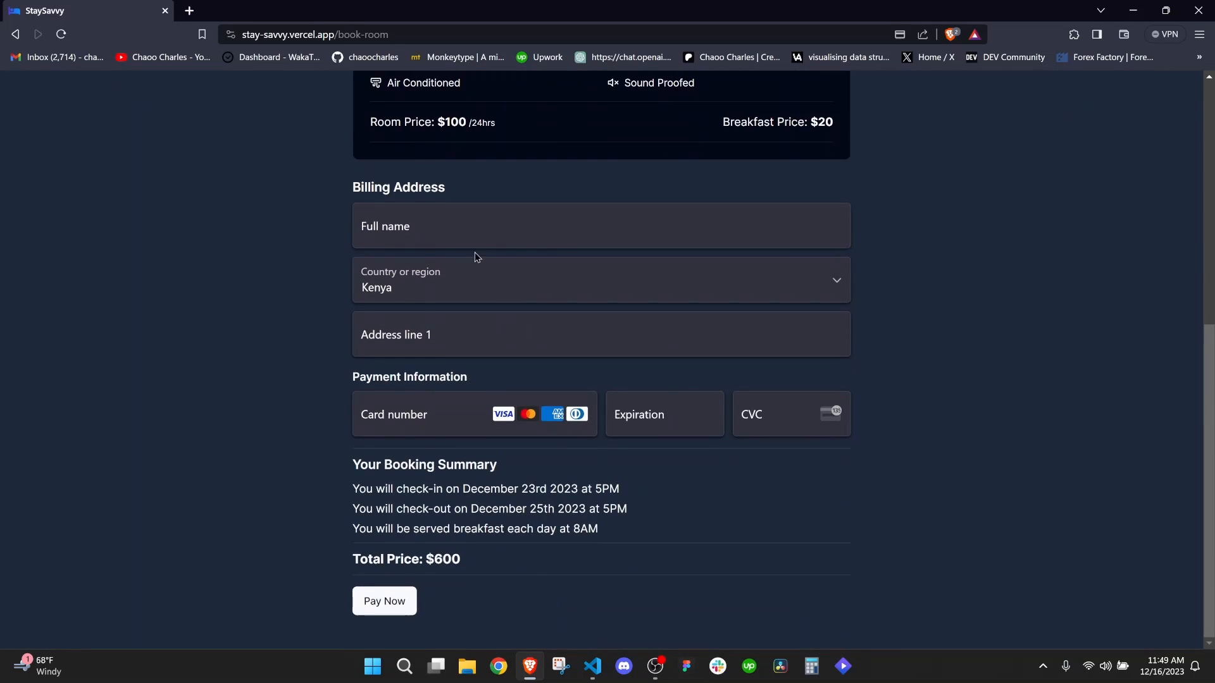
Enter billing name Charles, the 4242 test card and expiry, then submit the $600 payment
text(Charles)
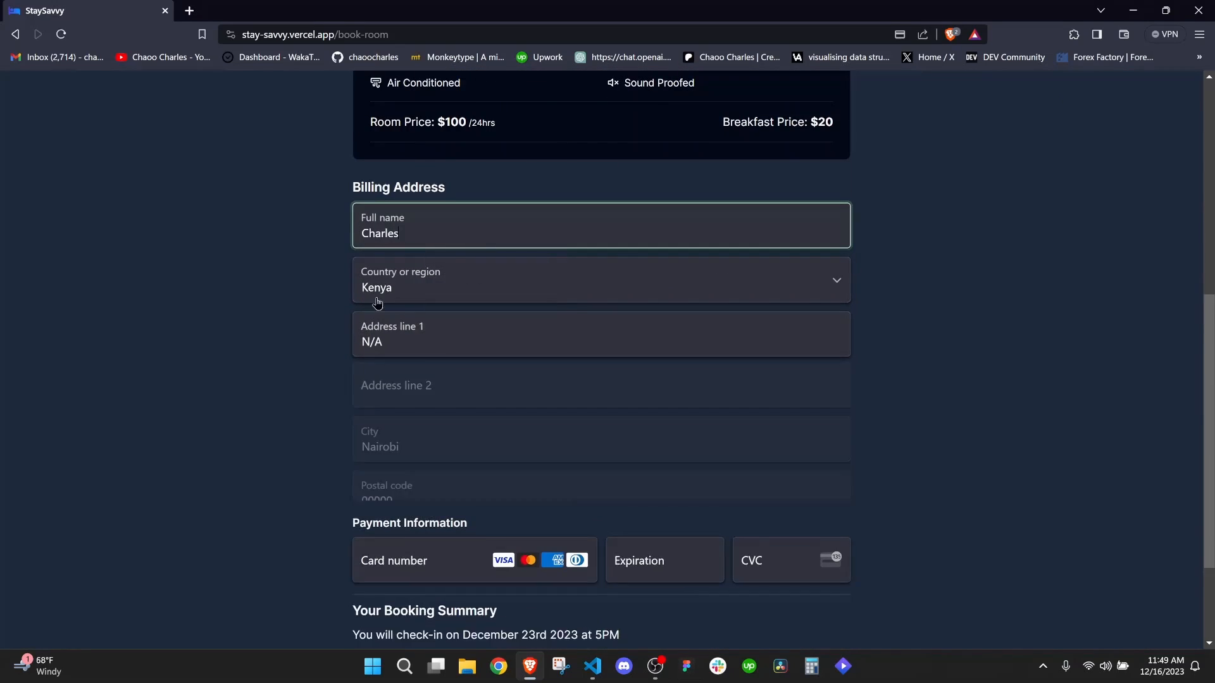
scroll(down, 3)
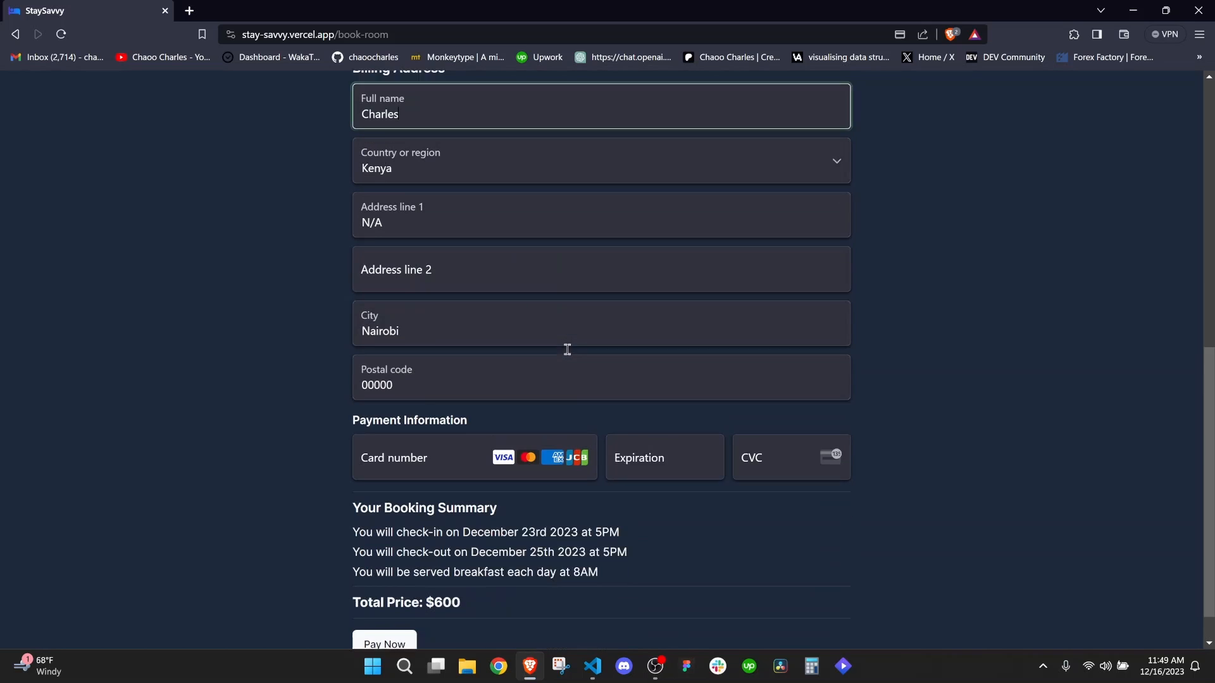
text(4242 4242 4242 424)
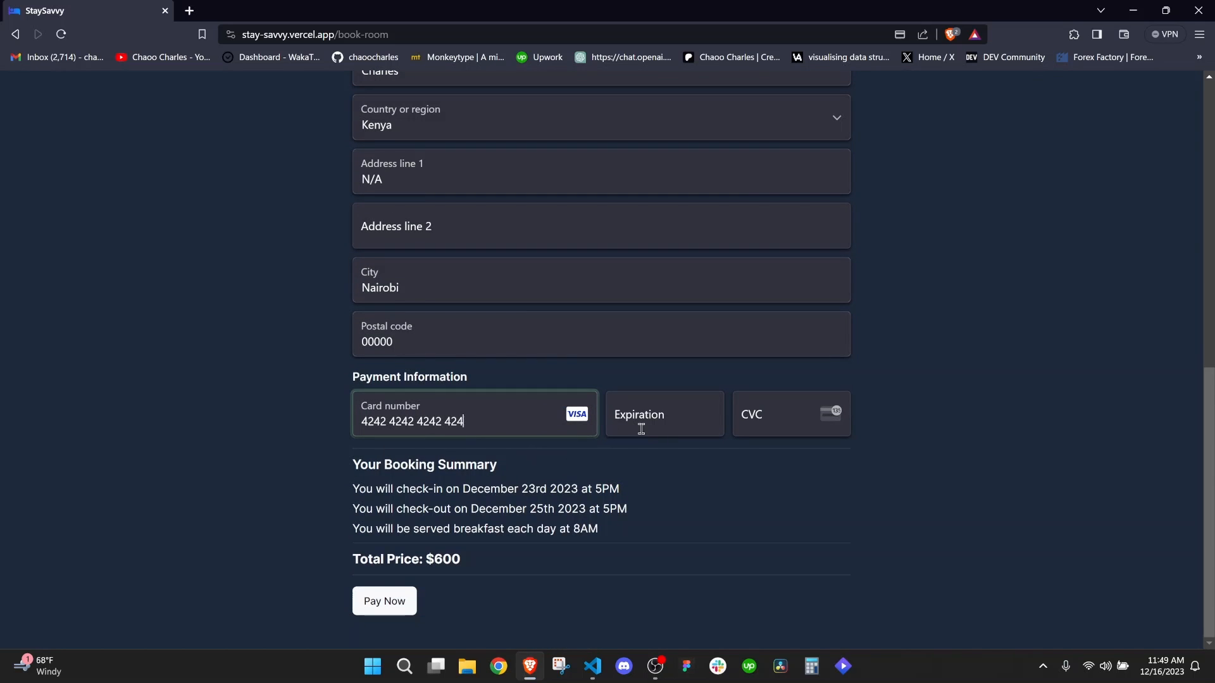
text(04/4)
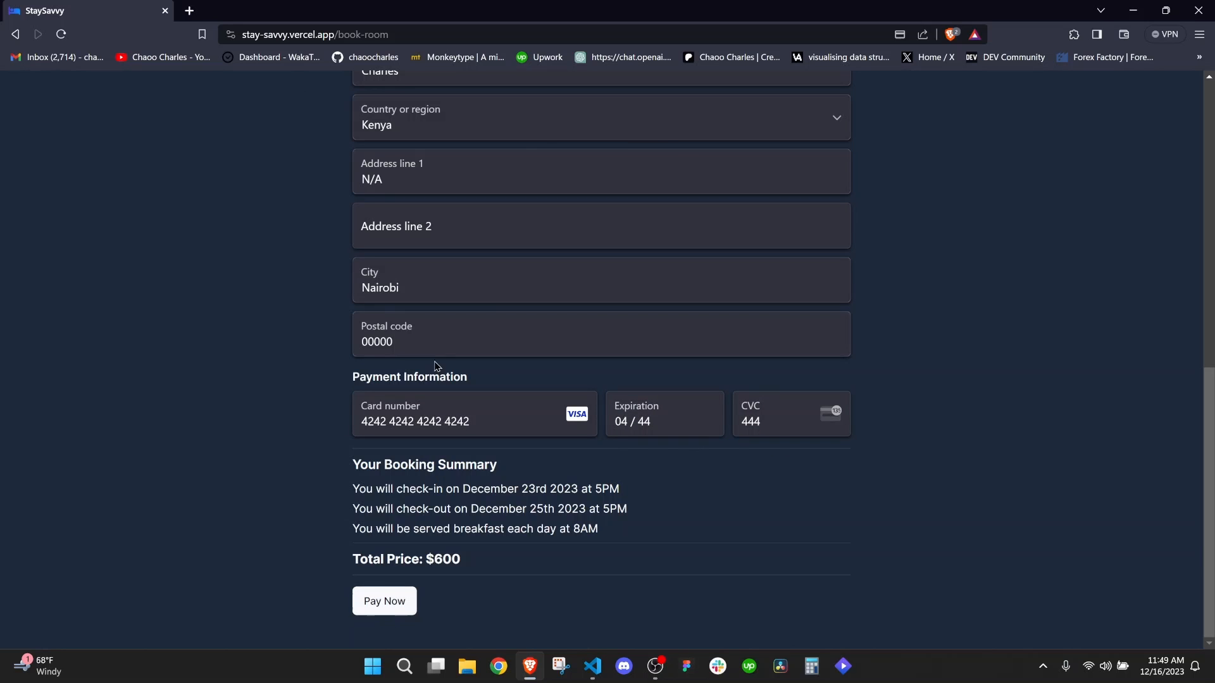
click(384, 601)
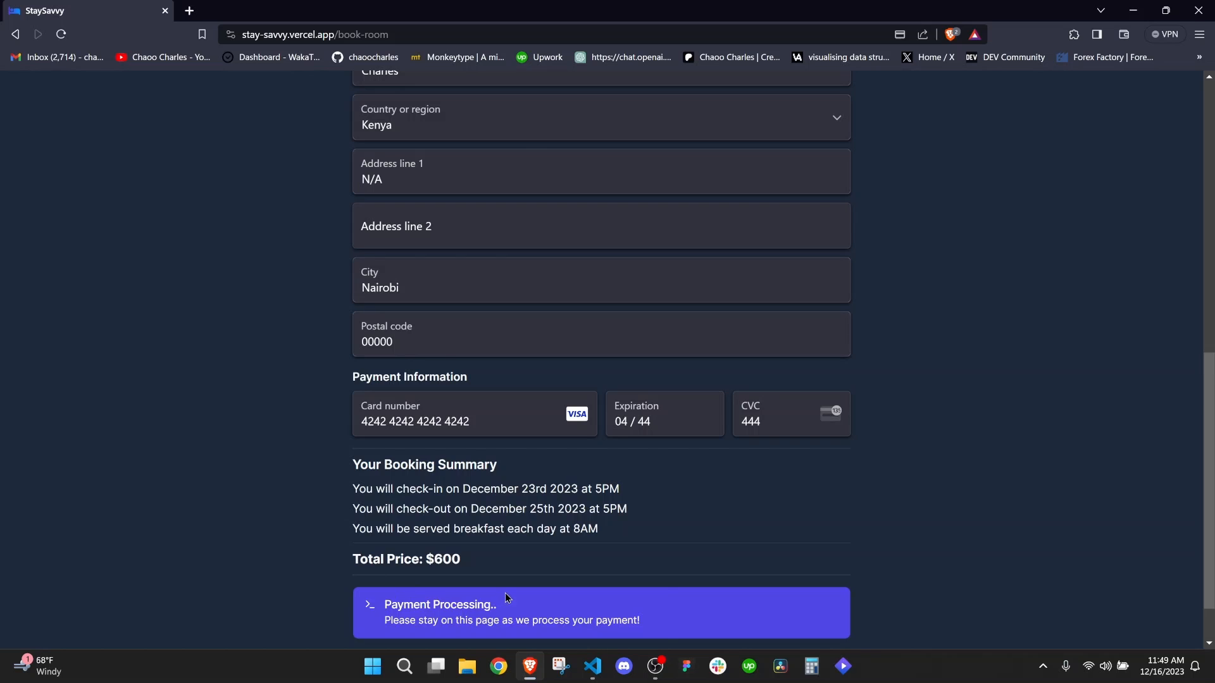
Go to My Bookings and locate the Mountain Motel card marked Paid $600 - Room Reserved
scroll(down, 3)
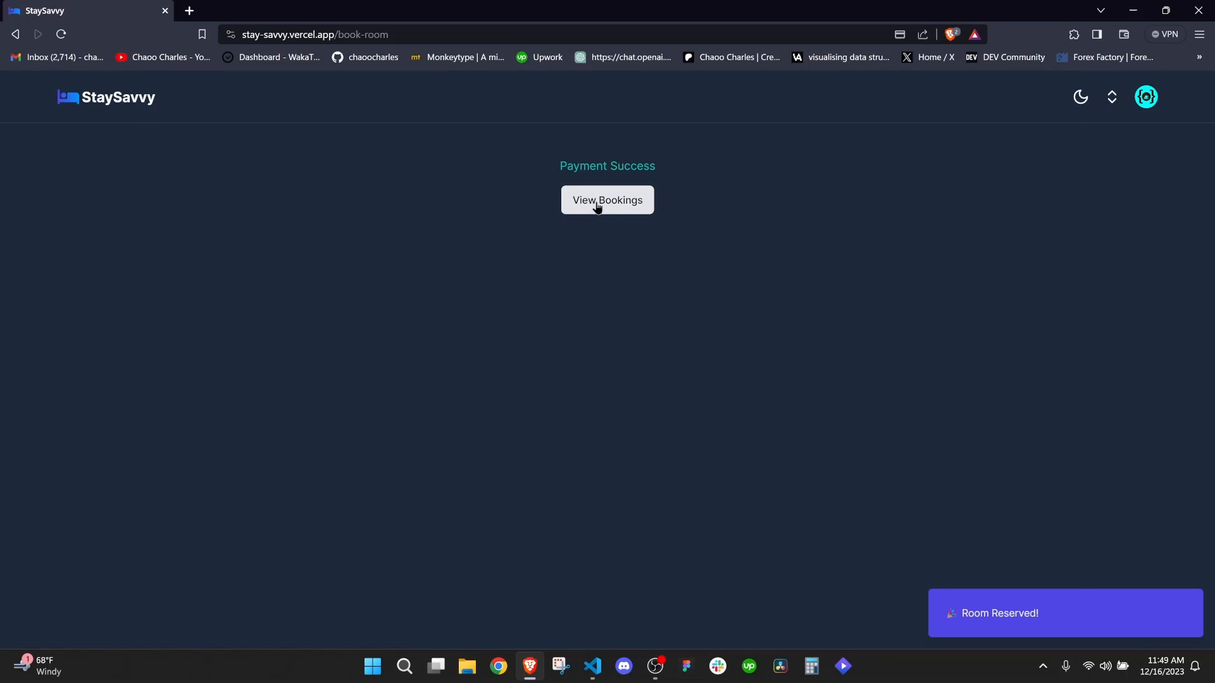
click(606, 200)
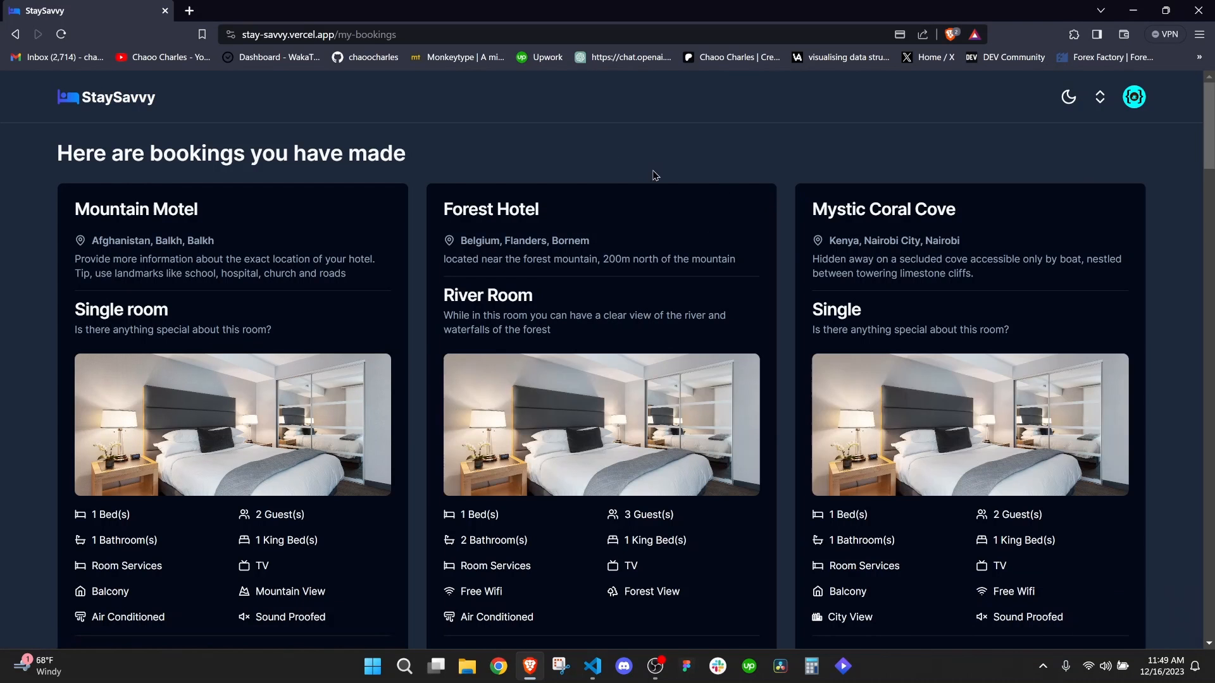
double_click(135, 210)
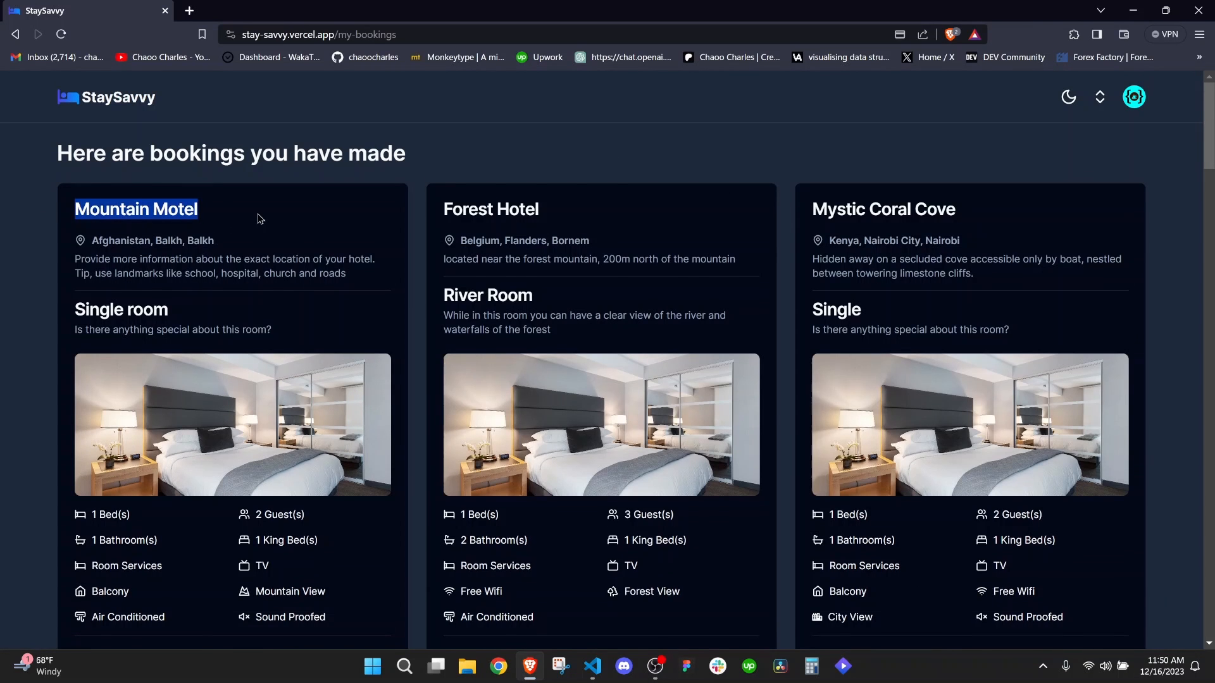
scroll(down, 3)
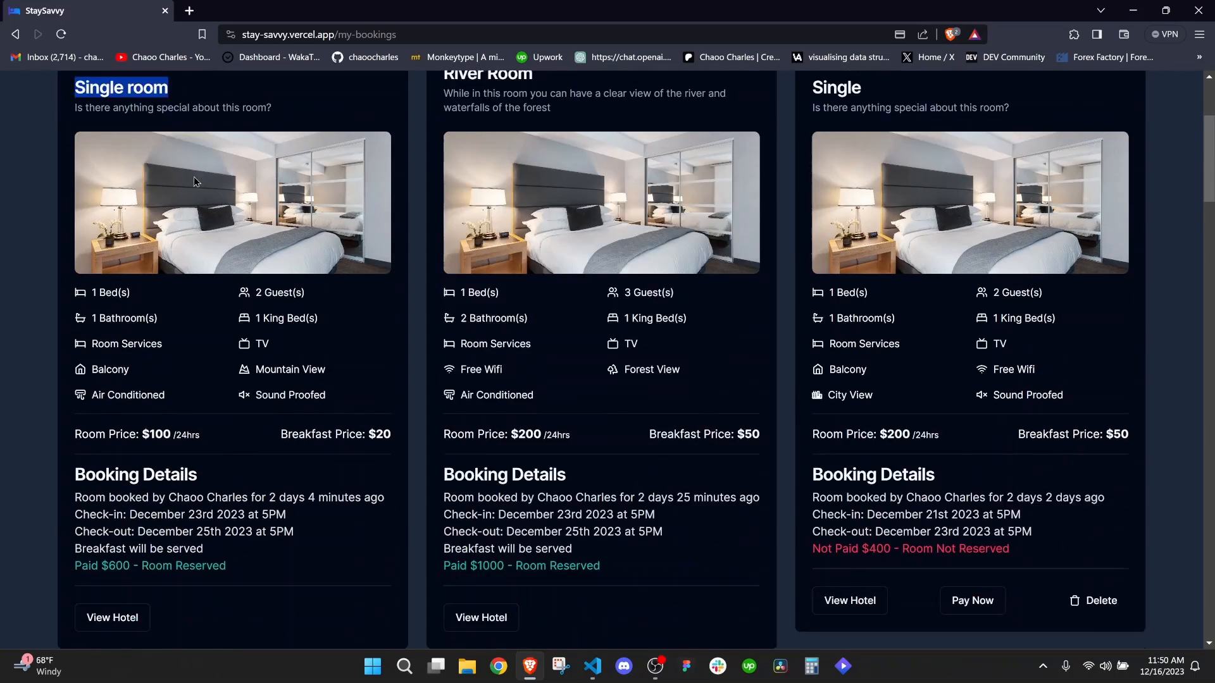
scroll(down, 3)
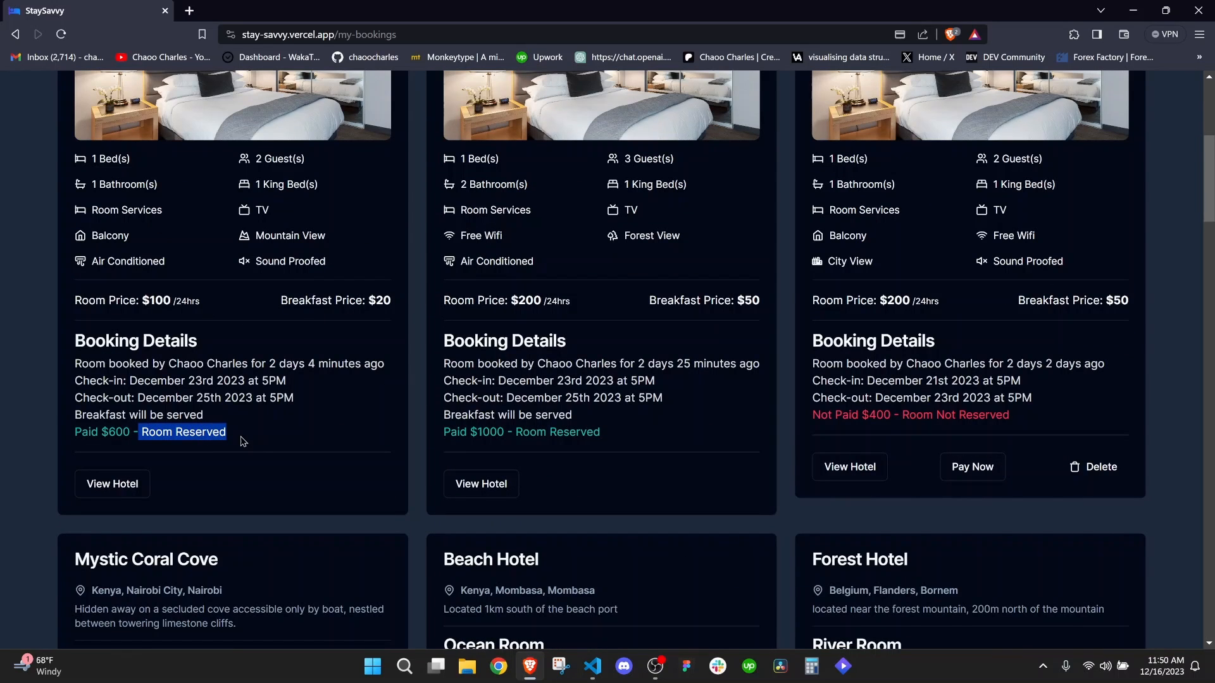
mouse_move(253, 435)
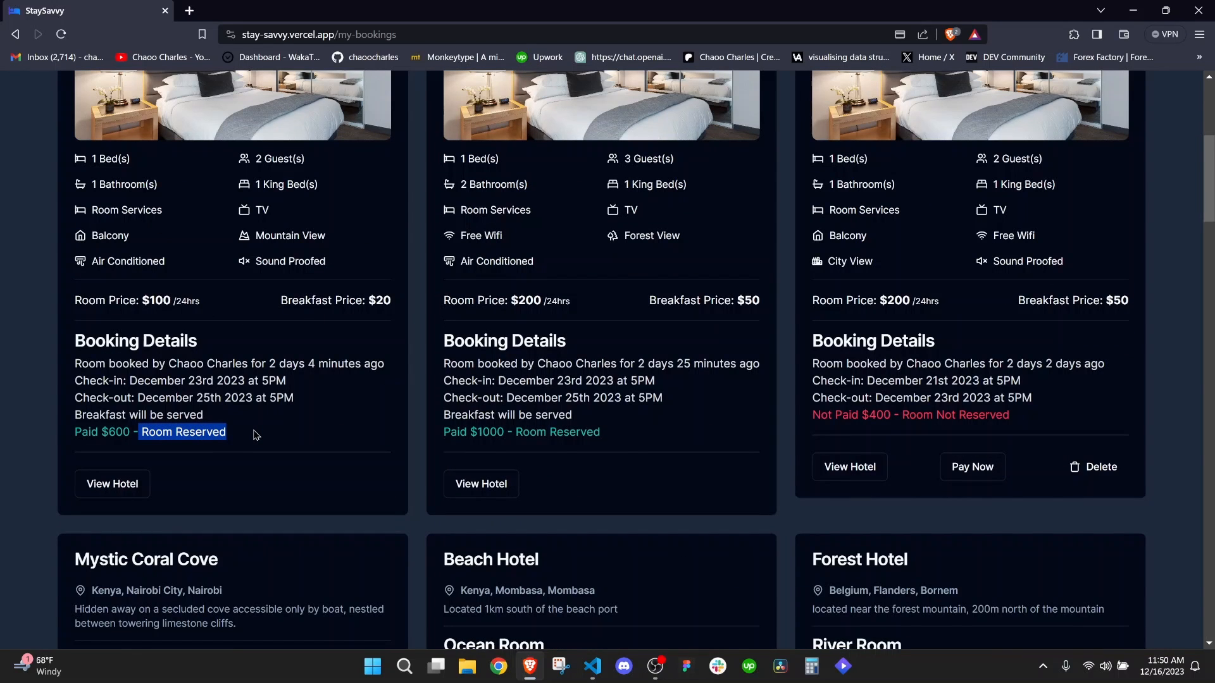
scroll(down, 3)
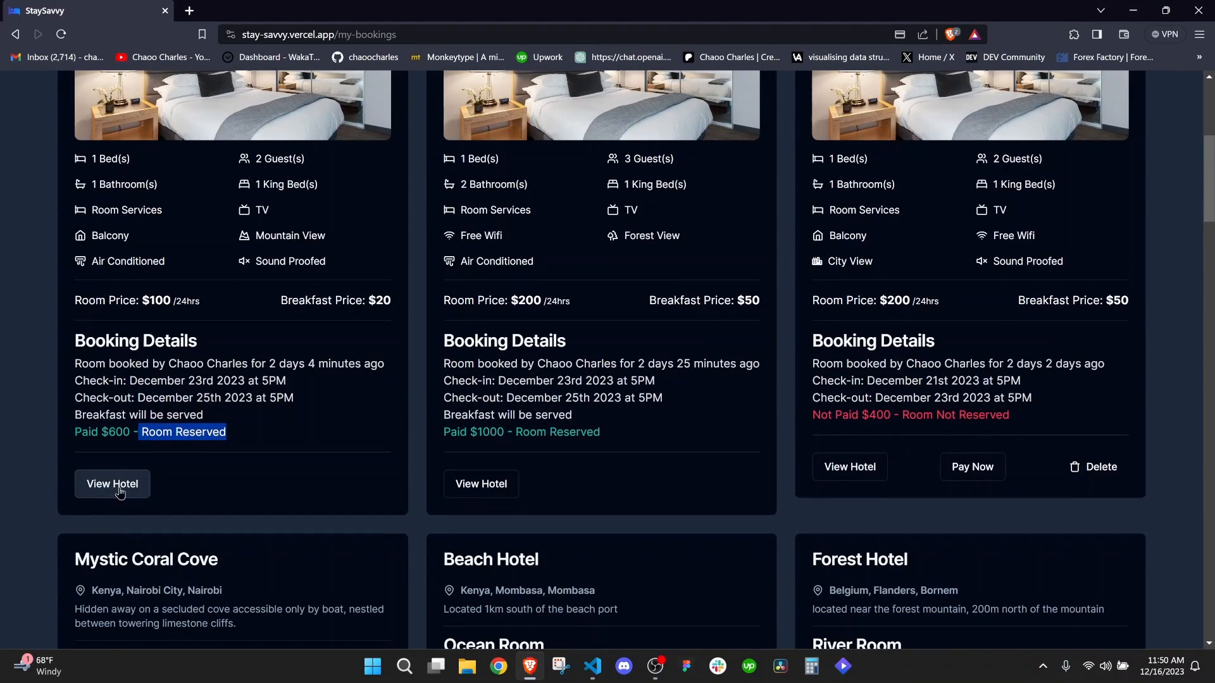
Open the Mountain Motel page and its date calendar to check December 23–25 availability
click(112, 483)
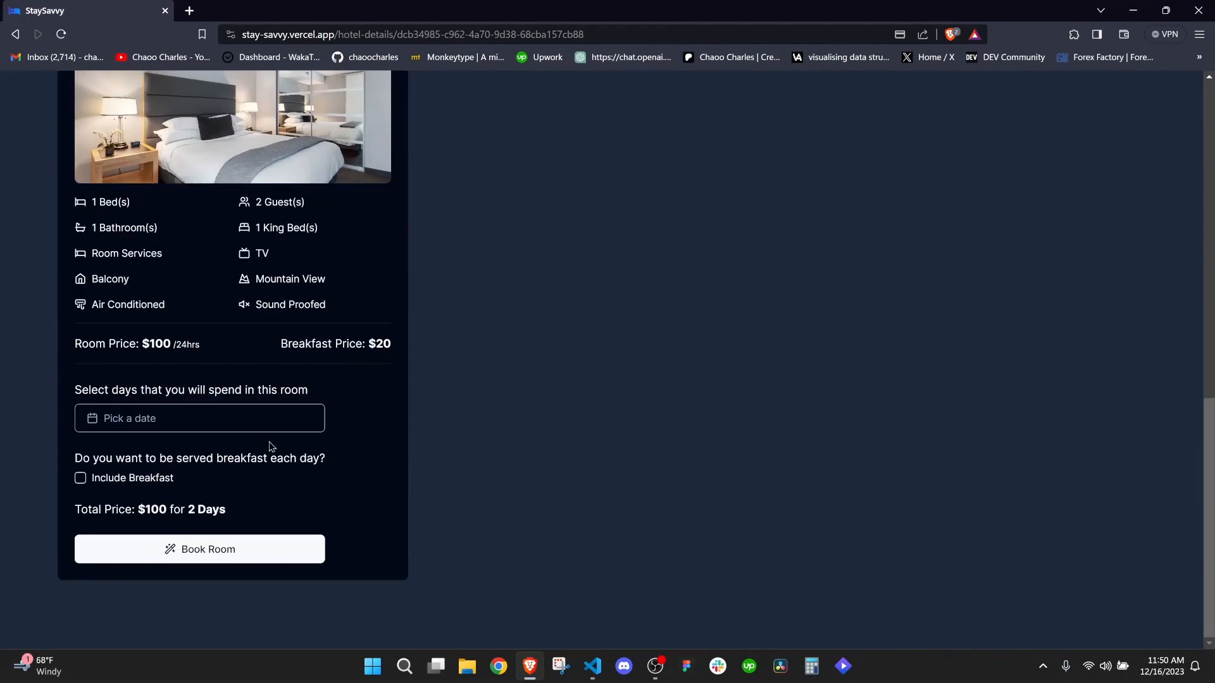
click(199, 418)
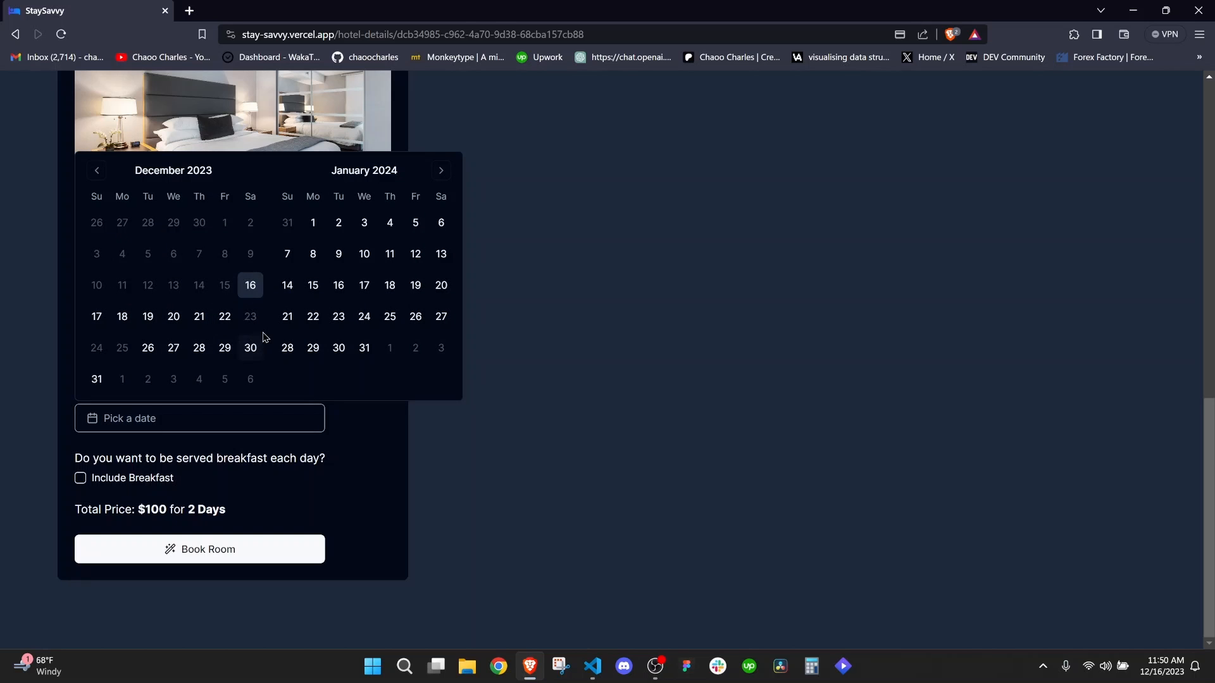
mouse_move(201, 376)
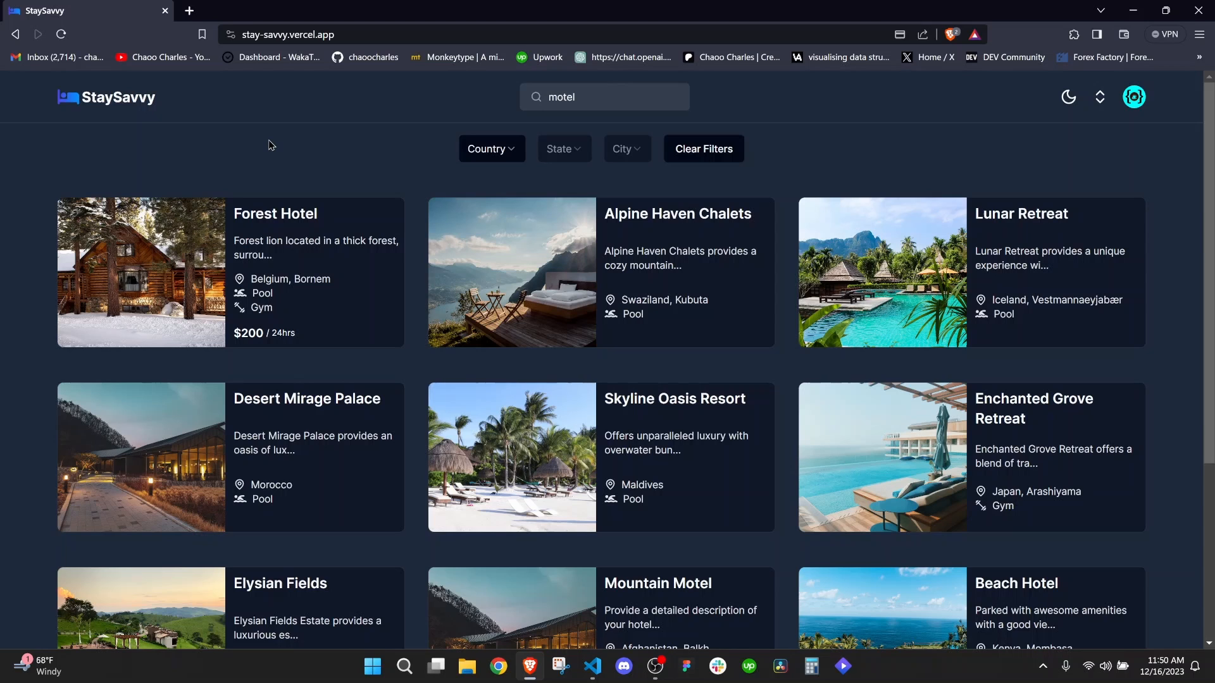
mouse_move(276, 146)
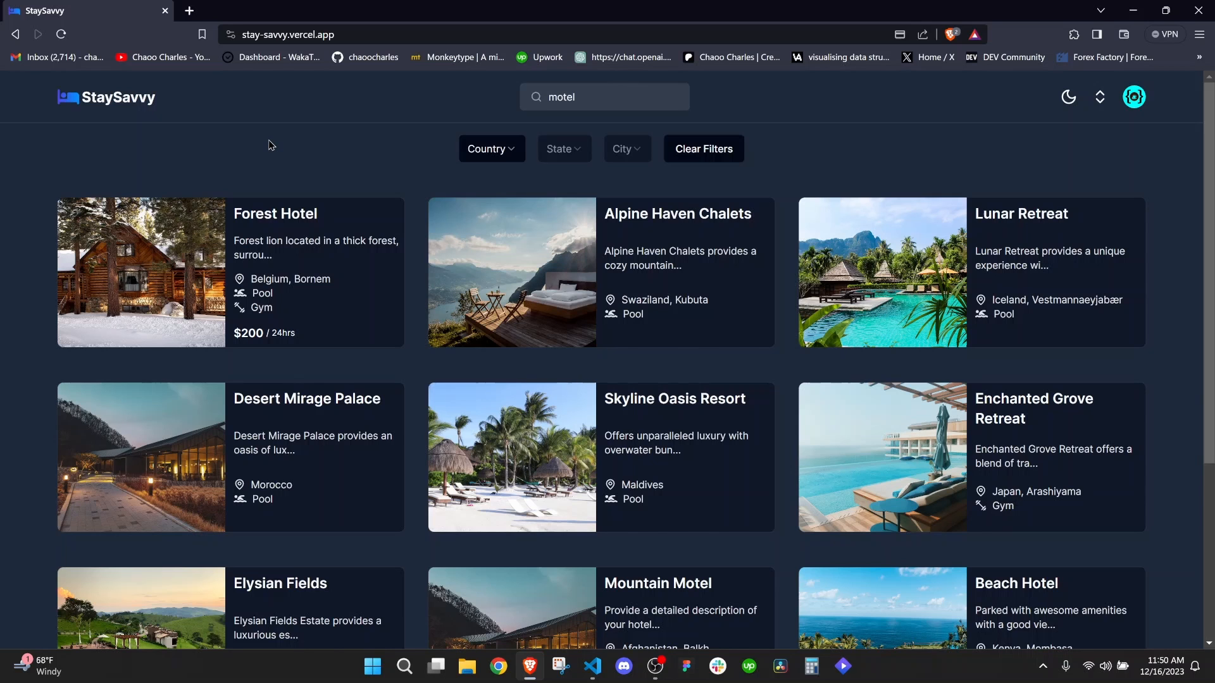
mouse_move(281, 144)
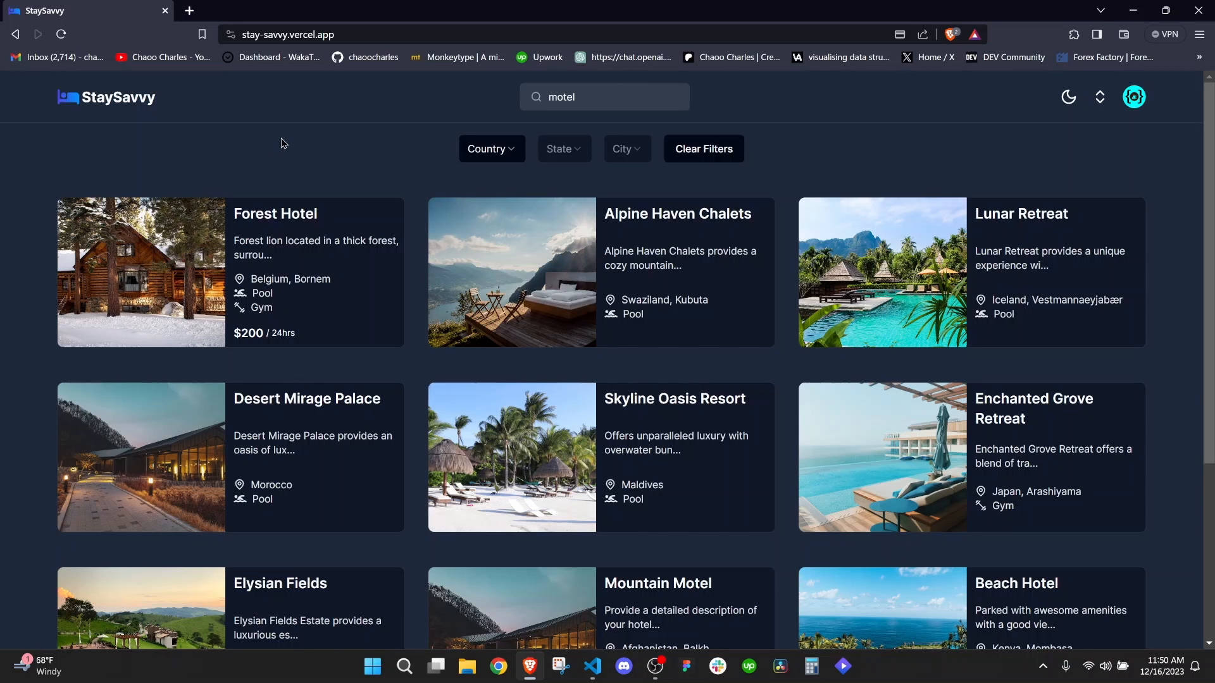